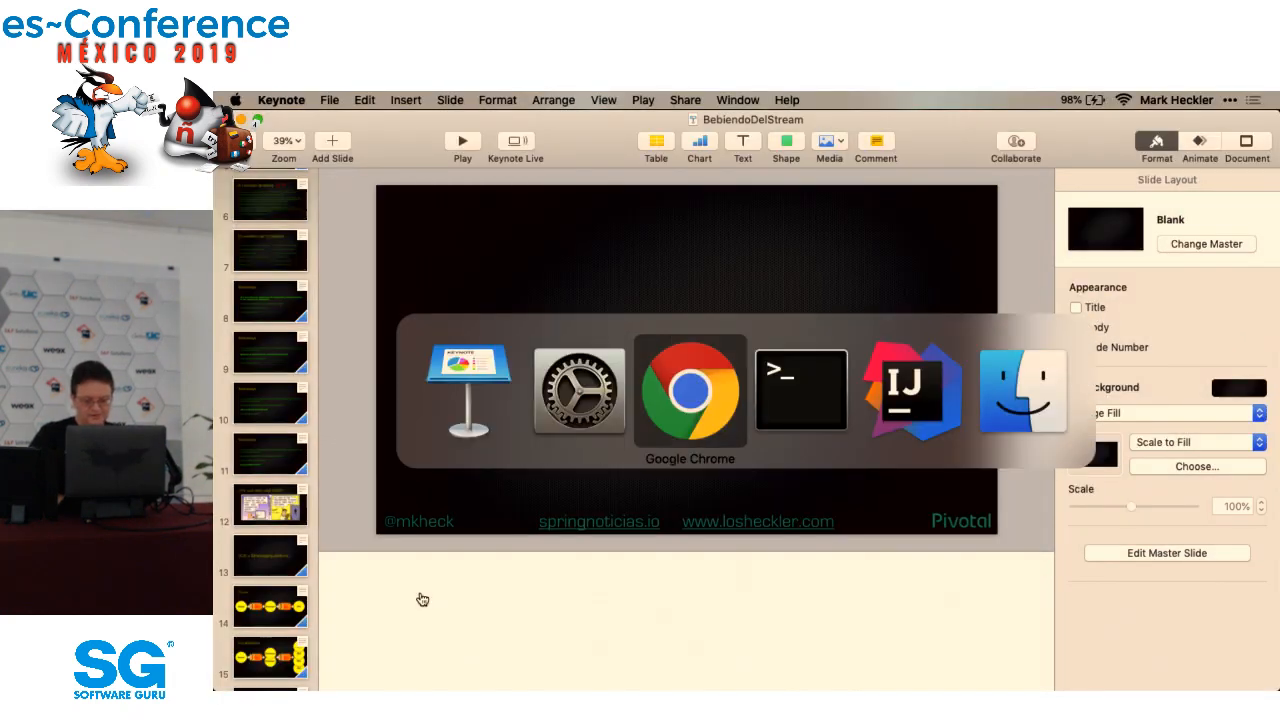
Switch from Keynote to Google Chrome showing the Spring Initializr page
click(688, 390)
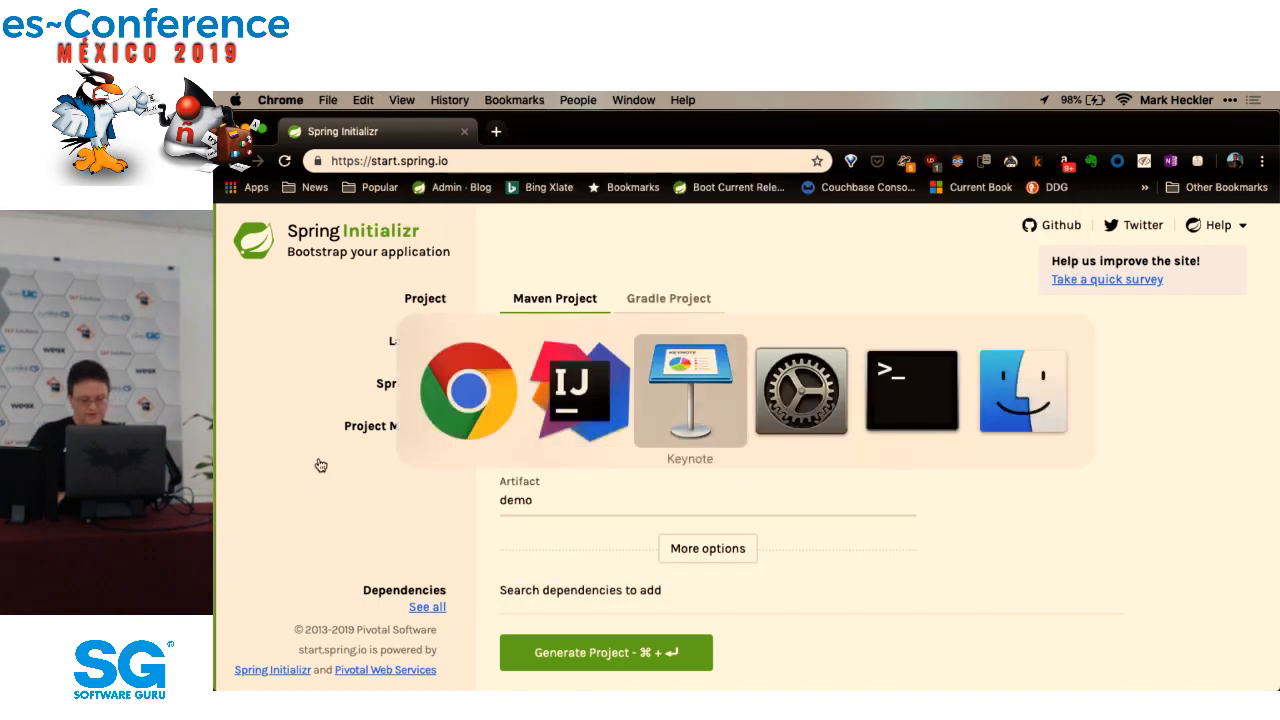
click(912, 390)
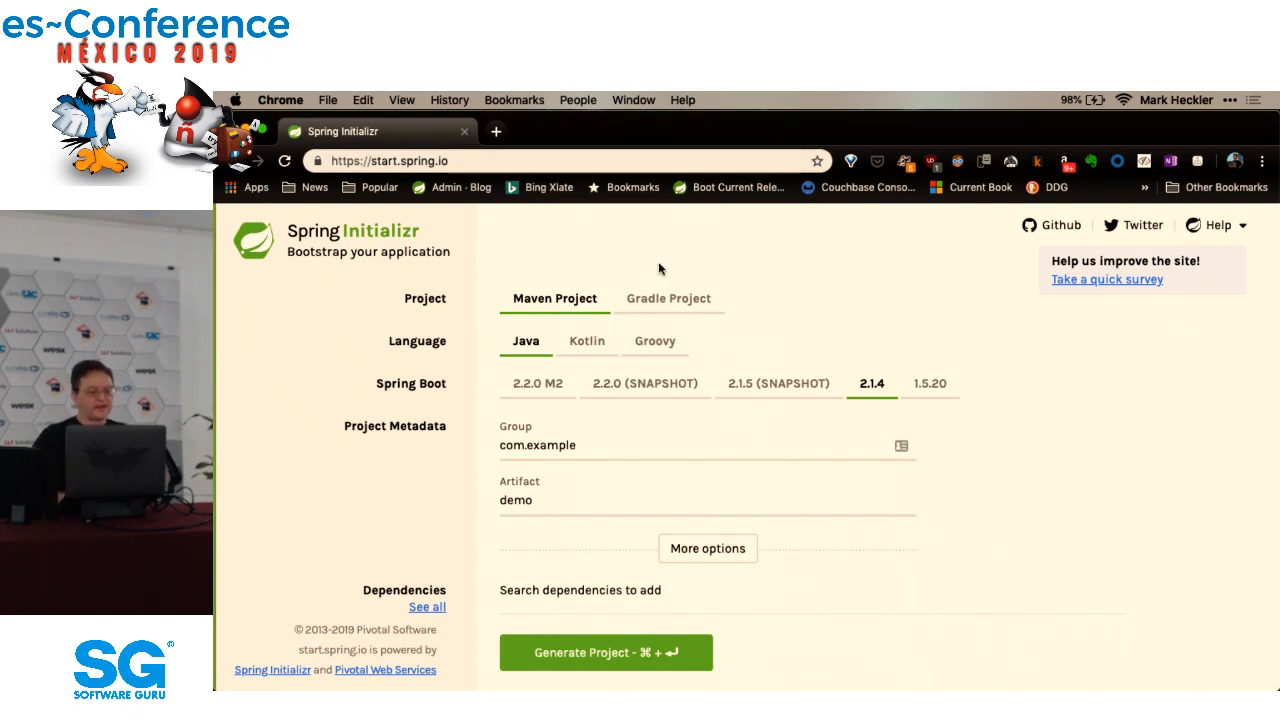
mouse_move(756, 264)
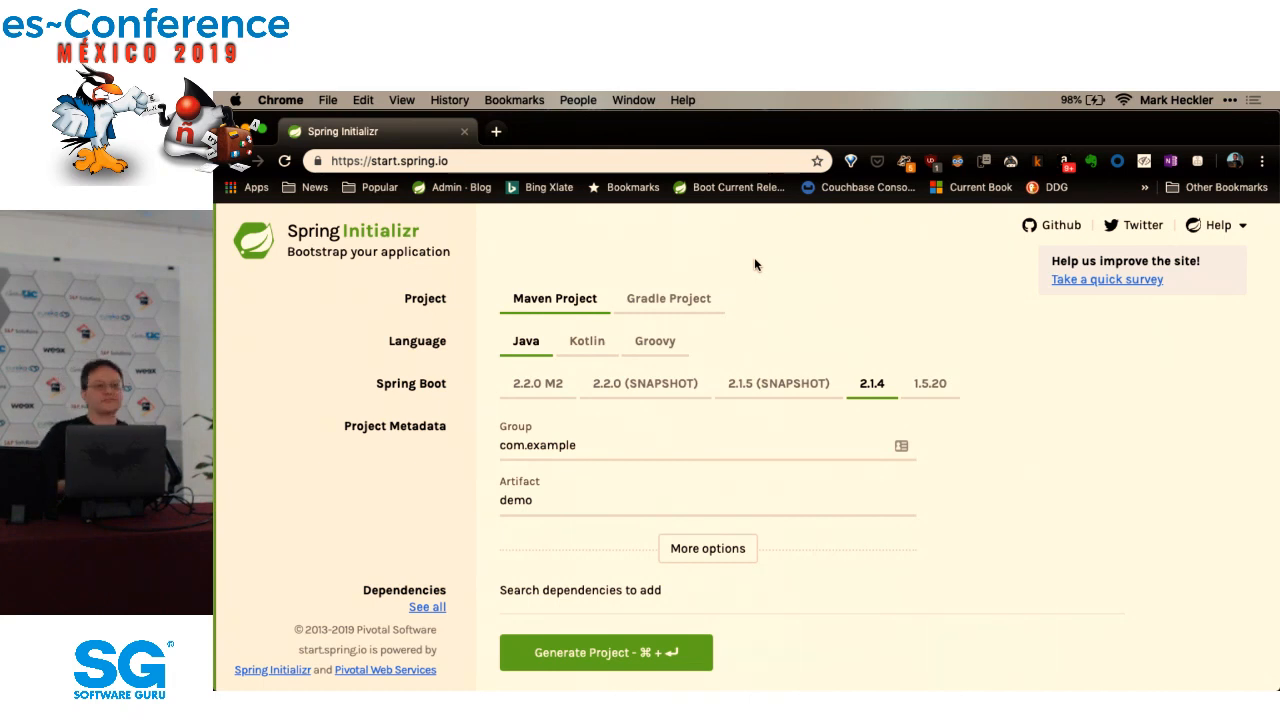
mouse_move(708, 304)
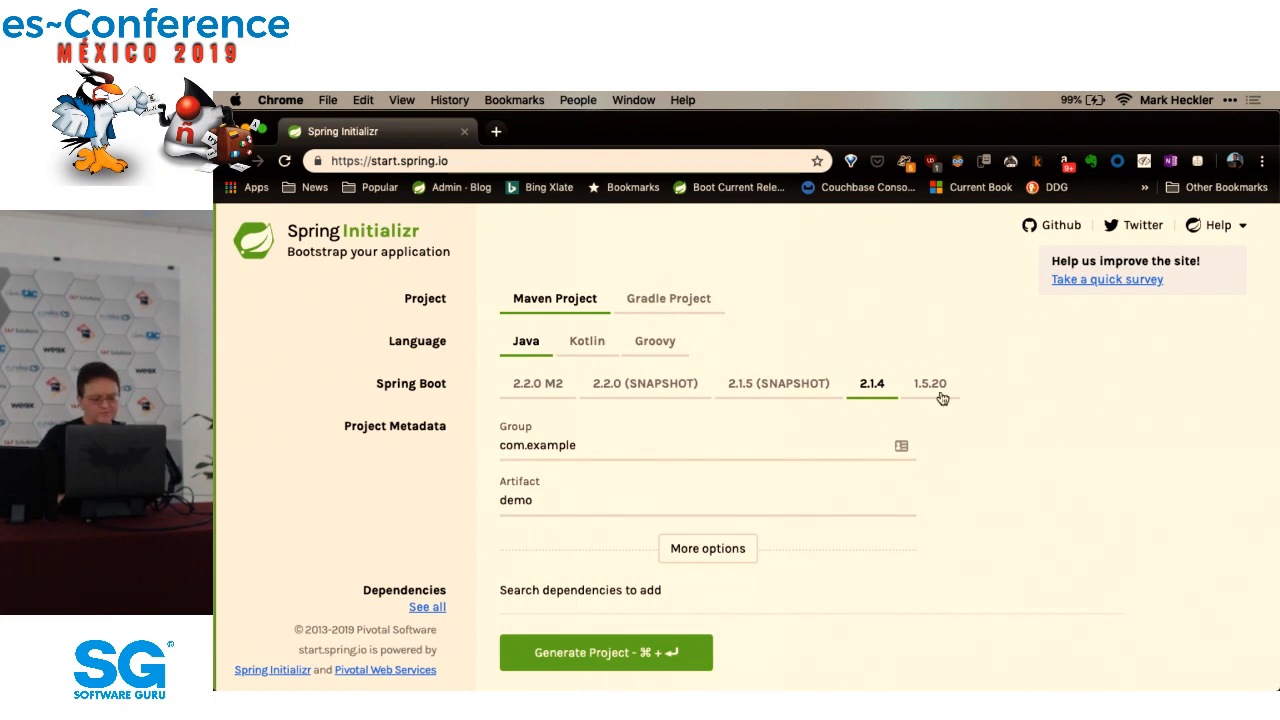
mouse_move(1102, 400)
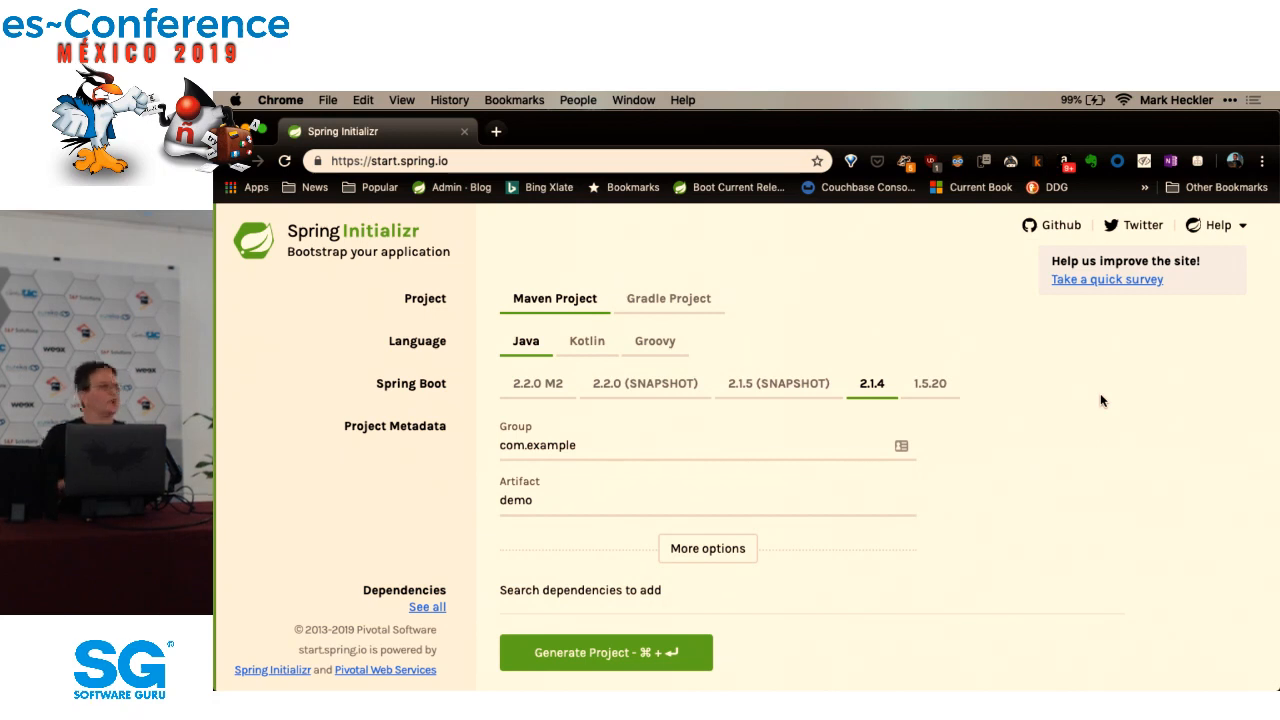
Change the group to com.losheckler and set the artifact to source
click(614, 444)
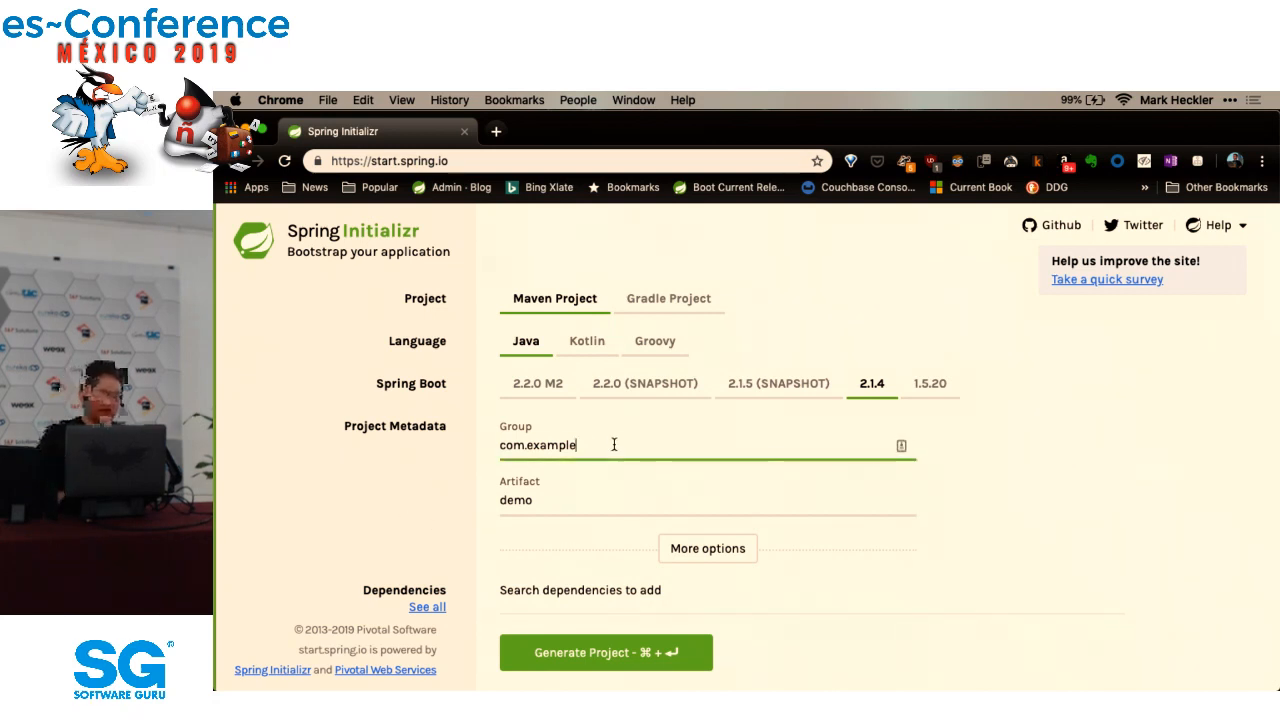
double_click(552, 444)
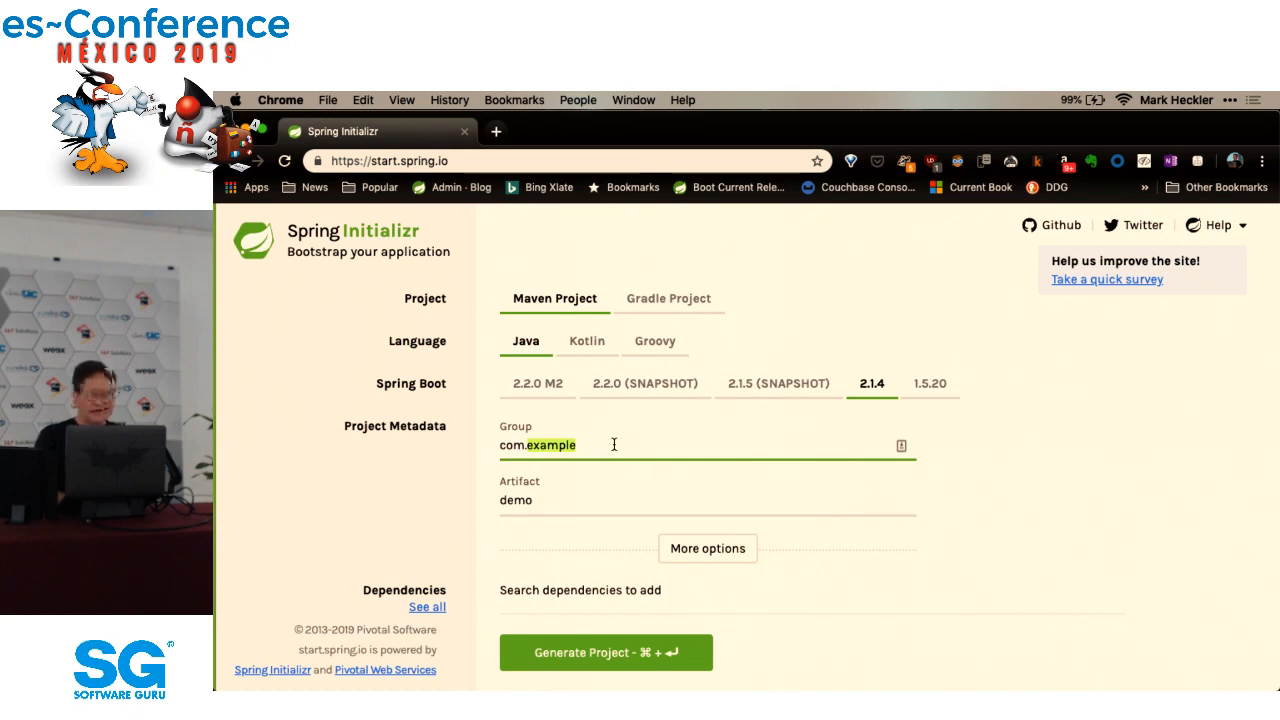
text(s)
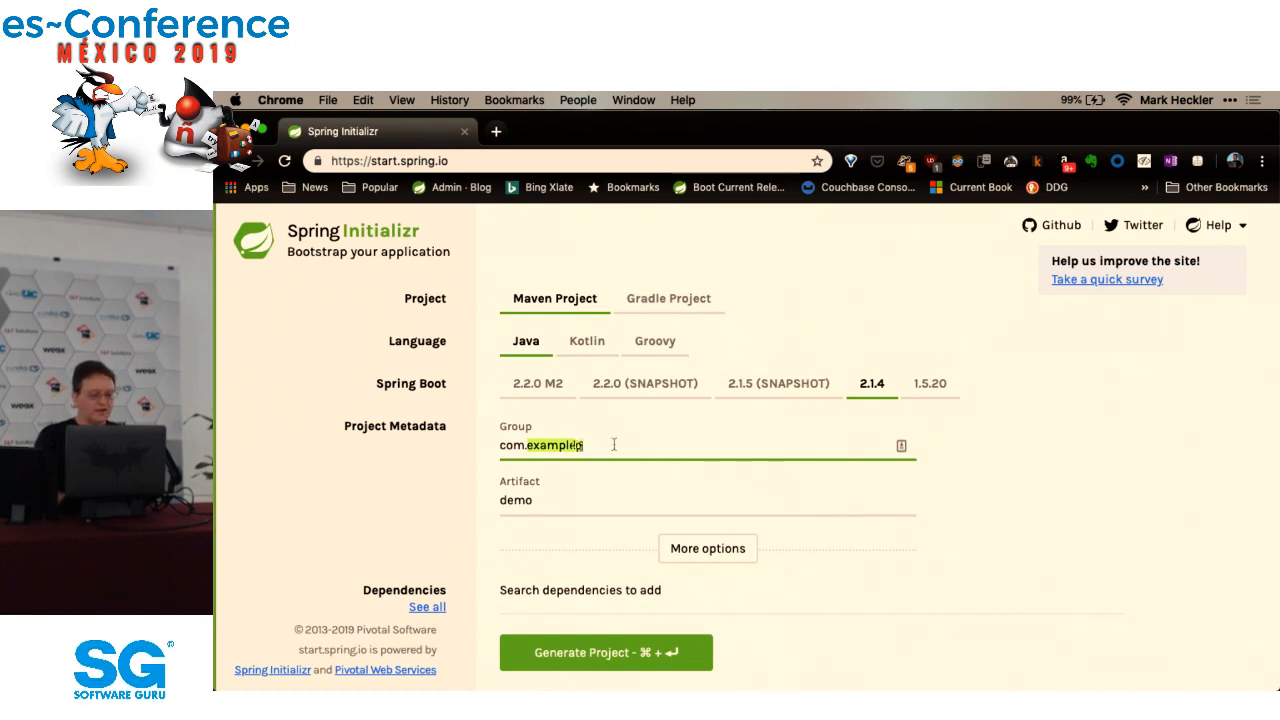
click(550, 500)
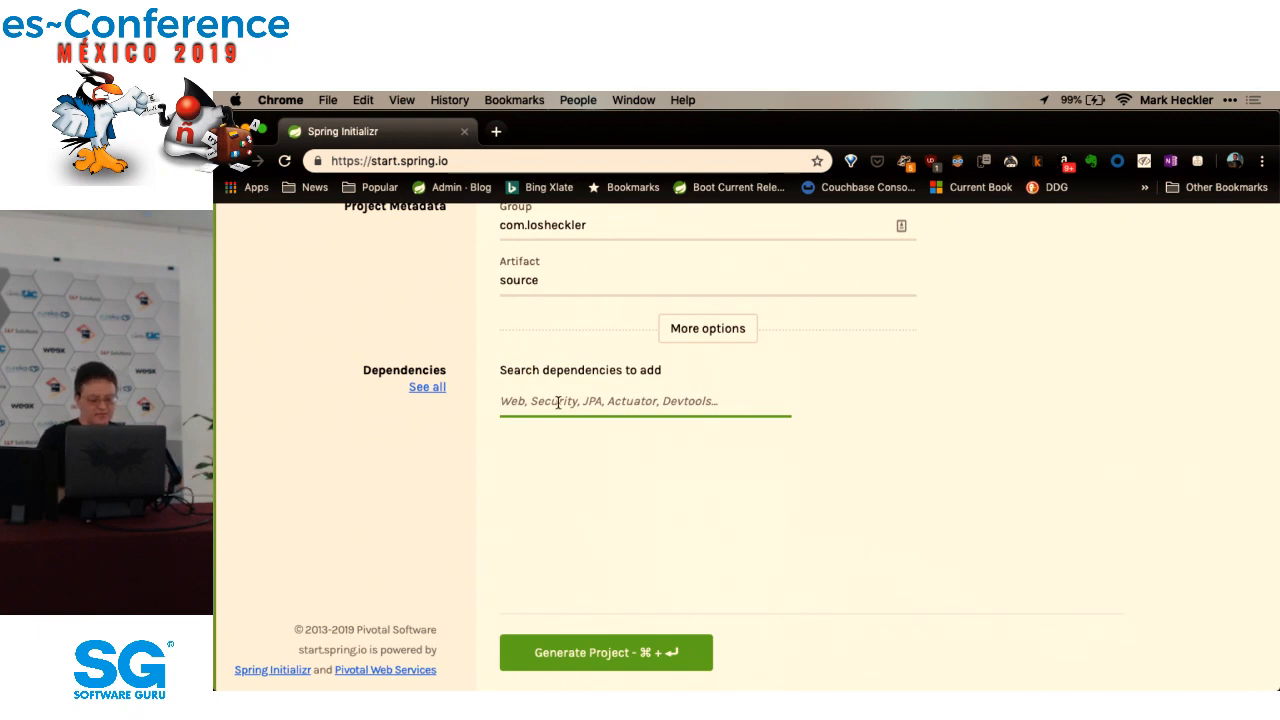
Add Web, Cloud Stream, RabbitMQ, Kafka and Lombok as project dependencies
text(w)
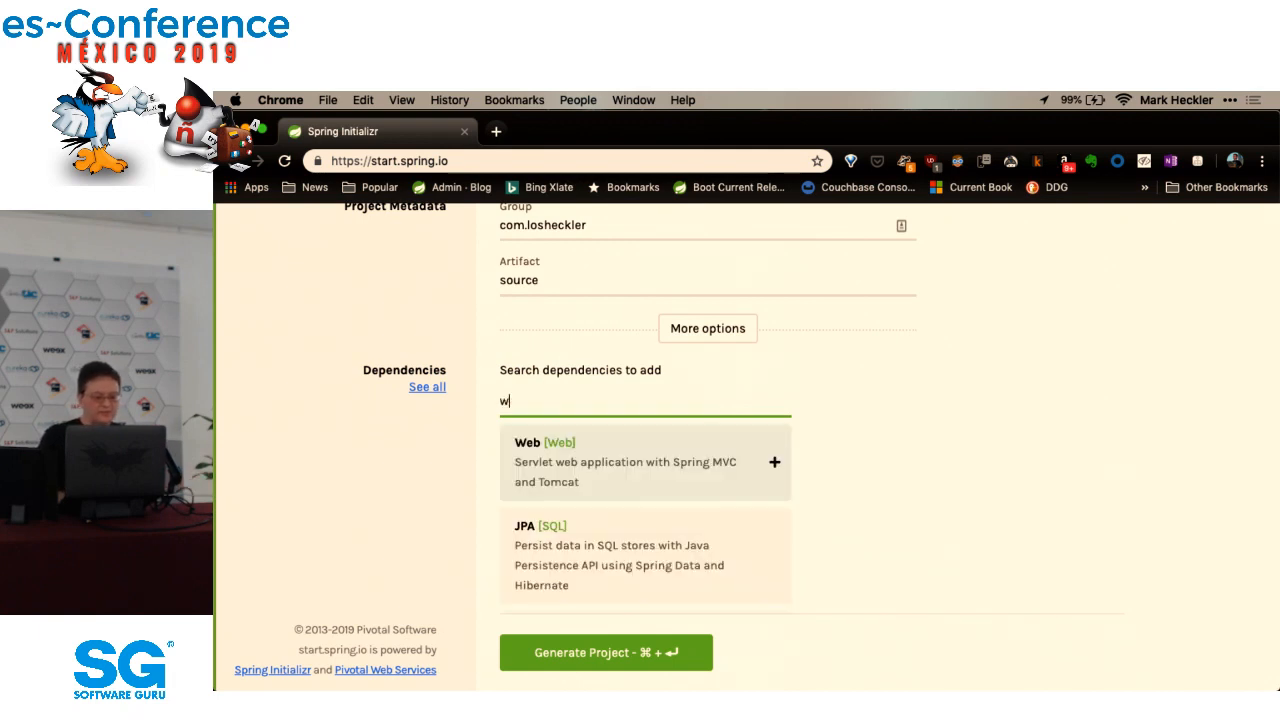
text(ea)
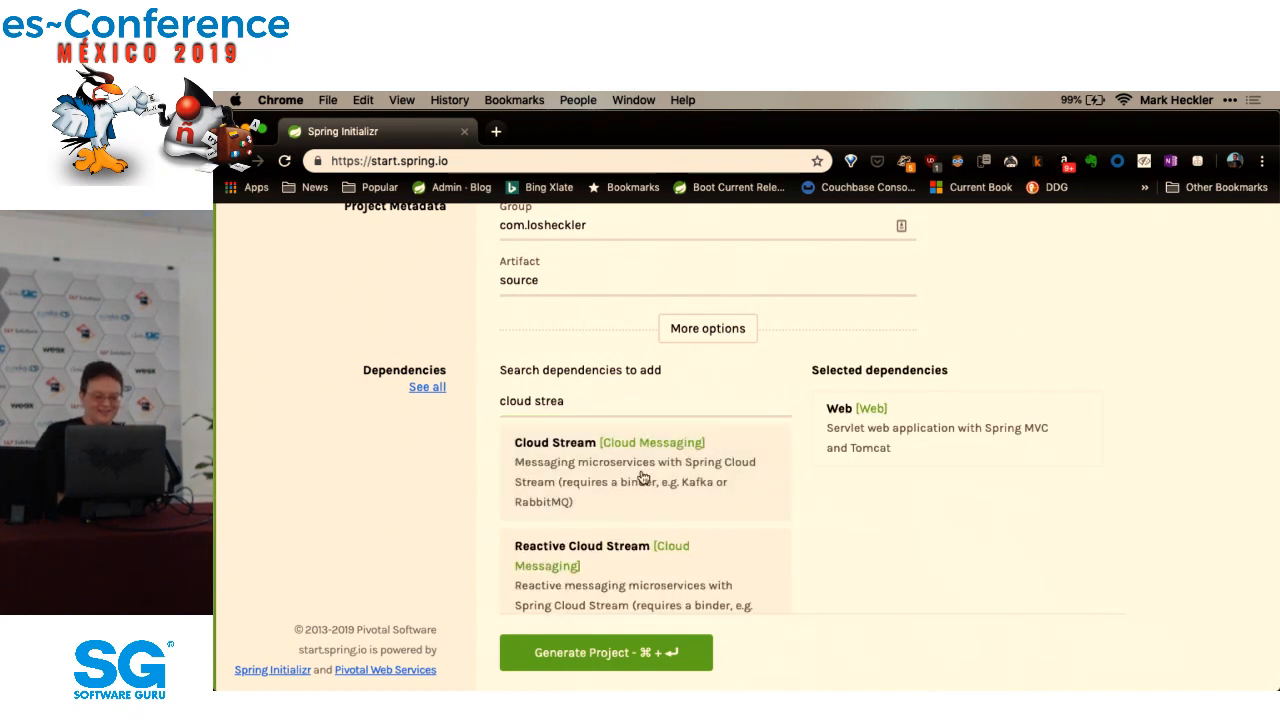
click(634, 472)
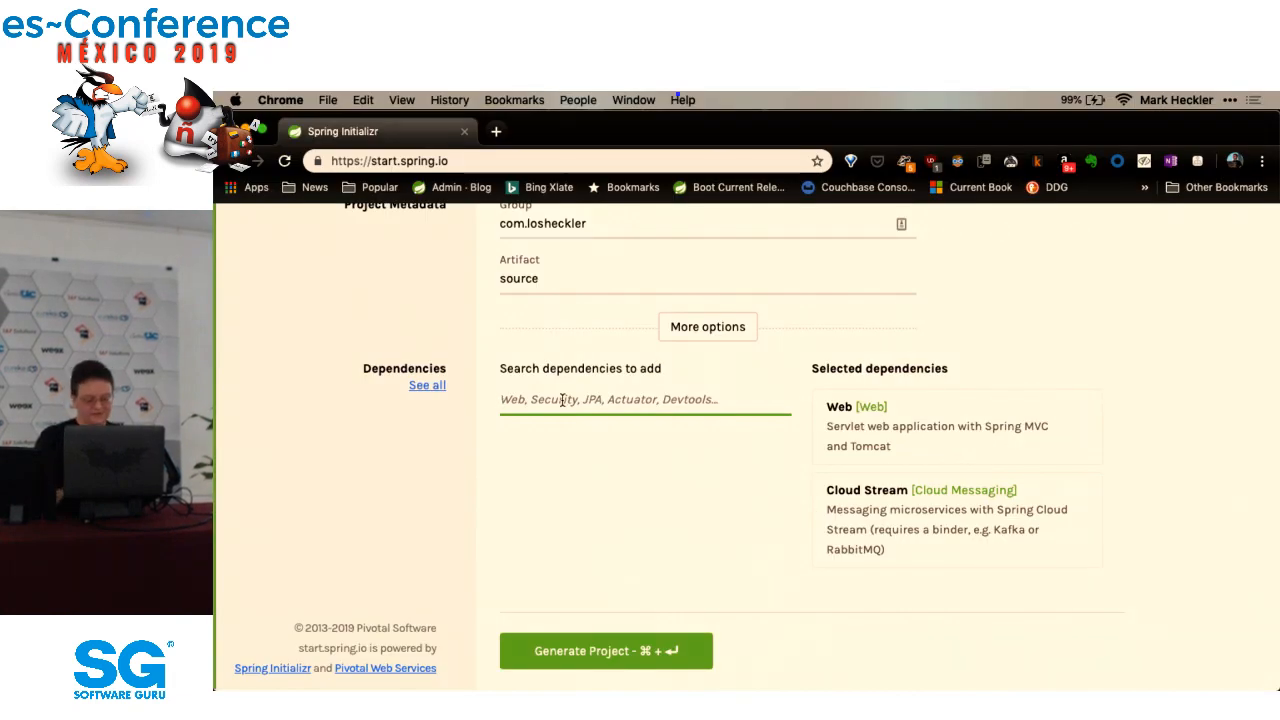
text(ra)
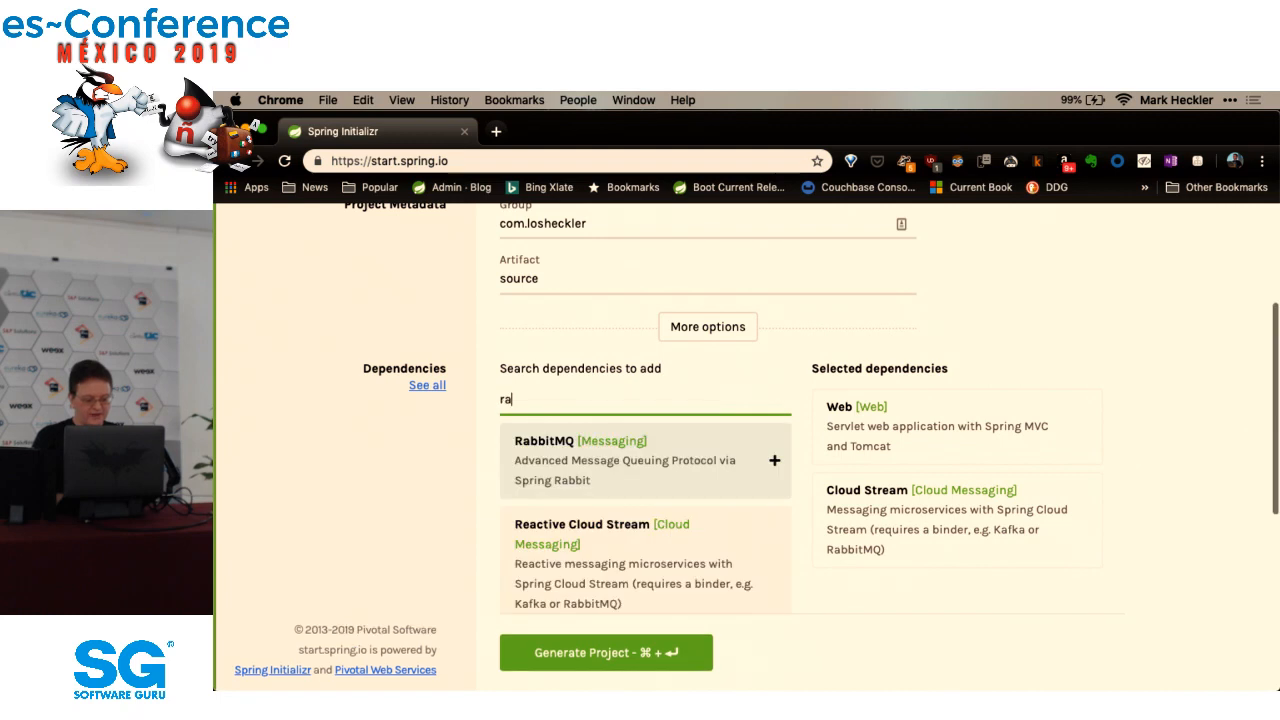
text(k)
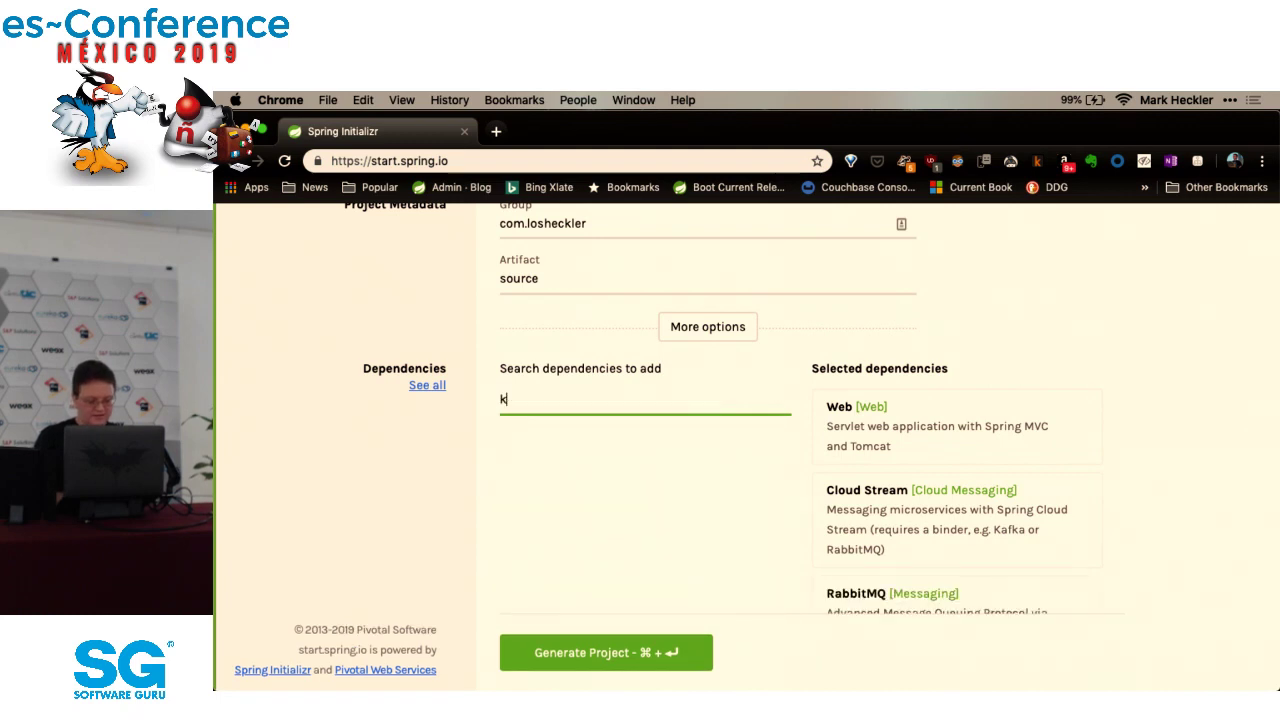
text(a)
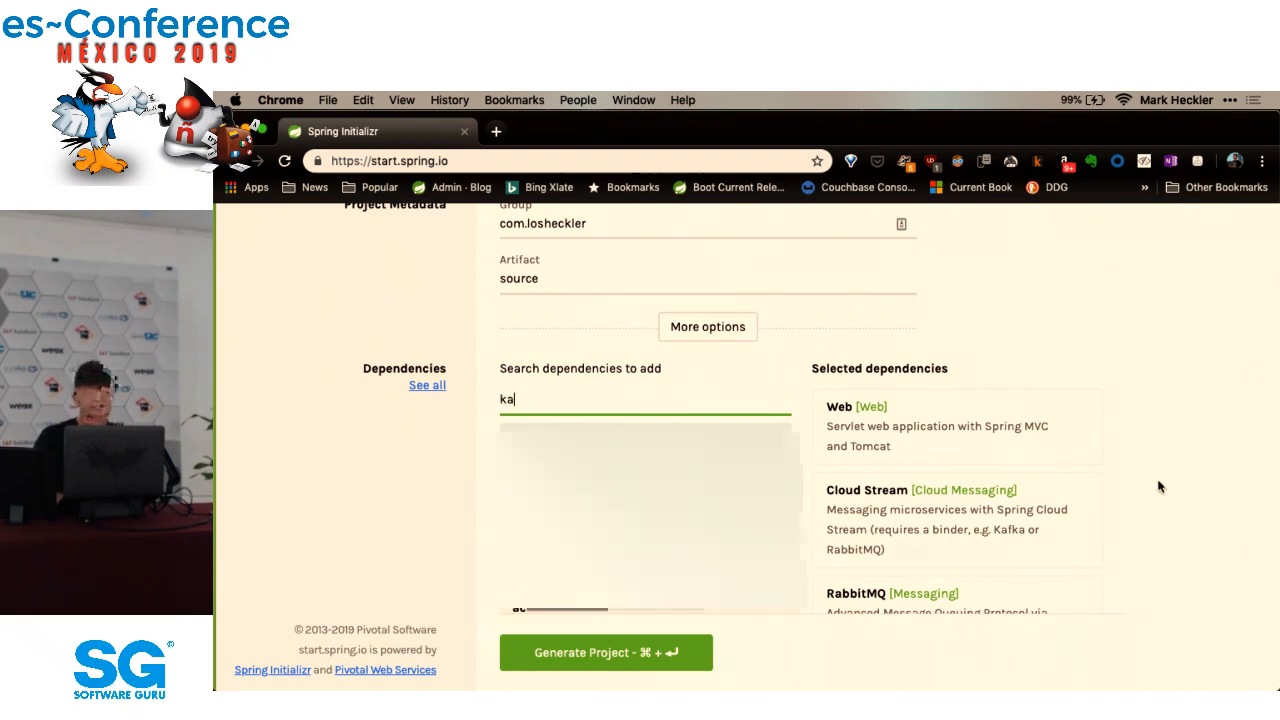
scroll(down, 3)
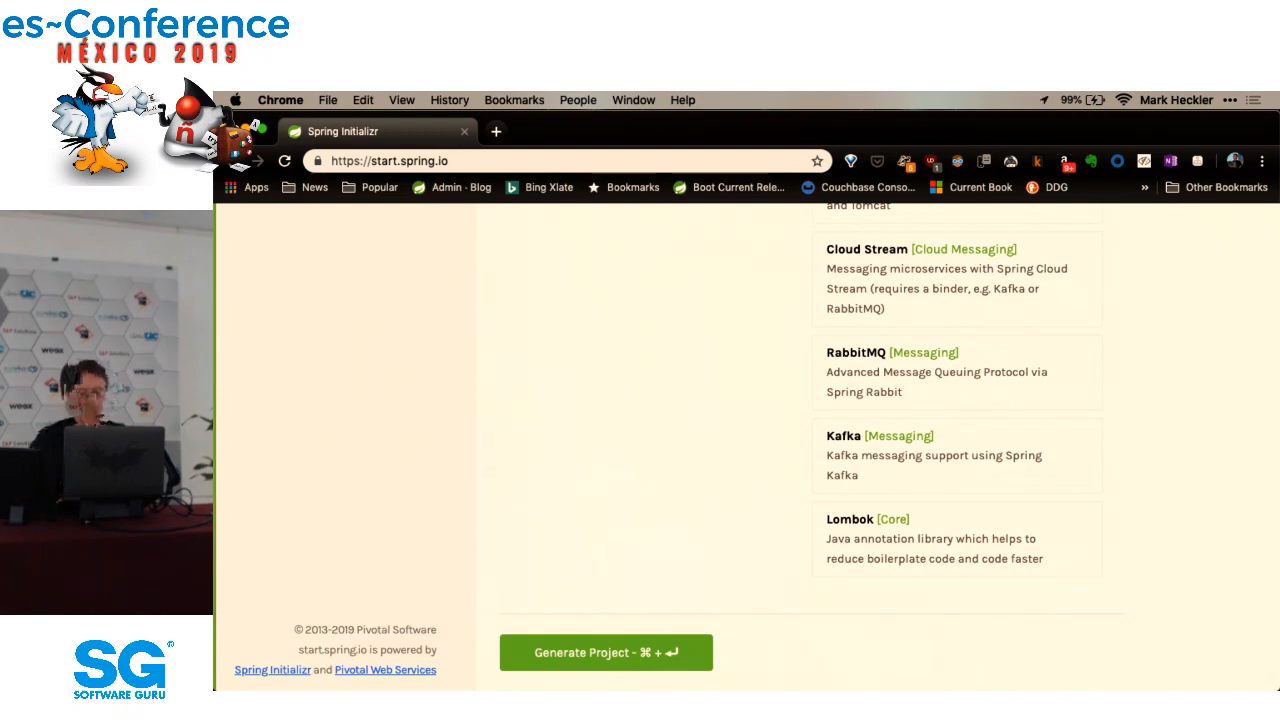
mouse_move(588, 516)
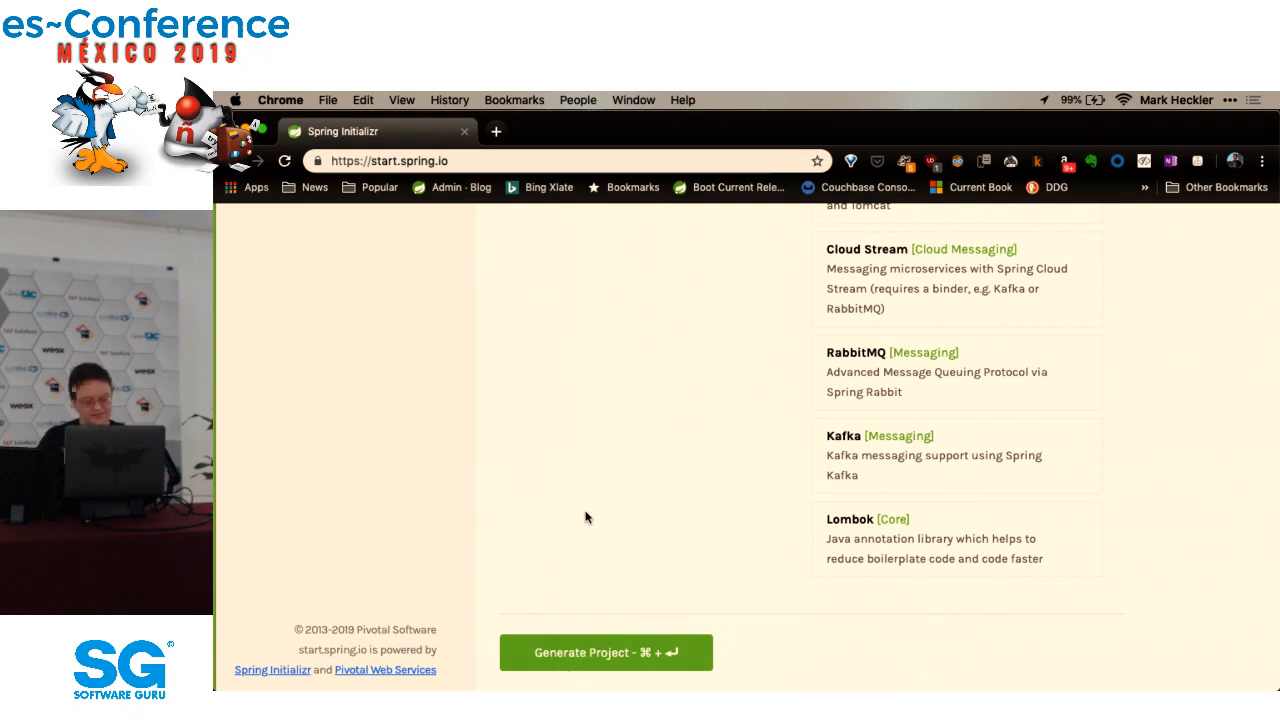
Generate the project and save source.zip to the Desktop
click(604, 652)
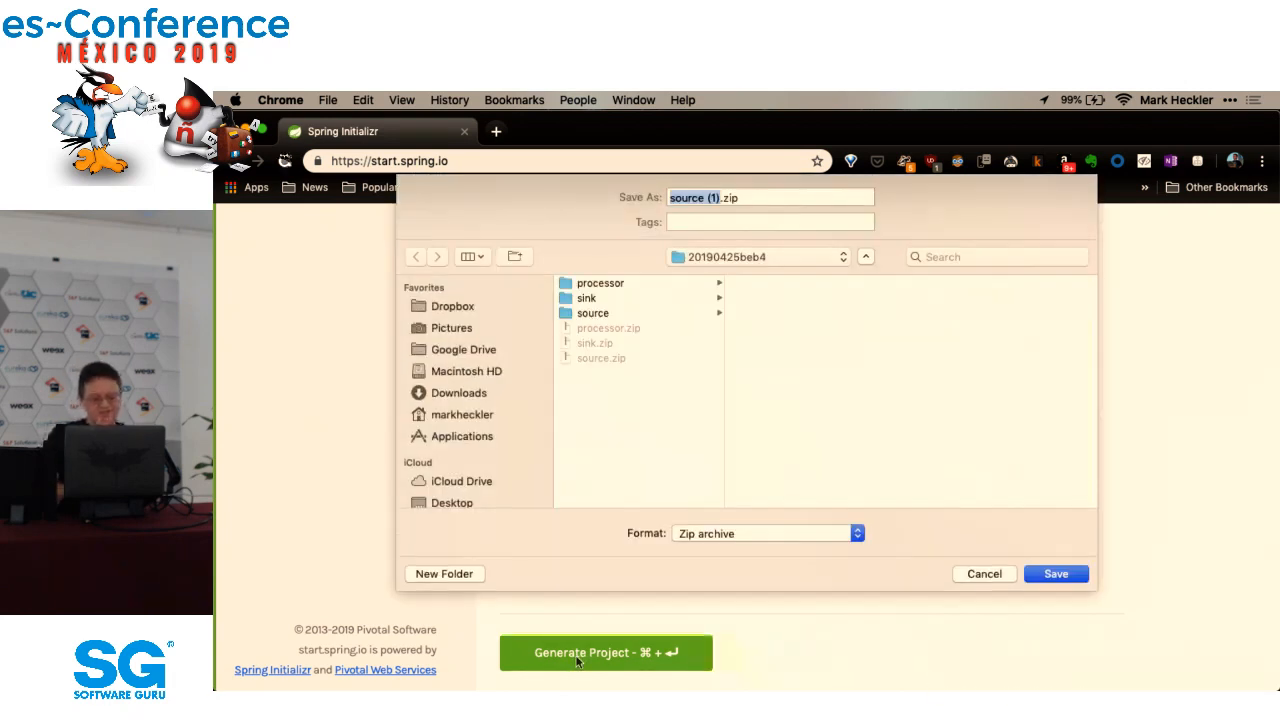
click(452, 502)
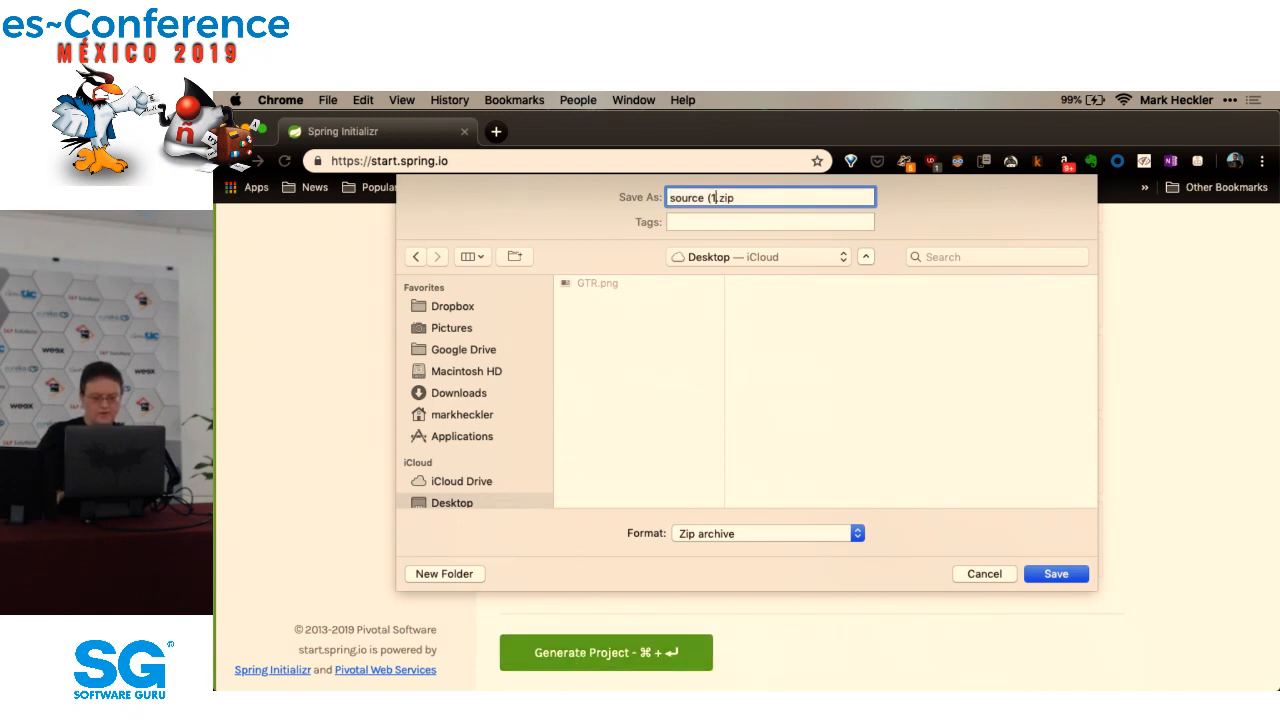
click(1056, 572)
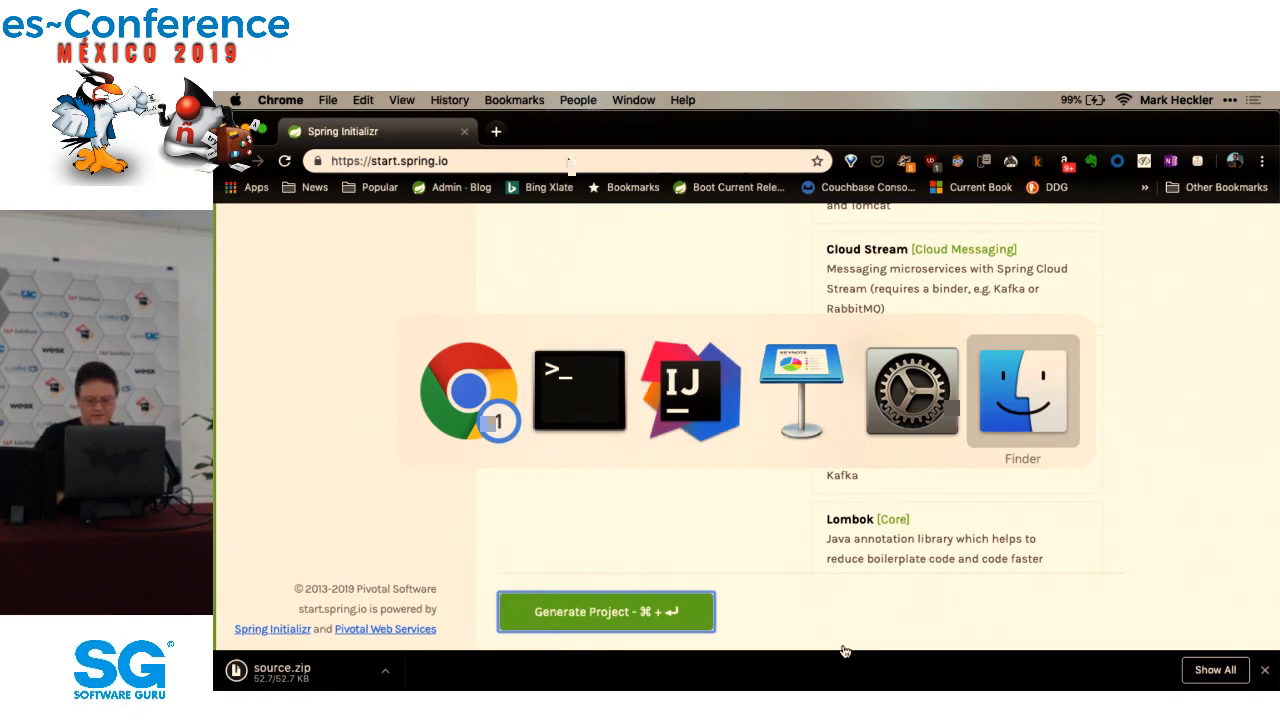
Switch to Finder and open the extracted source folder on the Desktop
click(1022, 390)
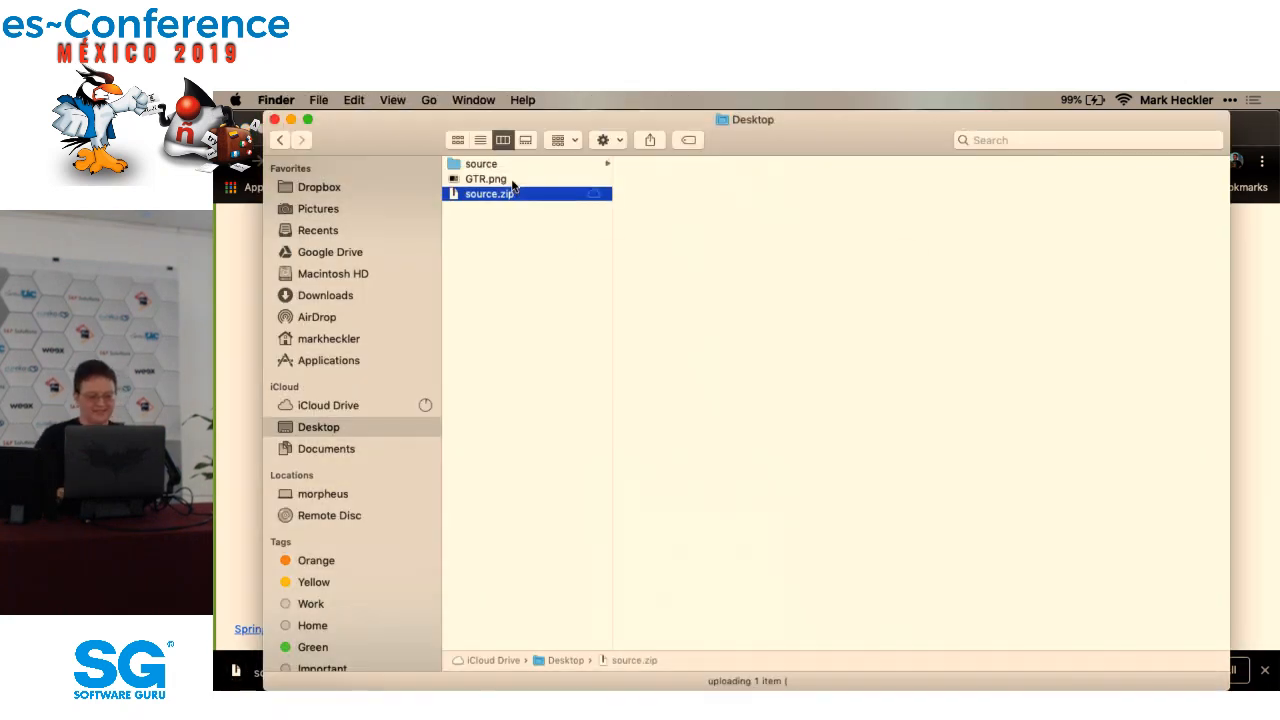
click(480, 164)
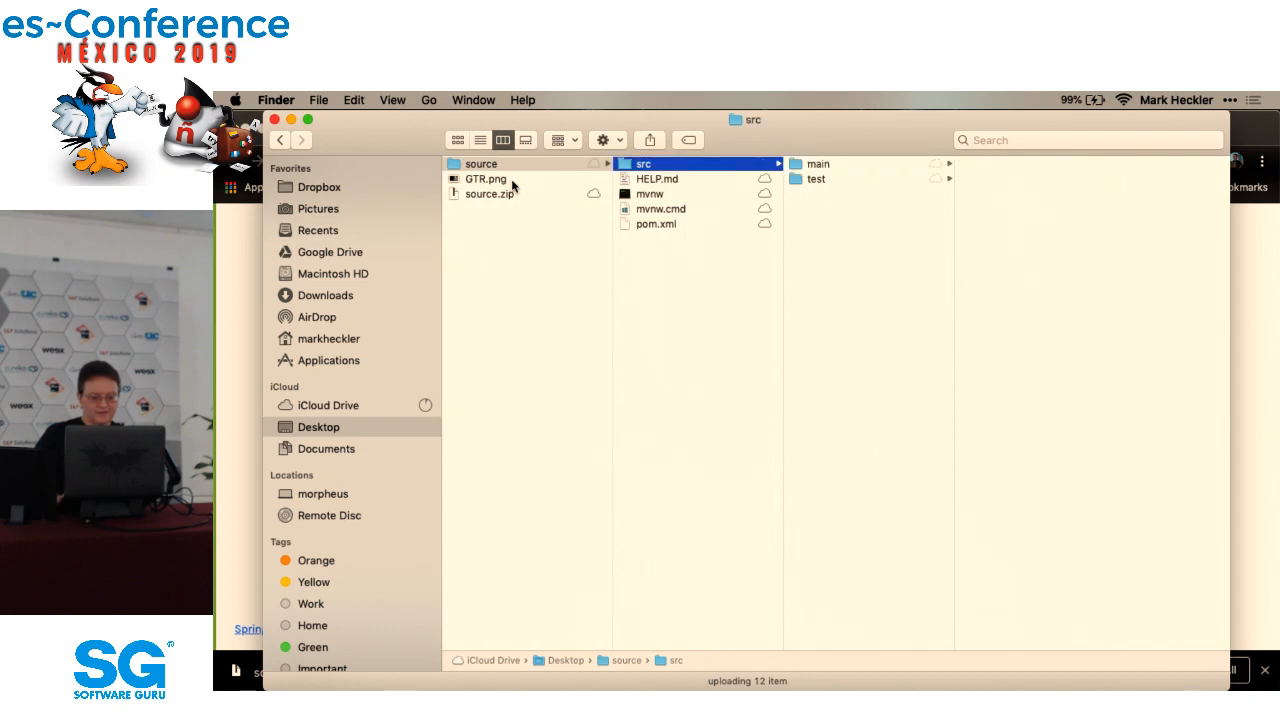
click(656, 224)
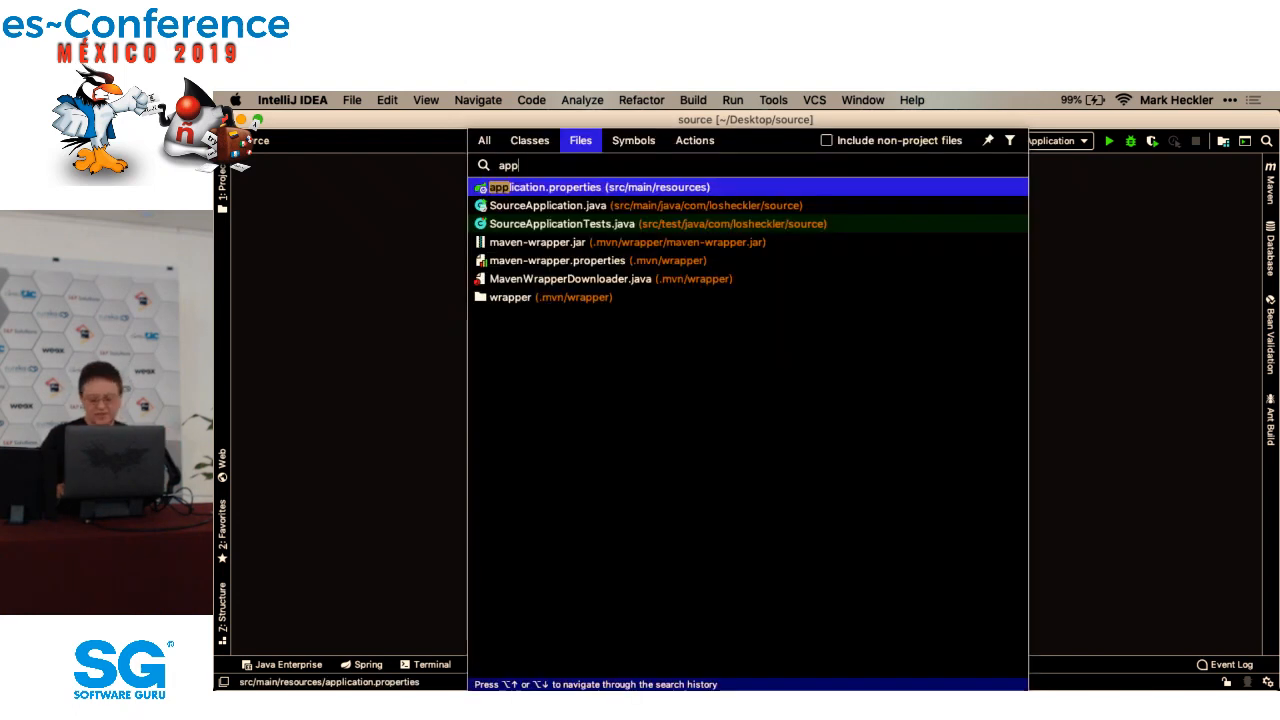
Open application.properties via search and add server.port=0
click(596, 188)
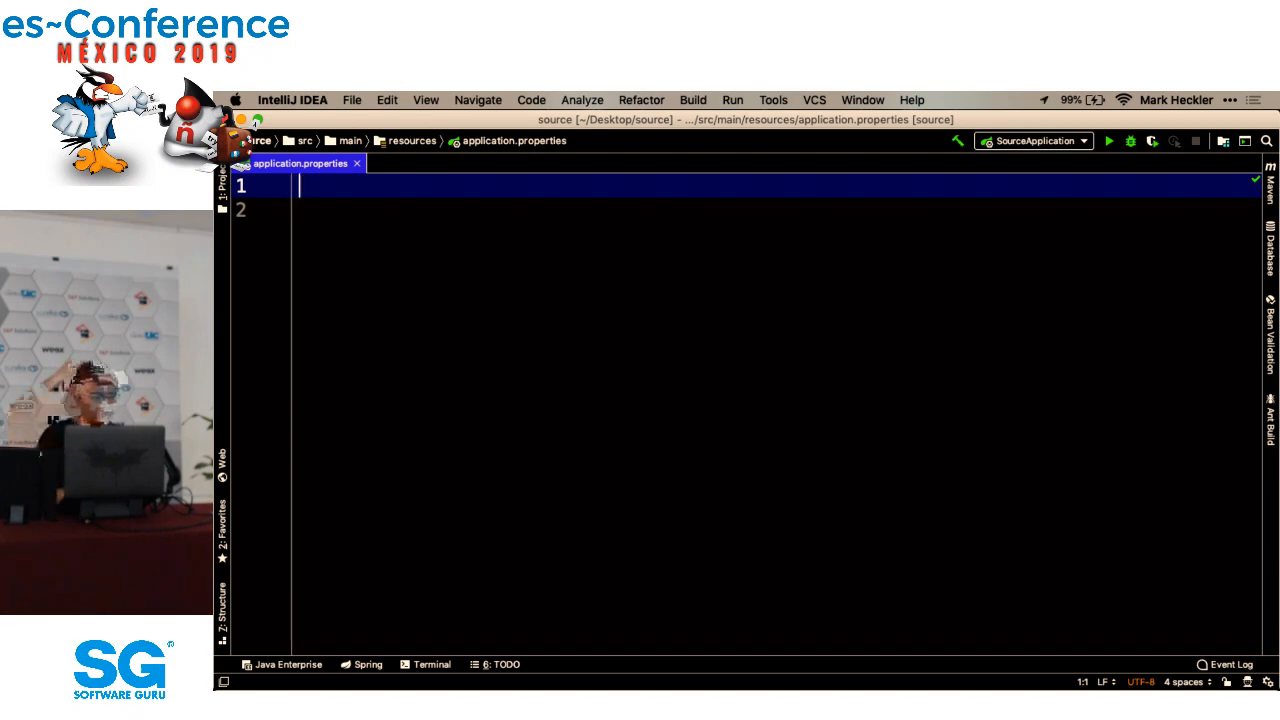
text(spri)
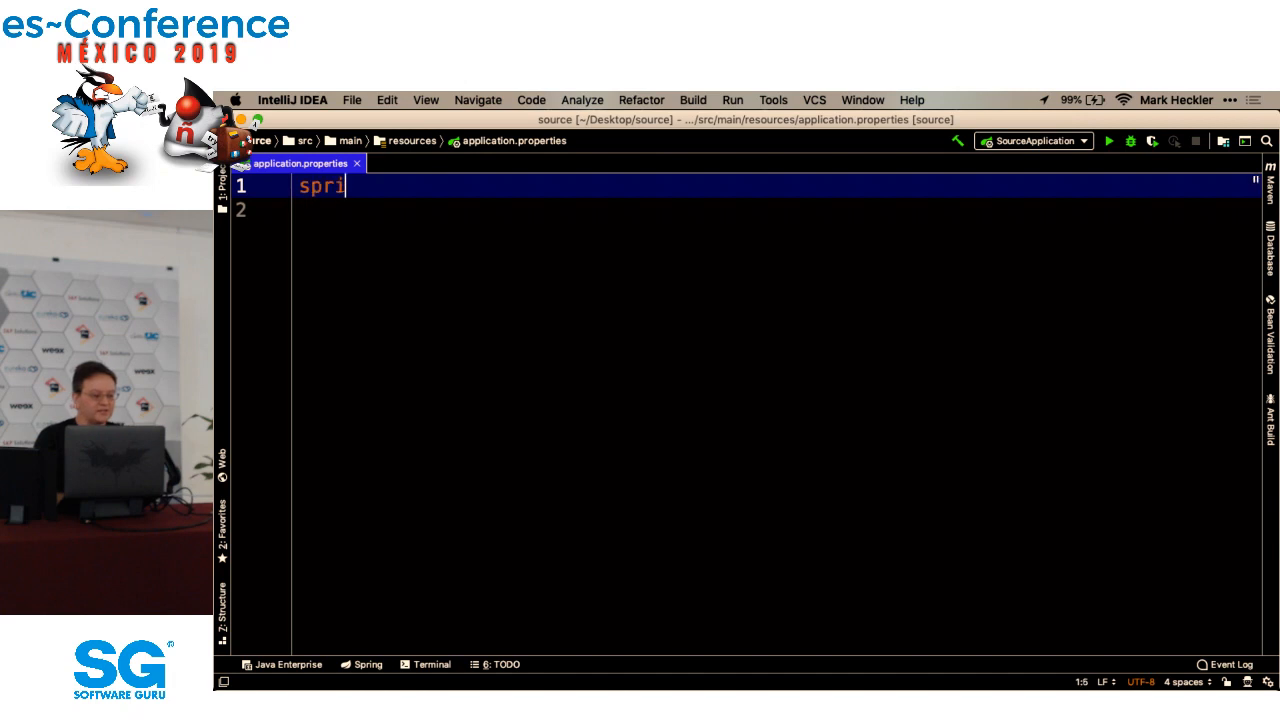
text(server.port=0)
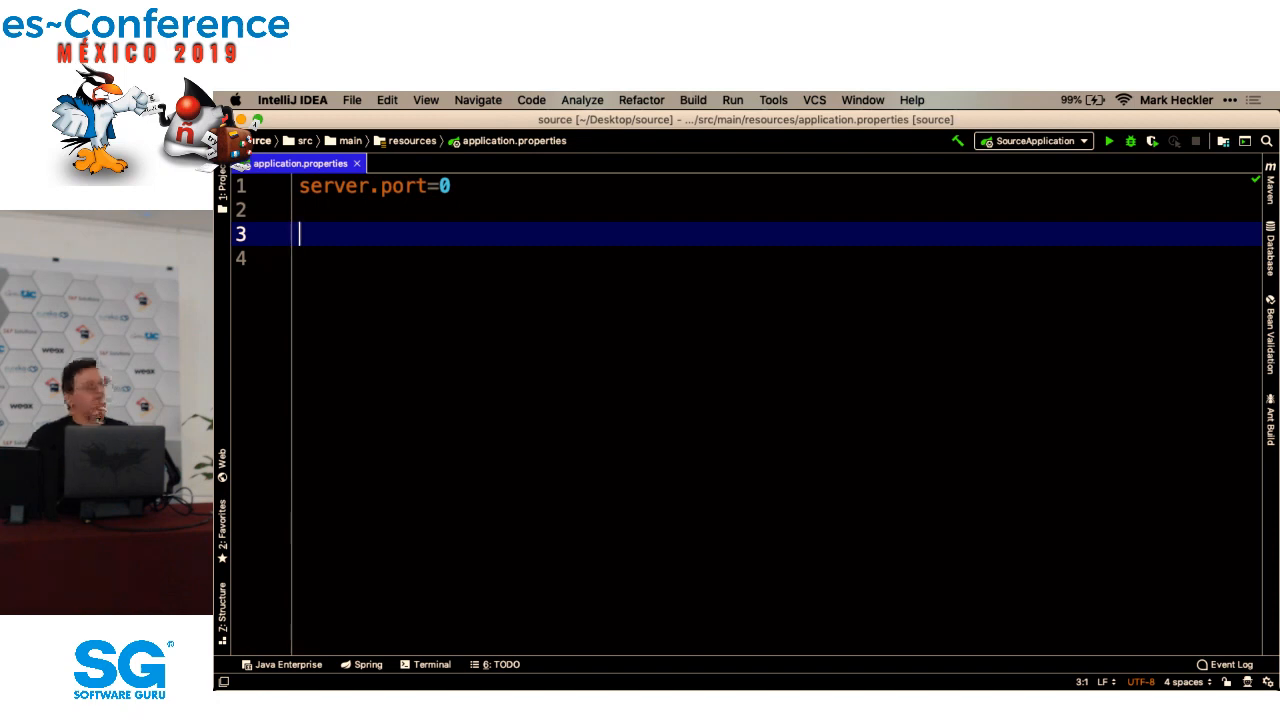
Add spring.cloud.stream.bindings.output.destination=processor
text(s)
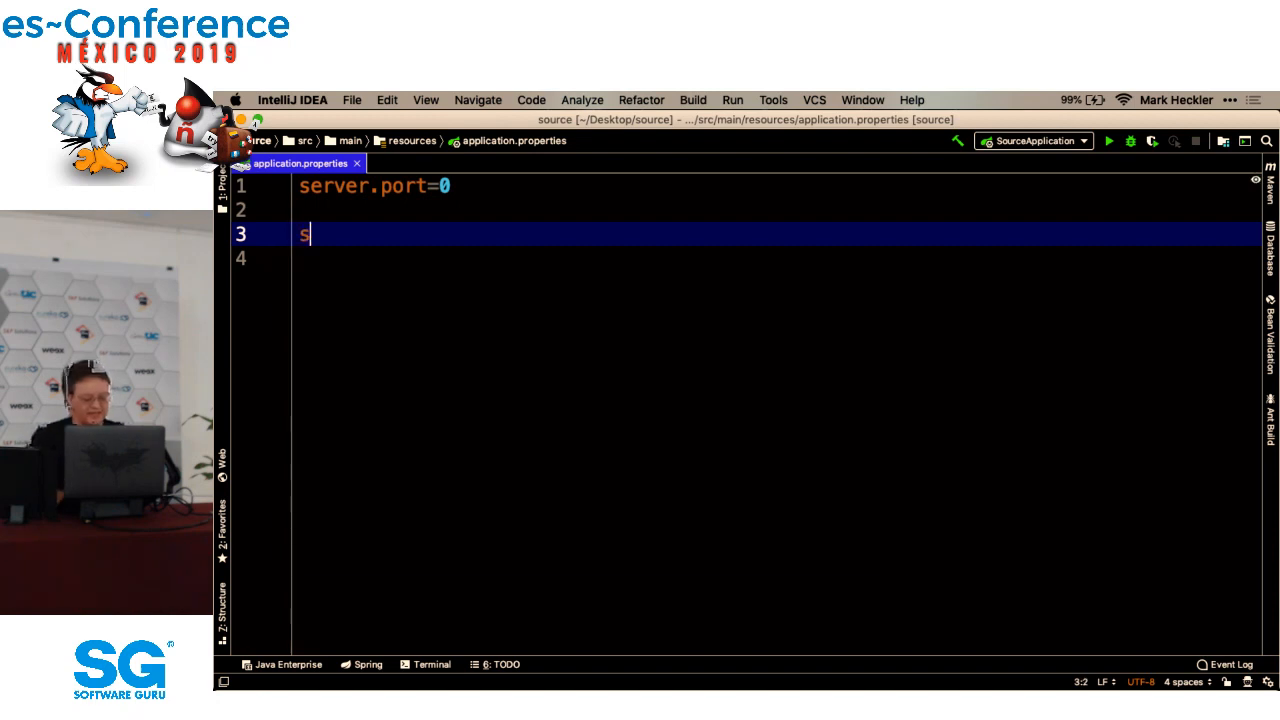
text(pring)
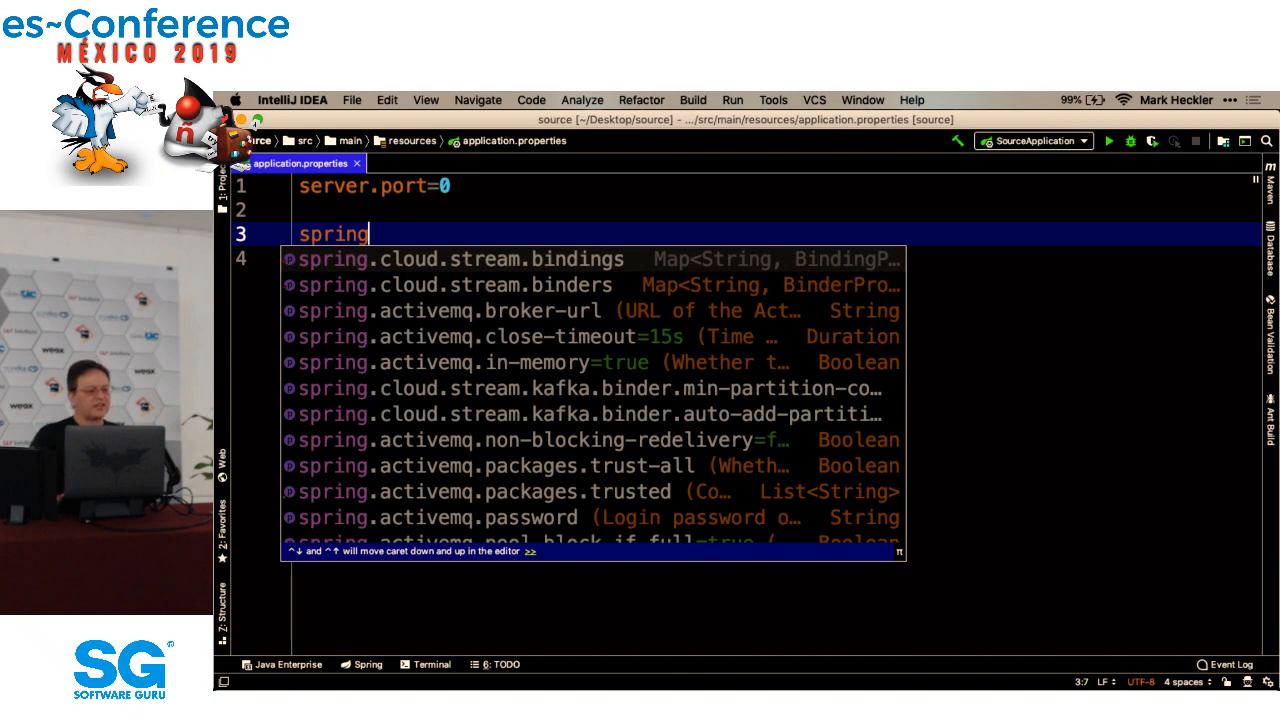
click(460, 260)
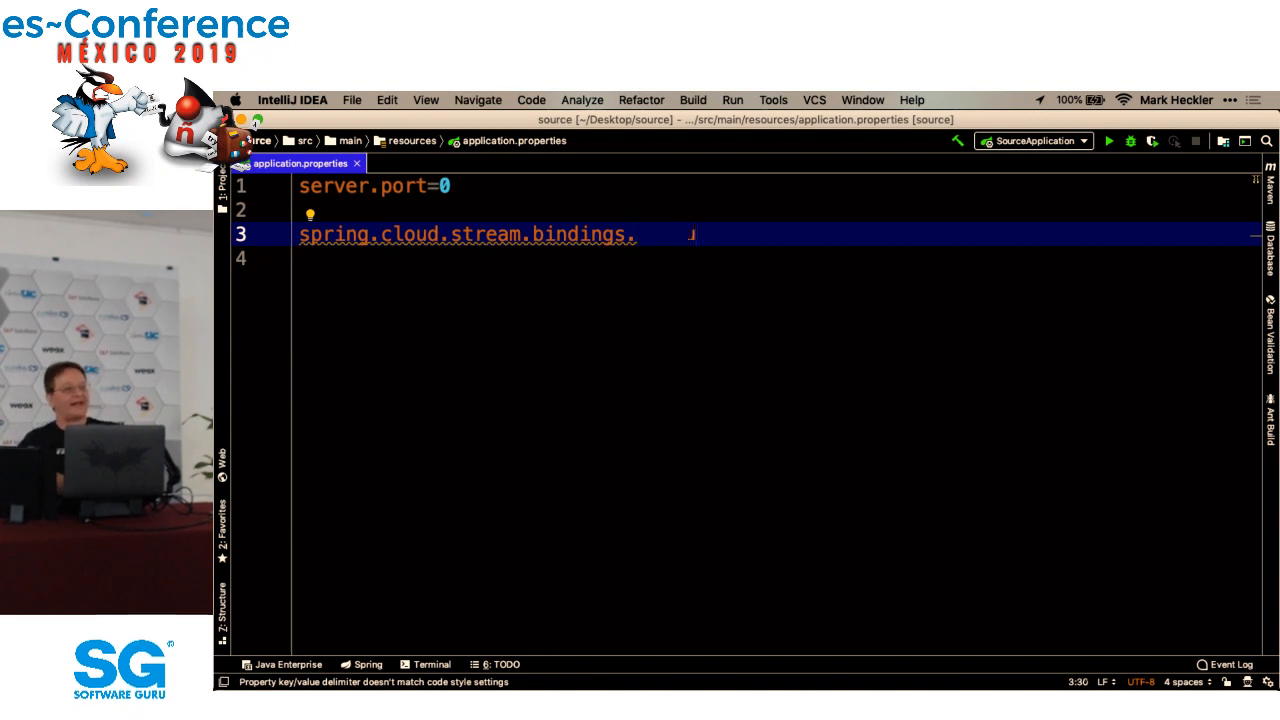
text(.)
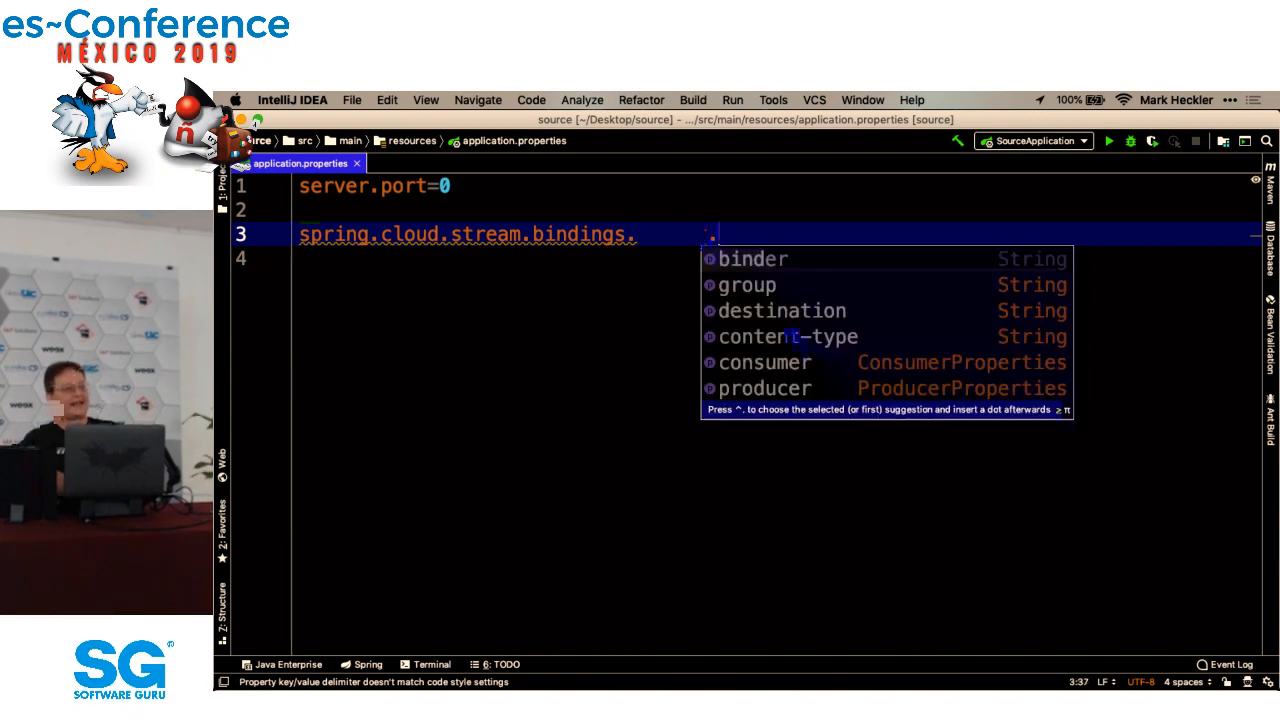
text(output.destination=)
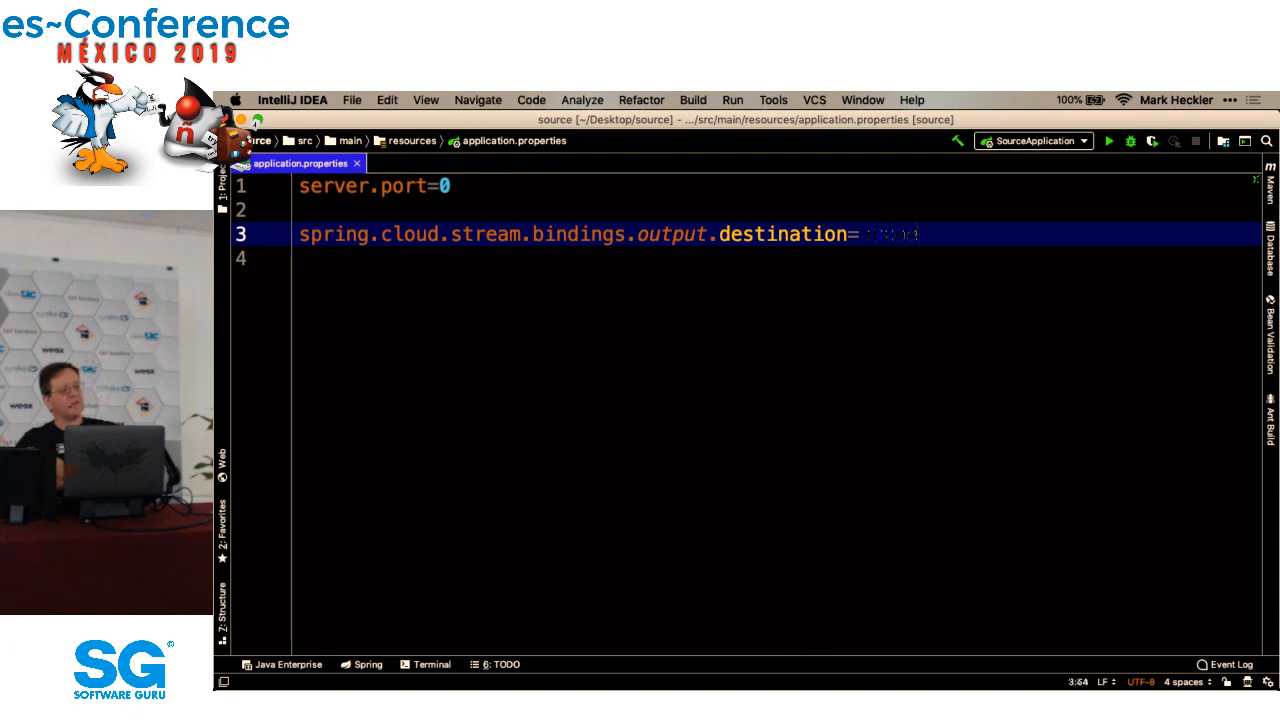
text(pro)
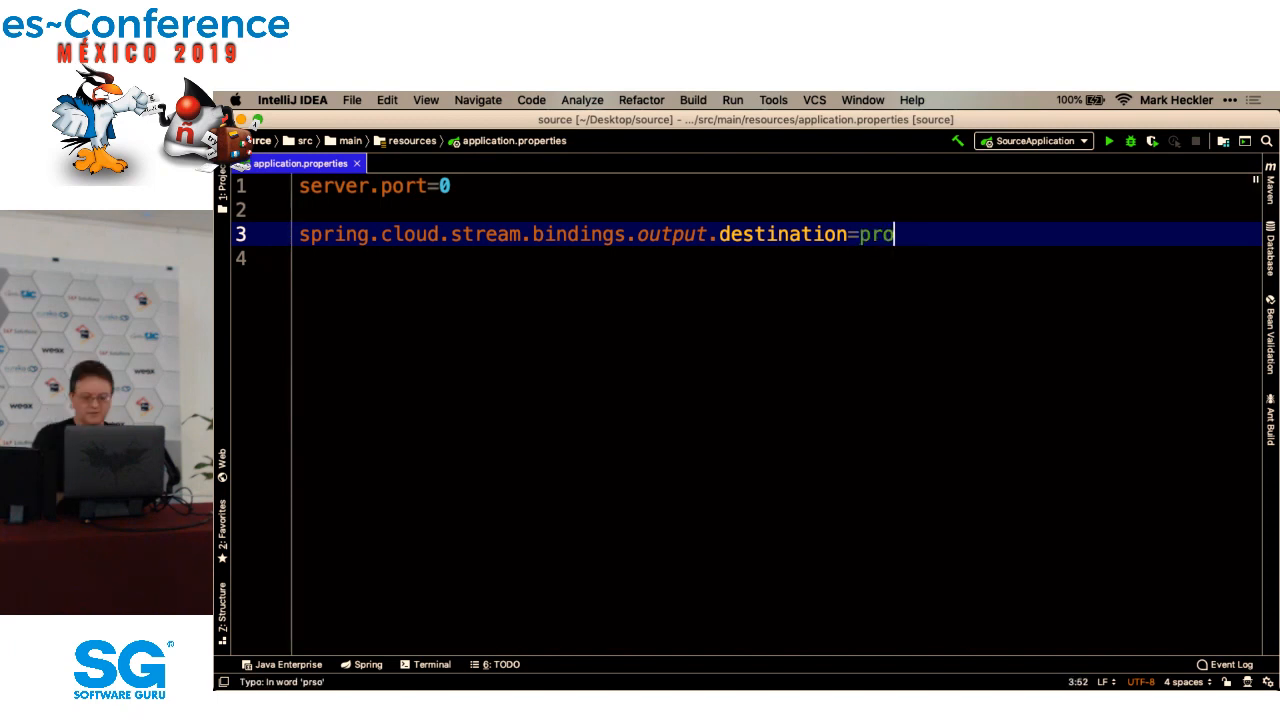
text(cessor)
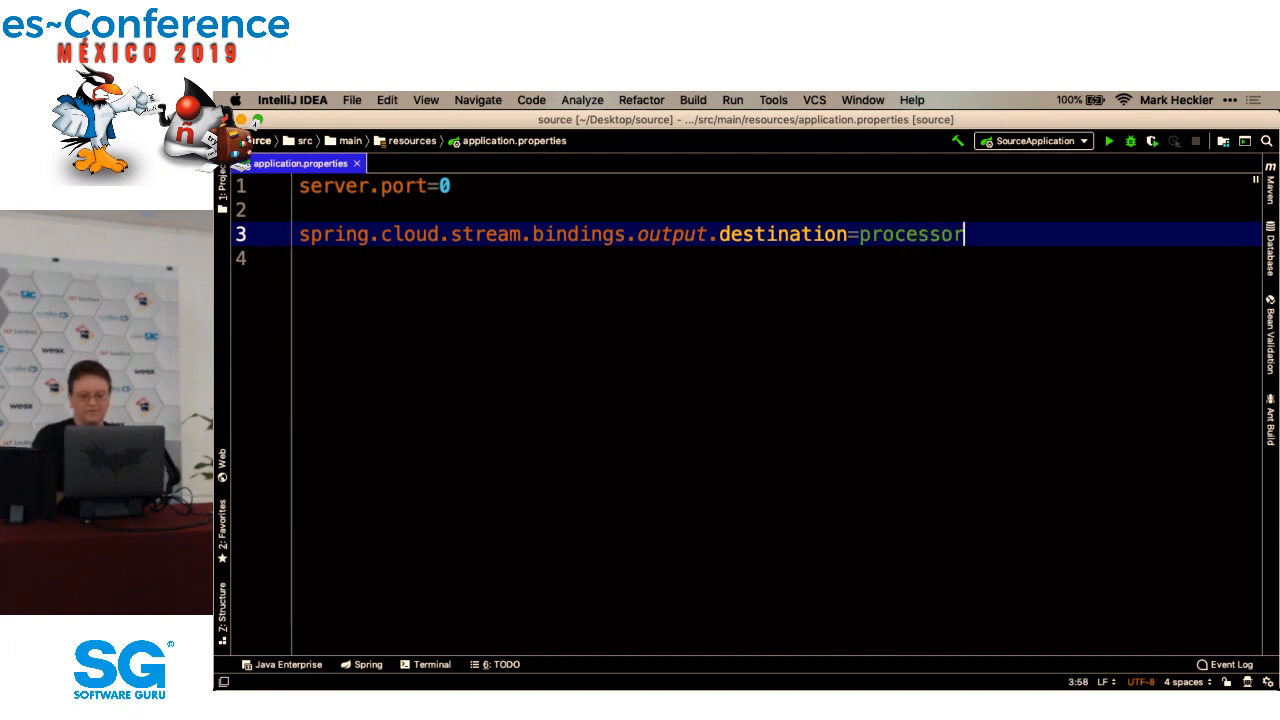
Add Kafka binder auto-add-partitions=true and start the min-partition-count property
text(spring.cloud.stream.kafka.binder.auto-add-partitions=true)
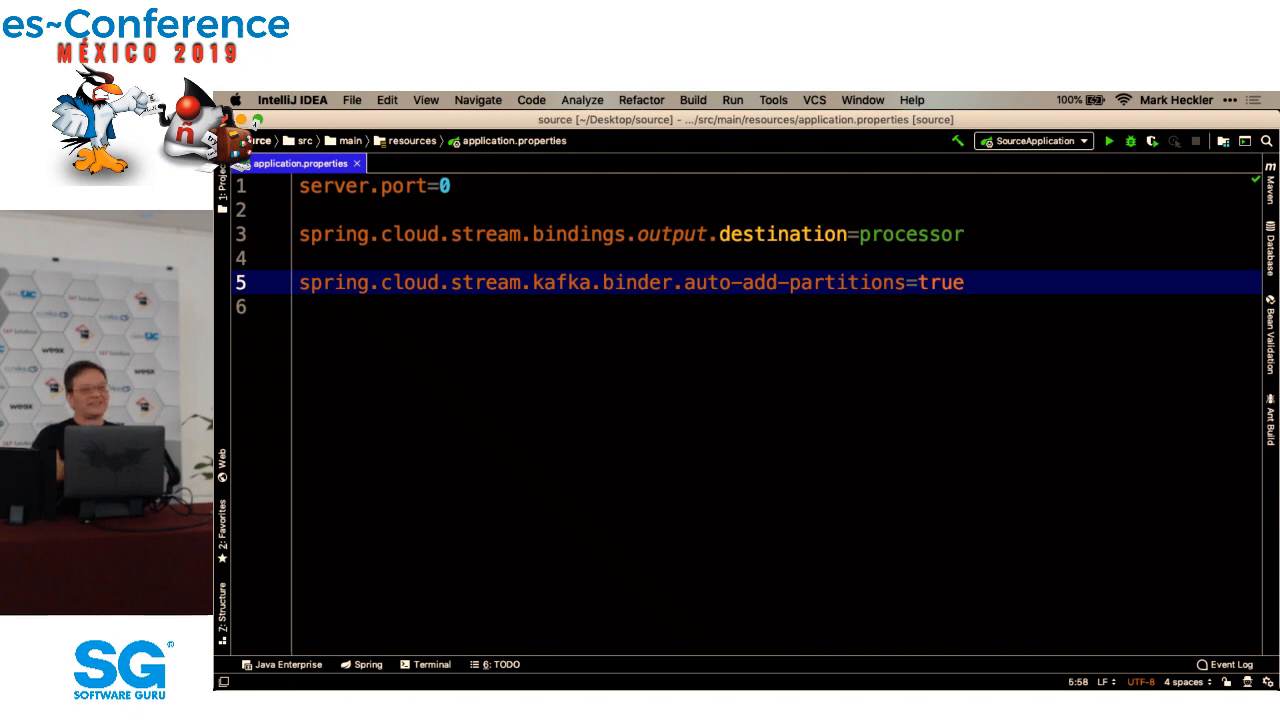
text(spring)
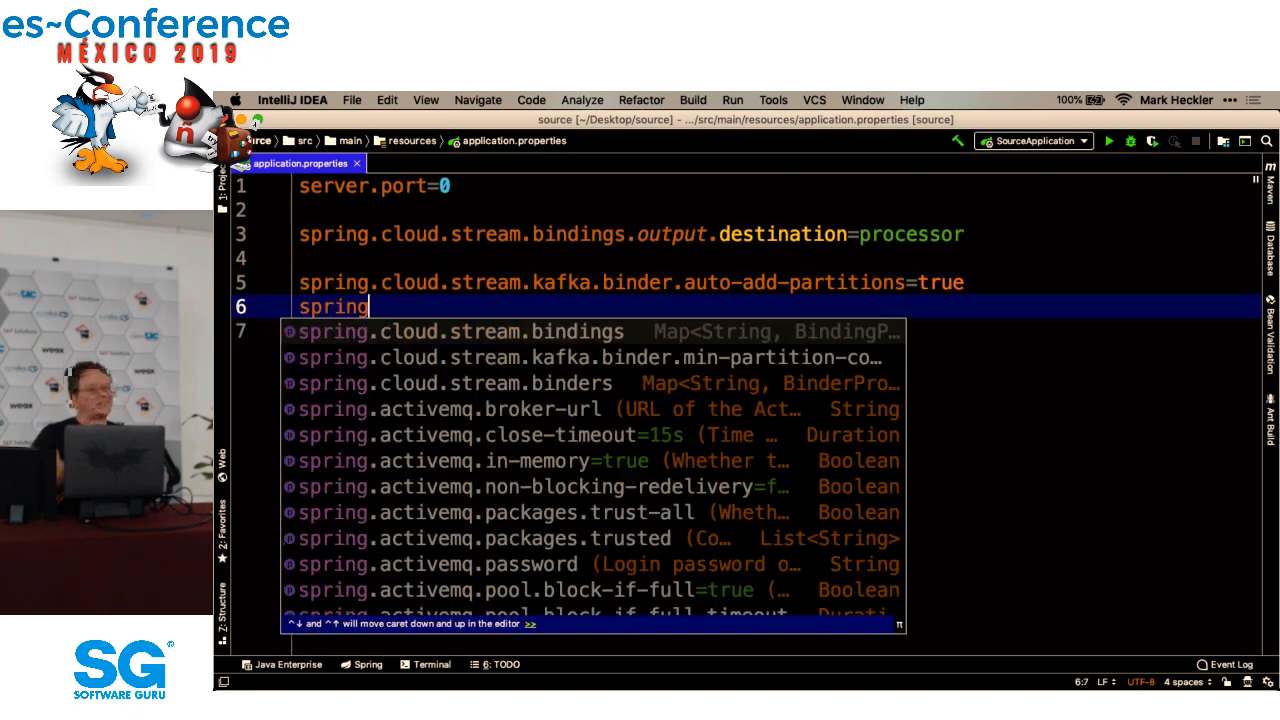
key(Down)
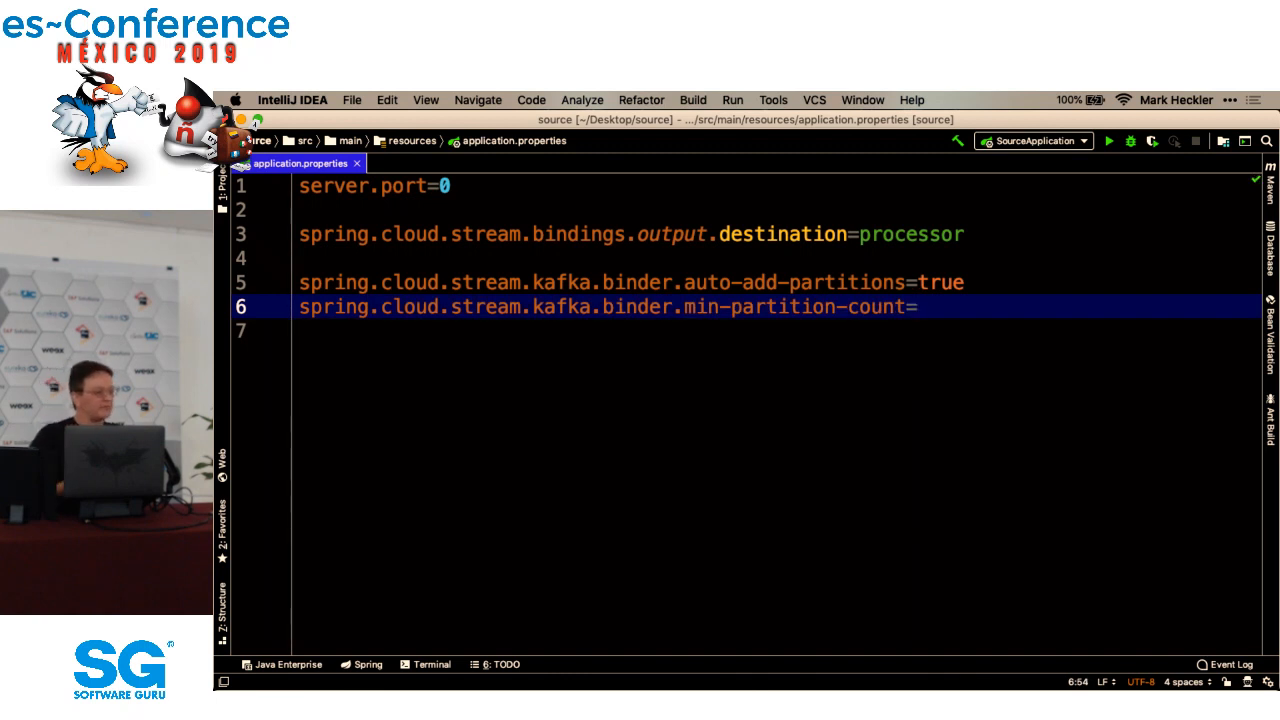
click(912, 306)
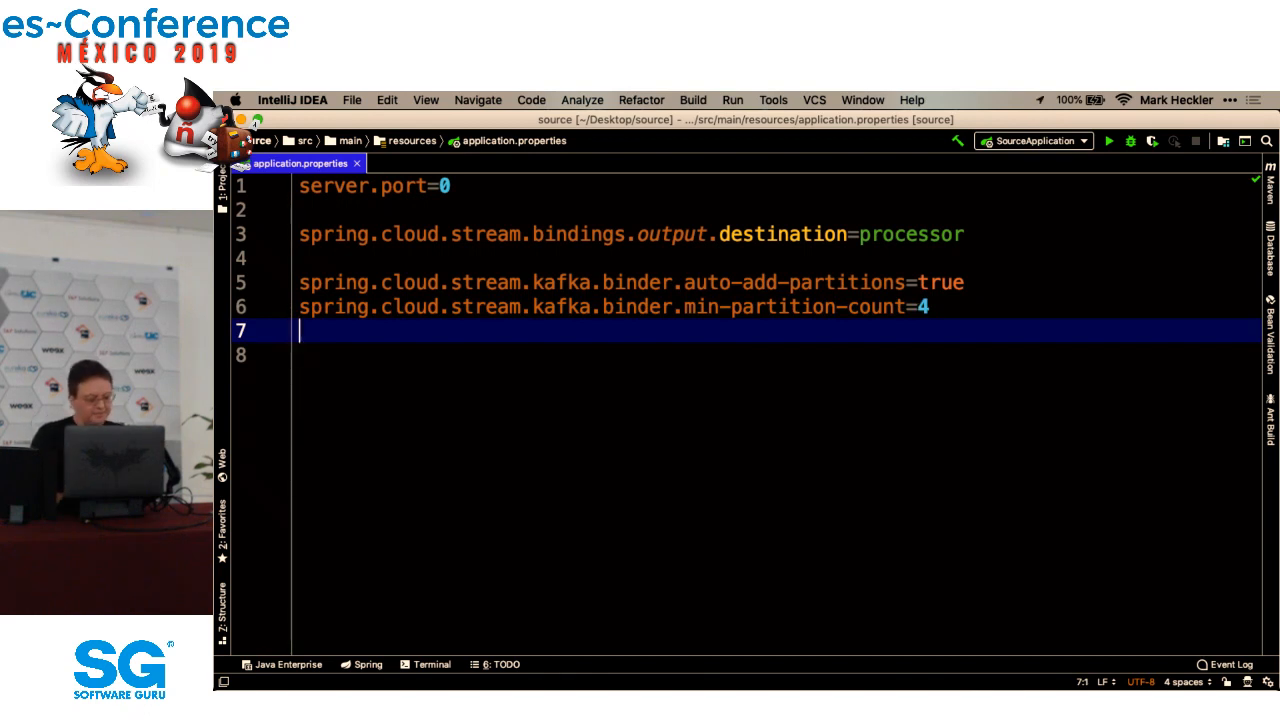
Switch to the project's pom.xml to review its dependencies
click(396, 164)
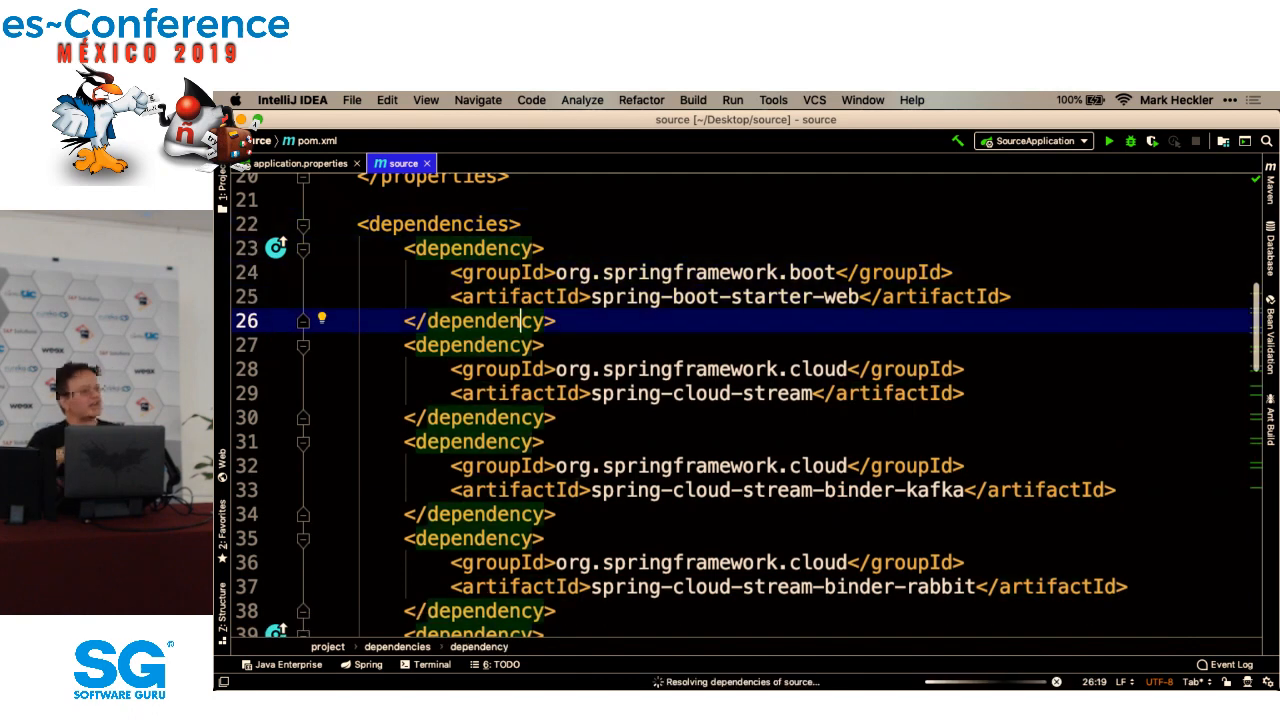
Comment out an unneeded dependency block in pom.xml
click(550, 514)
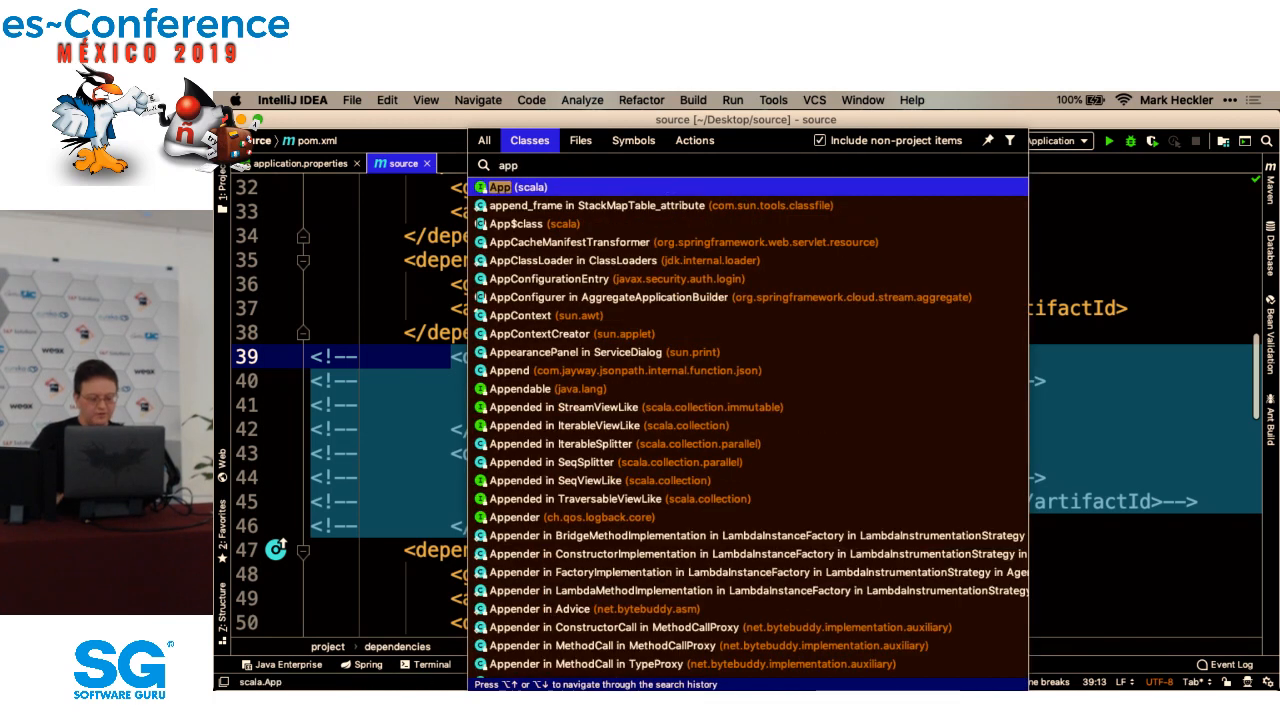
Open SourceApplication.java and declare a new class WholesaleCoffee below the main class
click(500, 188)
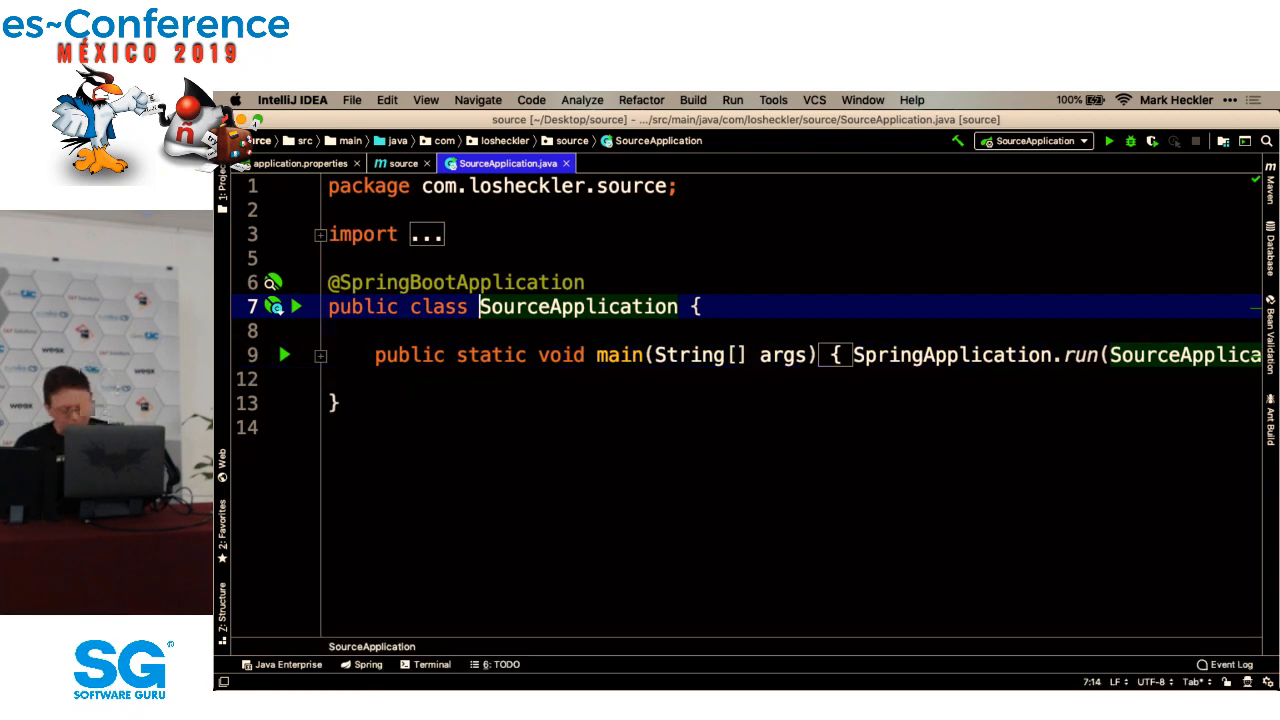
text(class)
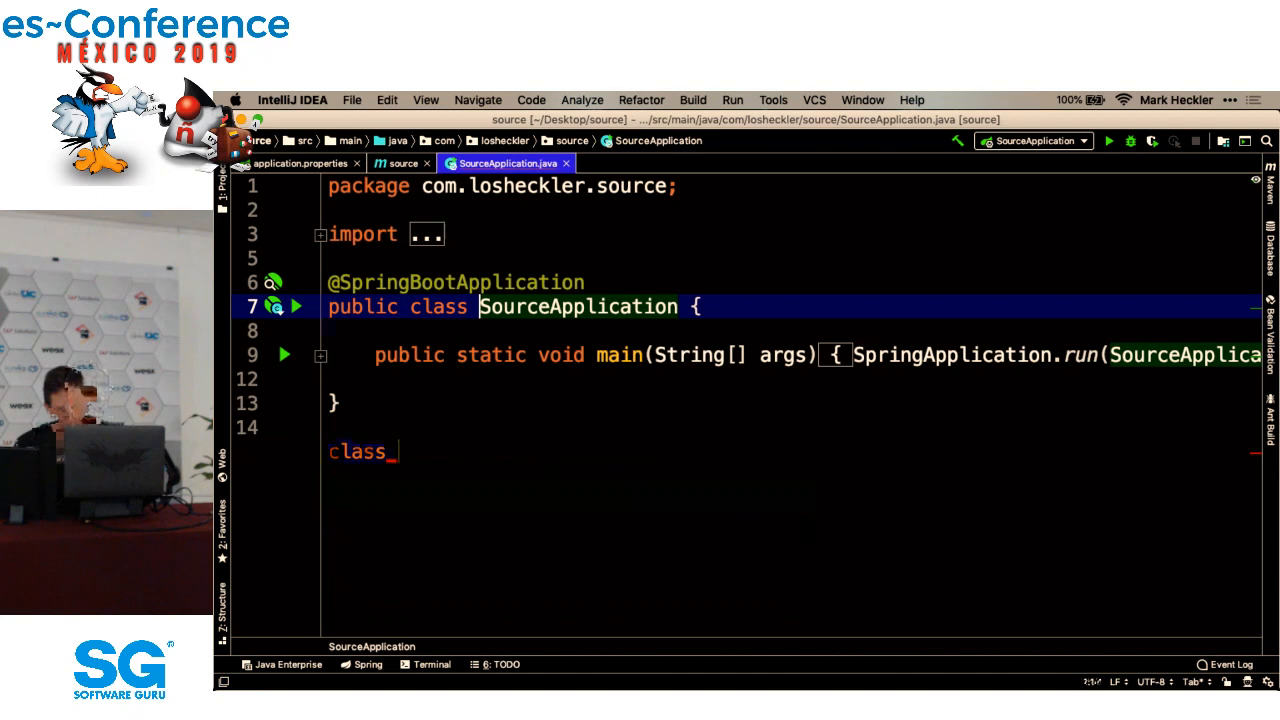
click(390, 452)
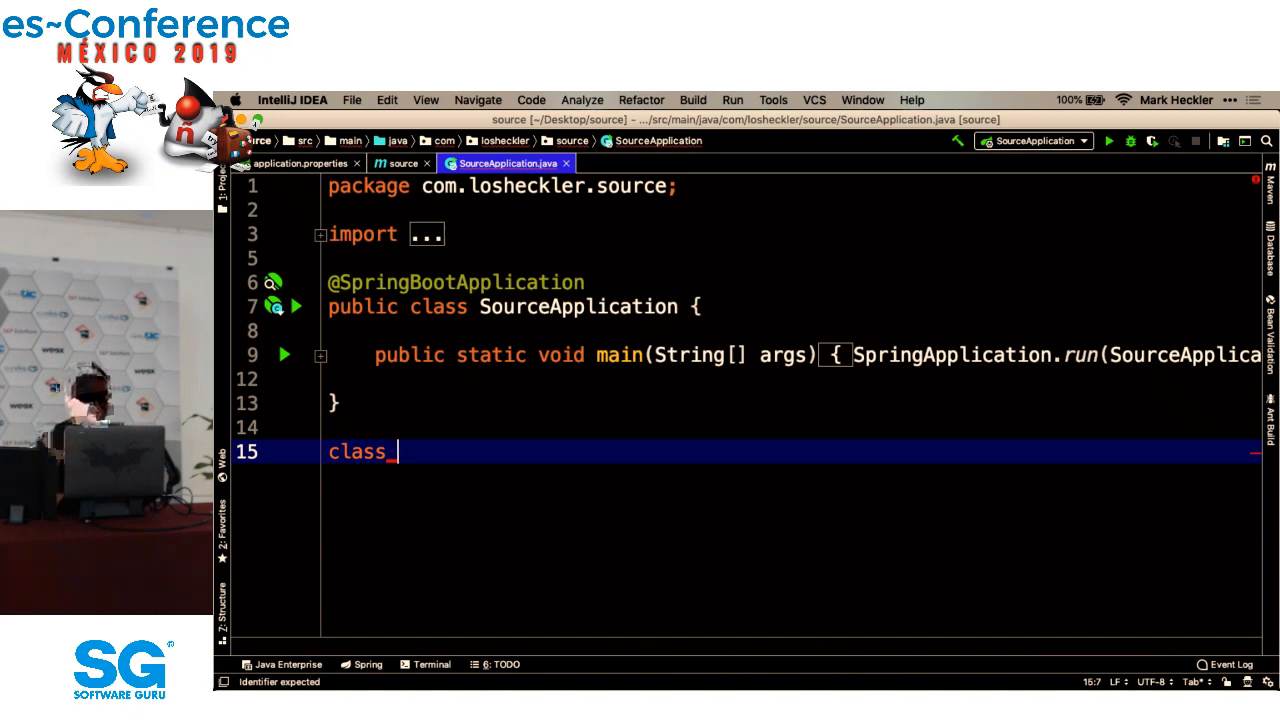
text(Wholesaf)
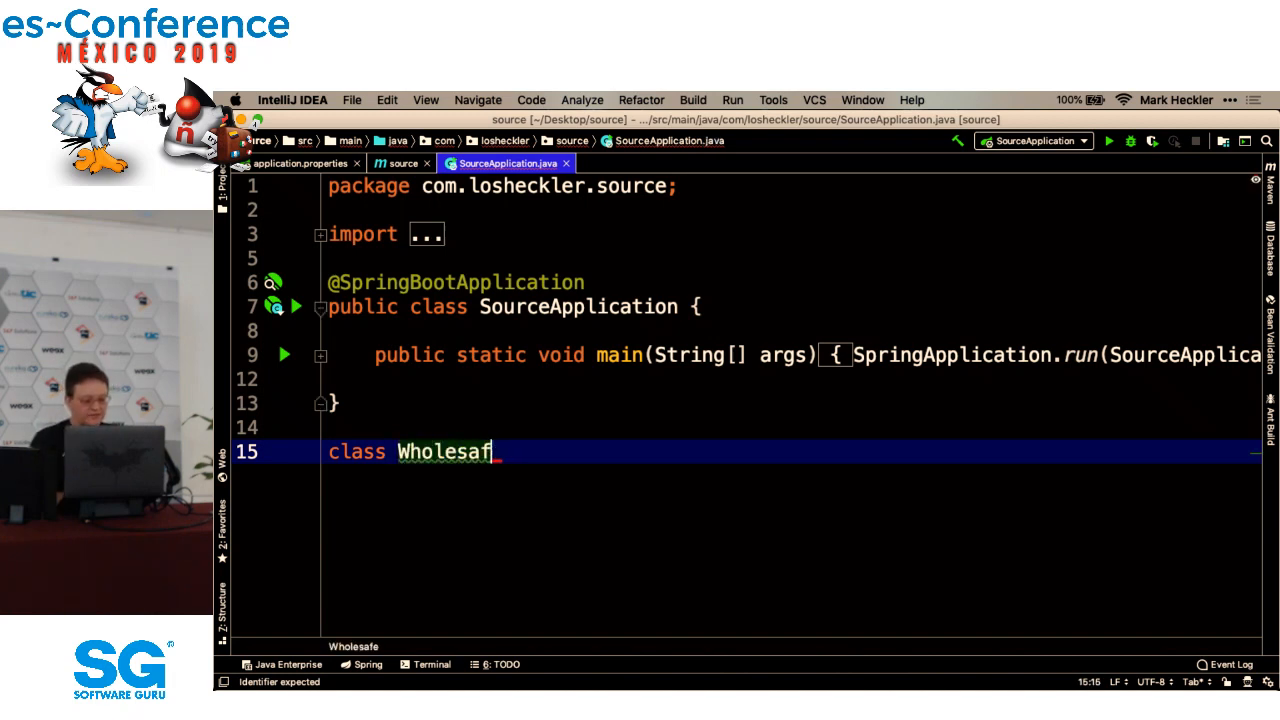
text(eC)
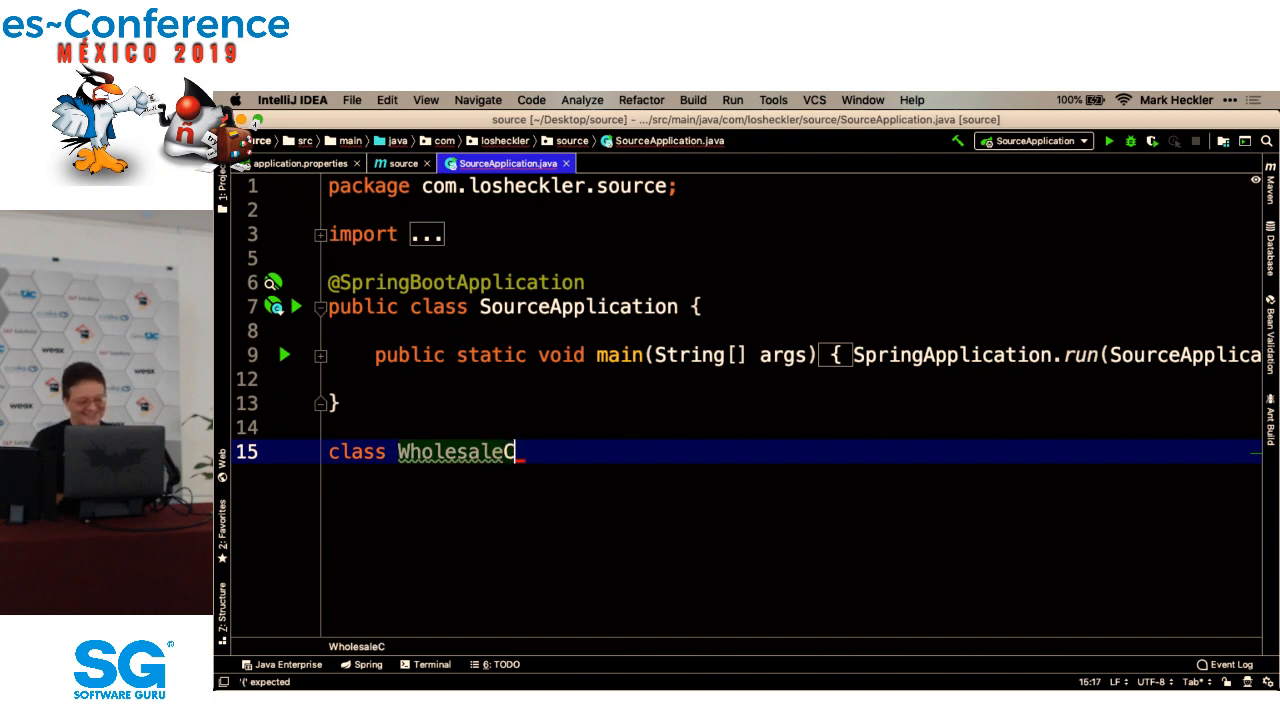
text(offee)
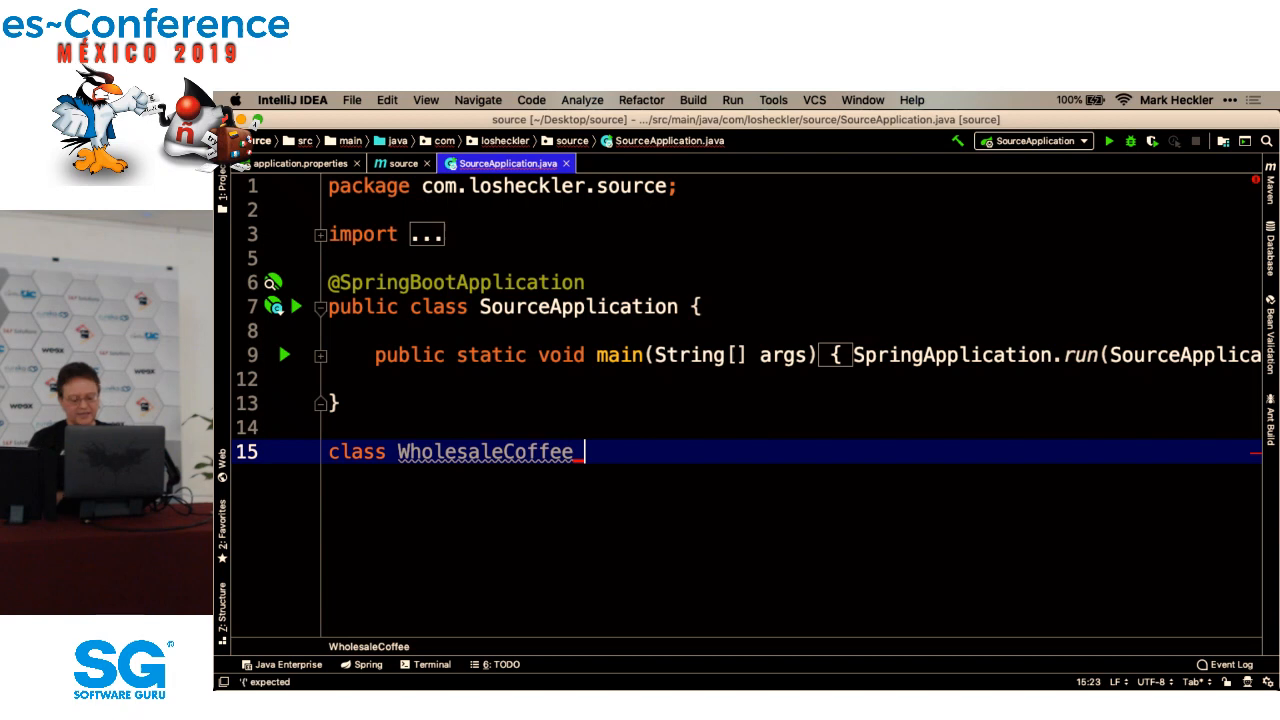
key(Return)
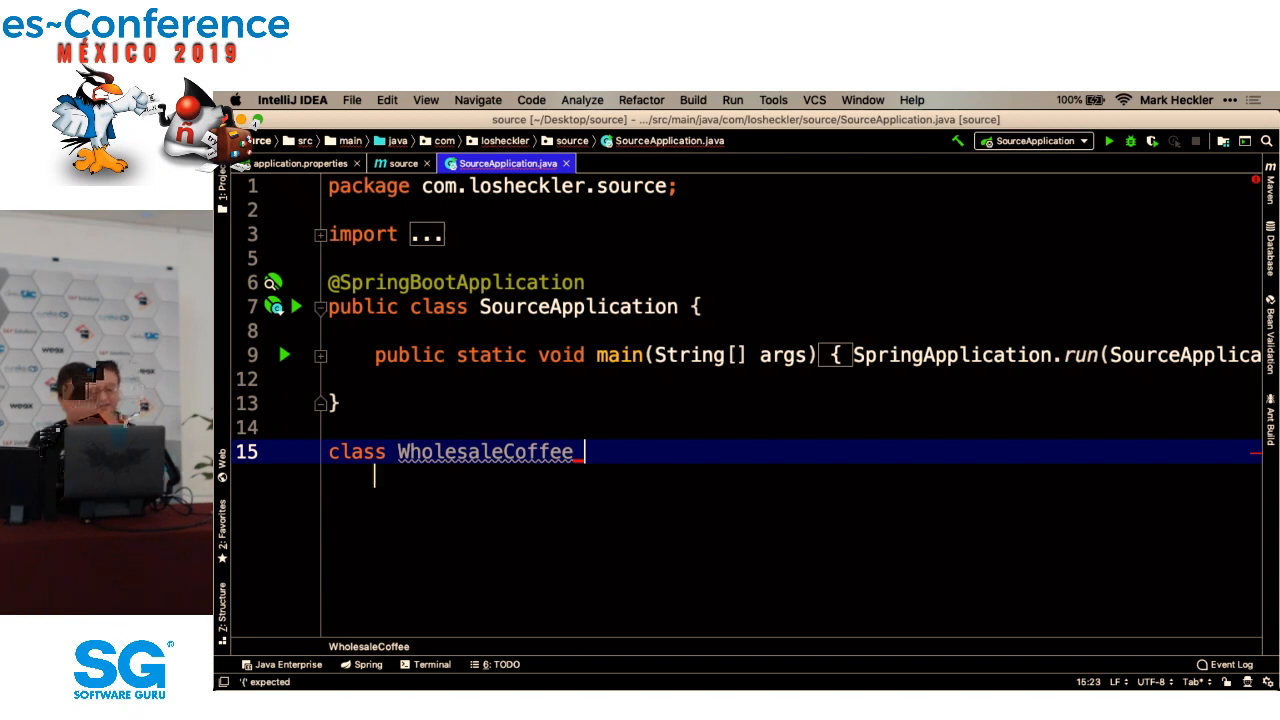
text({)
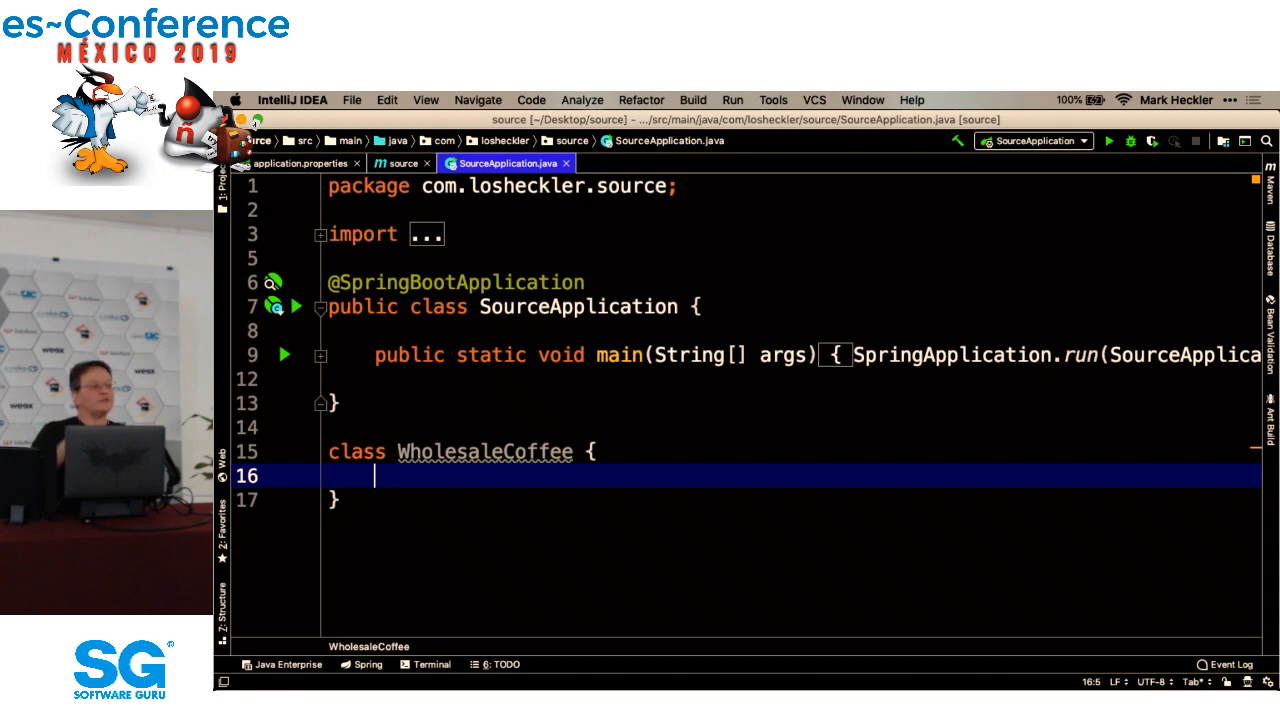
Give WholesaleCoffee private String fields id and name and begin its Lombok annotations
text(pri)
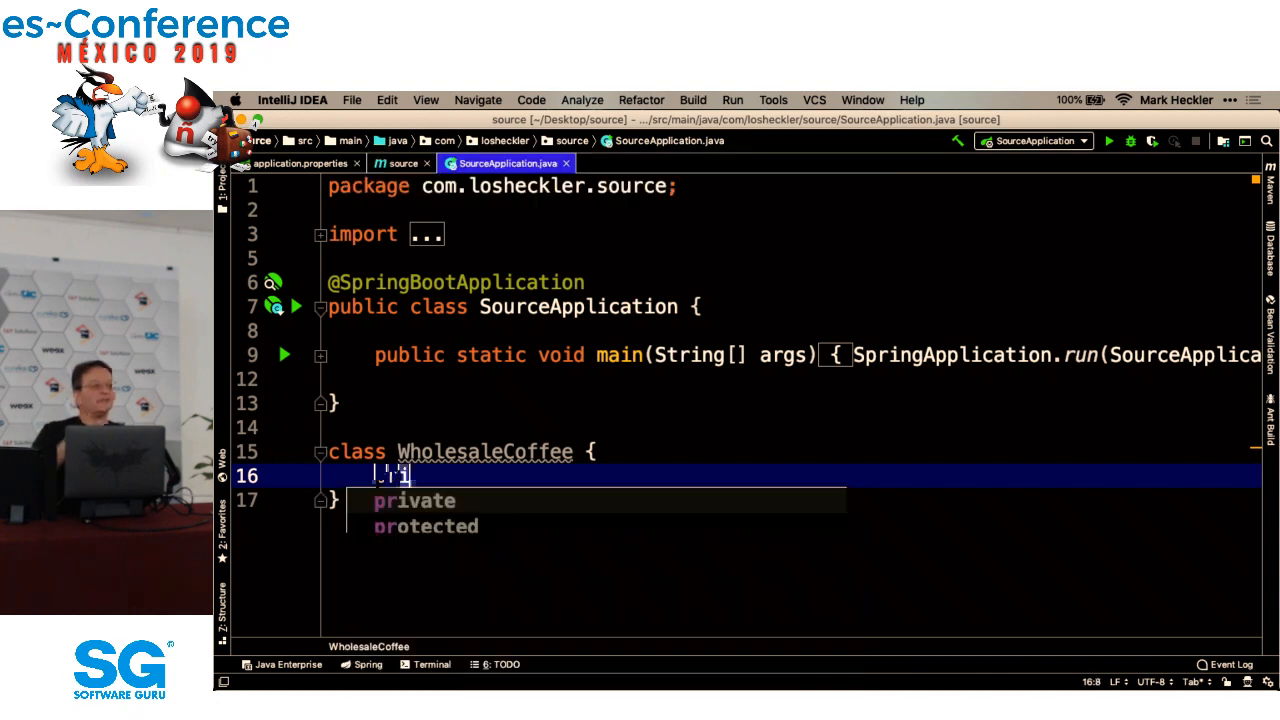
text(private String)
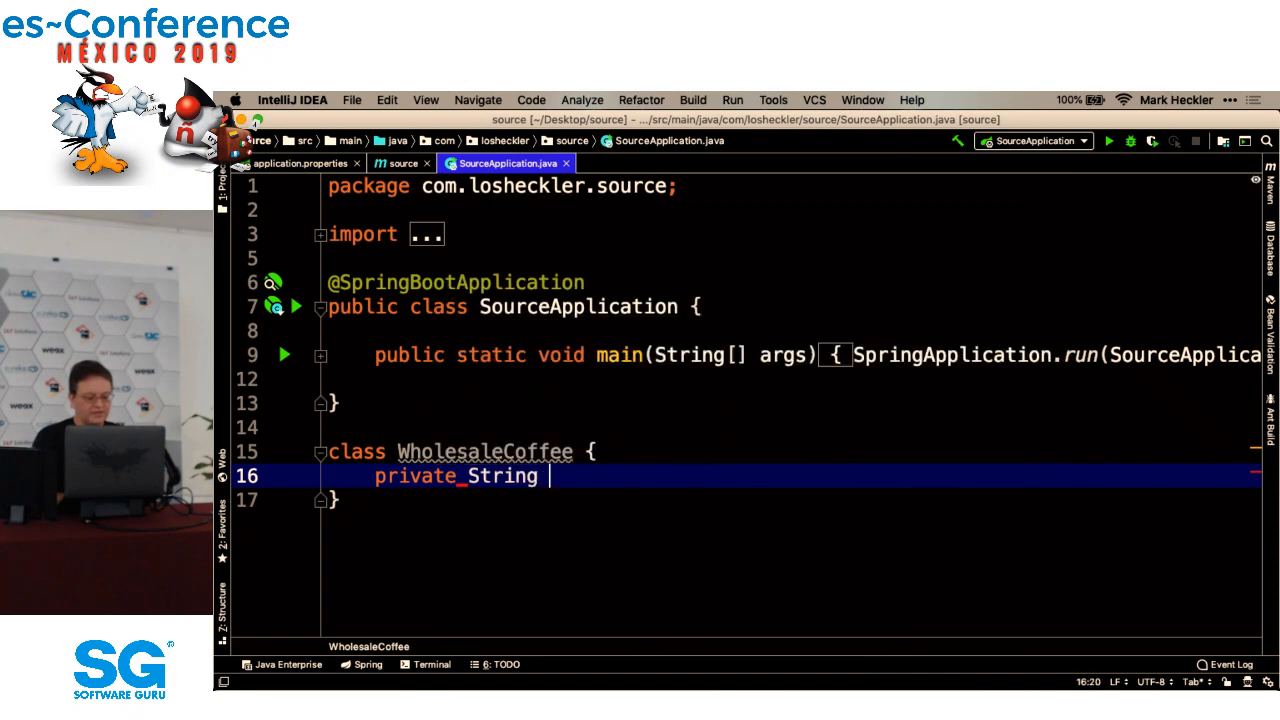
text(id,)
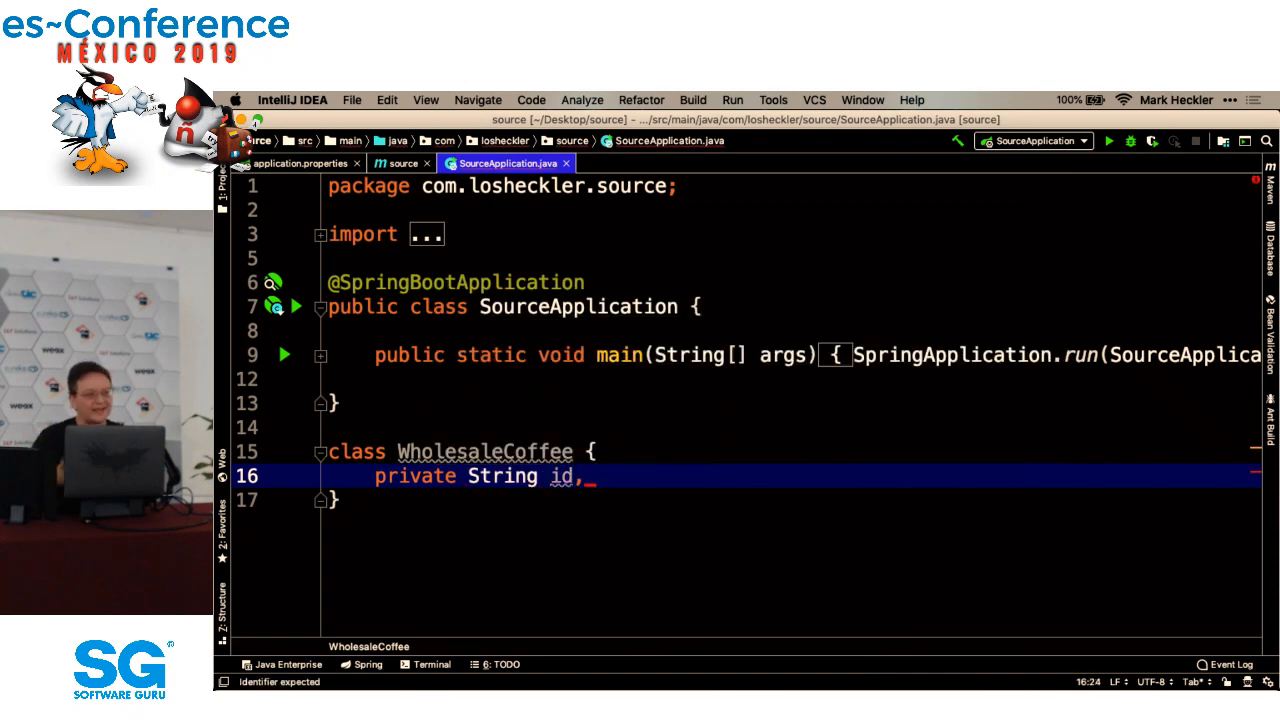
text(name;)
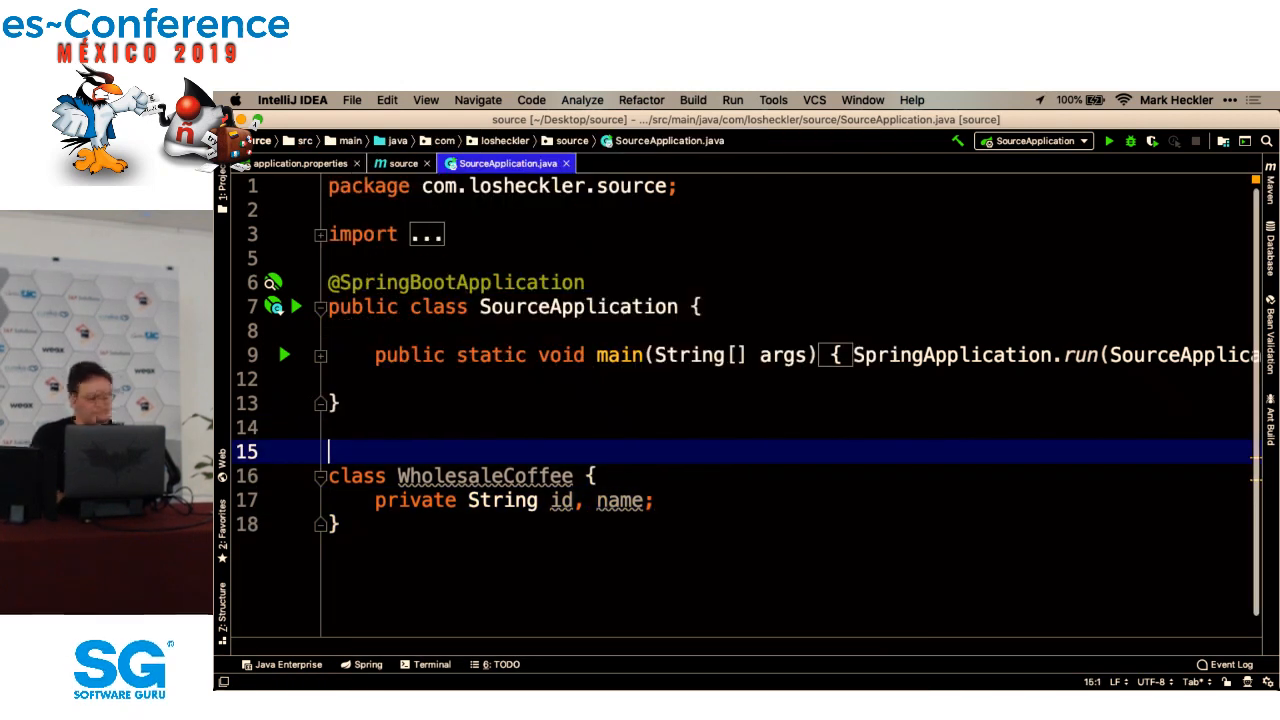
text(@AA)
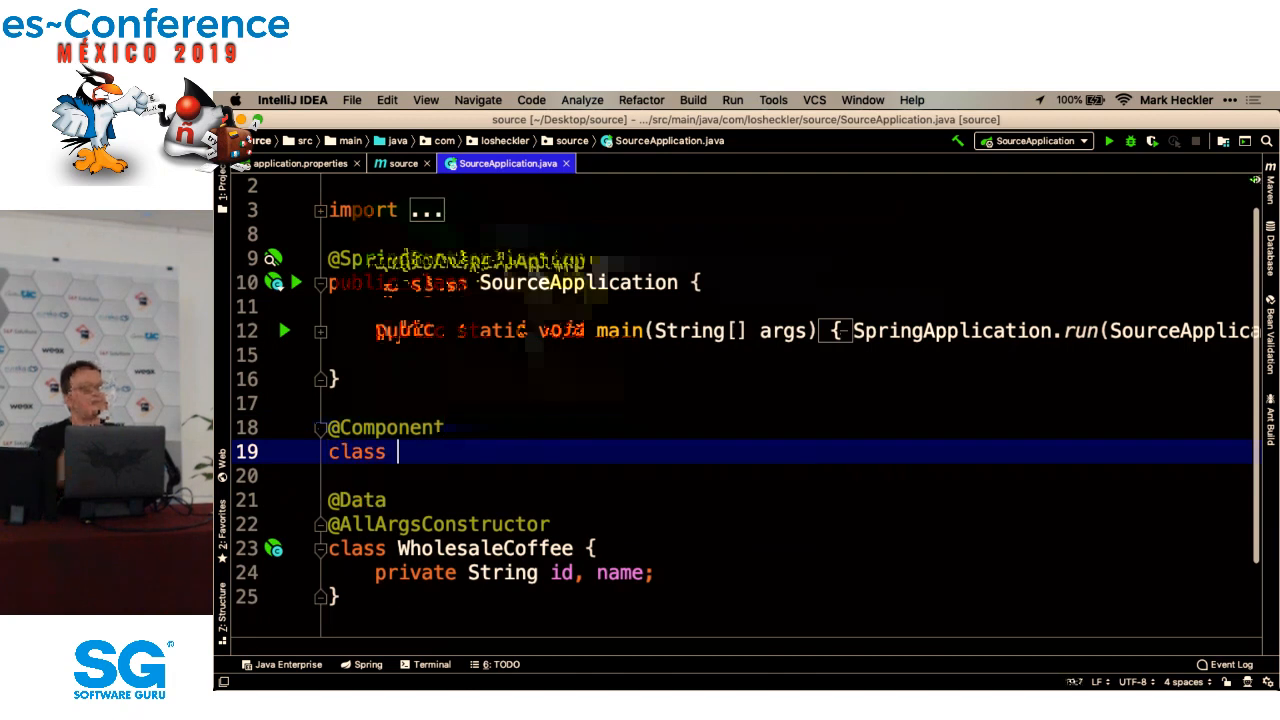
Write CoffeeGenerator with a final names array "Kaldi's Coffee, La Cereza, Sumatra, Kona".split plus Random rnd and int i = 0
text(Cof)
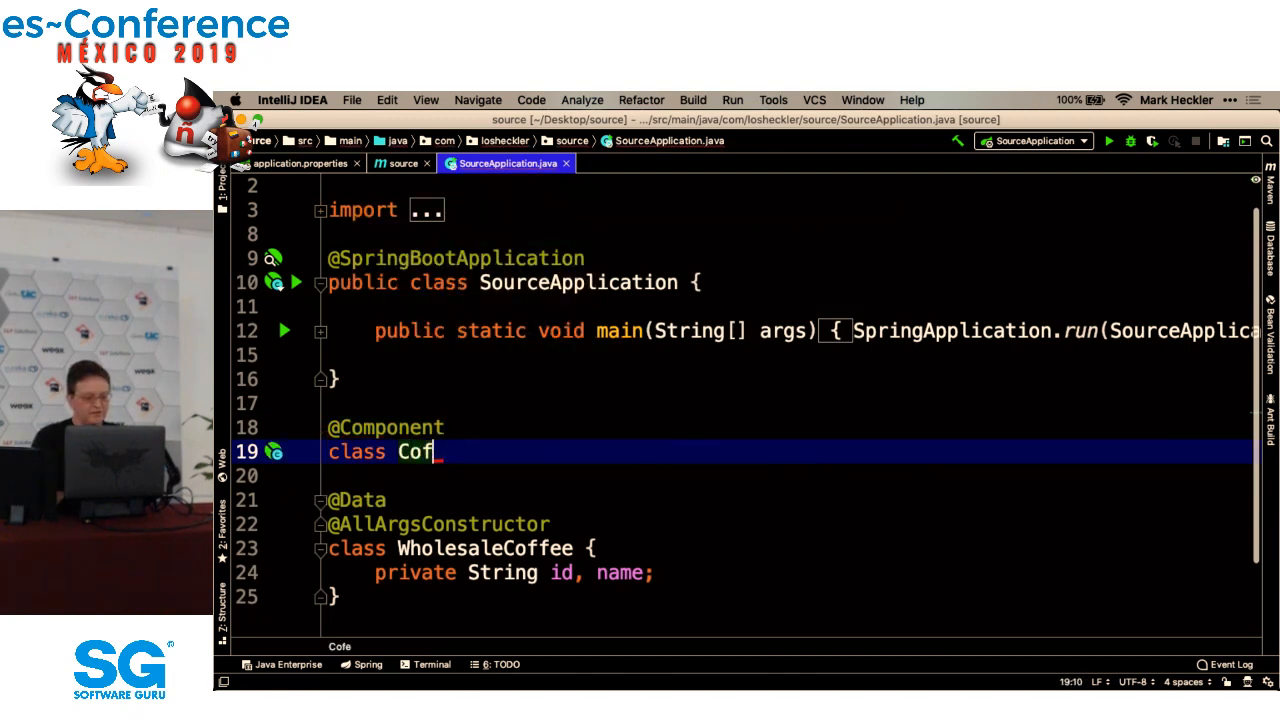
text(feeGenerator)
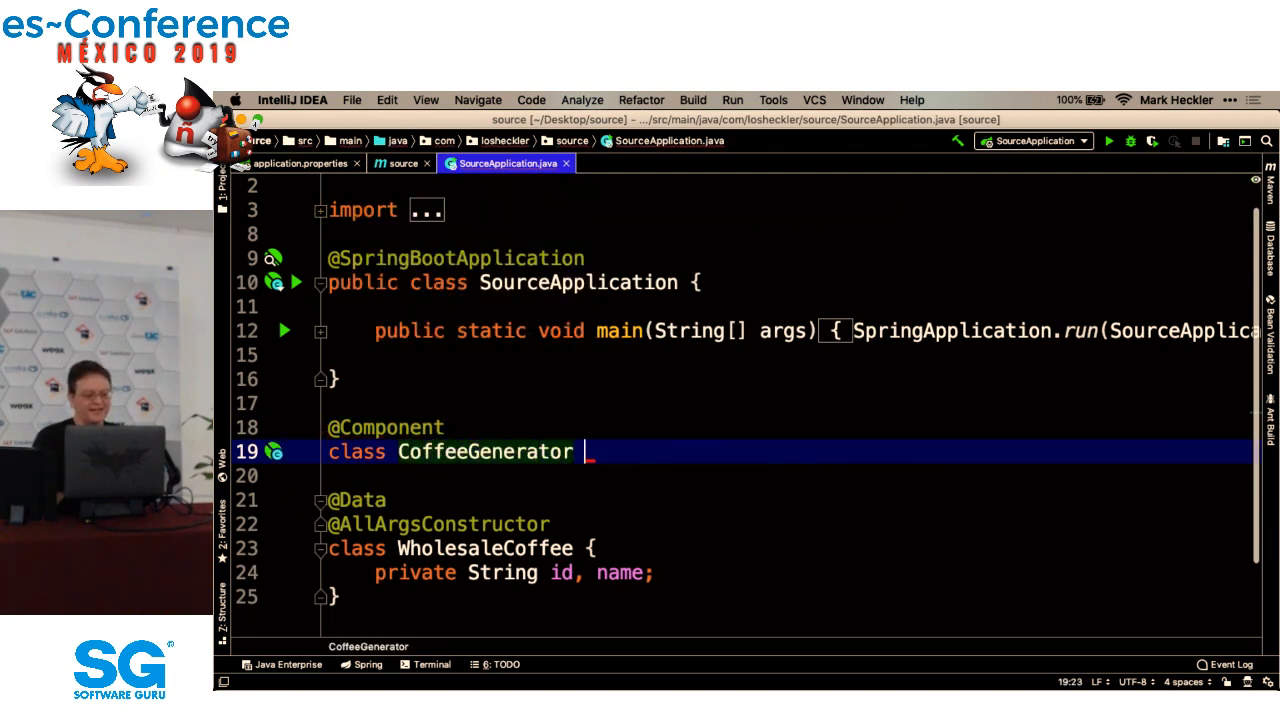
text({)
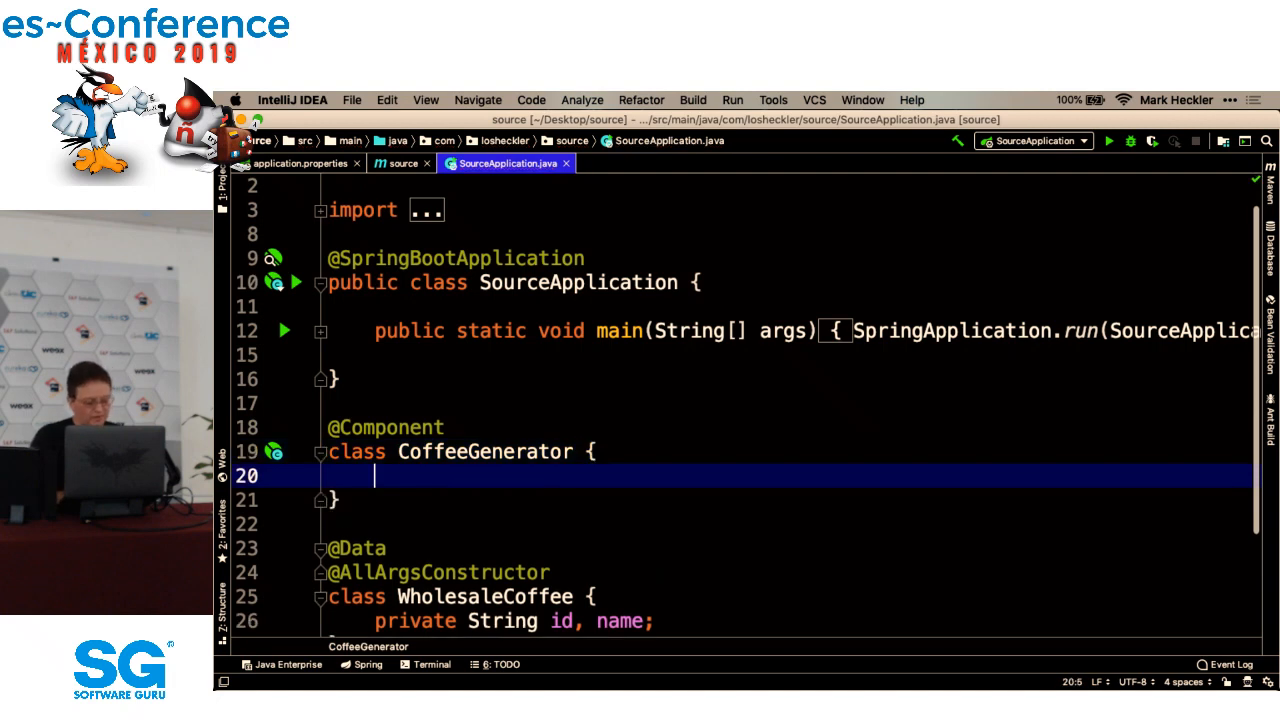
text(pri)
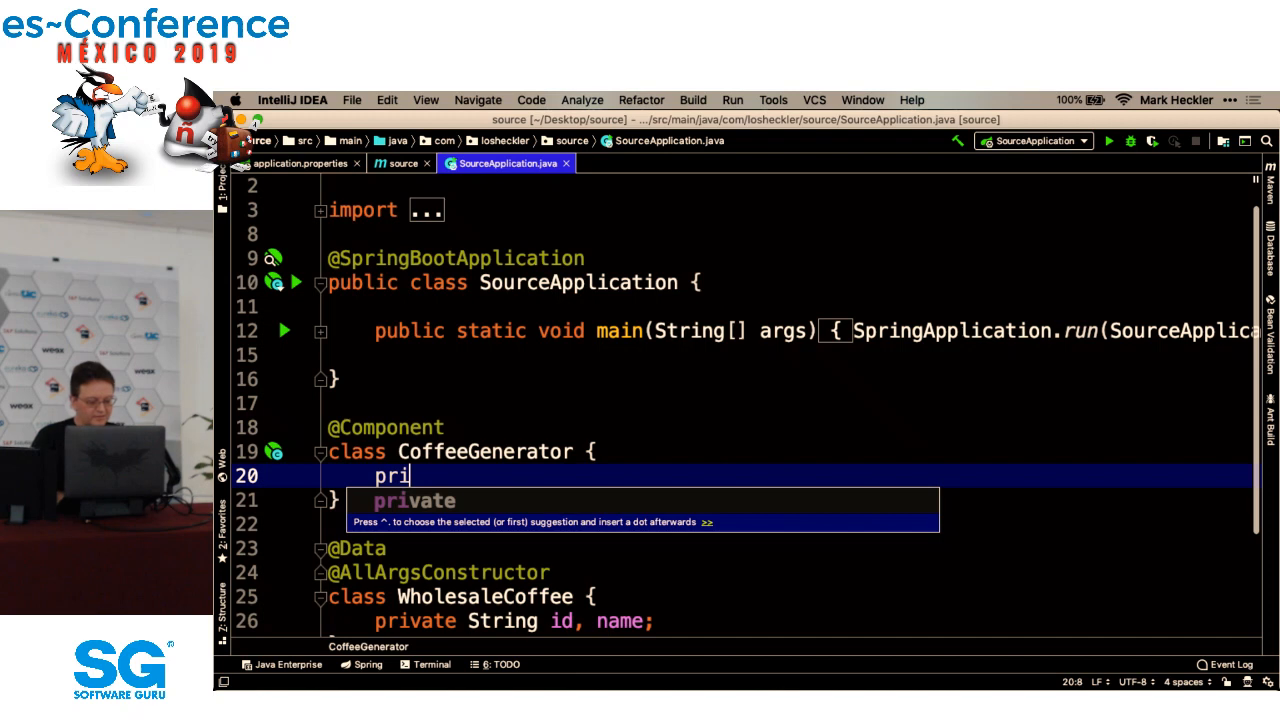
text(final String names[] =)
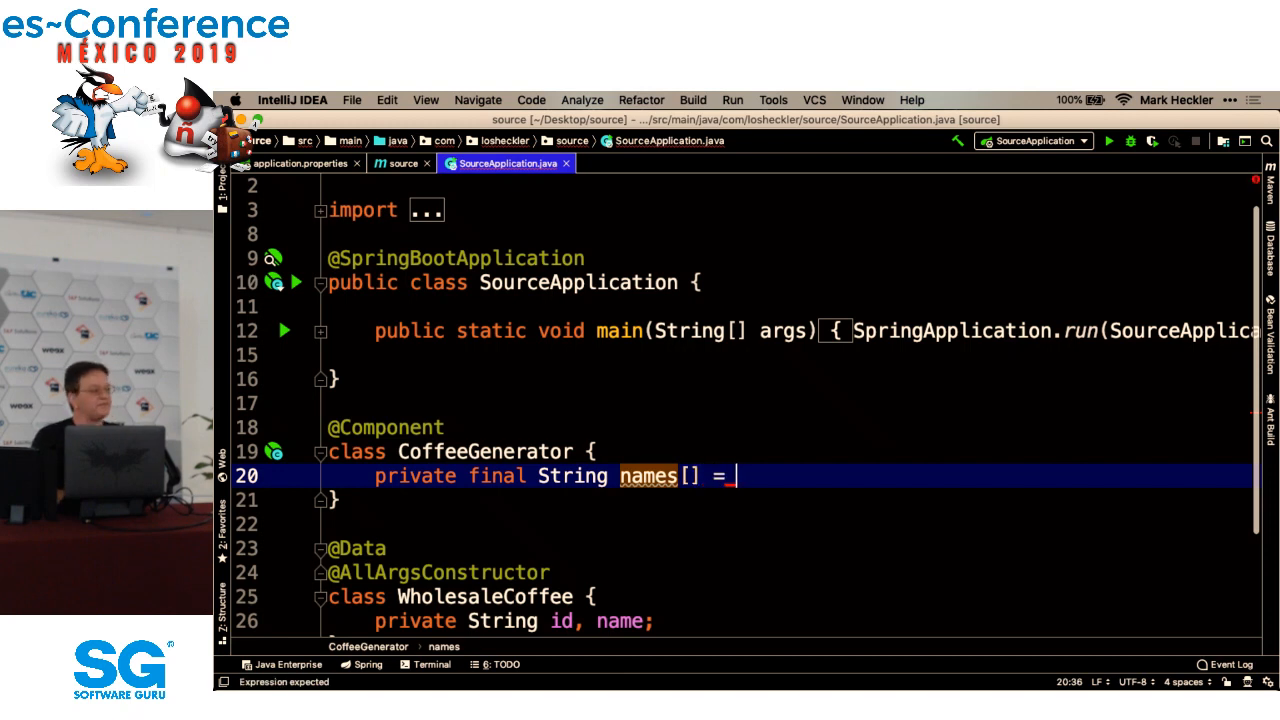
text(")
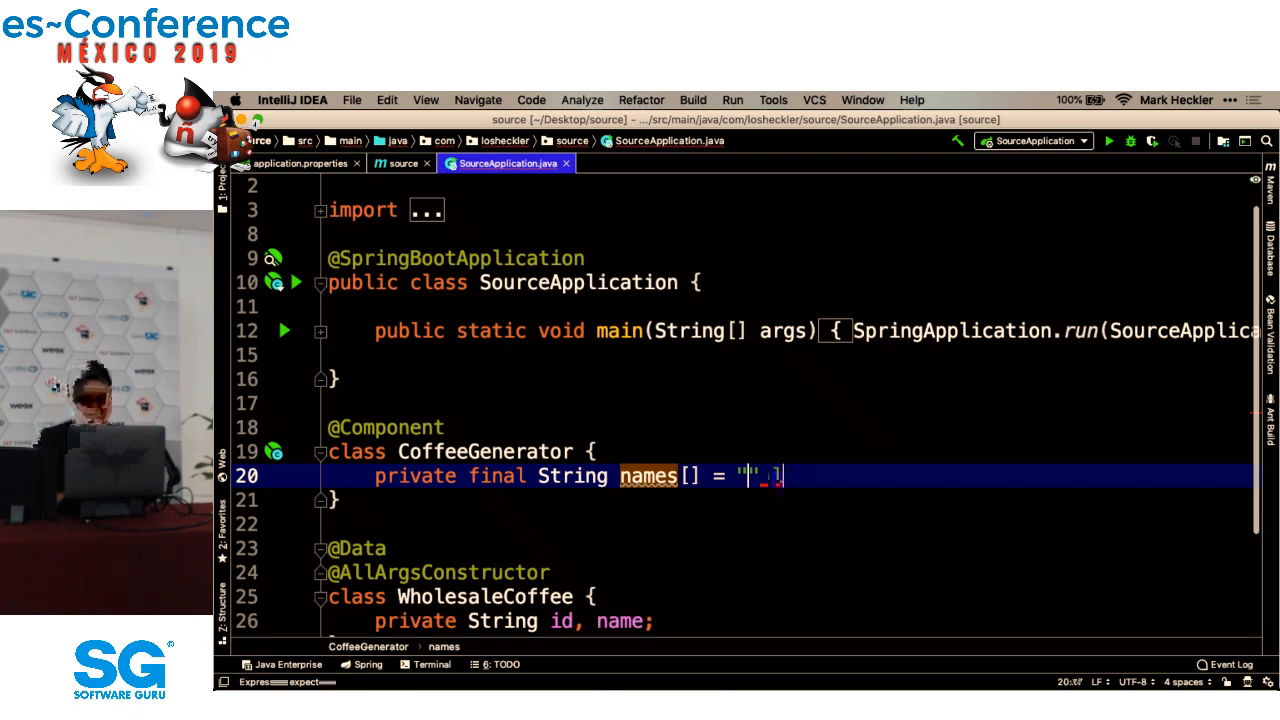
text(Kaldi's Cof)
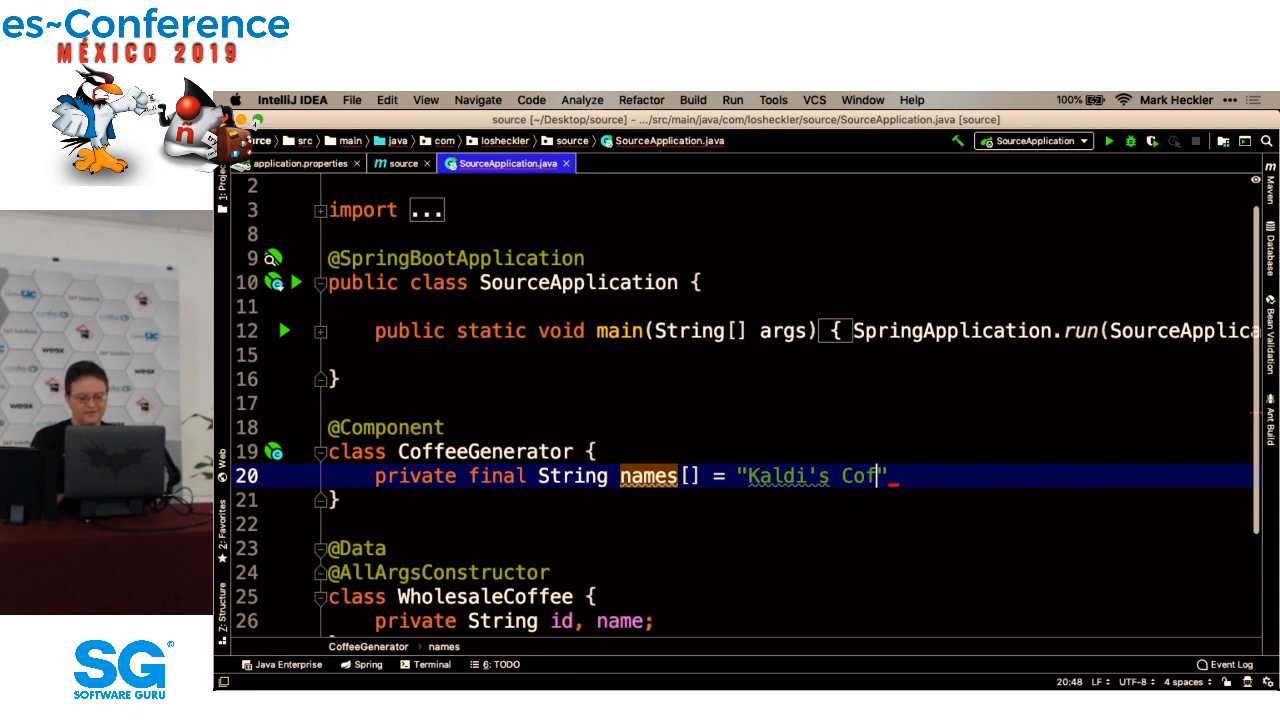
text(fee)
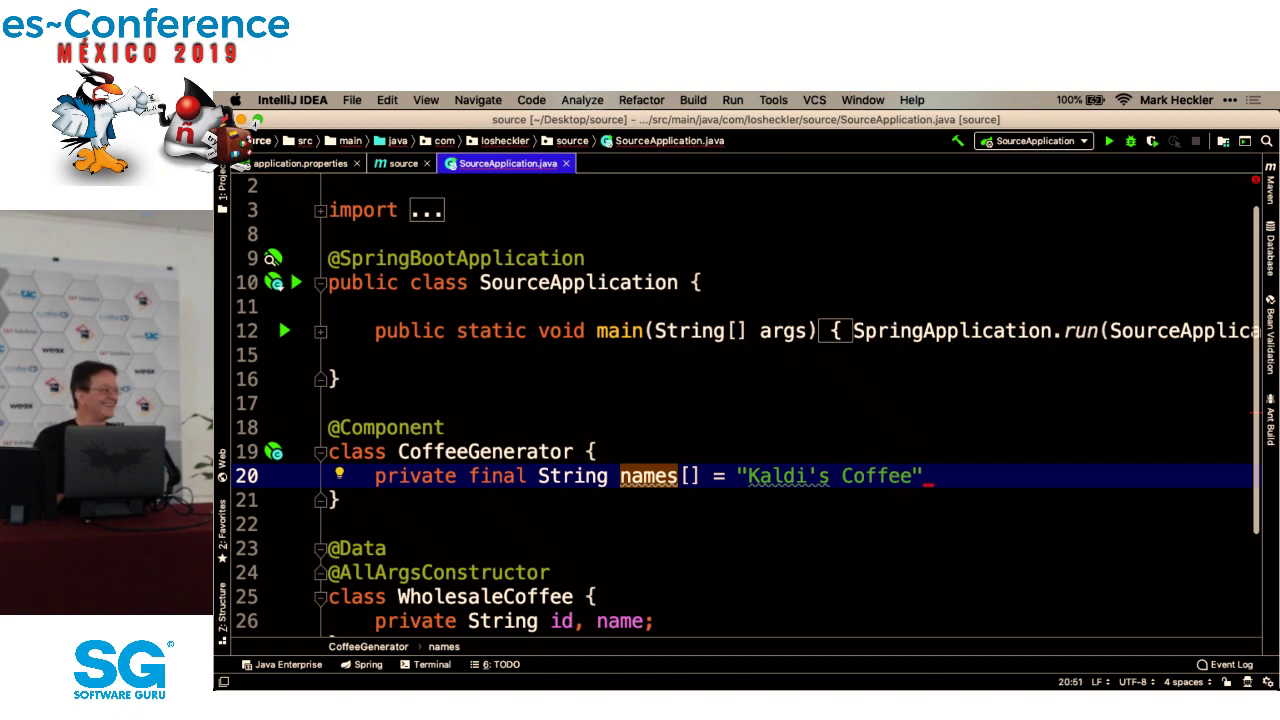
text(, L)
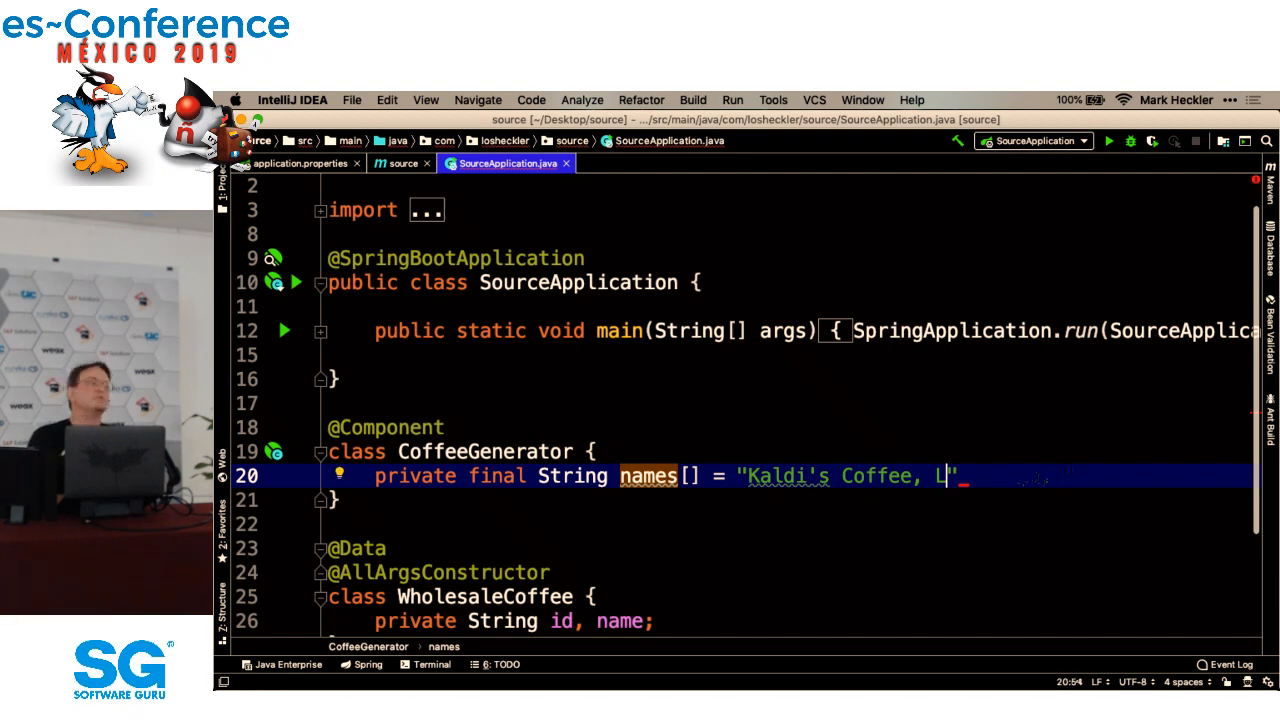
text(a Cereza, ")
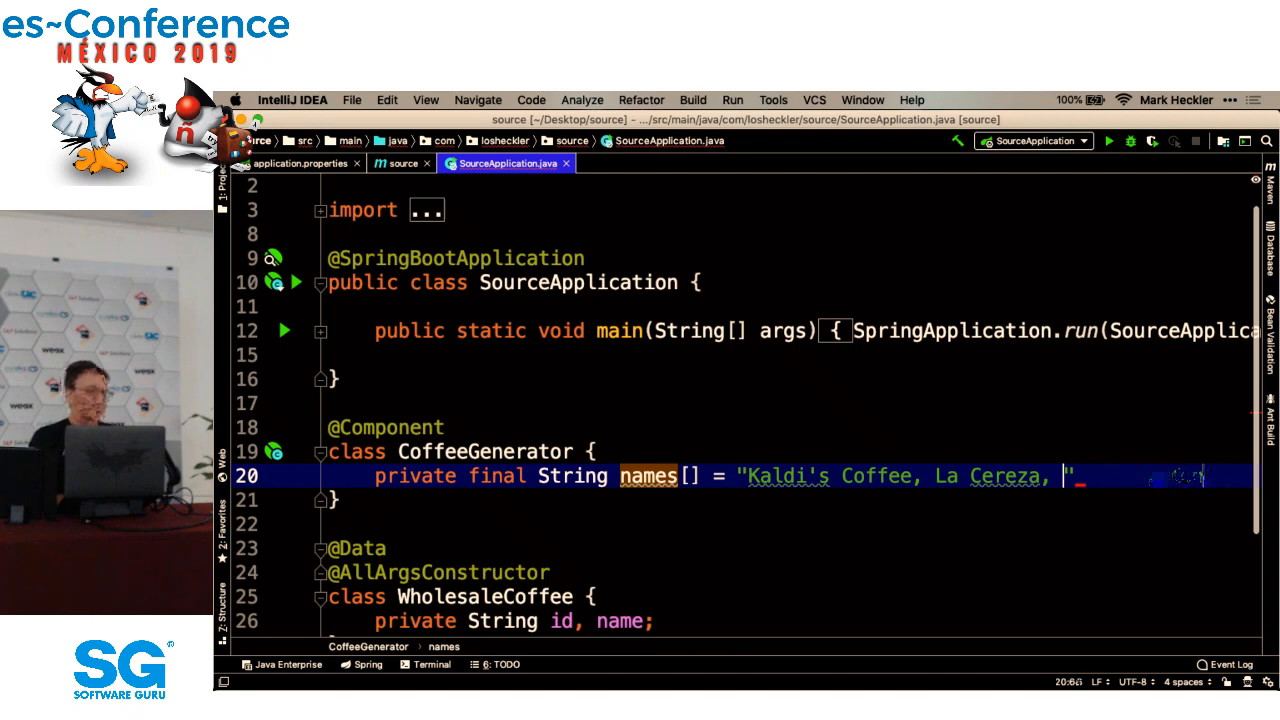
text(Sumatra, Kona)
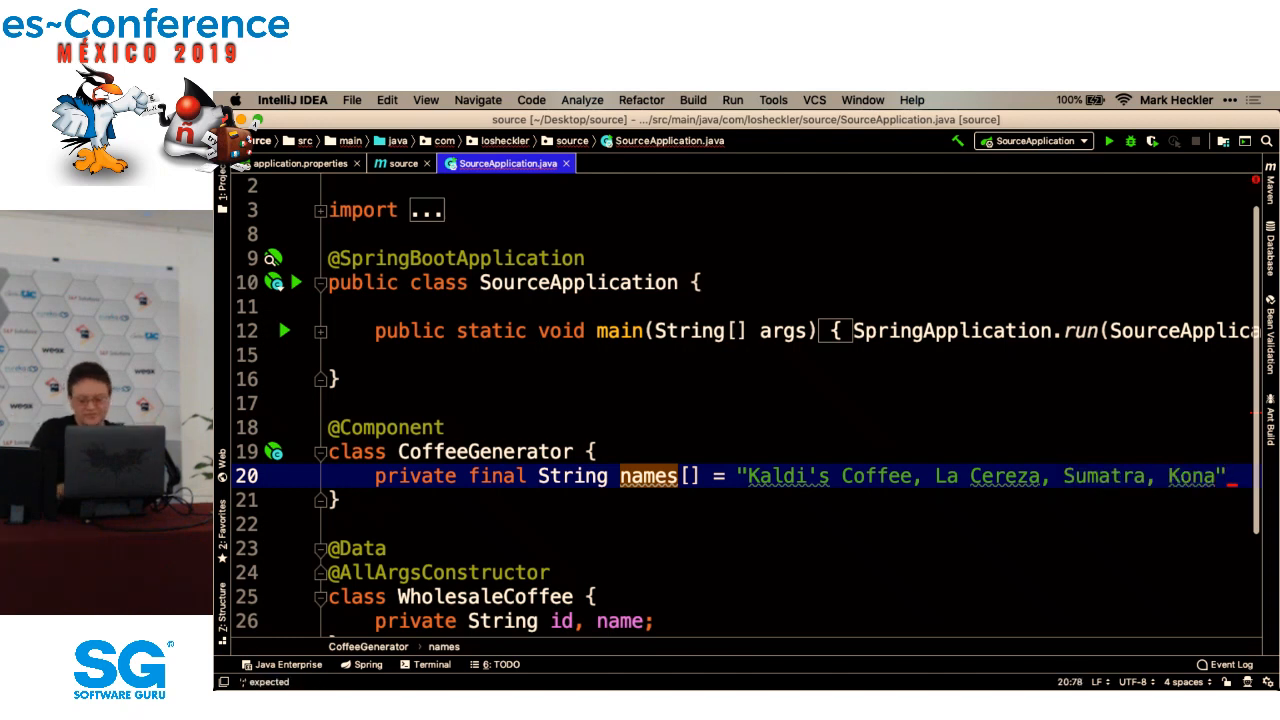
text(.sp)
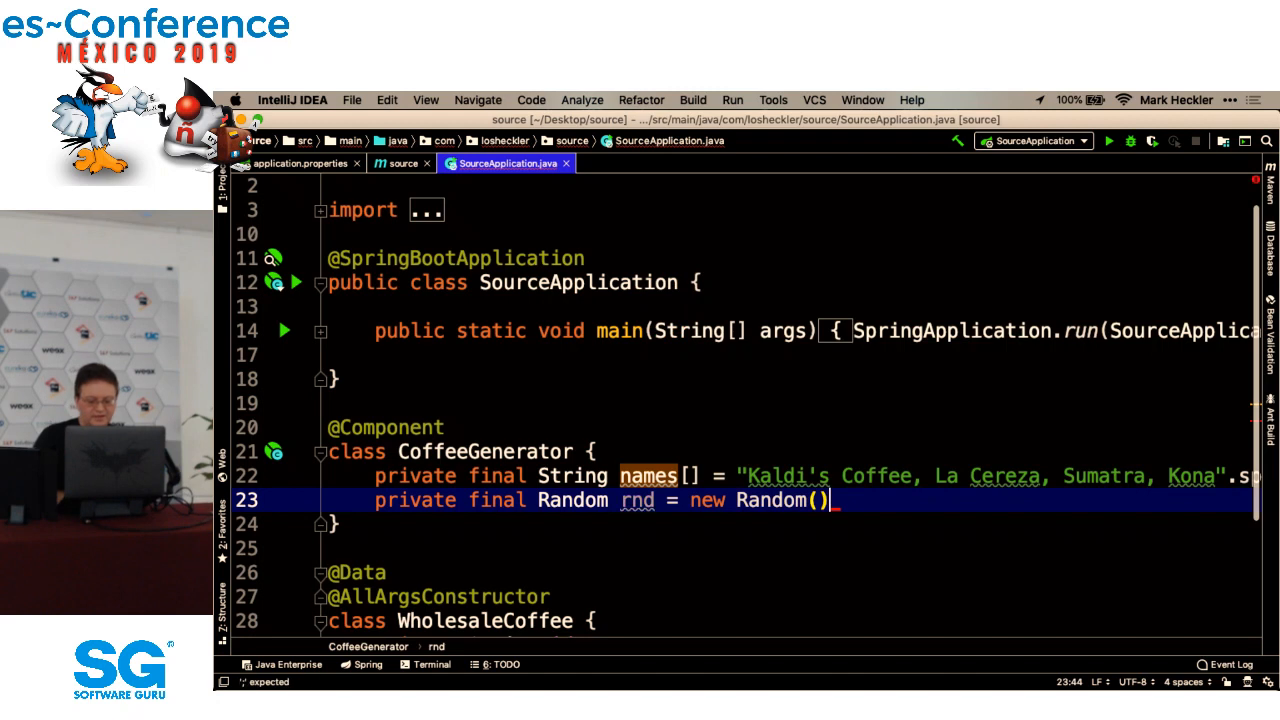
text(;)
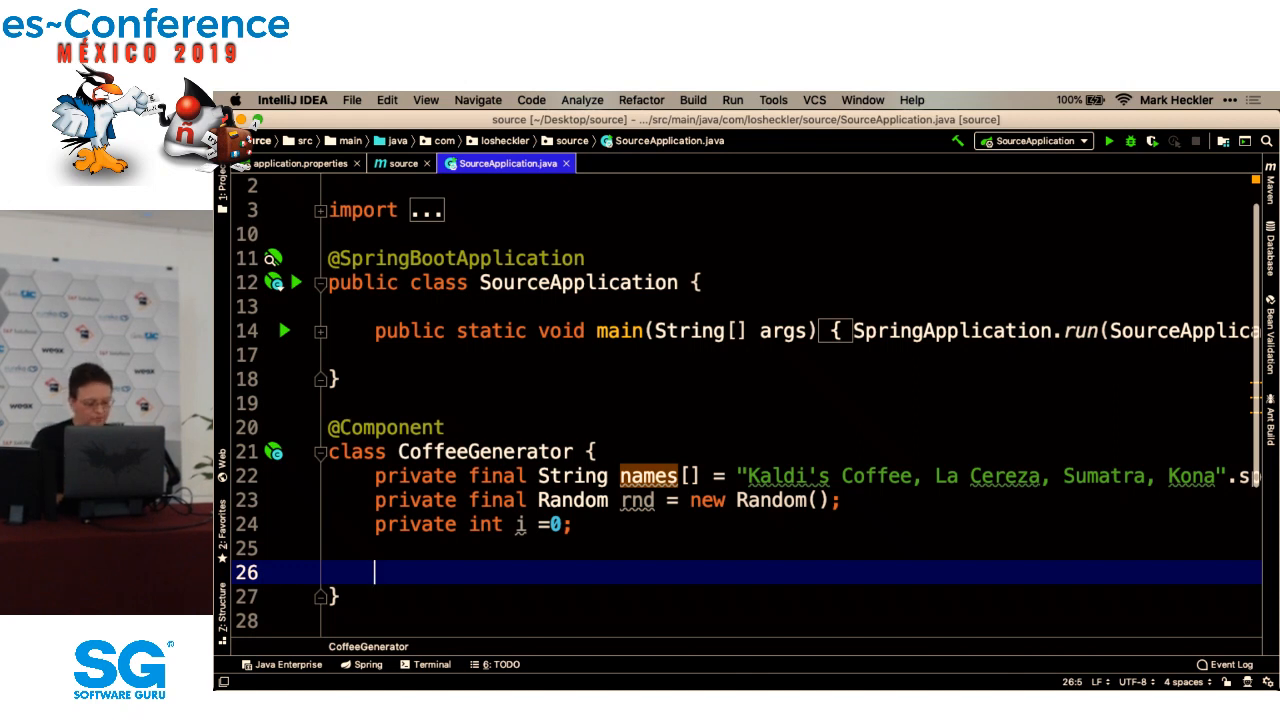
Start generate() returning a new WholesaleCoffee built with UUID.randomUUID().toString()
text(WholesaleCoffee)
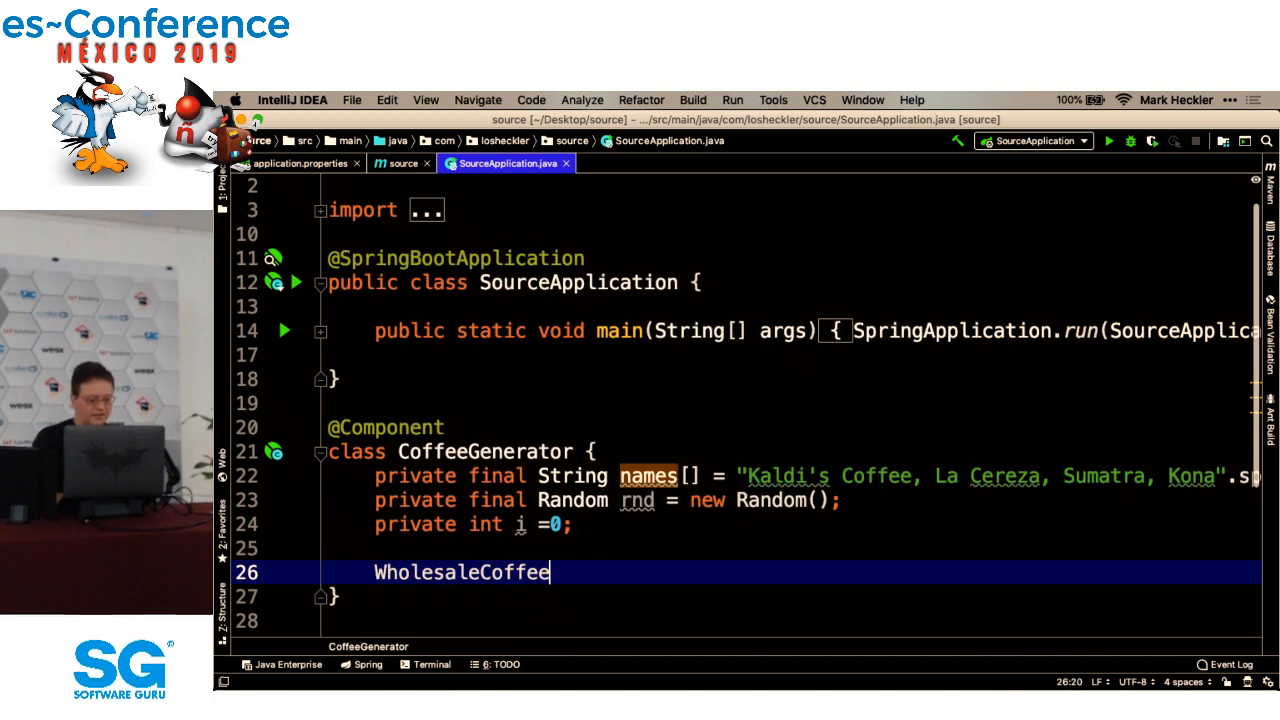
text(erate)
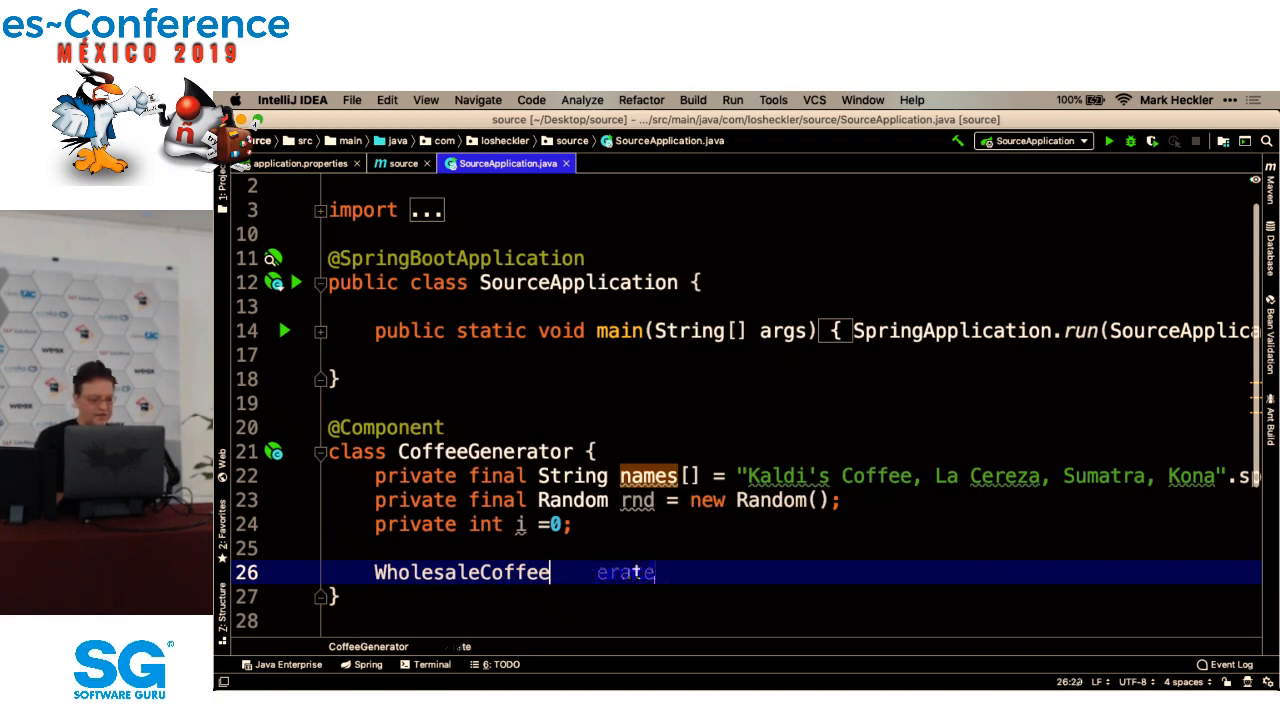
text(generate() {)
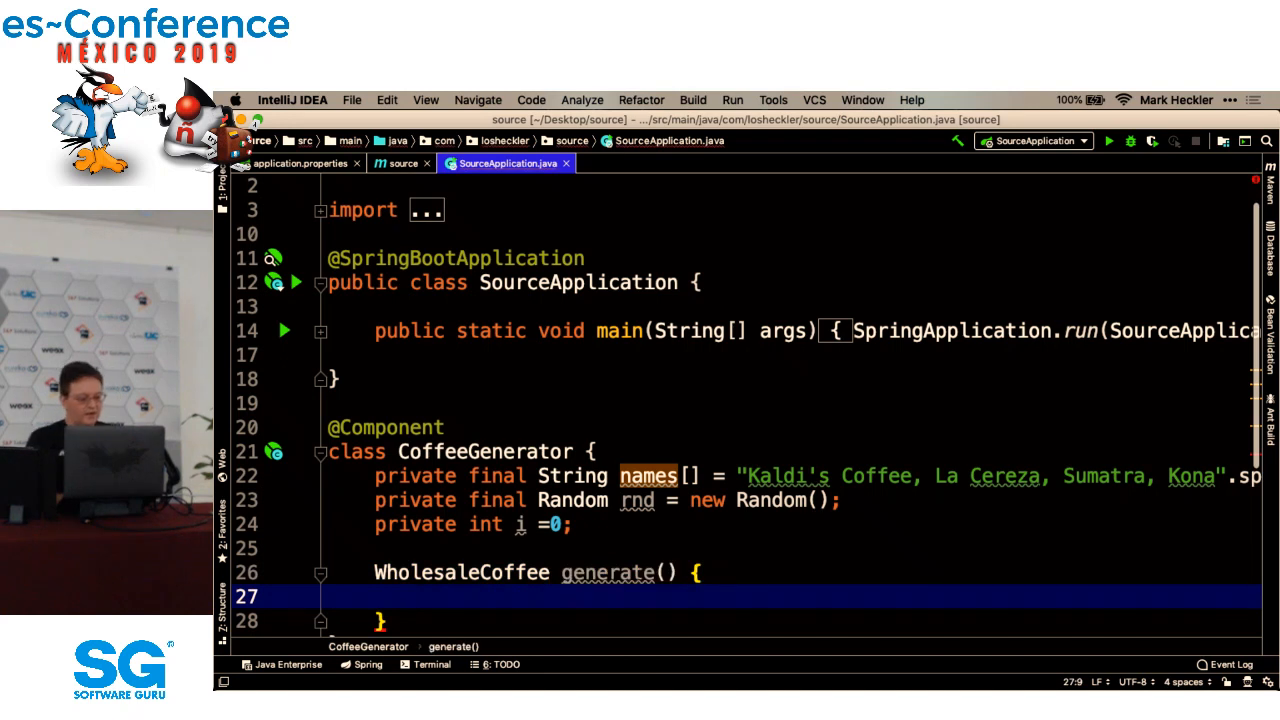
text(WholesaleCoffee)
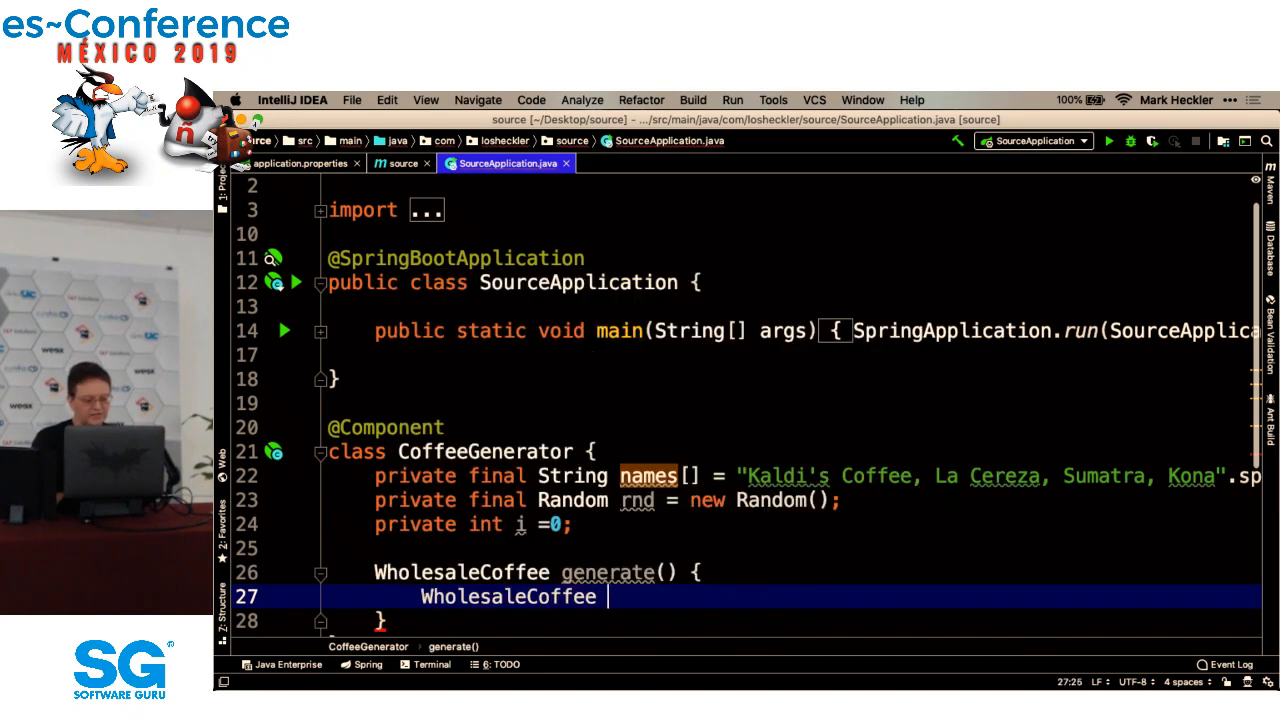
text(coffee = new)
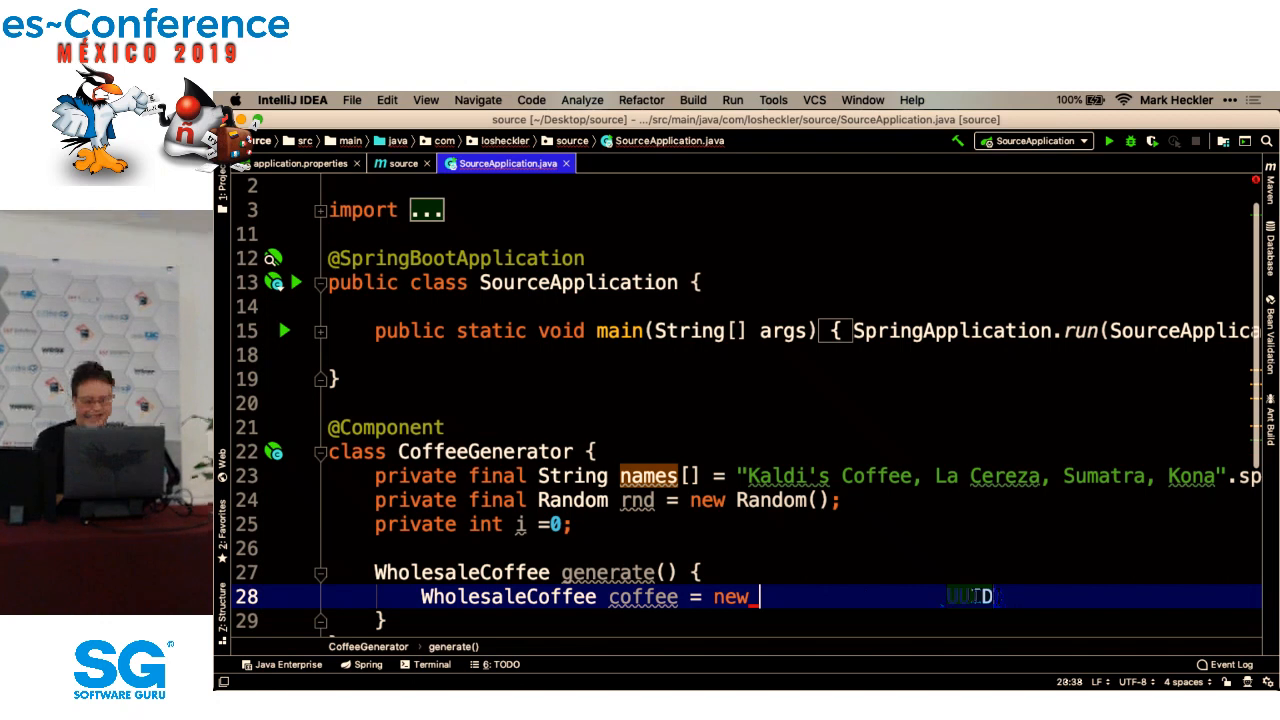
text(WholesaleCoffee(UUID.randomUUID().toString()))
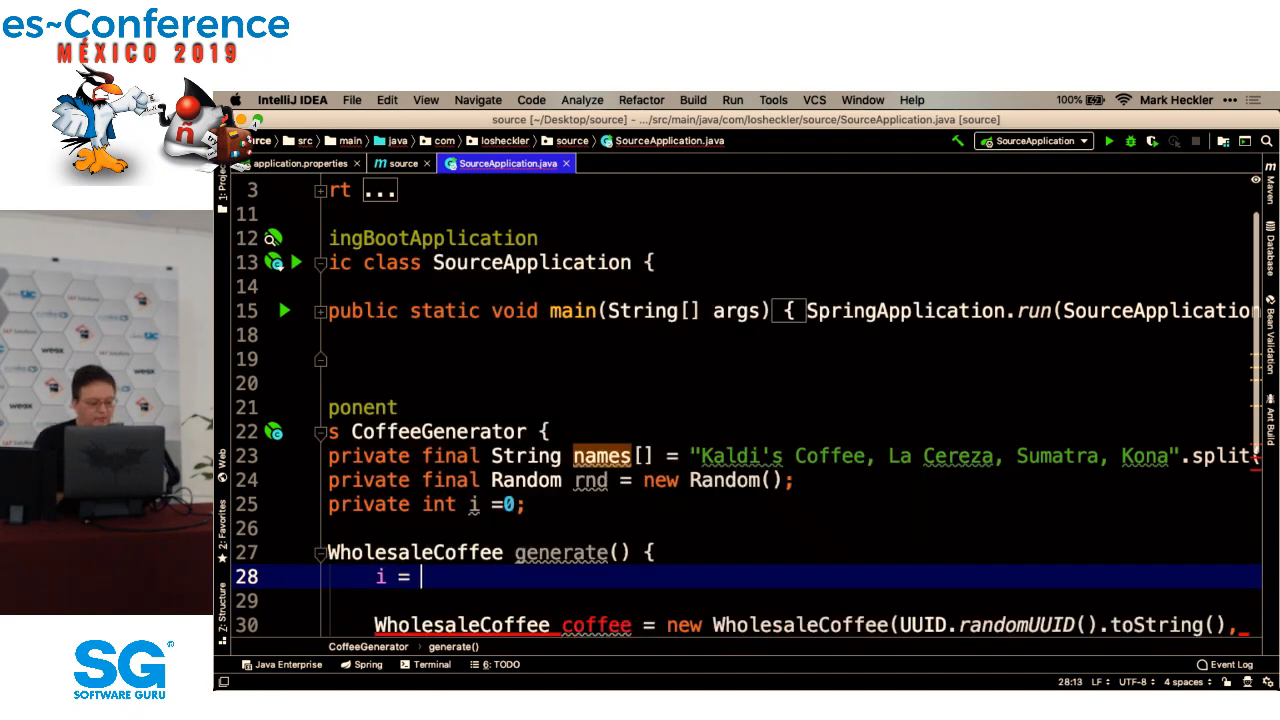
Pick i = rnd.nextInt(names.length) and pass names[i] as the coffee's name
text(rn)
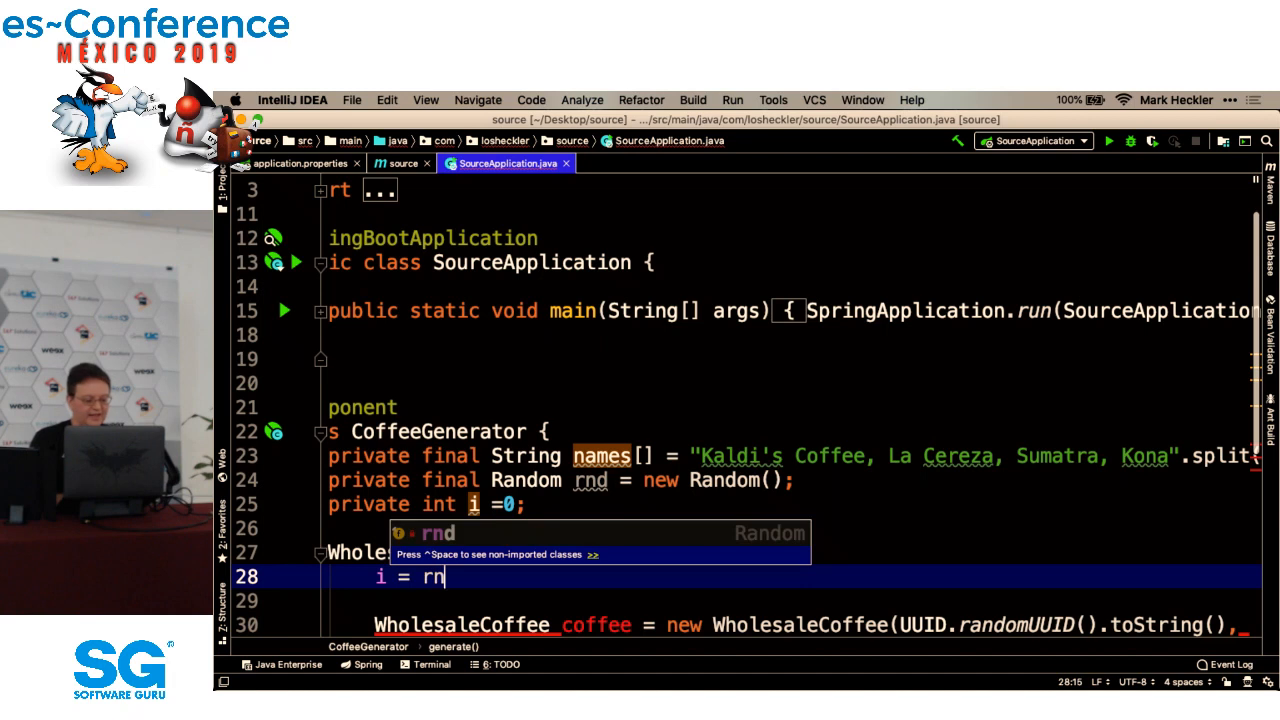
text(d.nextInt()
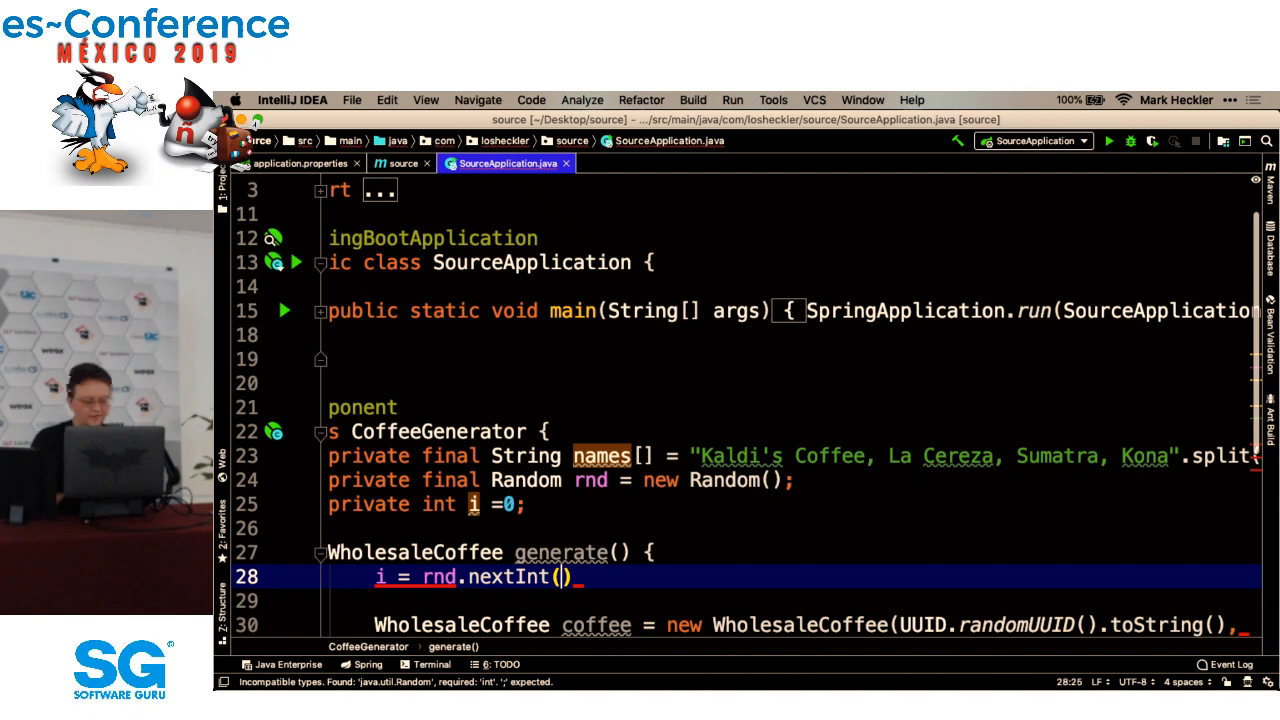
text(names.length)
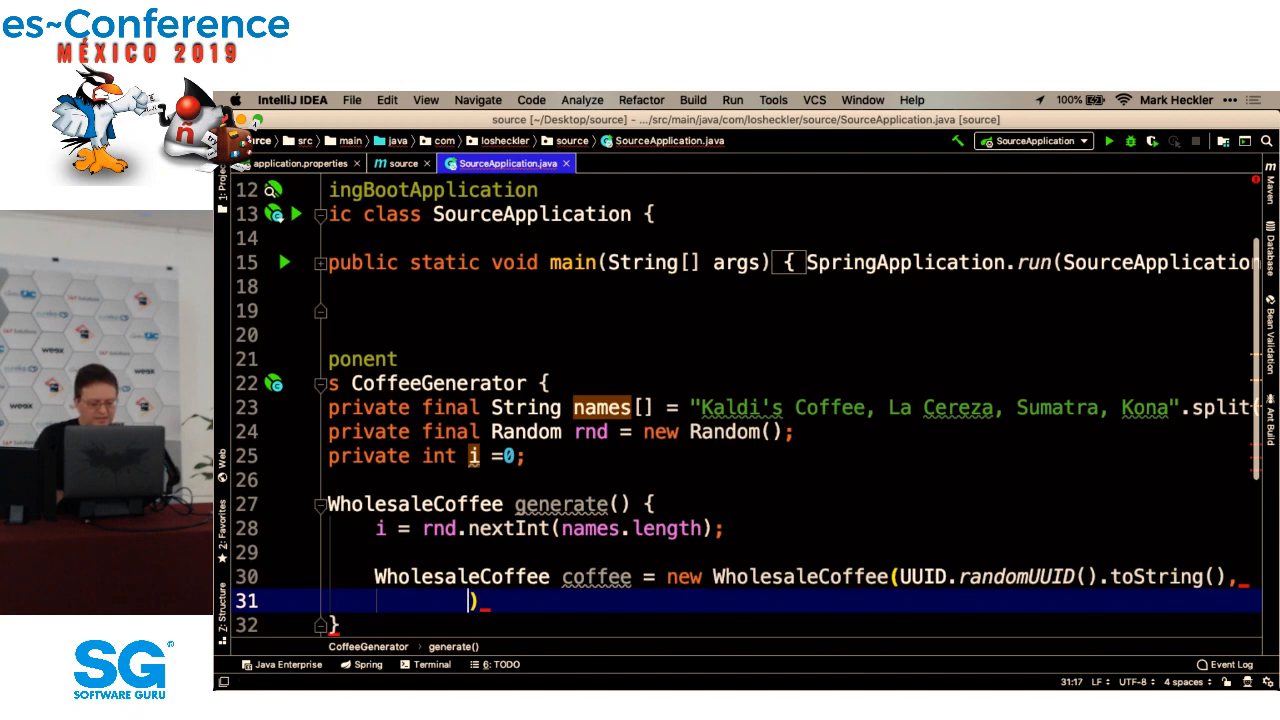
text(names[i])
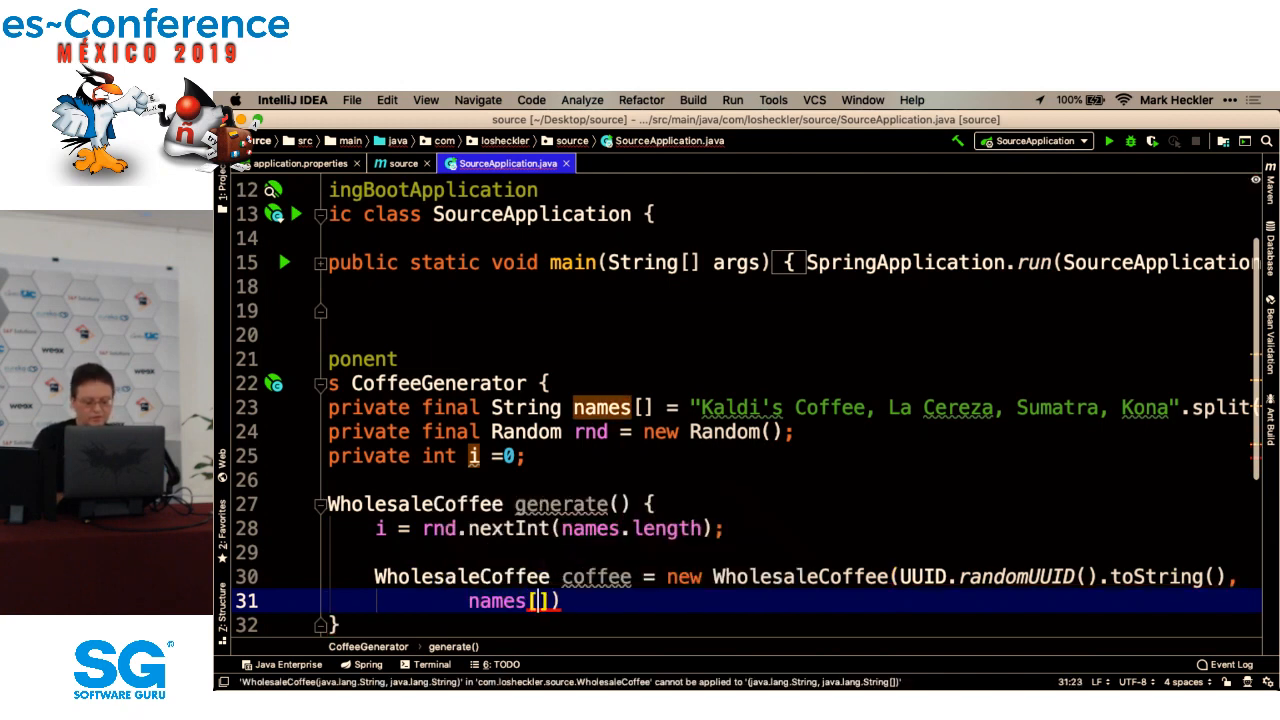
text(i)
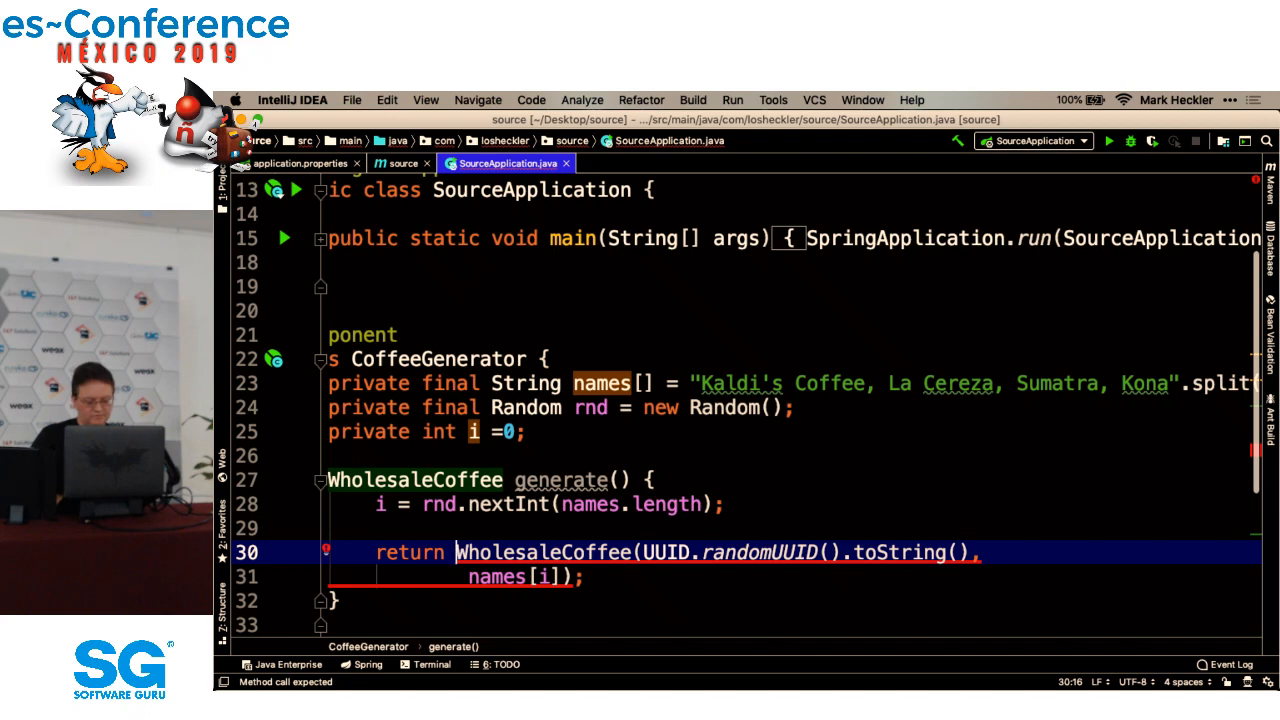
text(new)
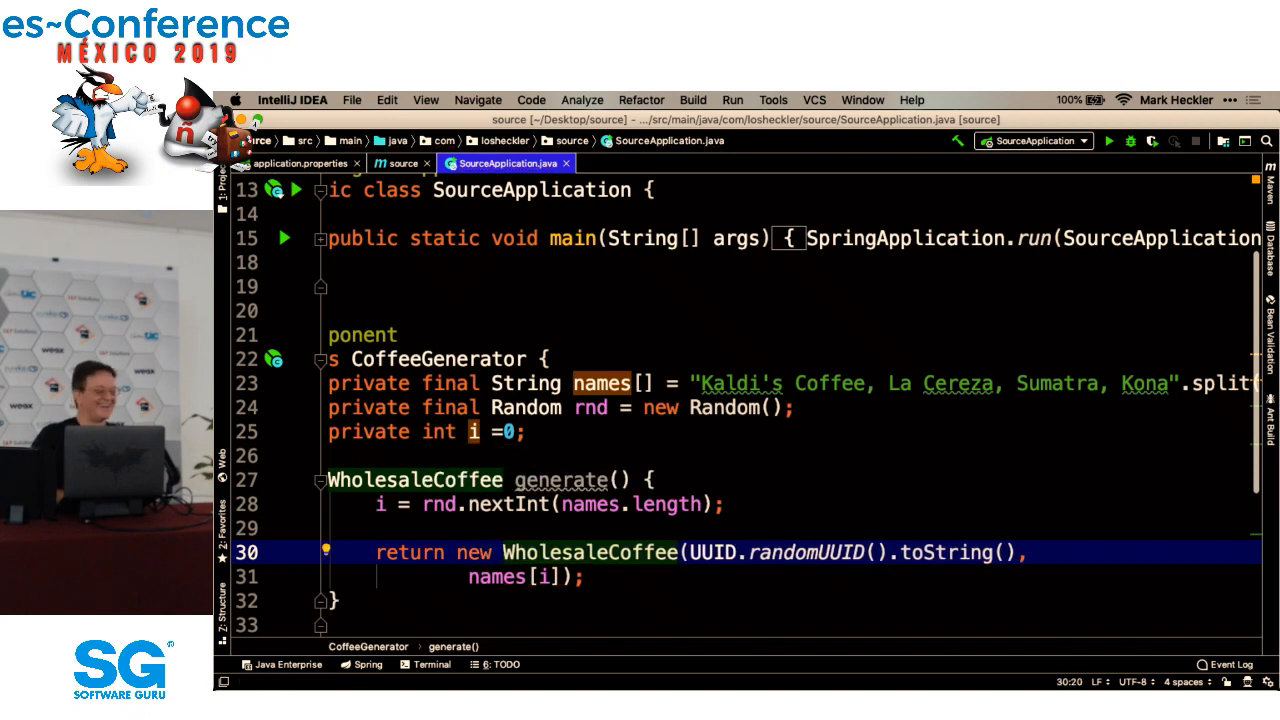
scroll(up, 3)
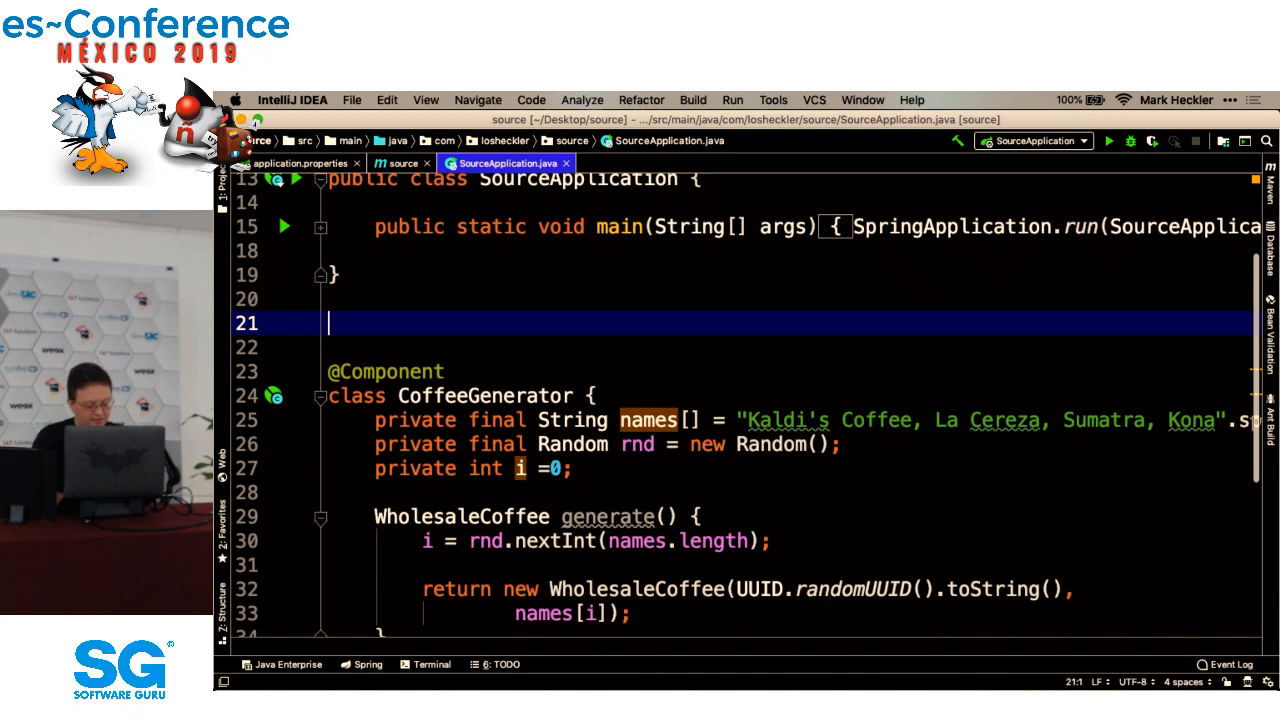
text(class Fuente {)
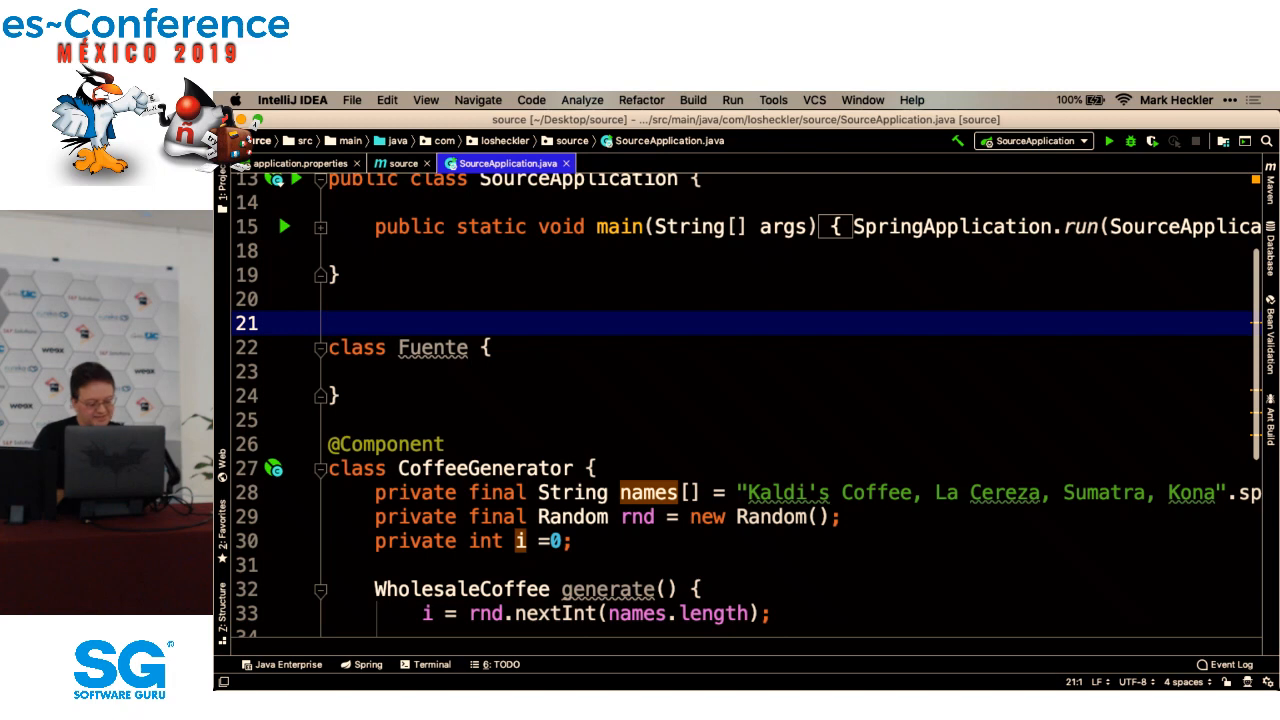
text(@)
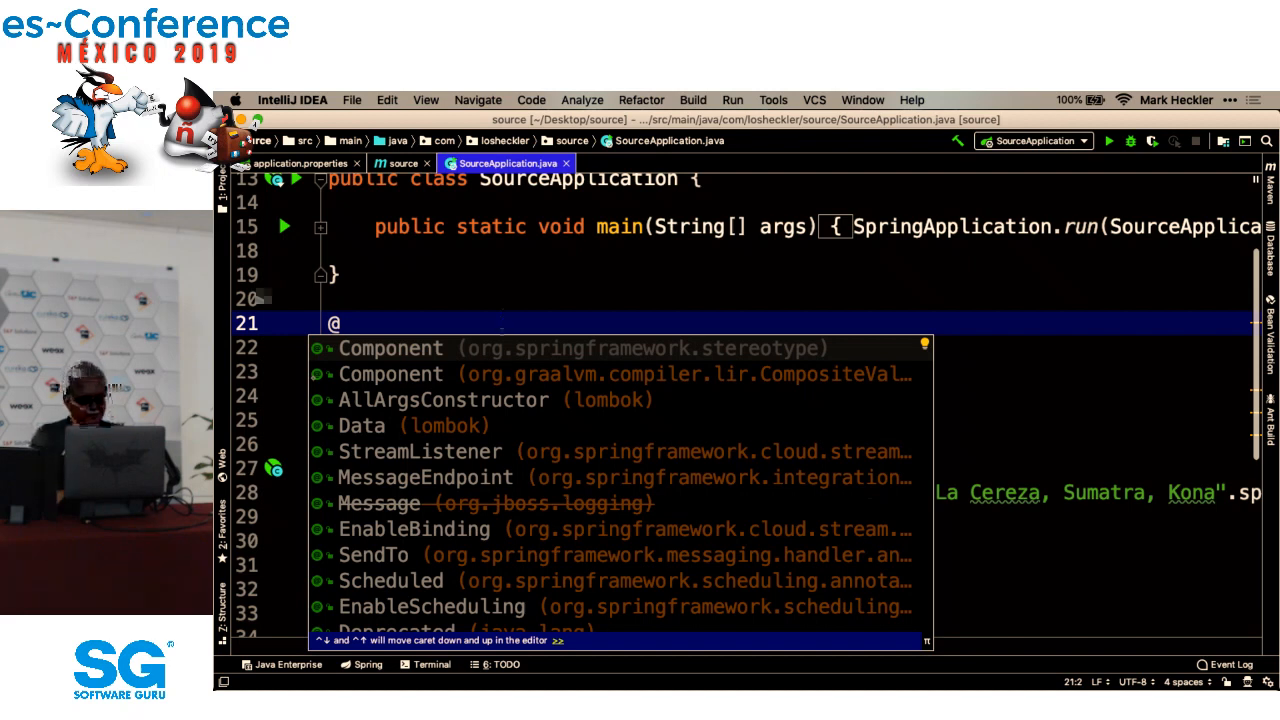
text(EnableBinding(Source.class)
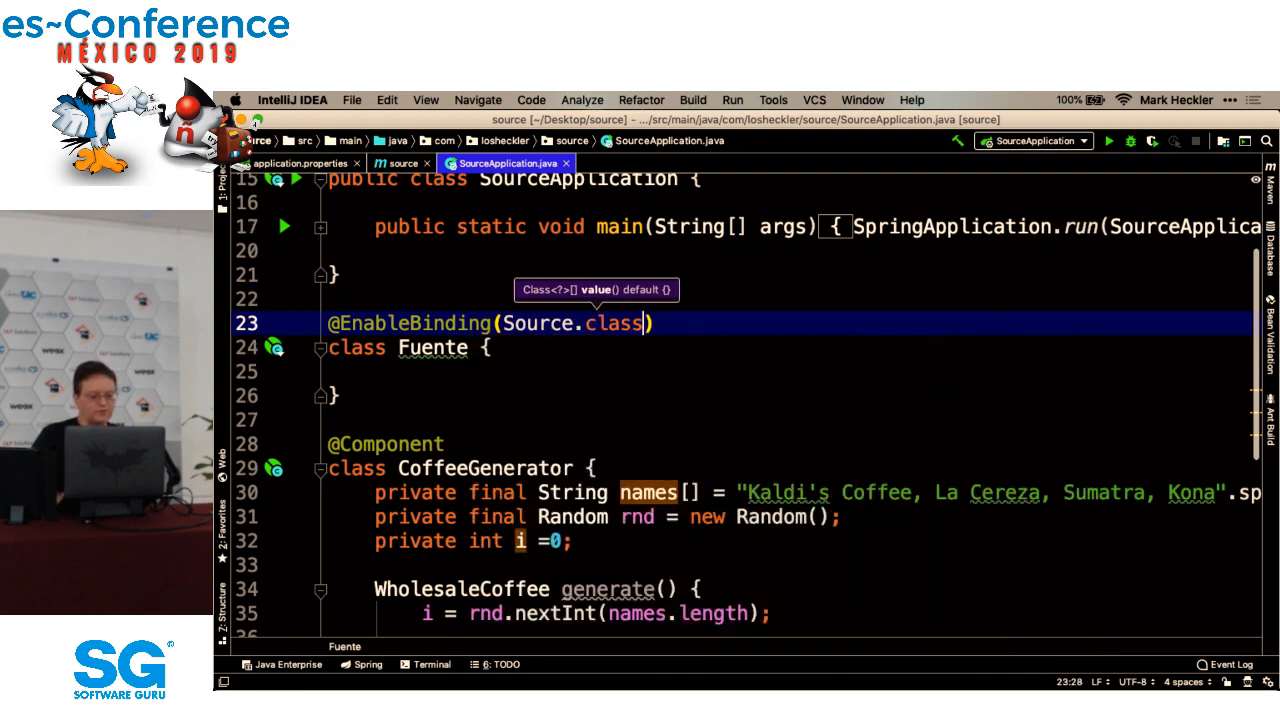
text(@)
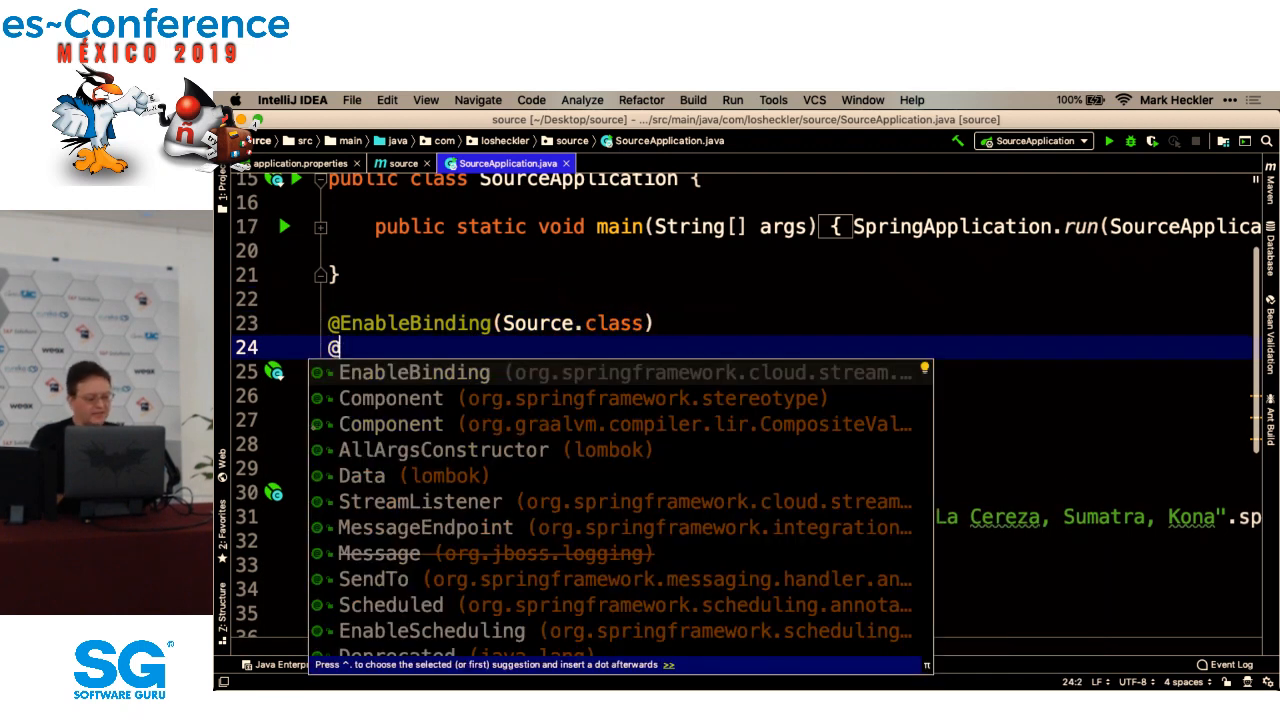
text(EnableScheduling)
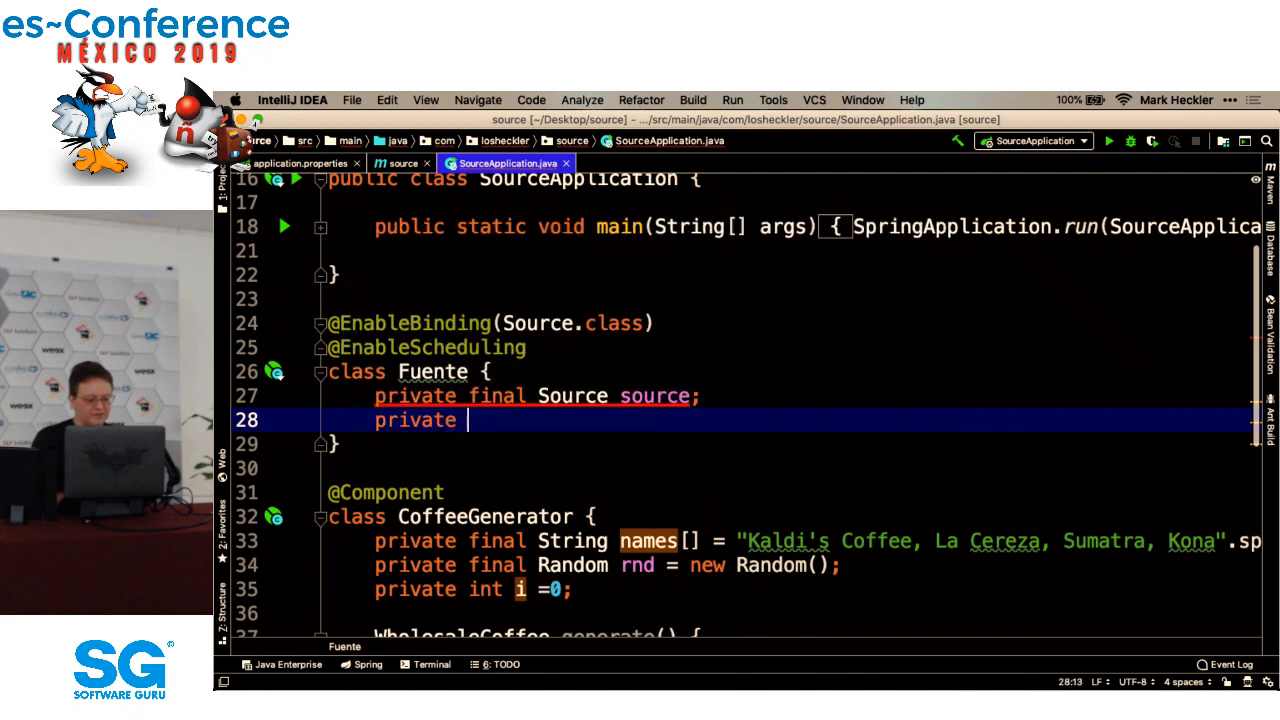
text(fin)
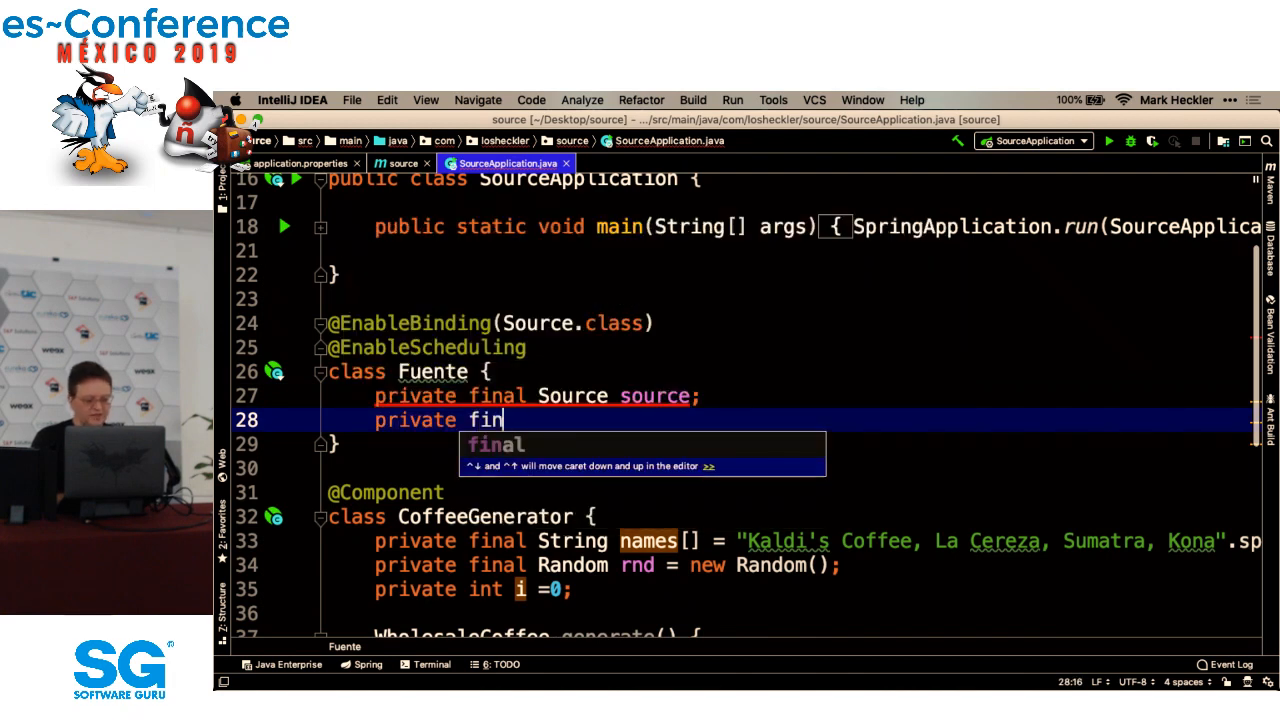
text(al CoffeeGenerator)
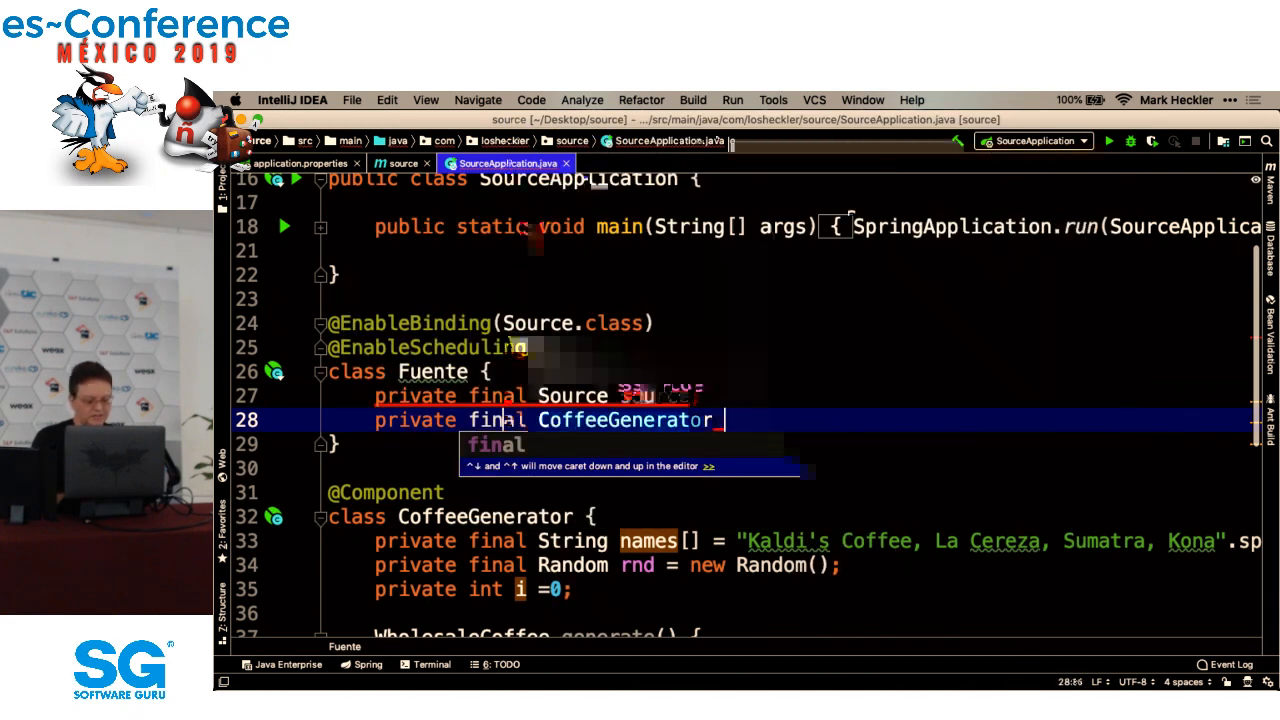
text(generator;)
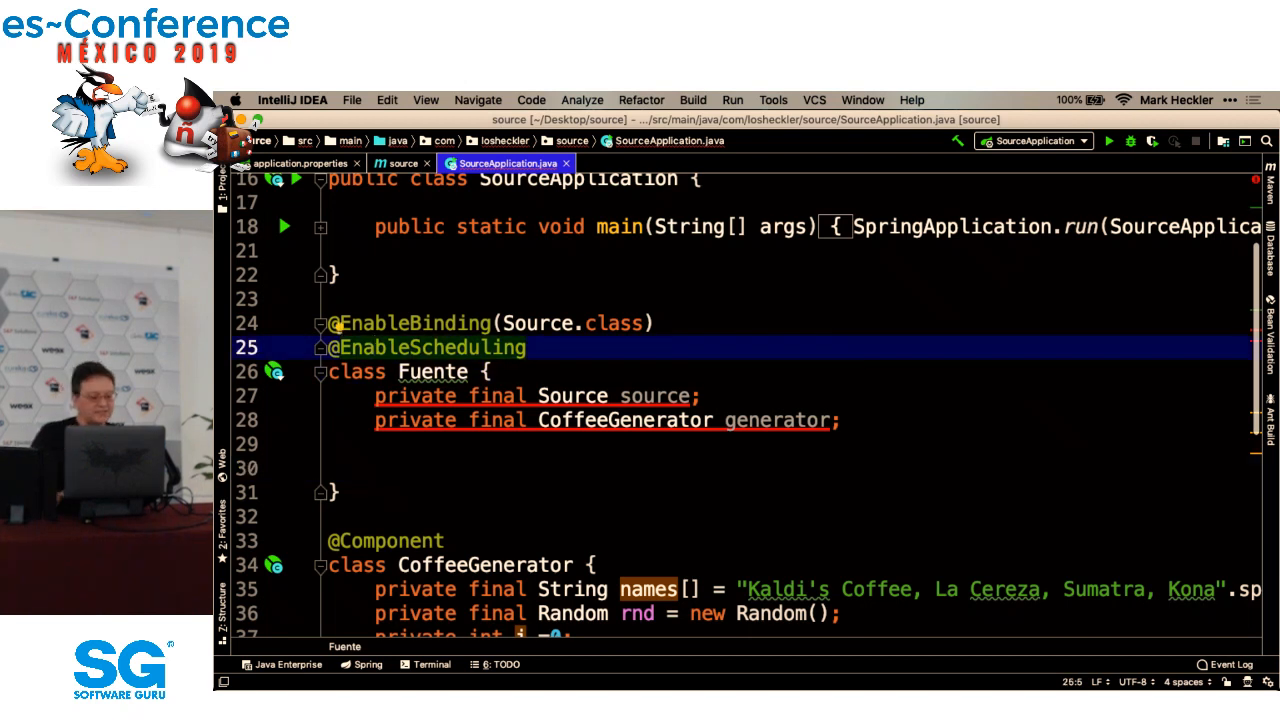
text(@)
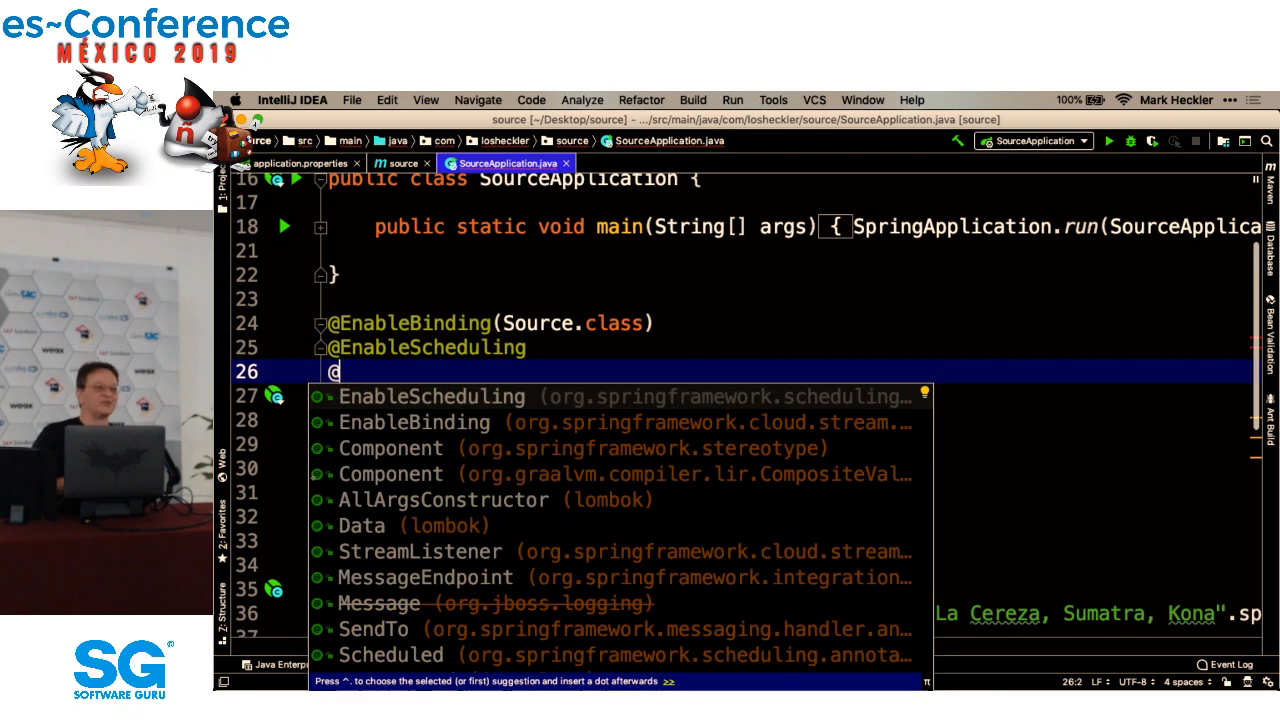
text(AAC)
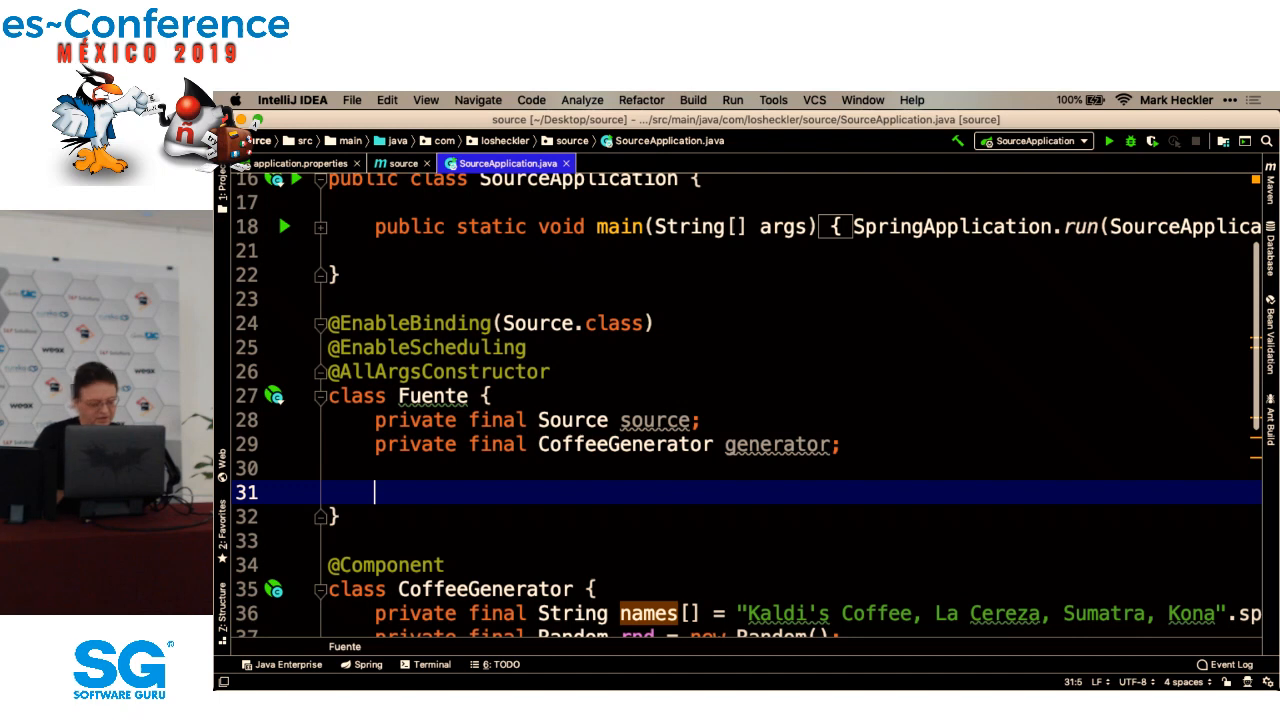
text(@)
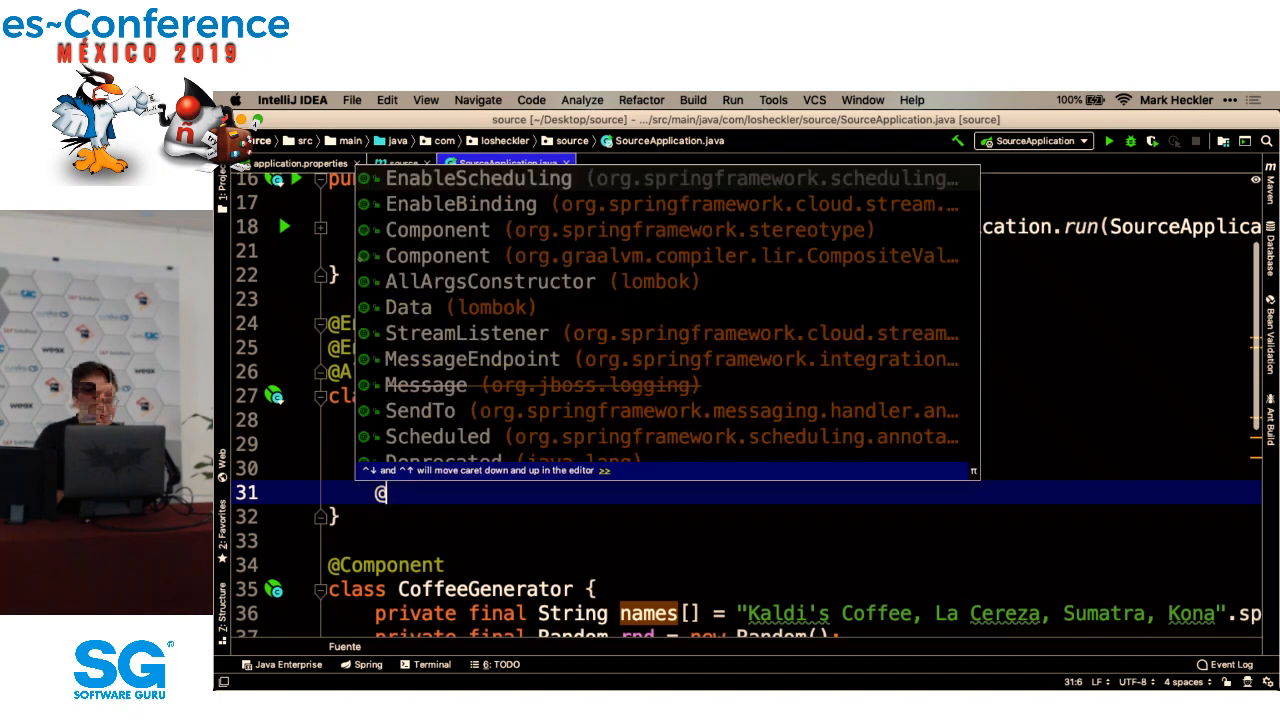
click(436, 436)
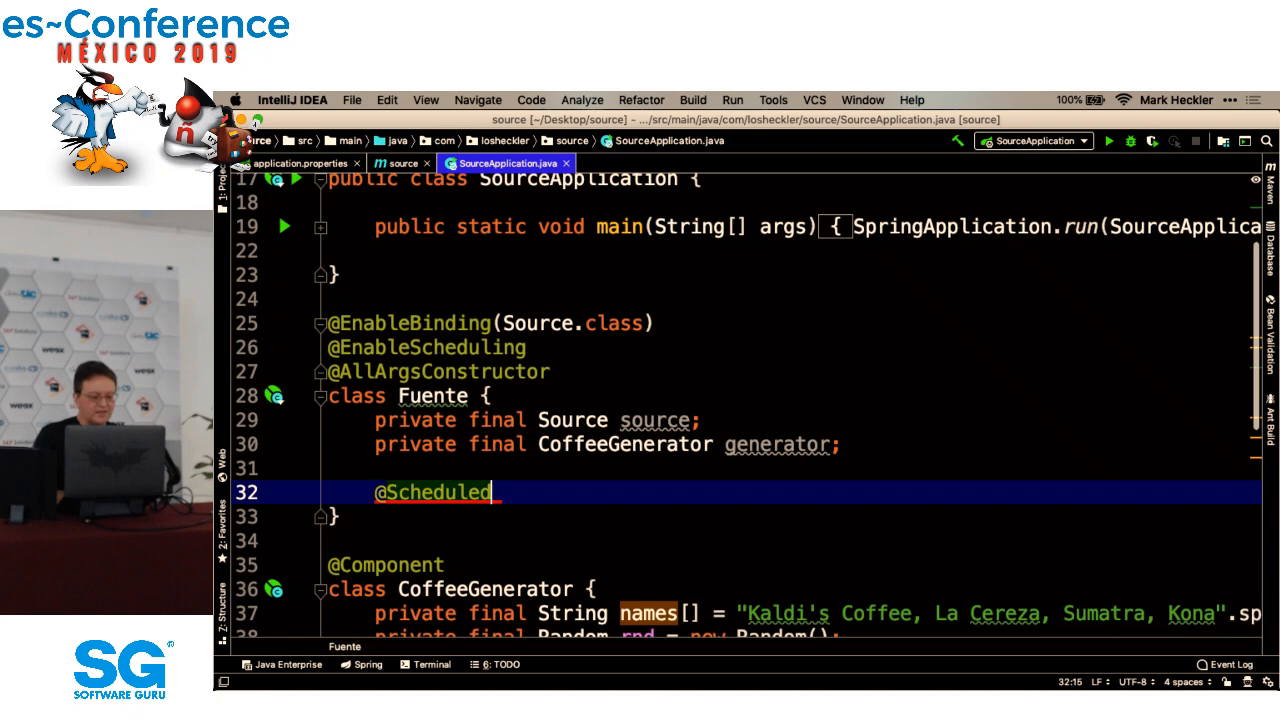
text((fixedRate = ))
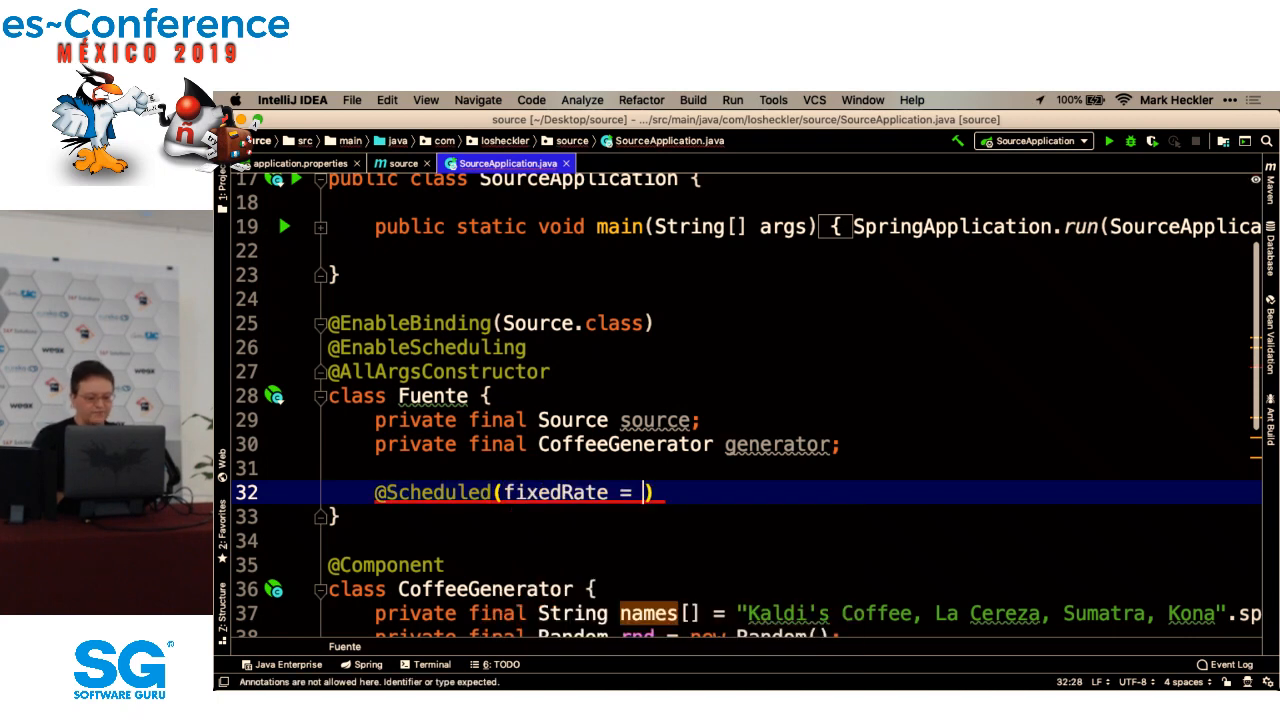
text(1000)
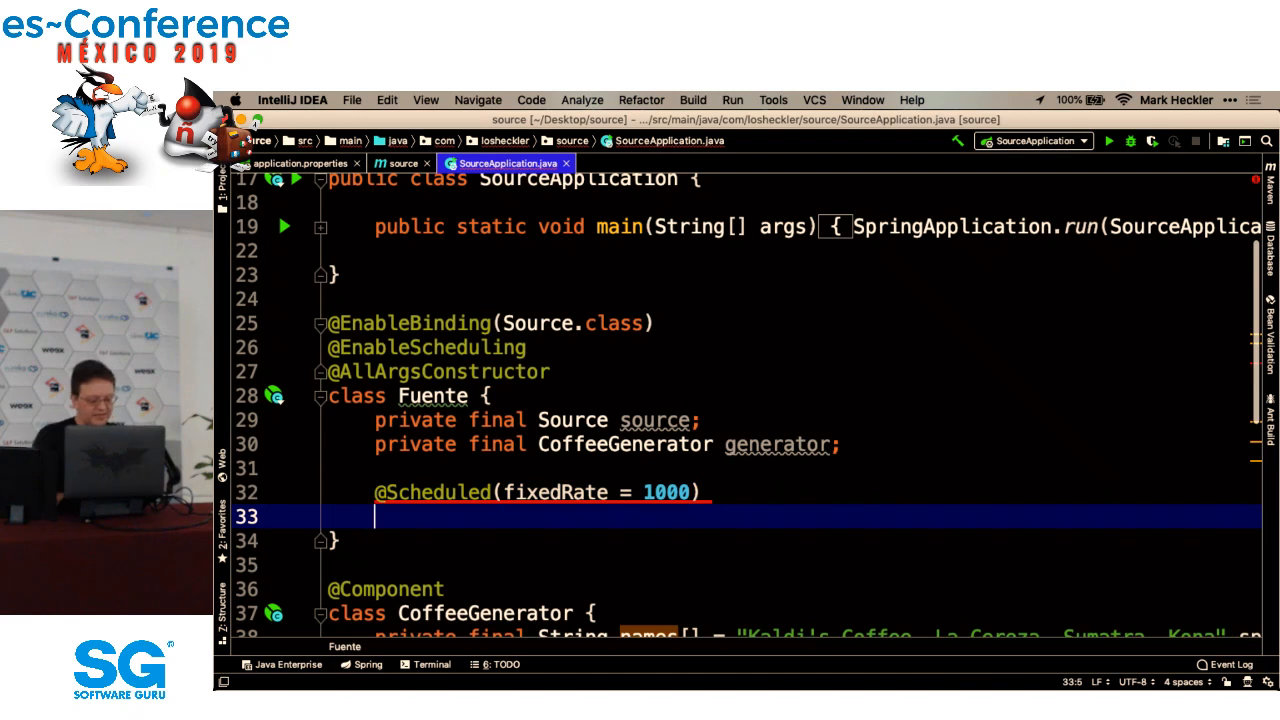
text(private void)
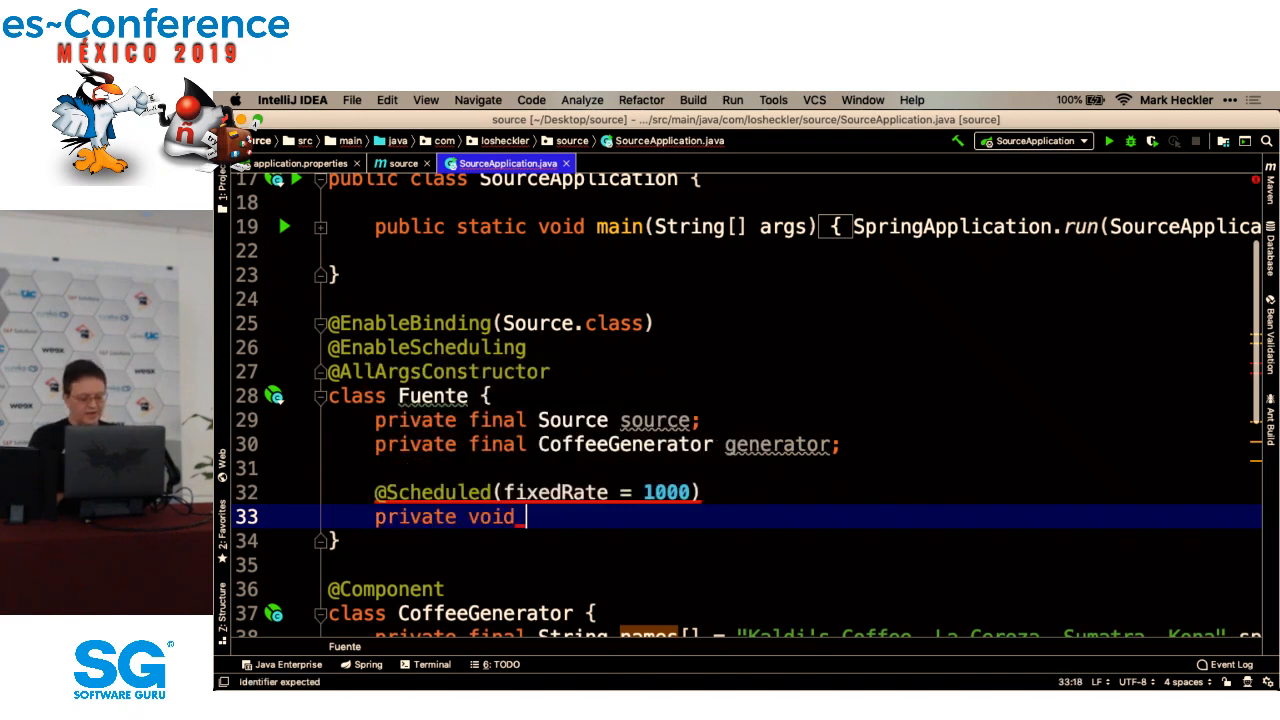
text(envia)
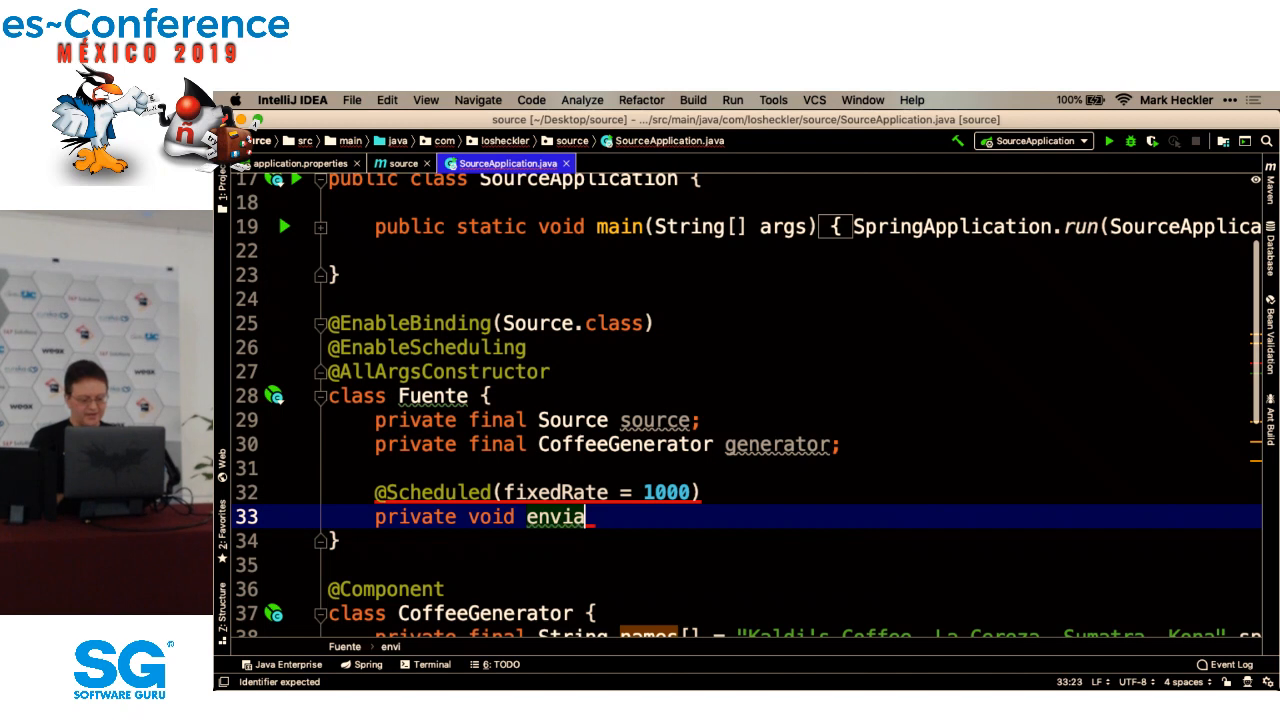
text(r() {)
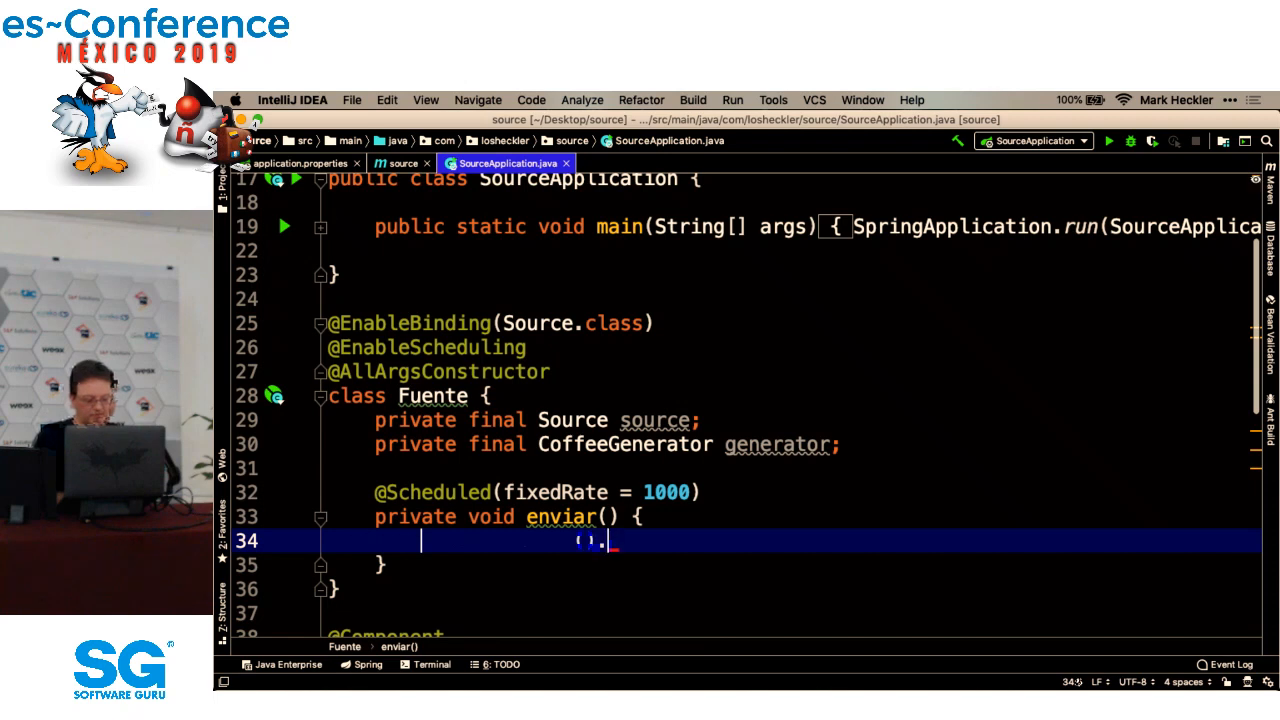
Send MessageBuilder.withPayload(generator.generate()).build() through source.output(), then return to Chrome
text(source.output().send())
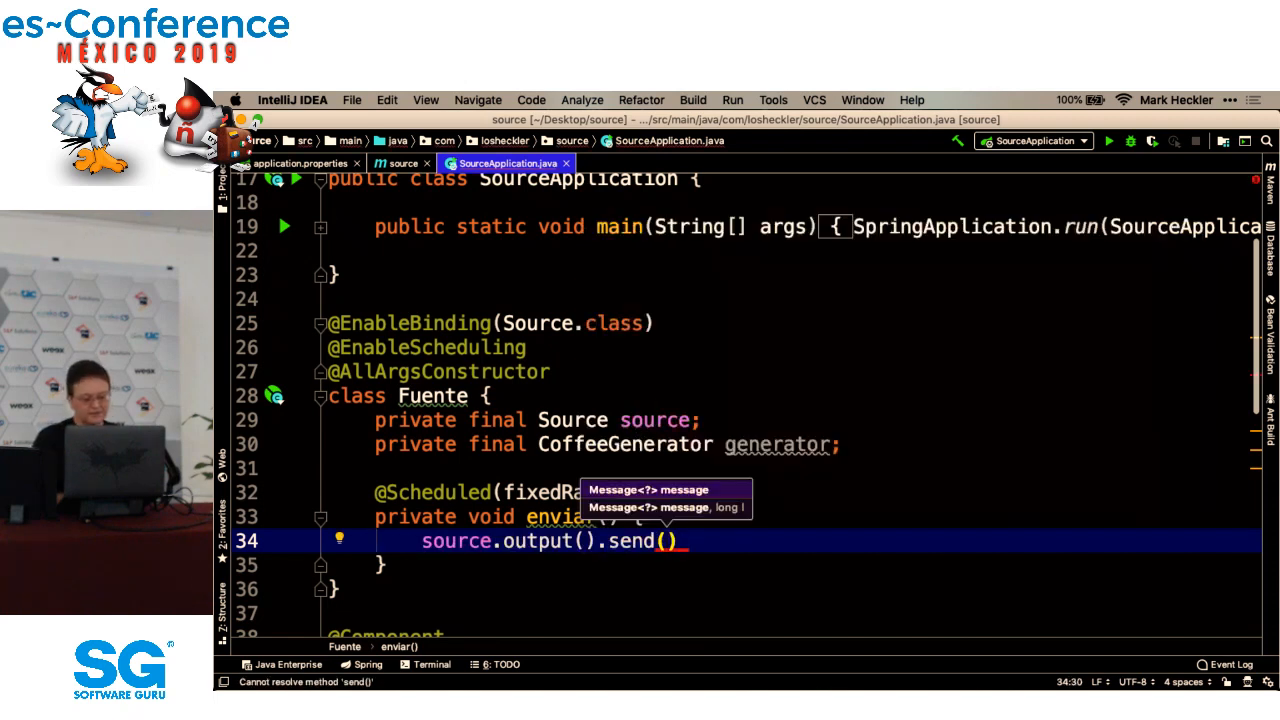
text(generator.)
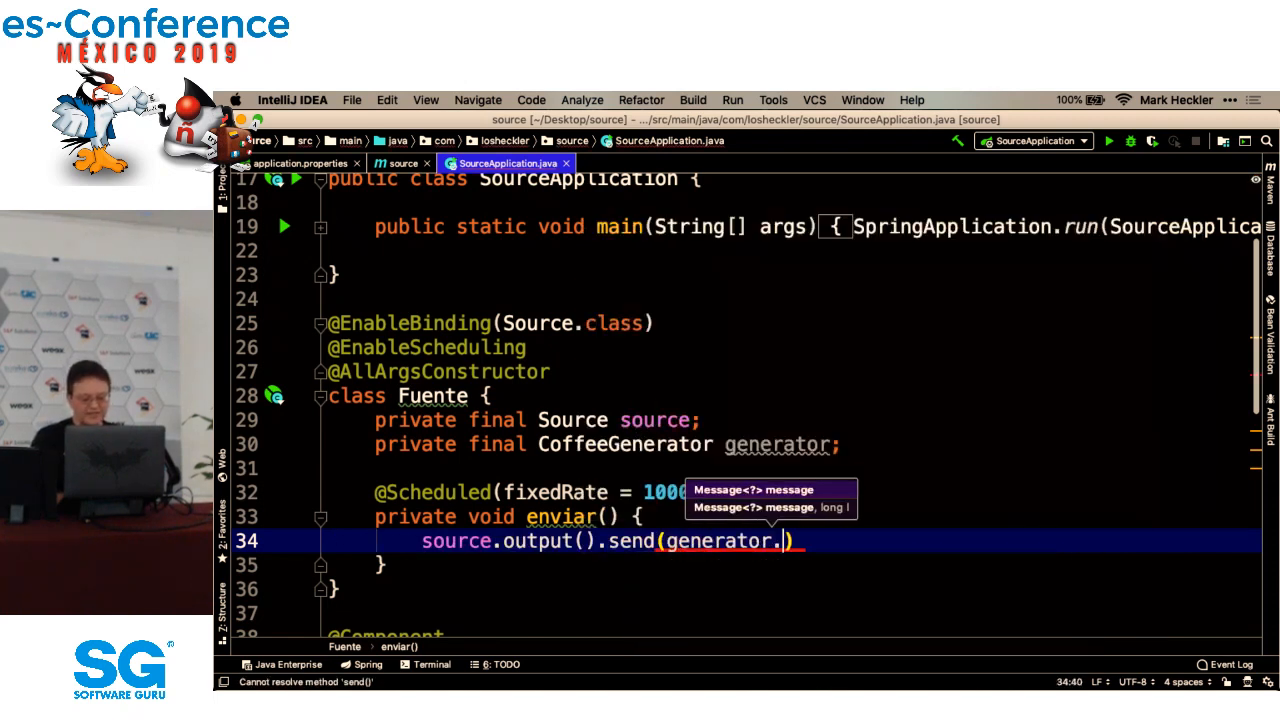
text(generate())
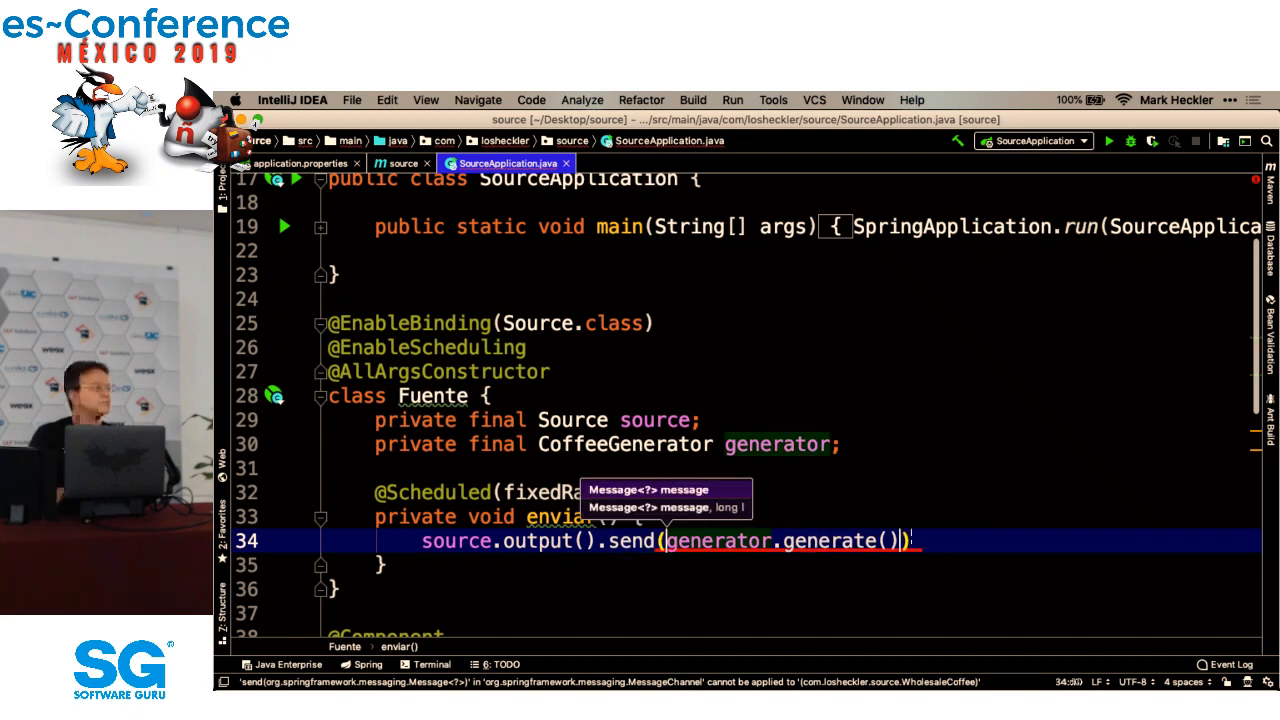
text(Mes)
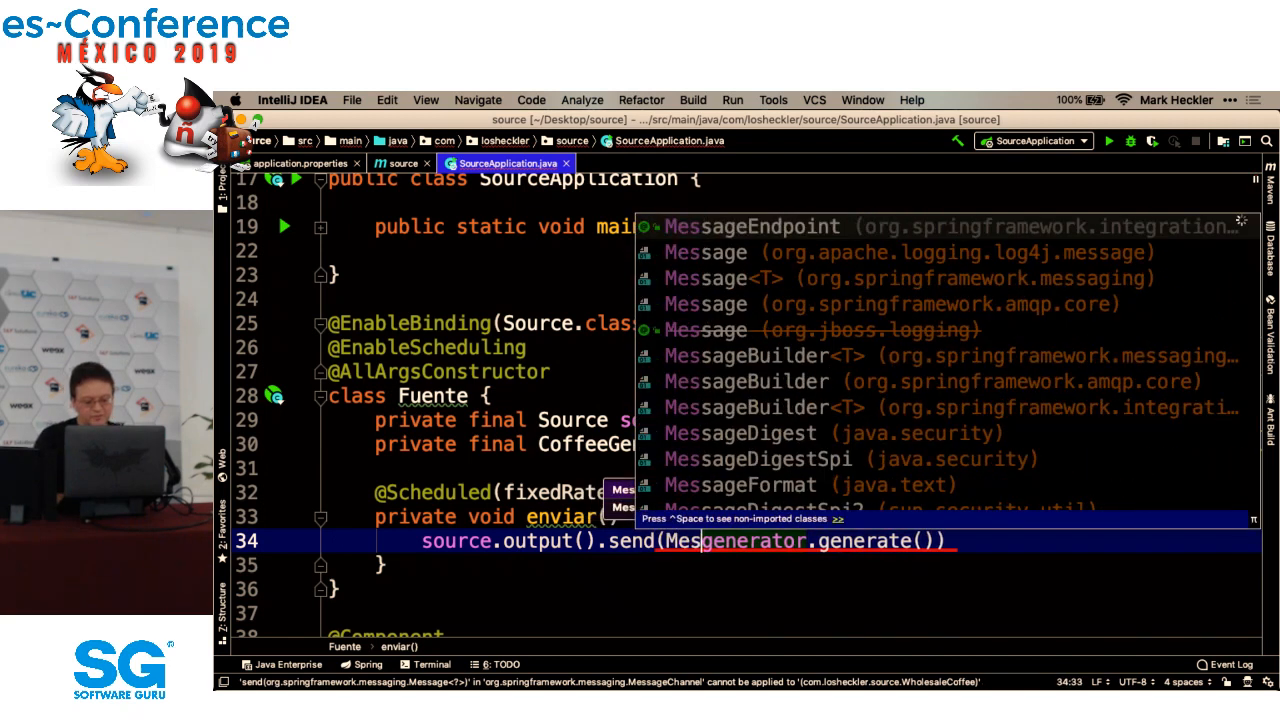
text(Builder.withPayload()
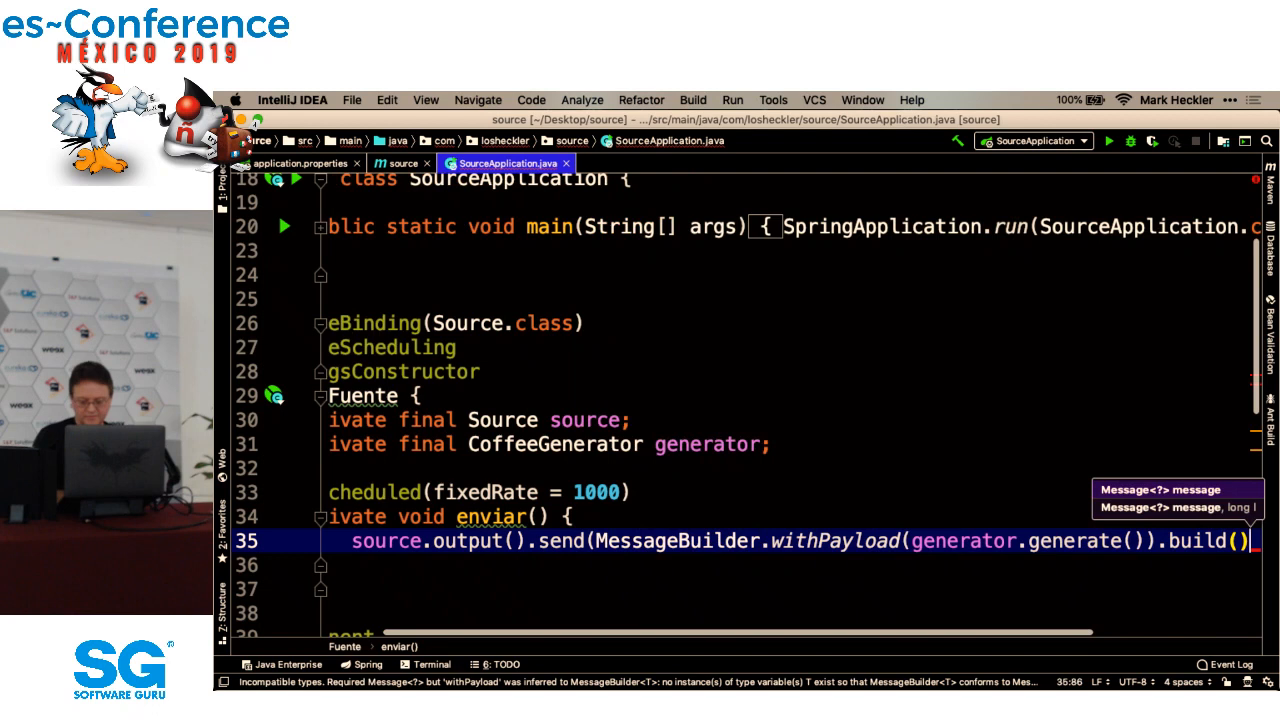
text())
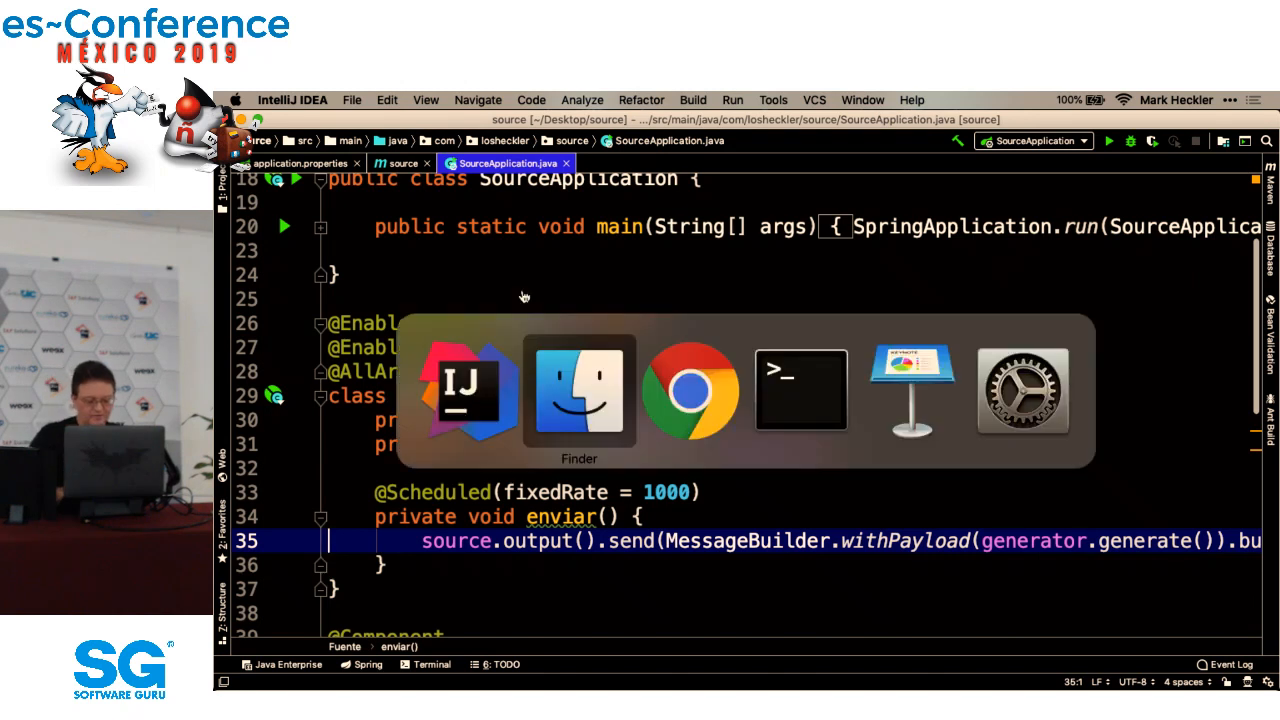
click(690, 390)
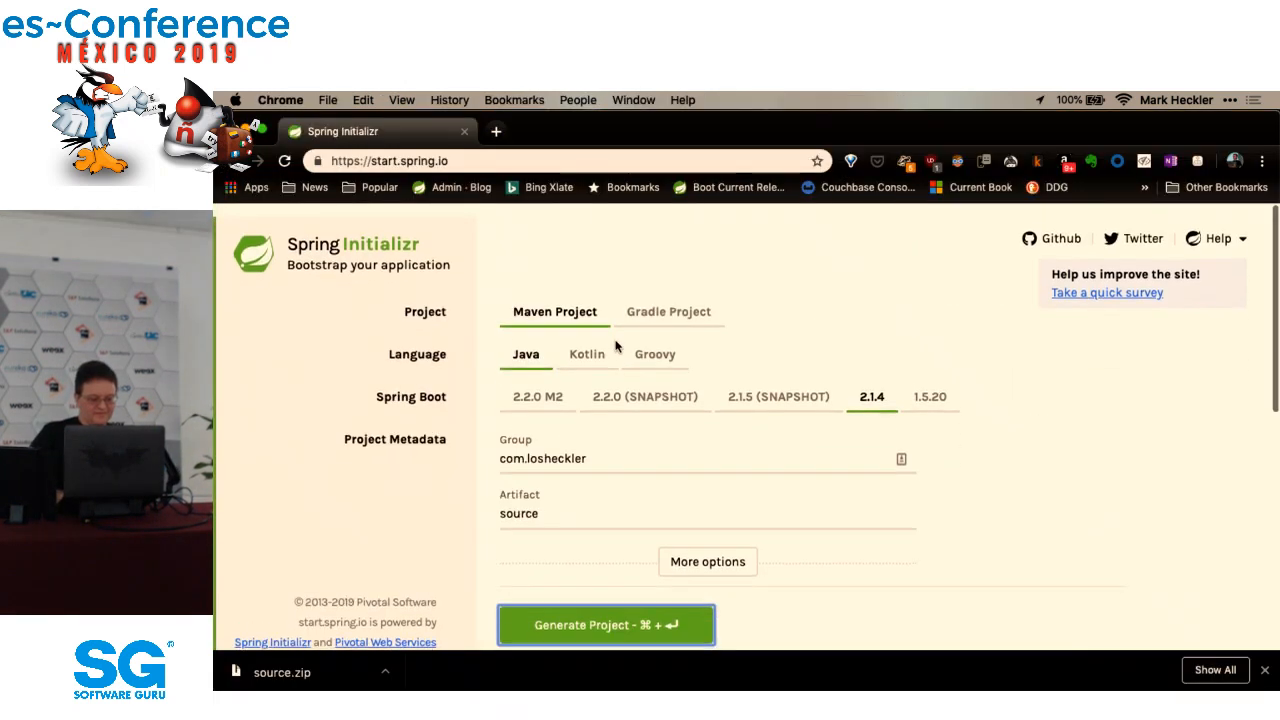
Set Artifact to processor, generate the project and save processor.zip
scroll(down, 3)
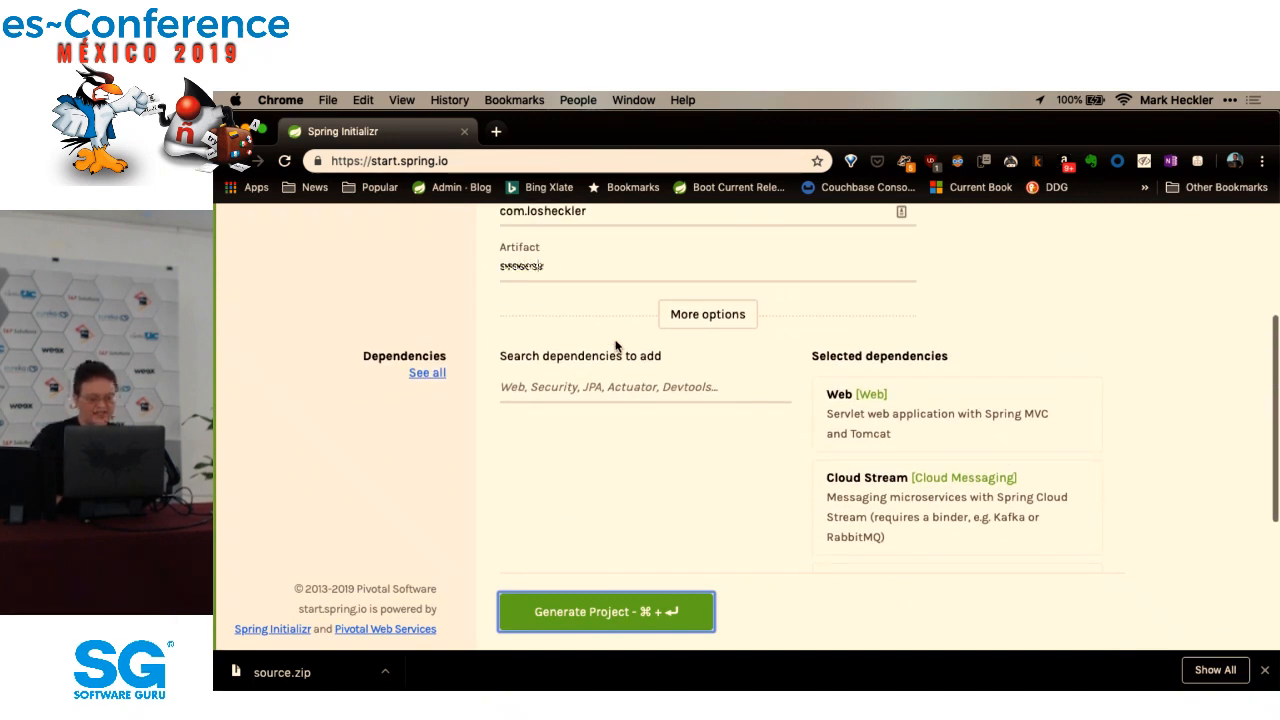
click(604, 612)
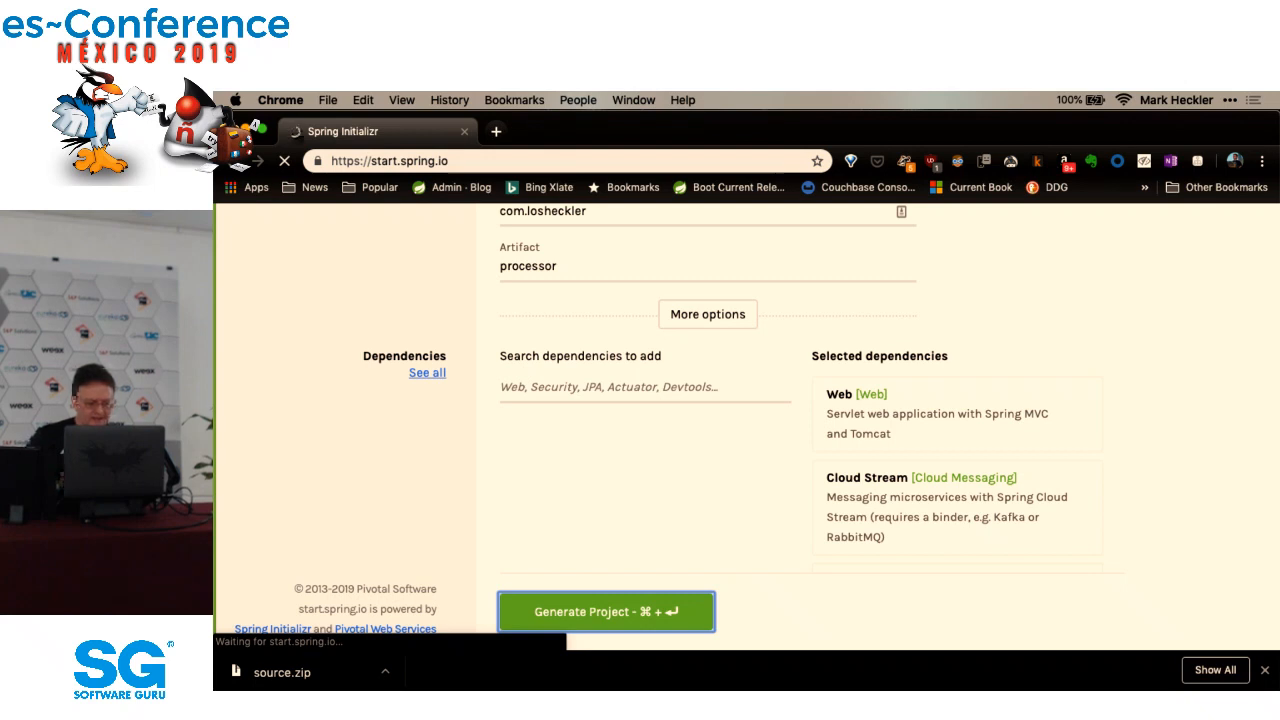
mouse_move(864, 412)
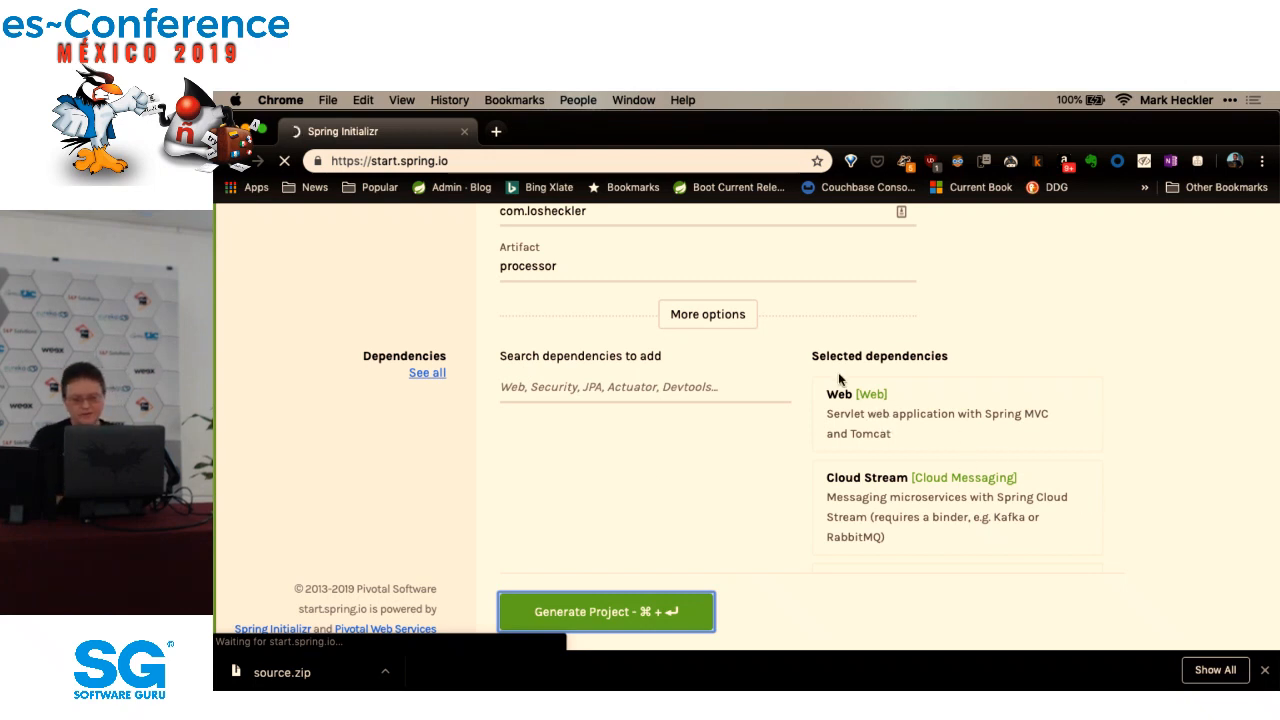
click(604, 612)
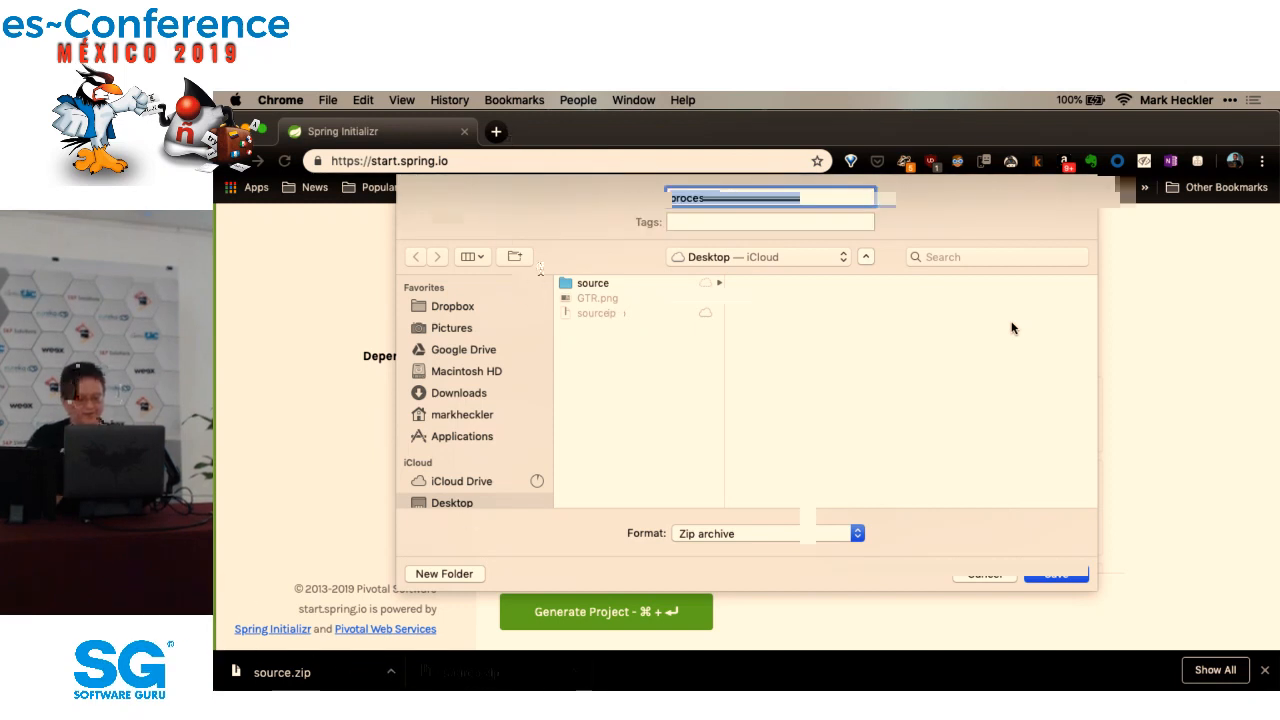
click(1056, 572)
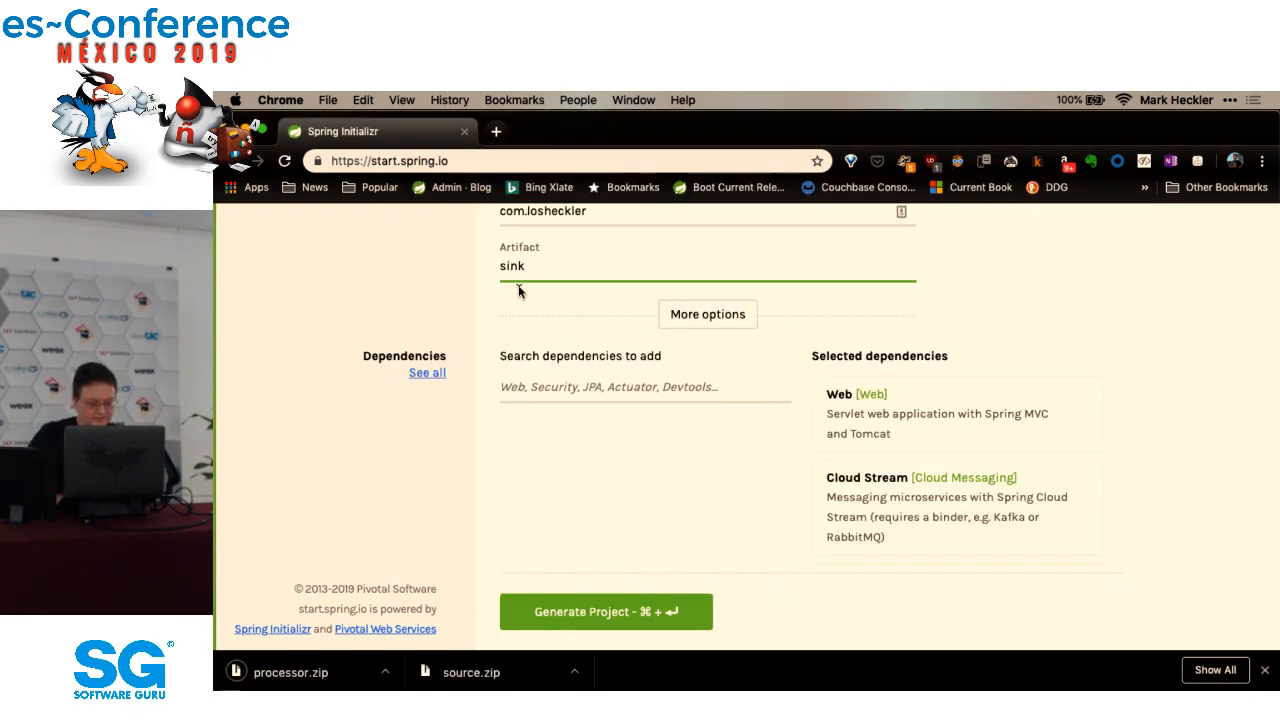
Change Artifact to sink, generate the project and save sink.zip
click(604, 612)
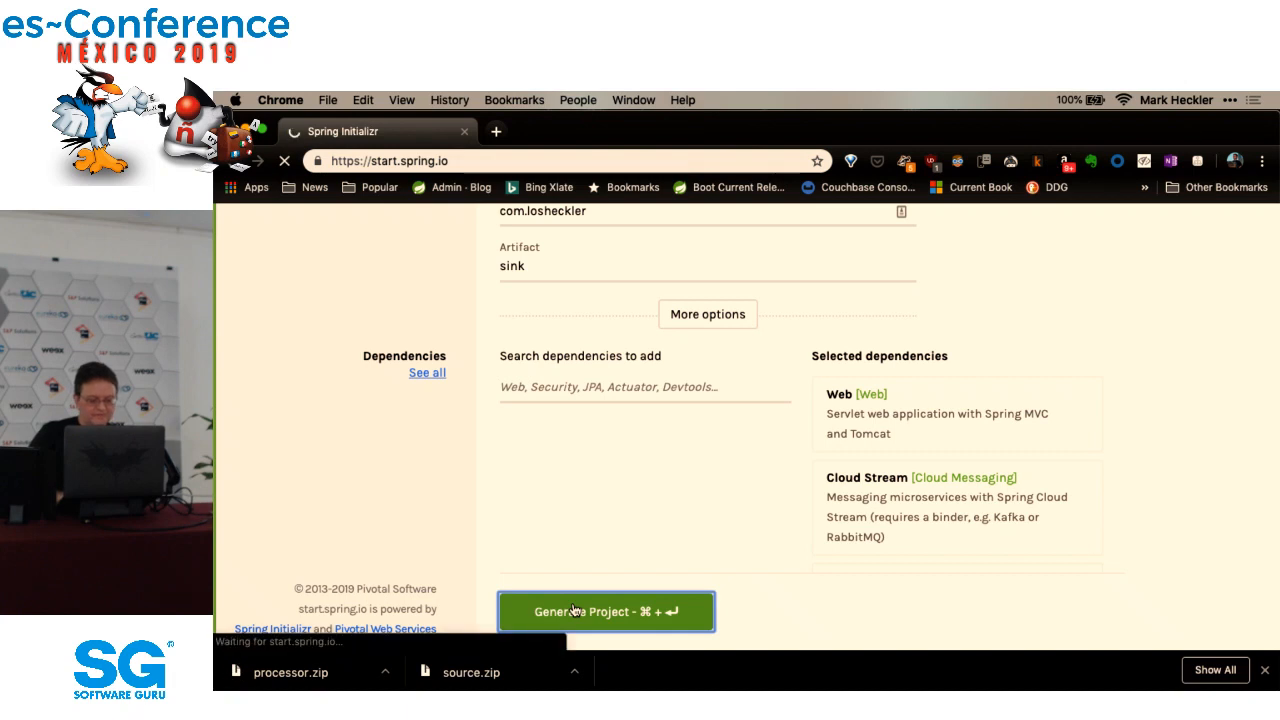
click(604, 612)
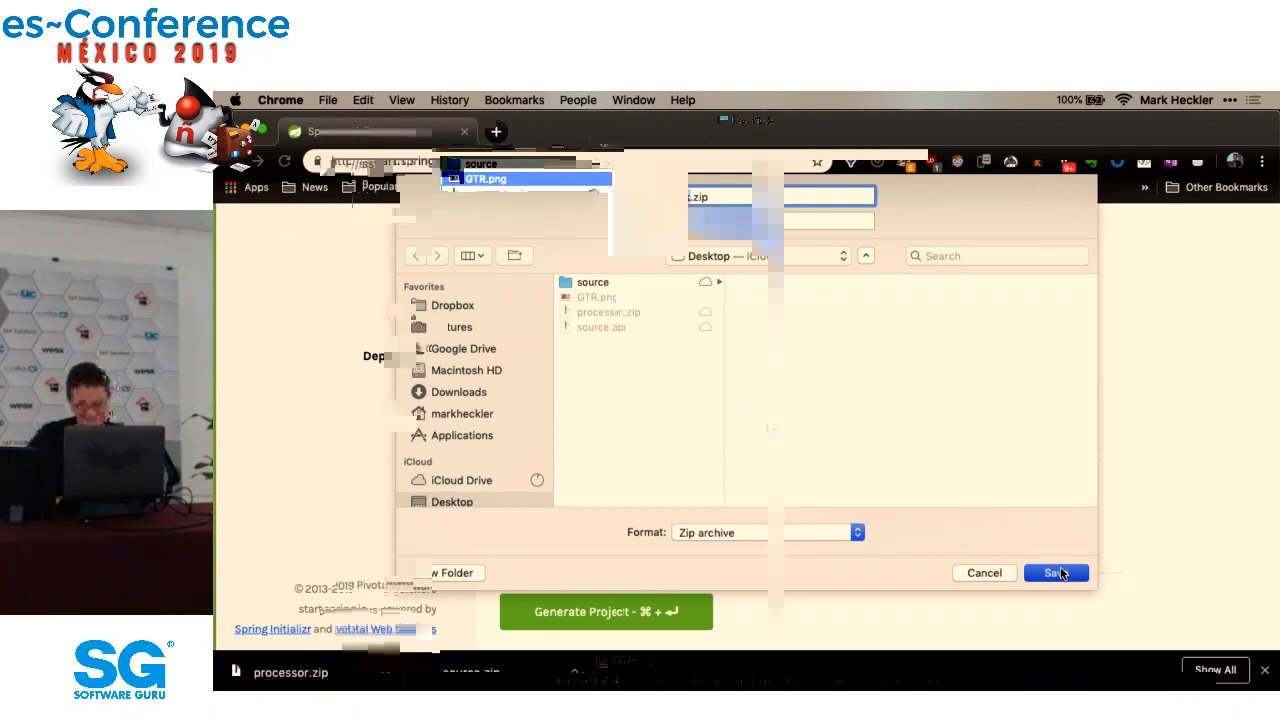
click(1056, 572)
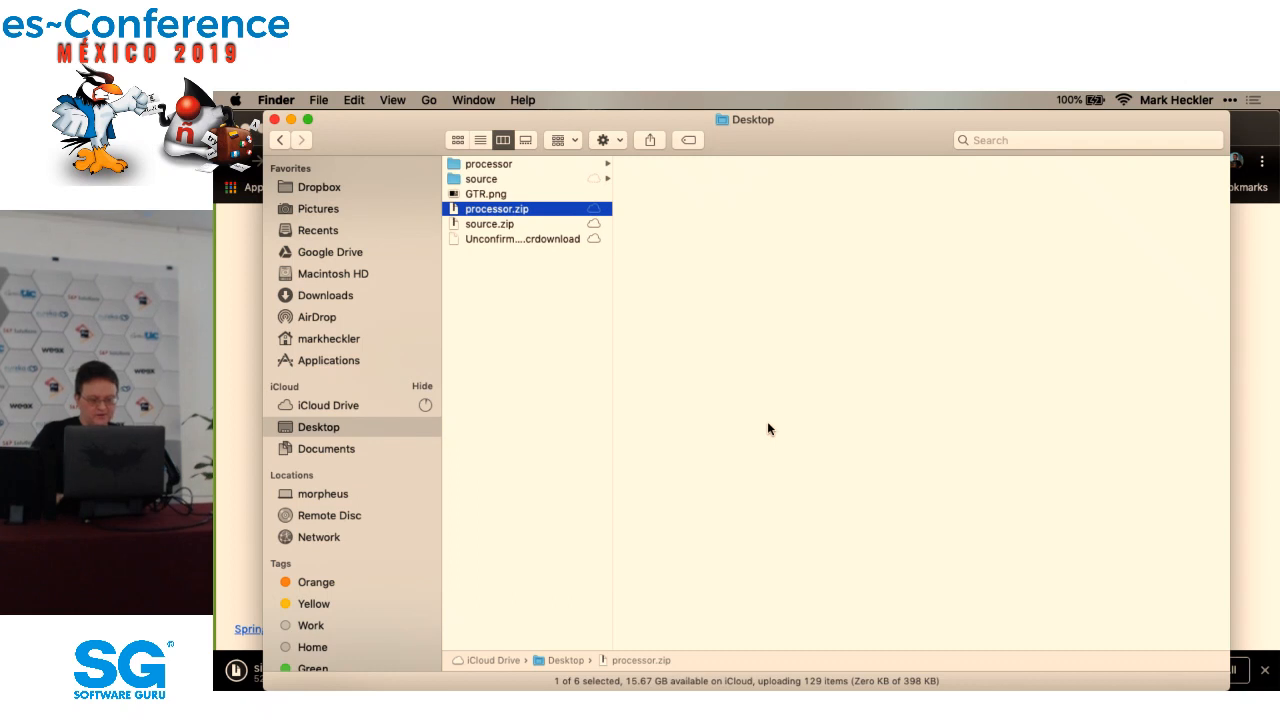
In the processor's application.properties set input binding destination=processor and group=processor
click(488, 164)
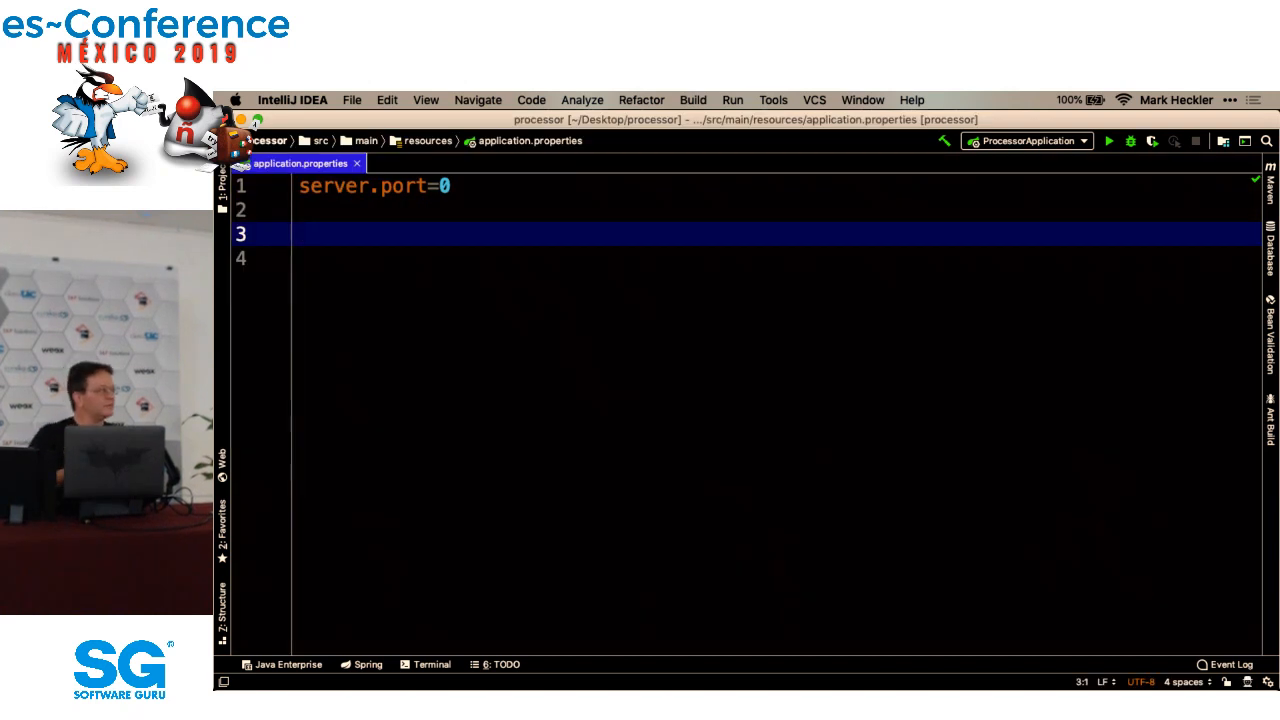
text(spr)
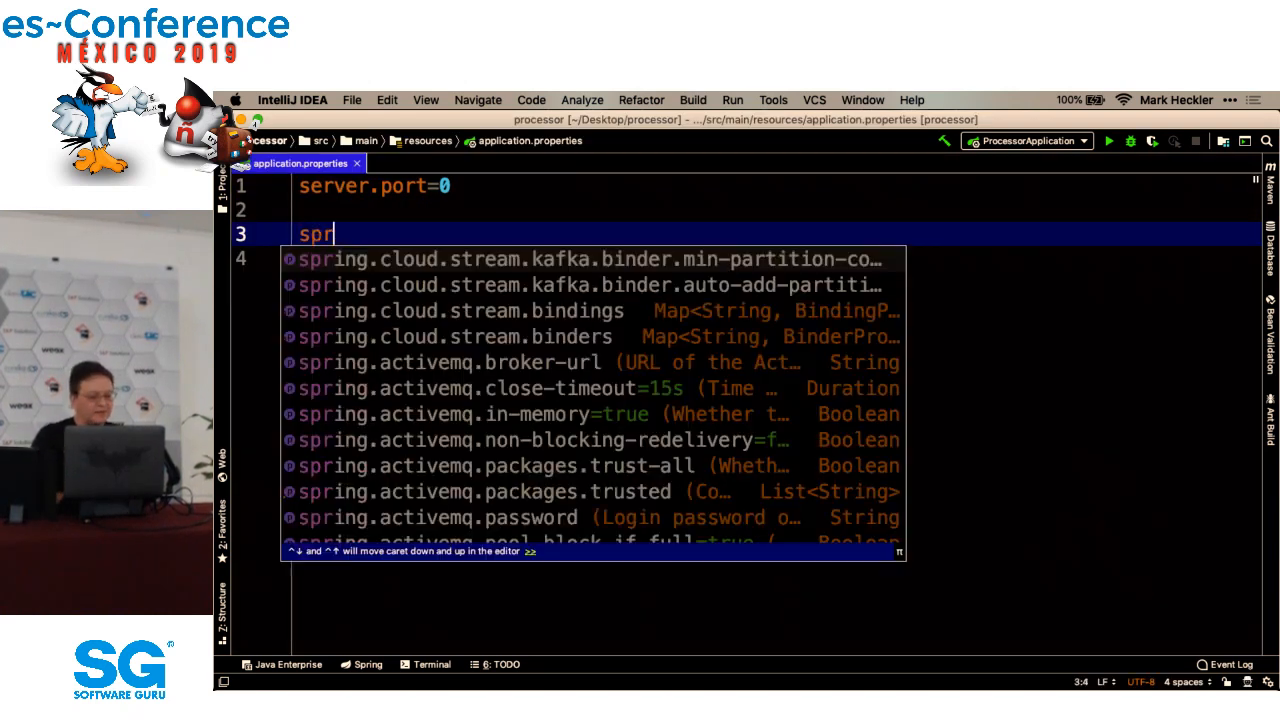
click(460, 312)
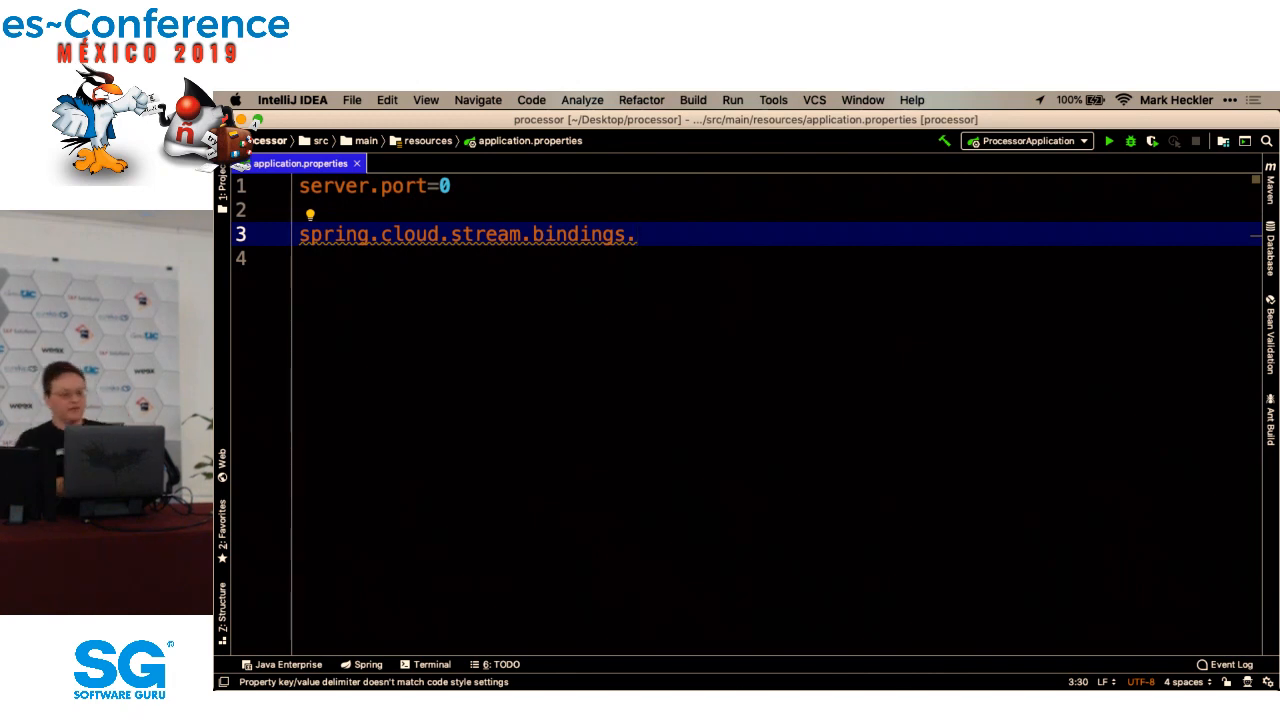
text(input)
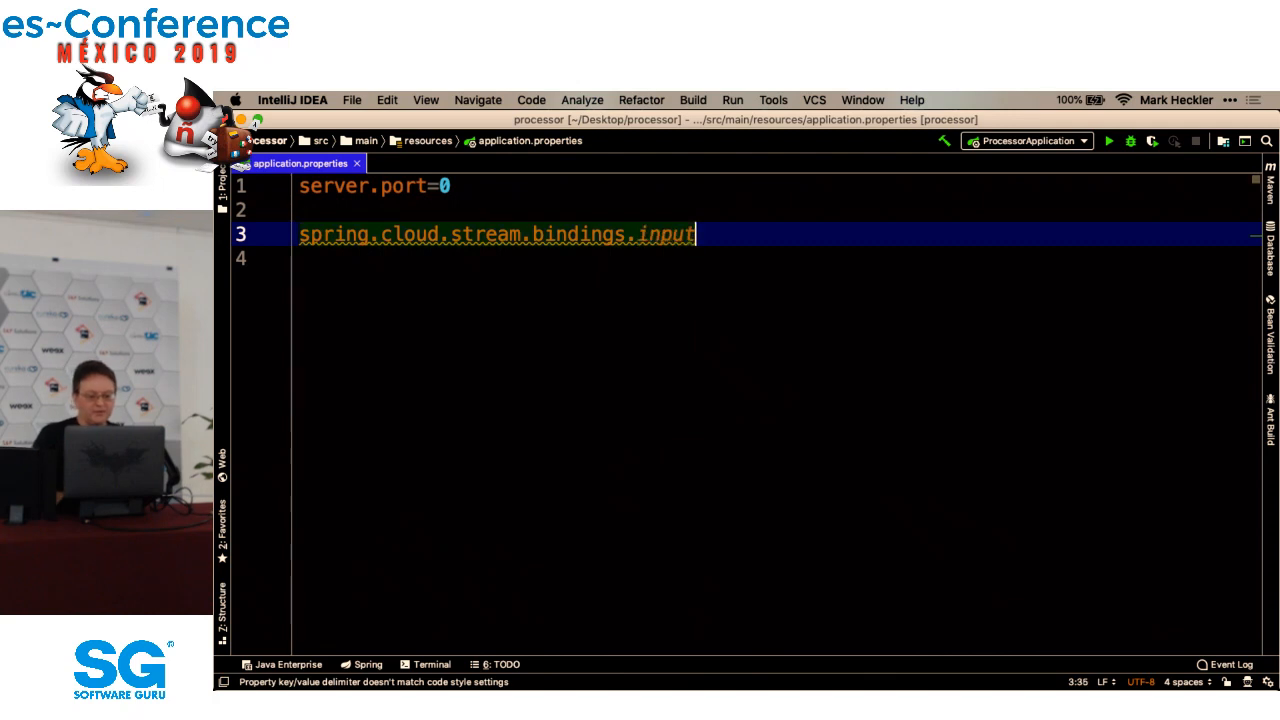
text(.d)
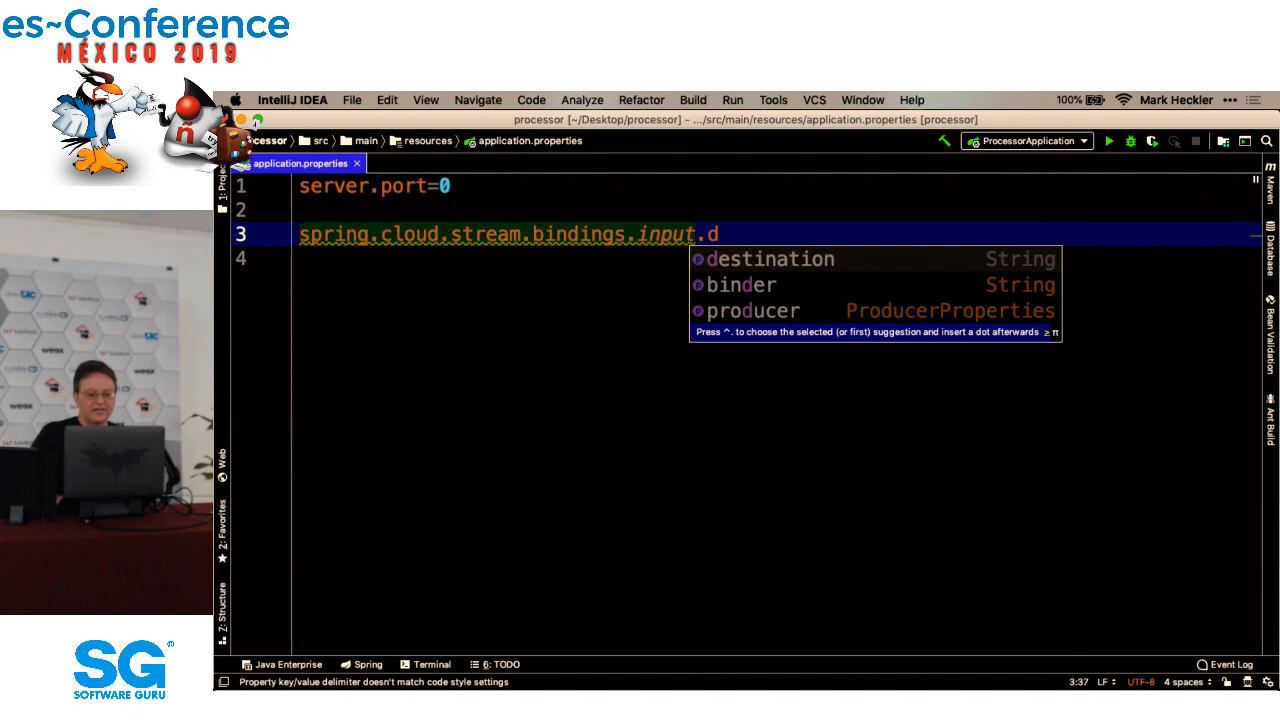
text(proceesor)
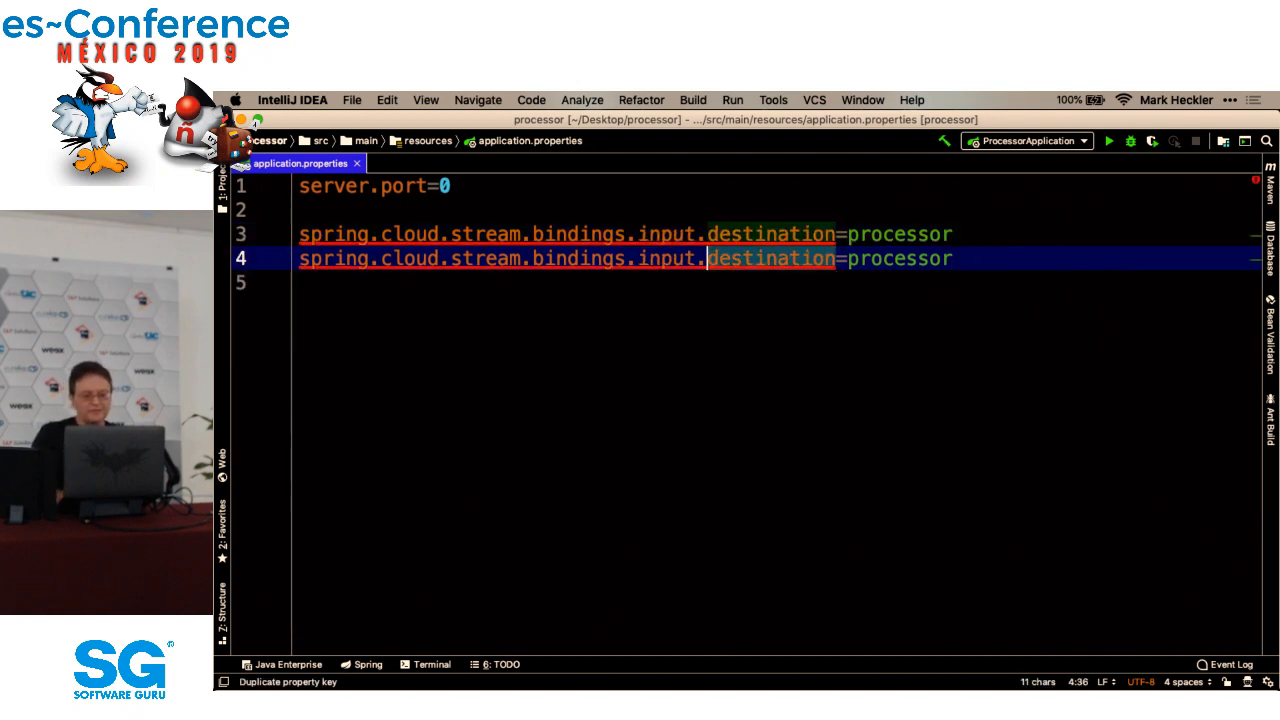
text(group)
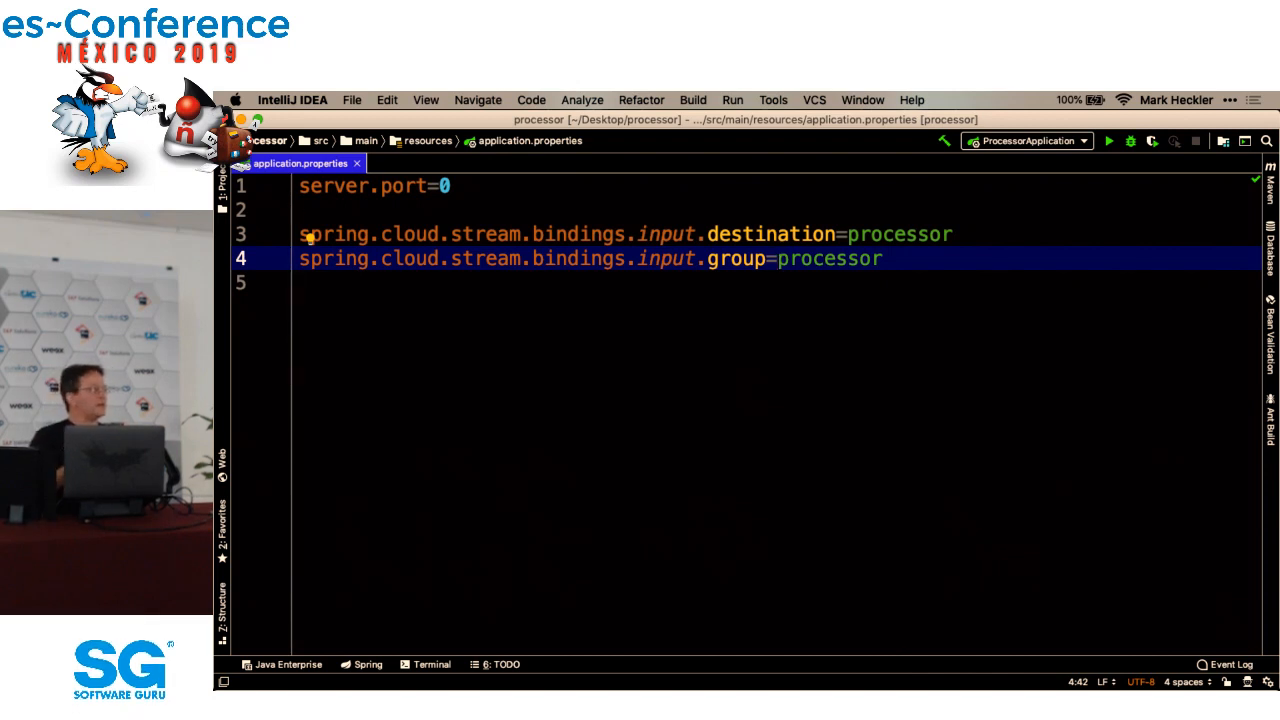
Add spring.cloud.stream.bindings.output.destination=sink and a further stream binder property
click(776, 258)
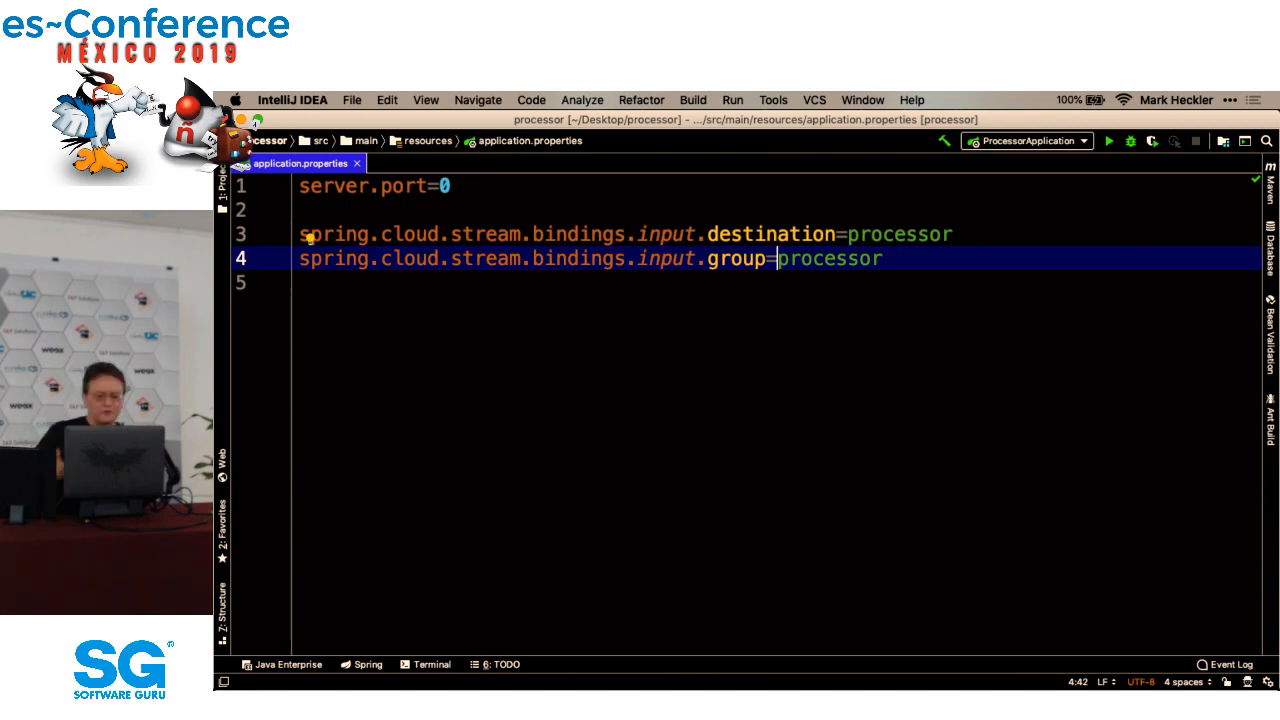
text(spr)
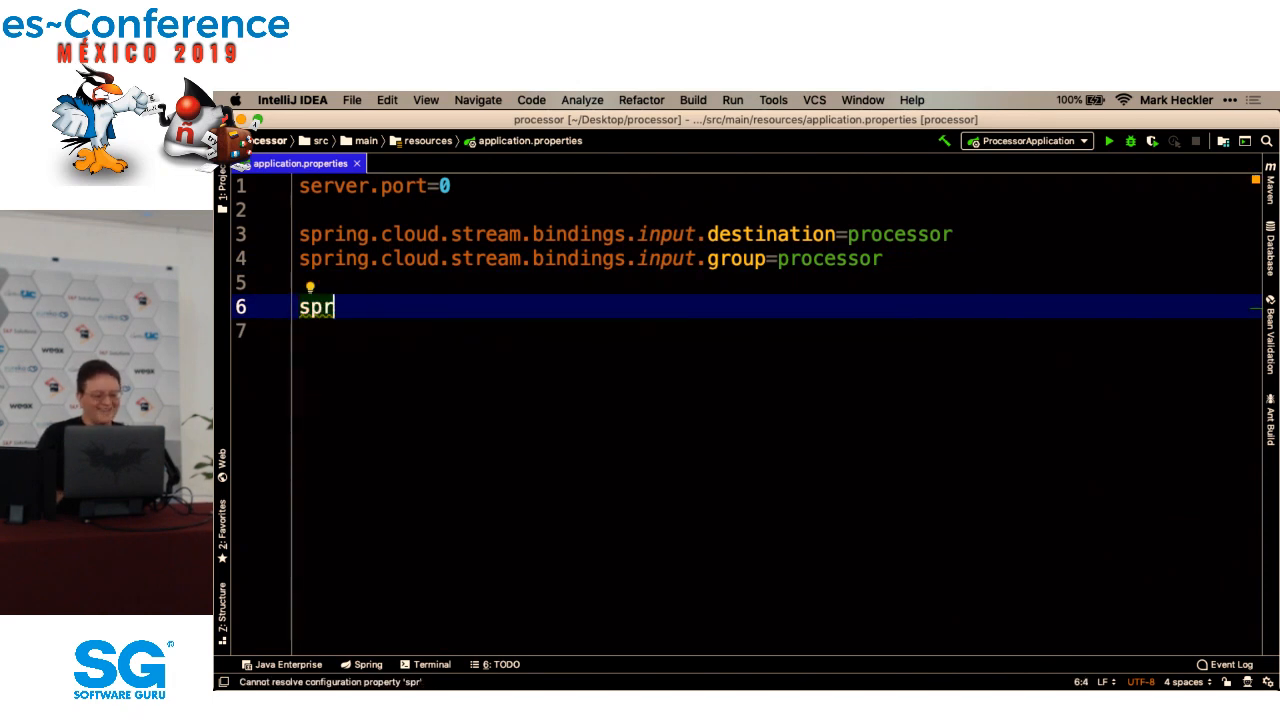
text(ing)
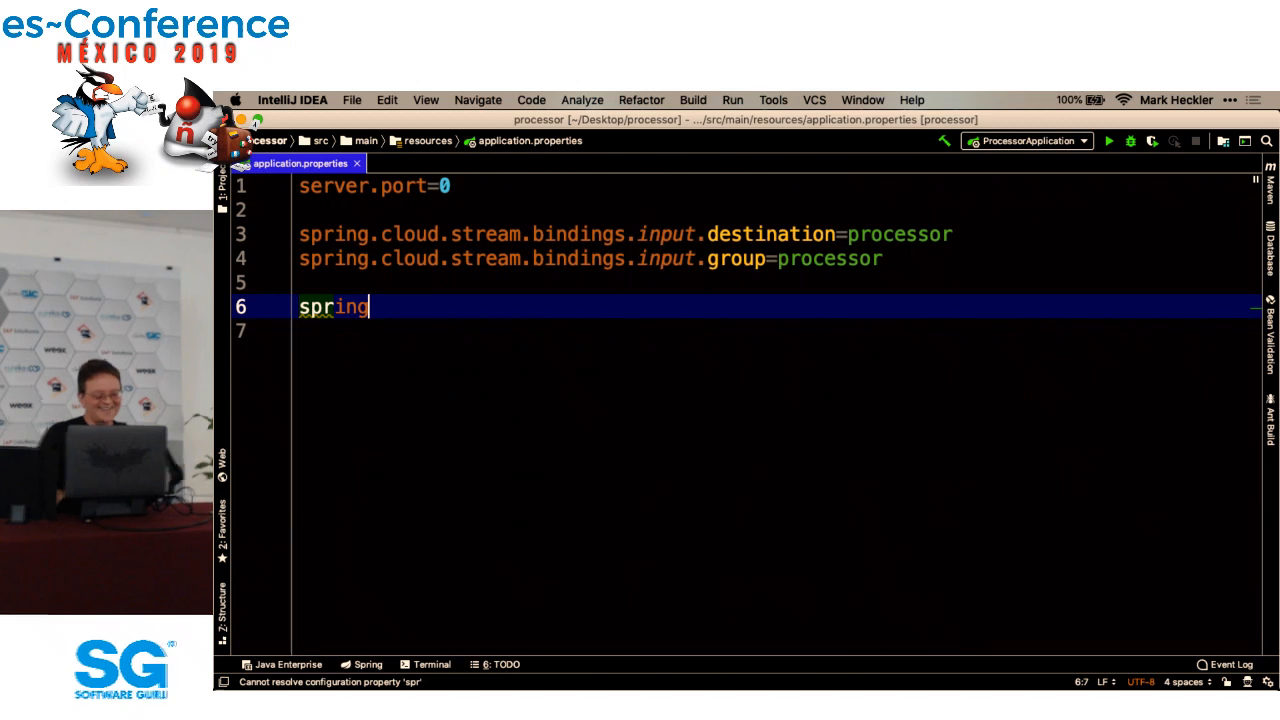
text(.)
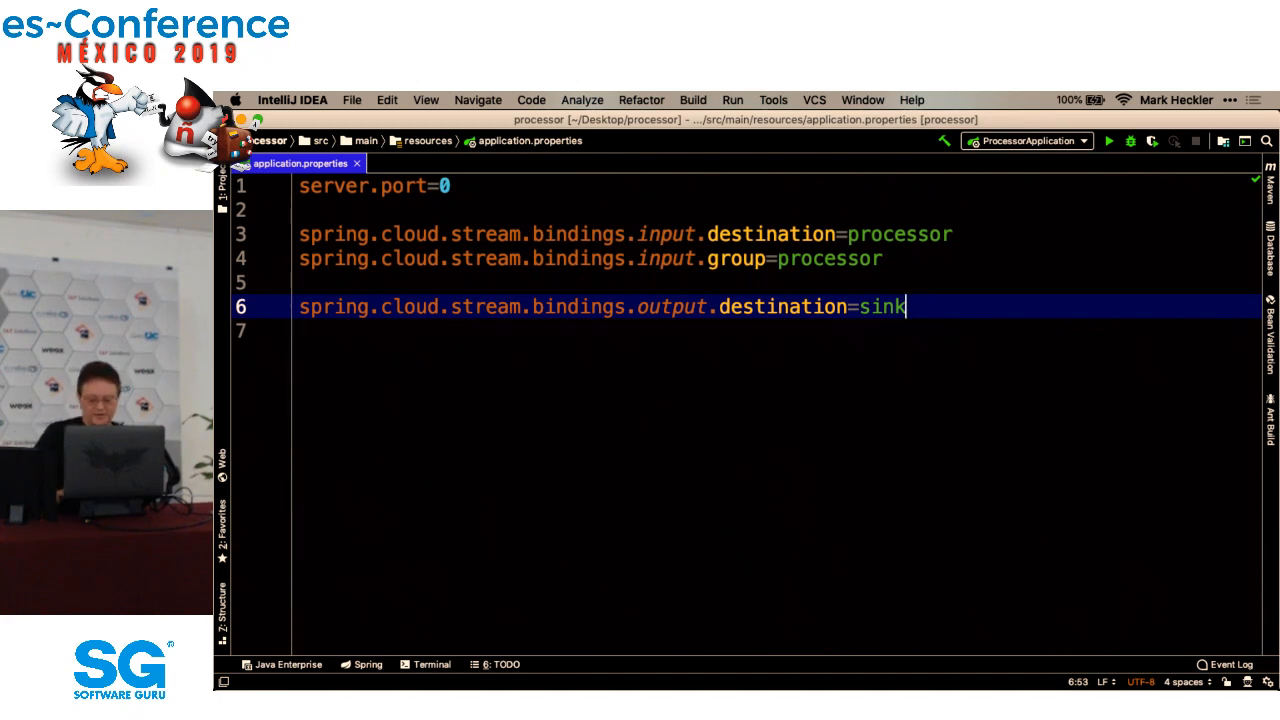
text(spring.cloud.stream.kafka.binder.auto-add-partitions=true)
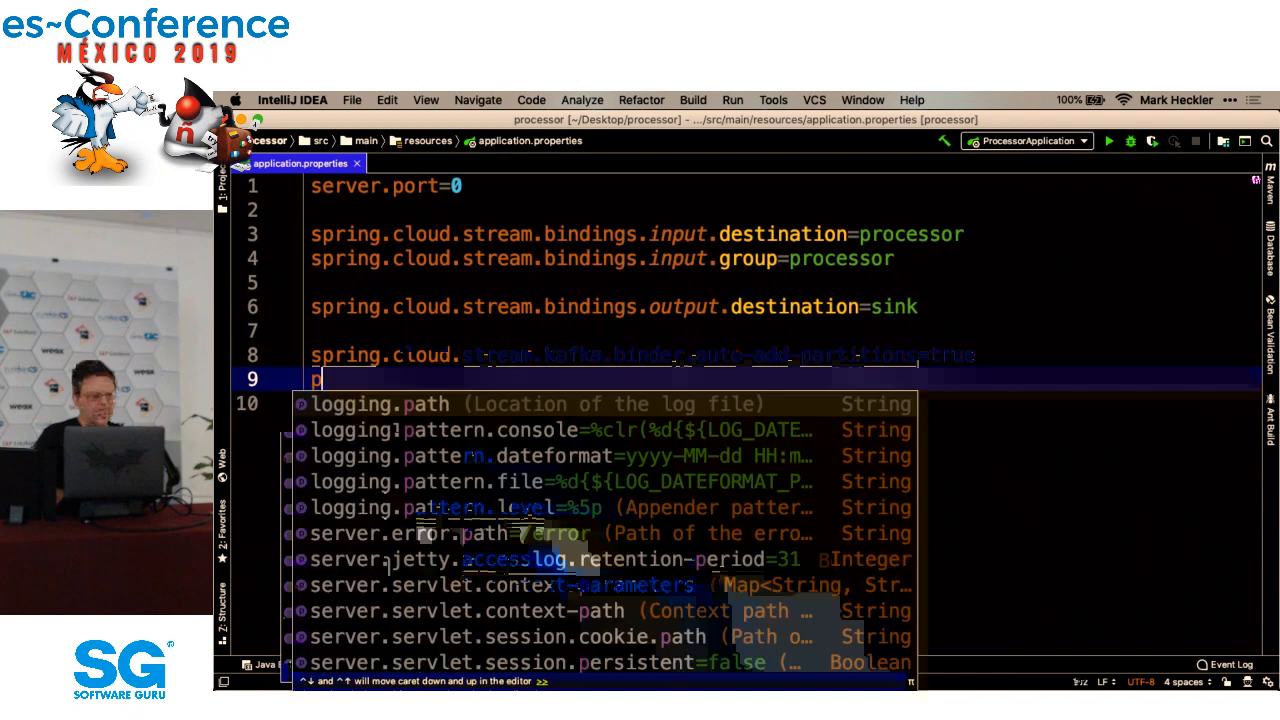
text(spring-boot-starter-amqp</artifactId>)
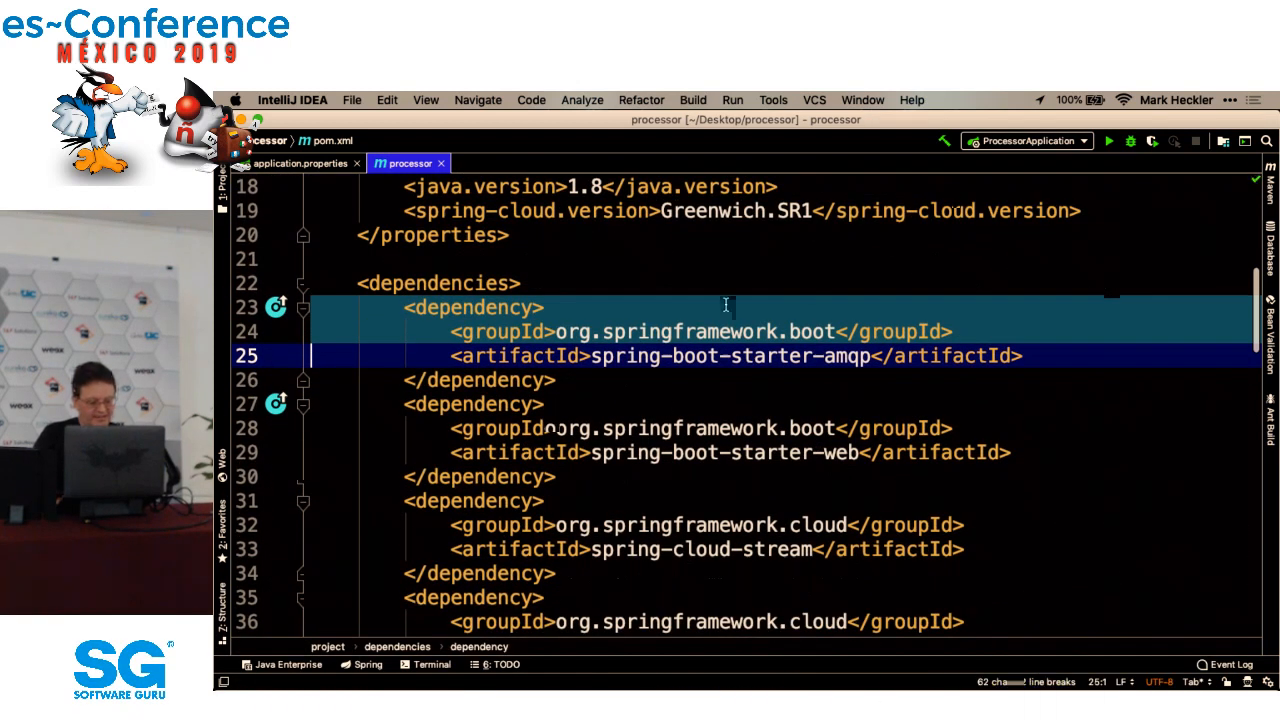
Scroll through pom.xml before switching to ProcessorApplication.java
scroll(down, 3)
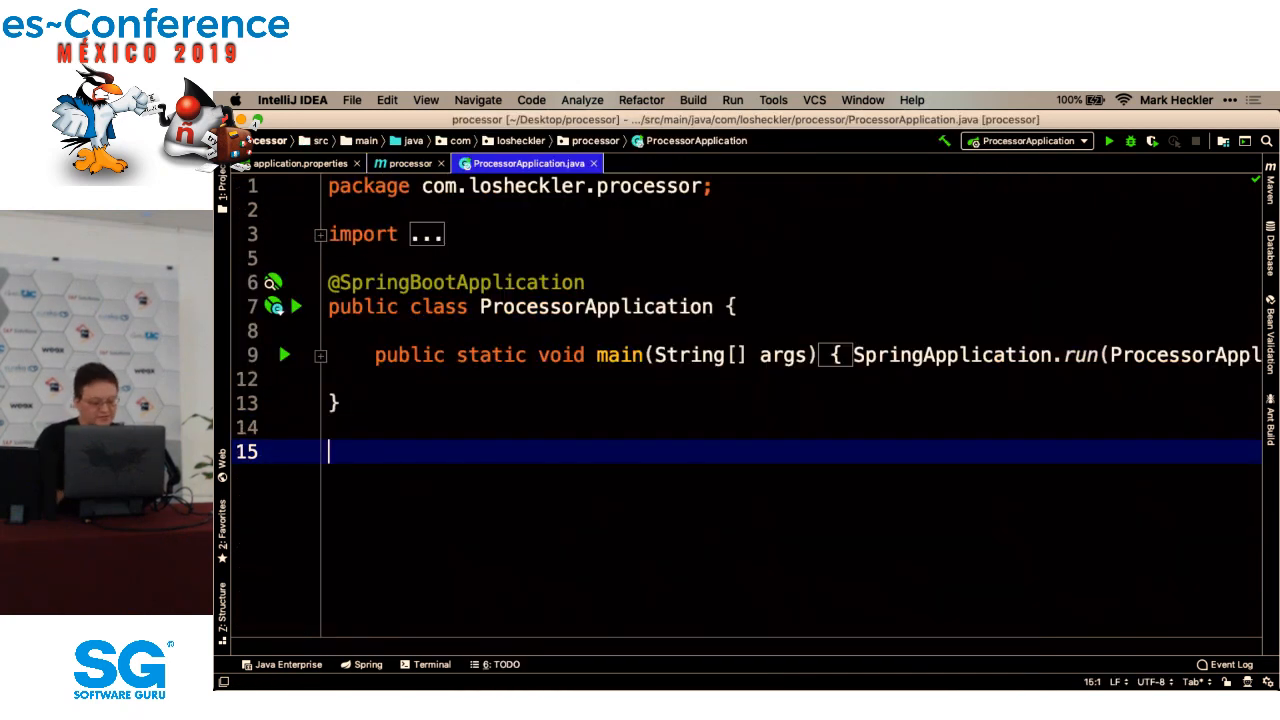
text(class WholesaleCoffee {)
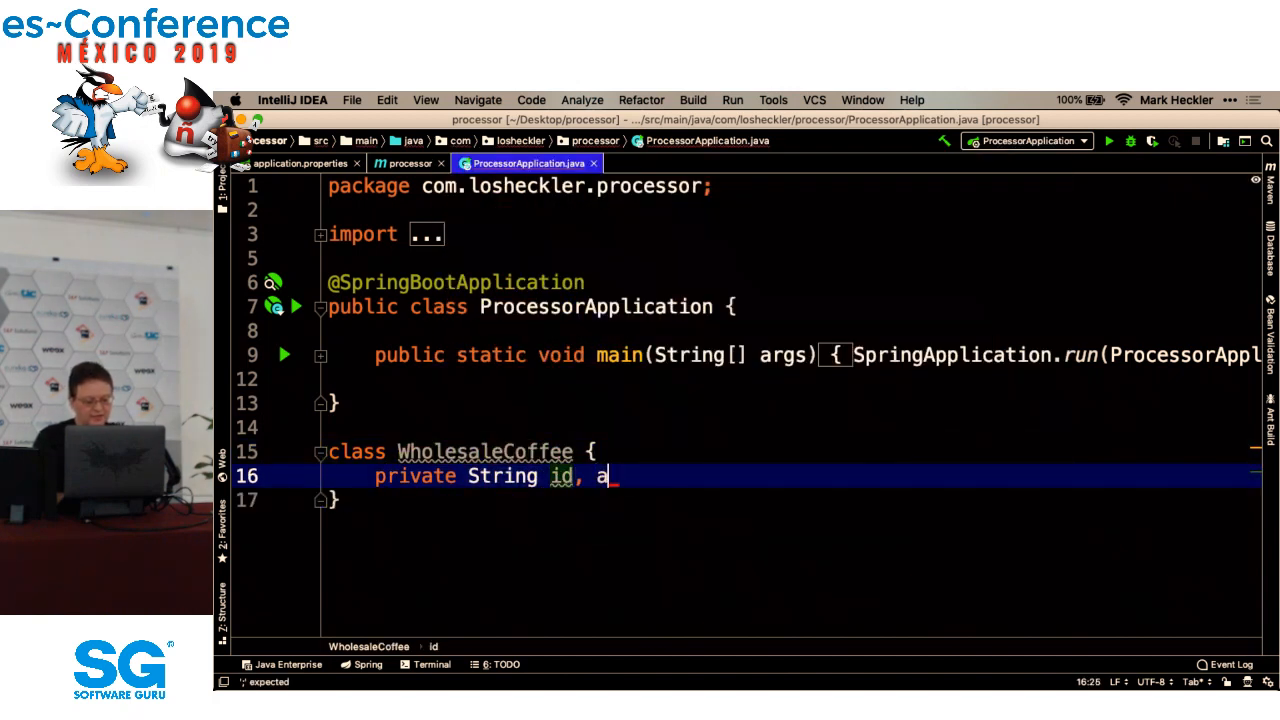
text(name)
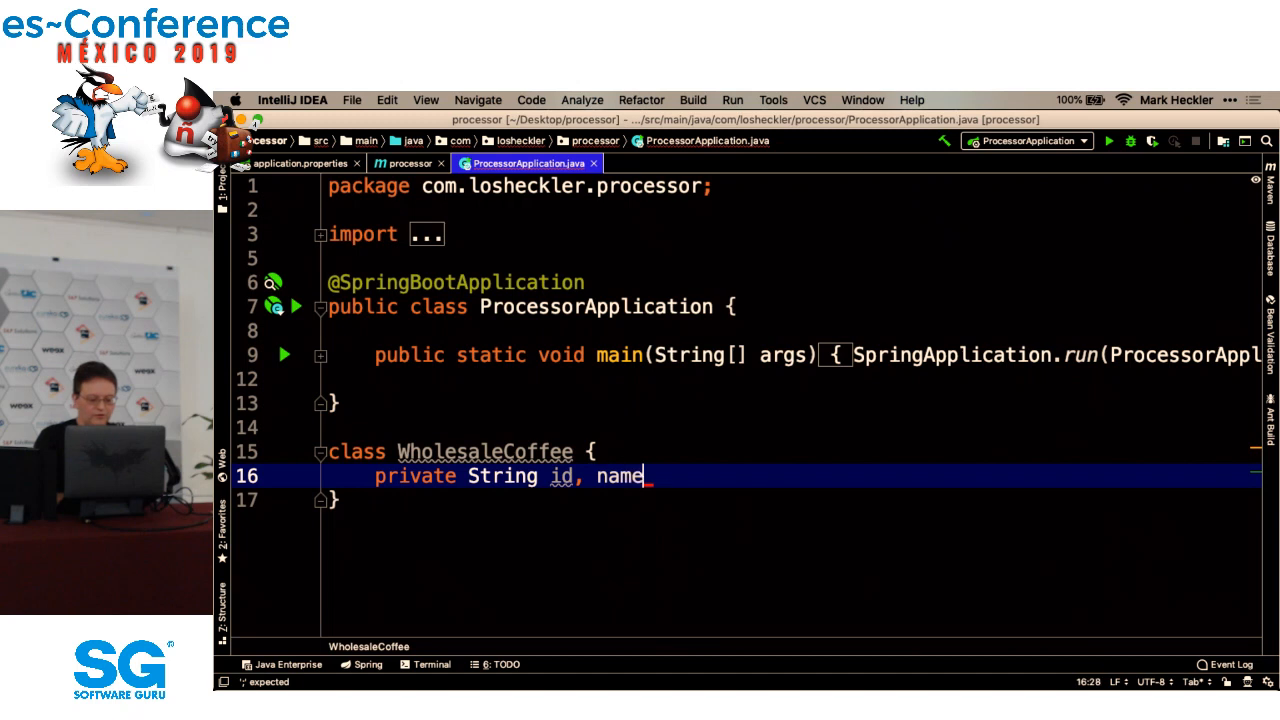
text(@)
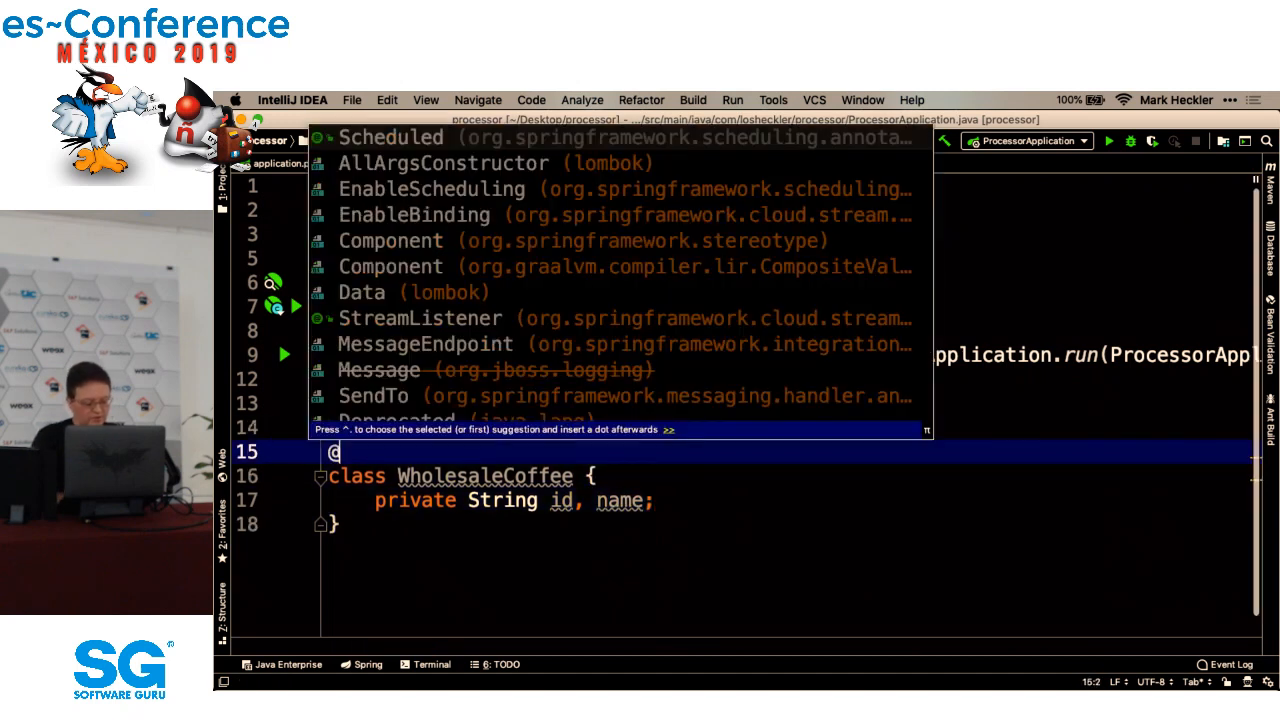
text(Data)
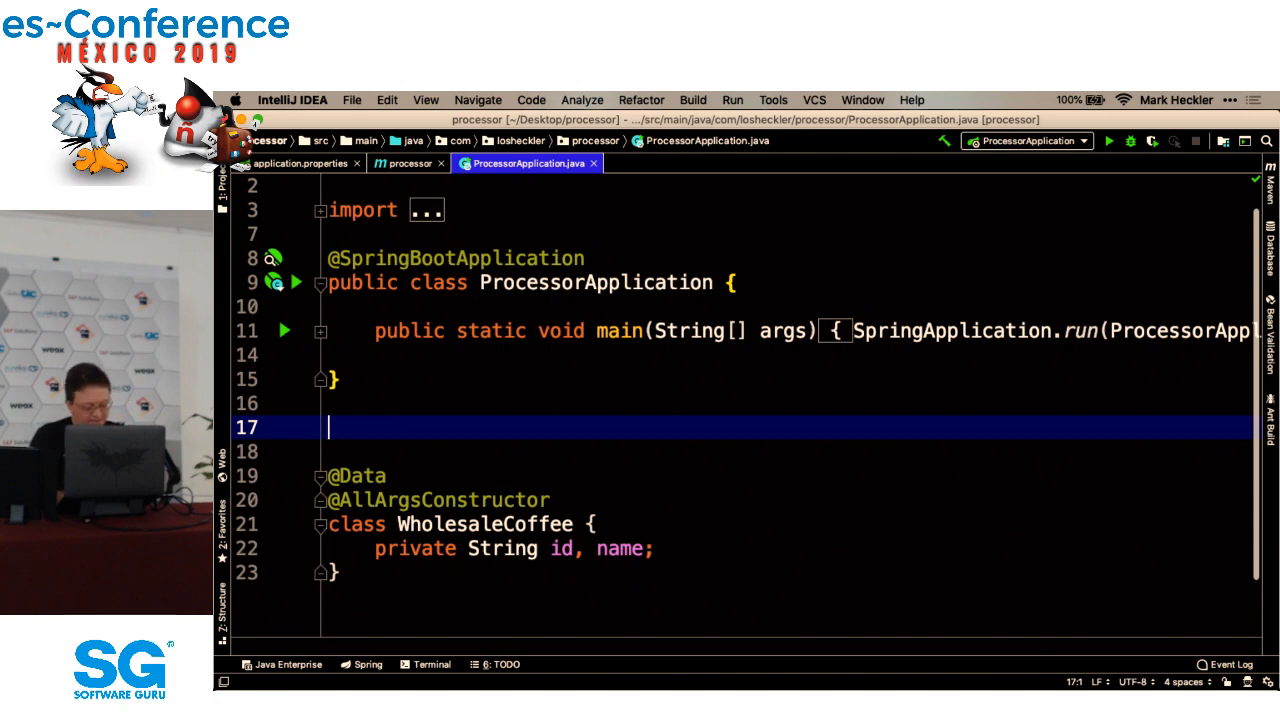
text(@Data)
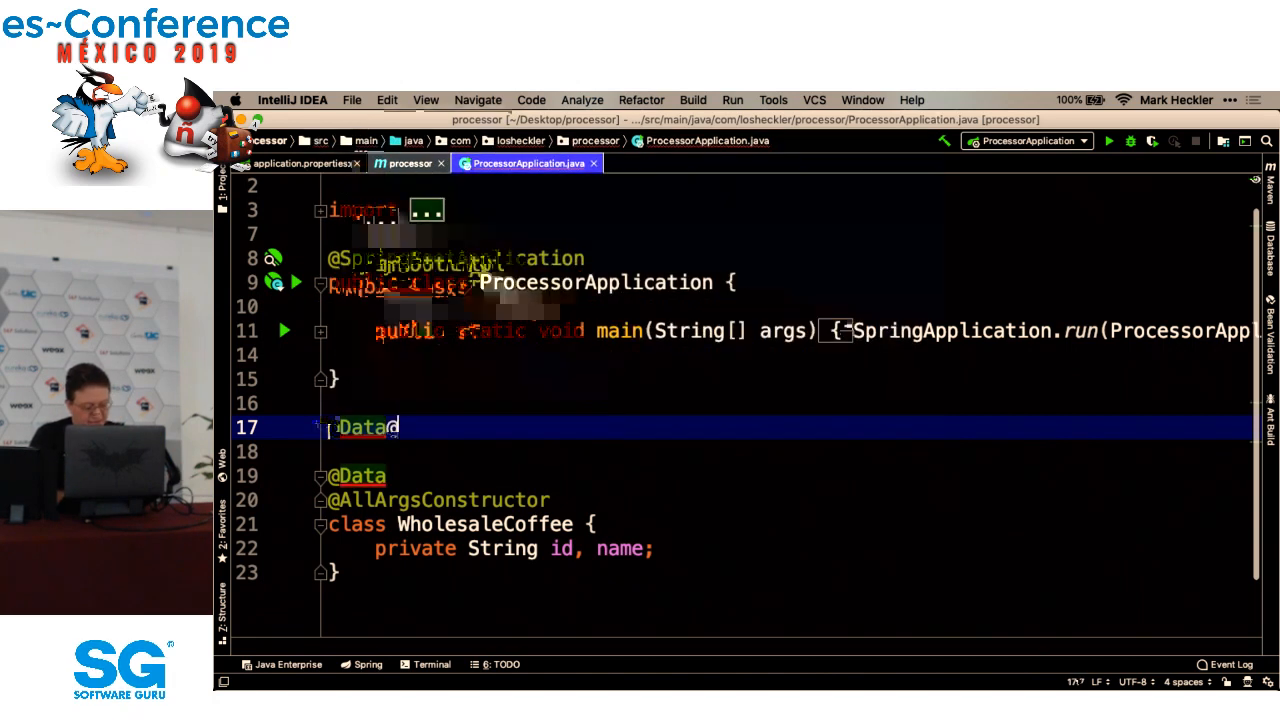
text(@AllArgsConstructor)
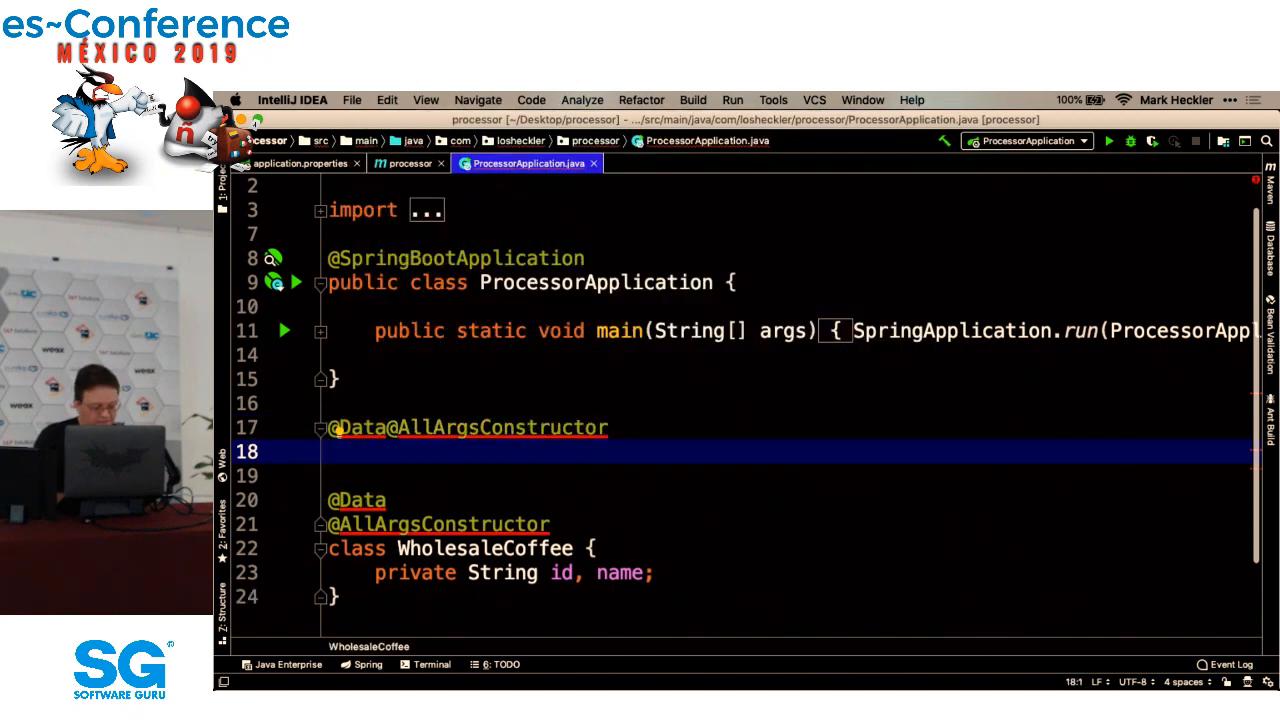
Add class RetailCoffee with enum State { GRANO_ENTERO, MOLIDO } and id, name fields
text(class RetailCof)
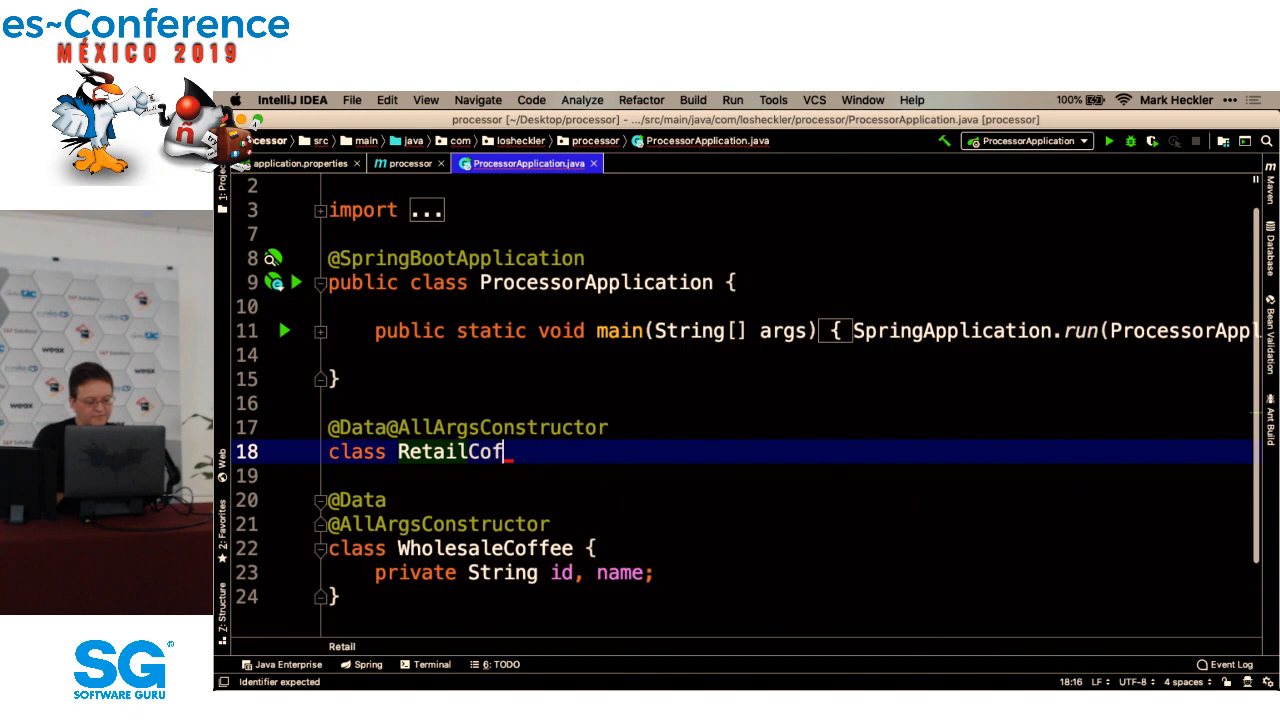
text(fee {)
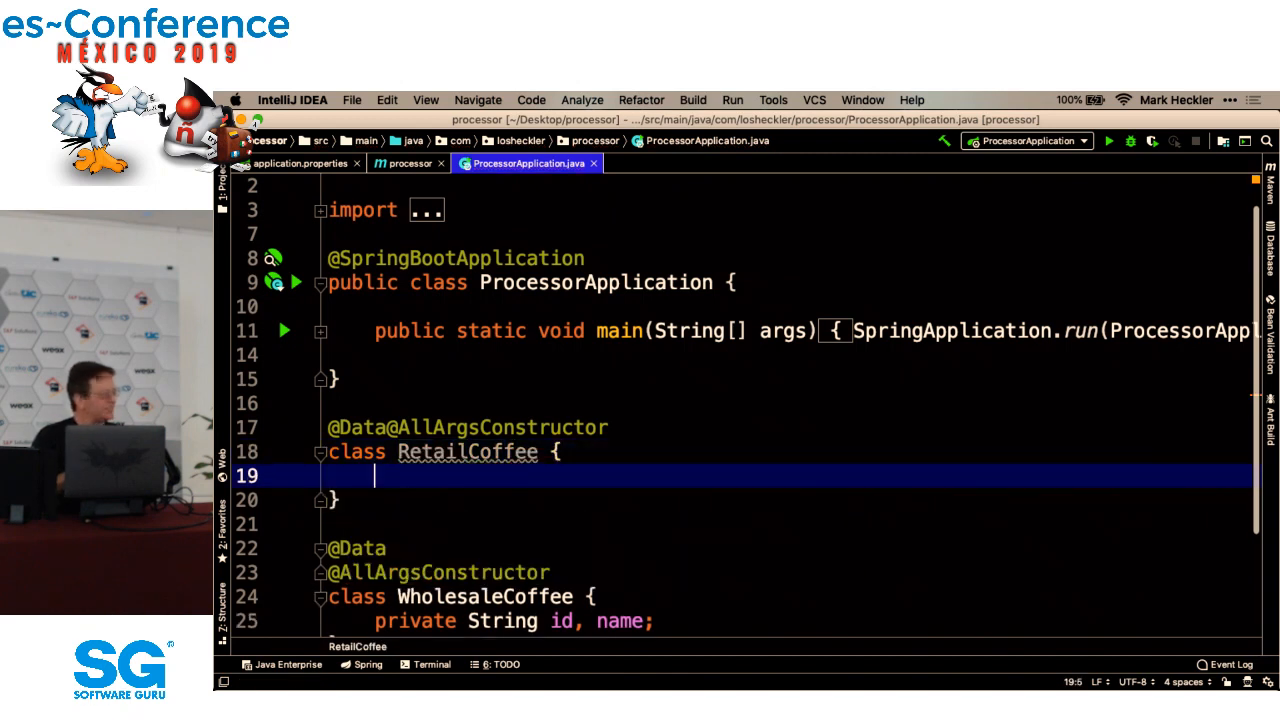
text(Ste)
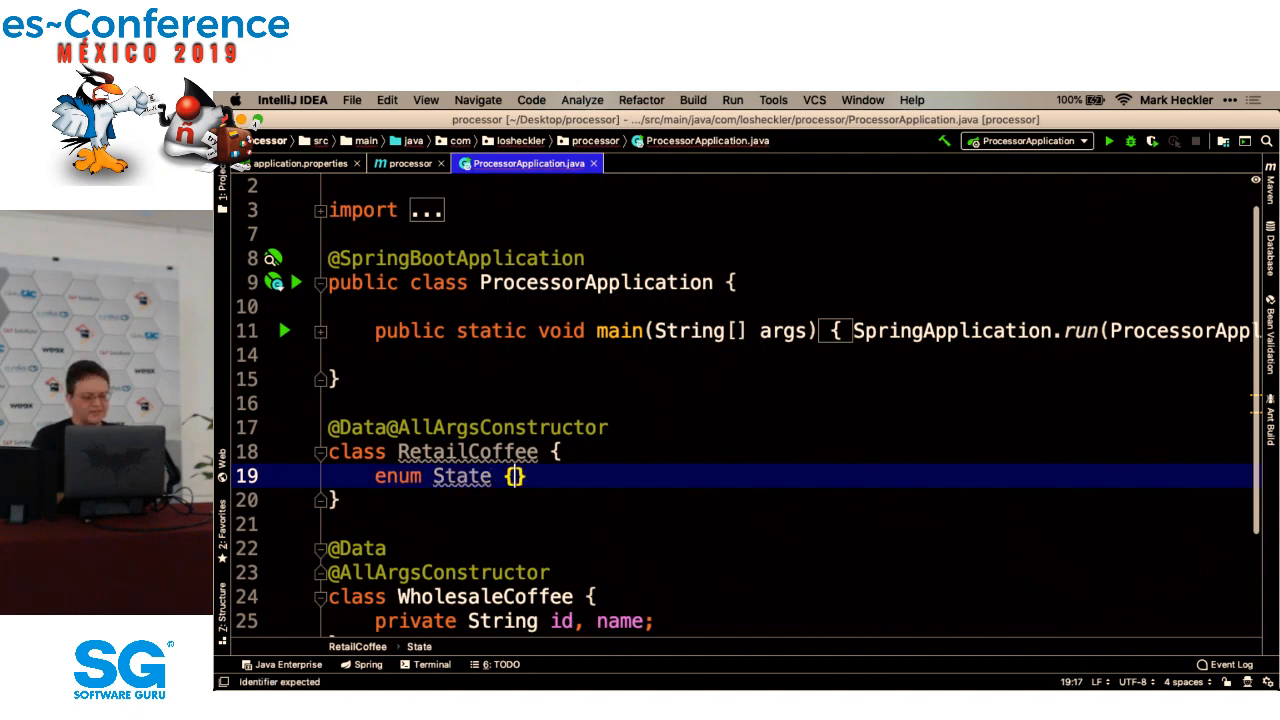
key(enter)
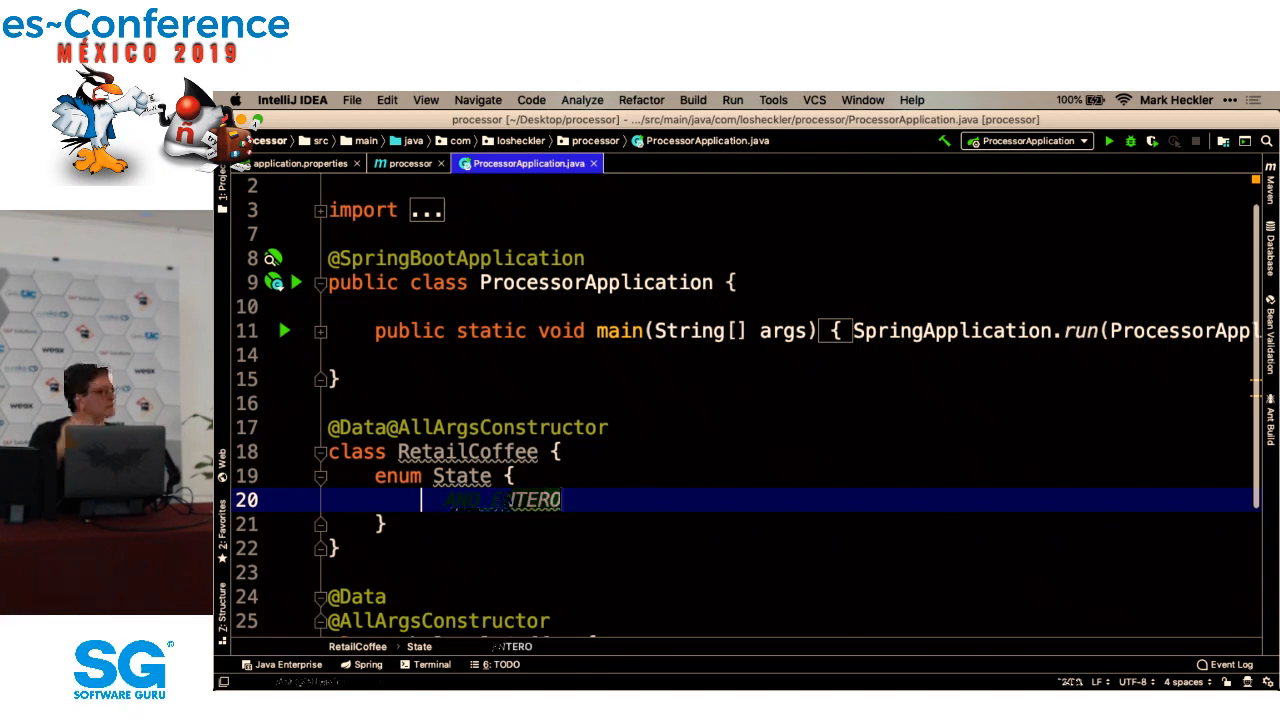
key(enter)
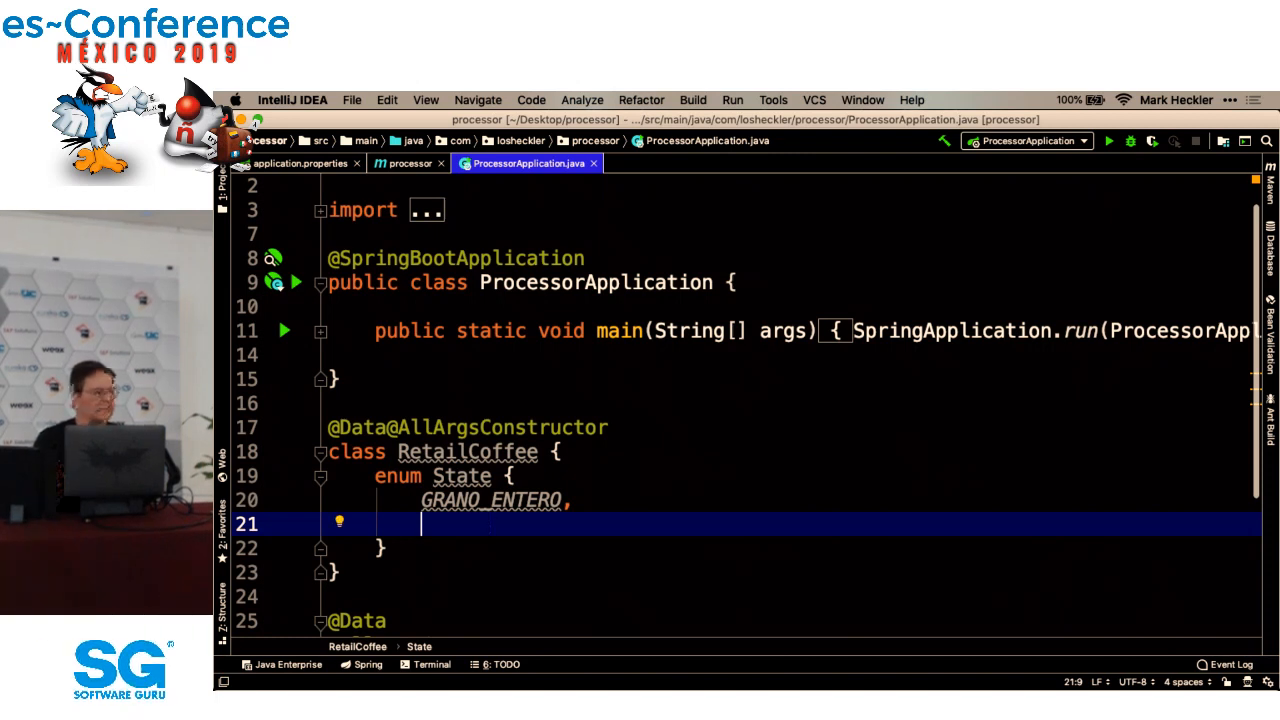
text(MOLIDO)
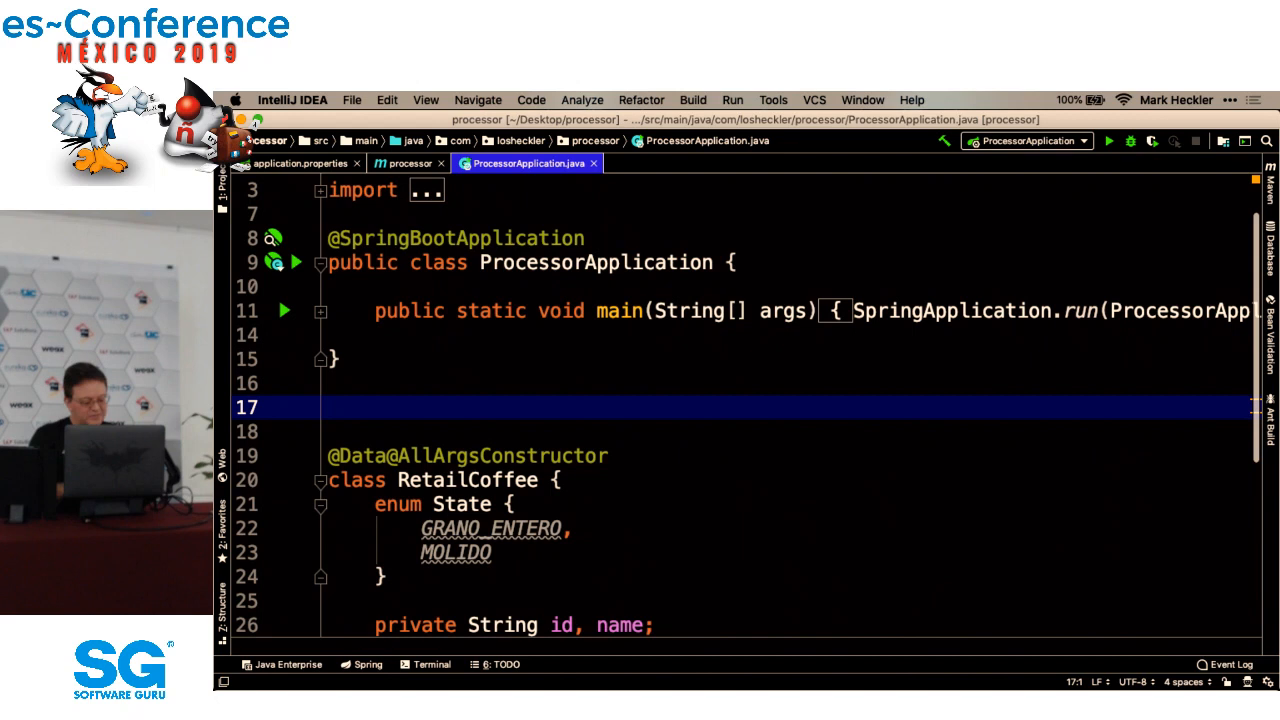
text(@)
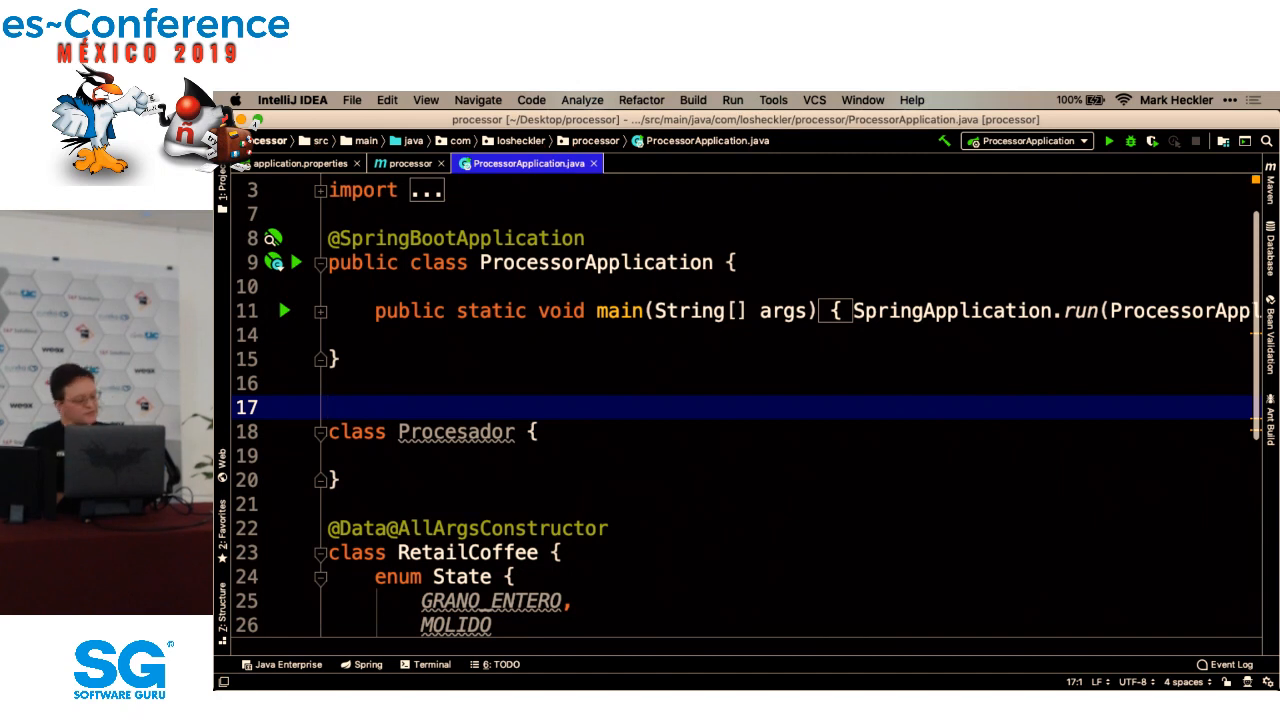
text(@EnableBinding(Processor)
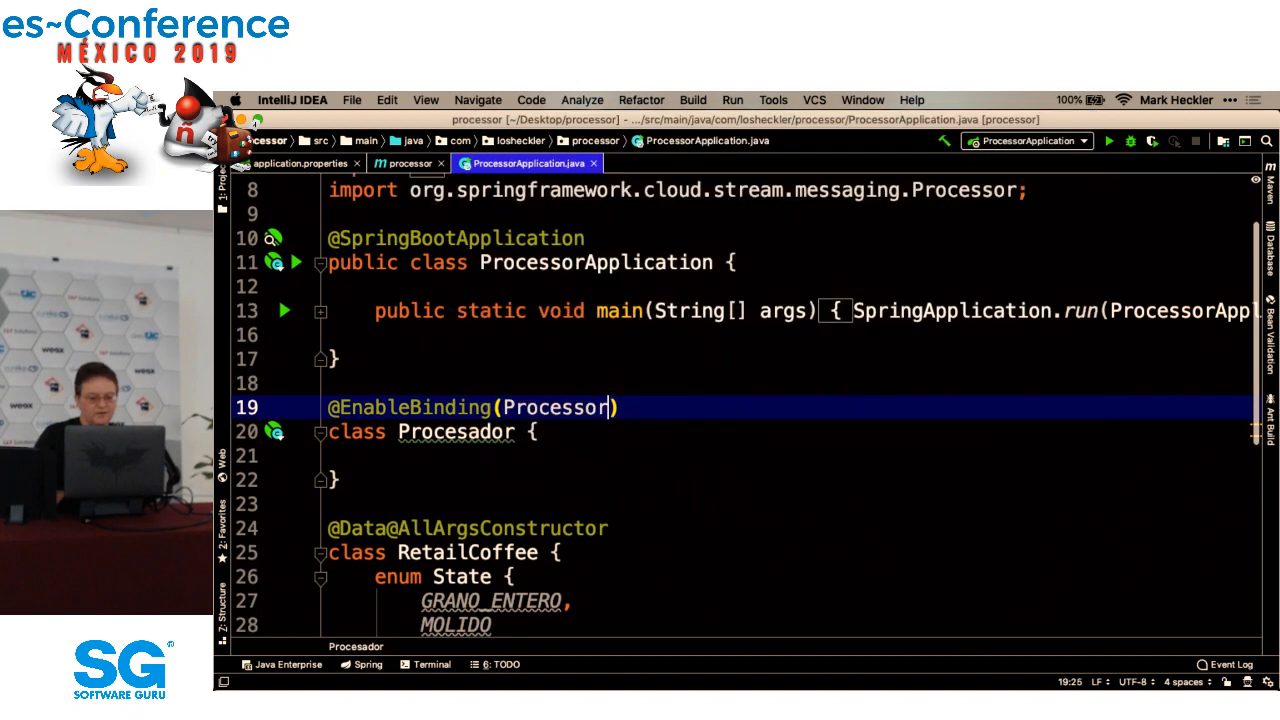
text(.class)
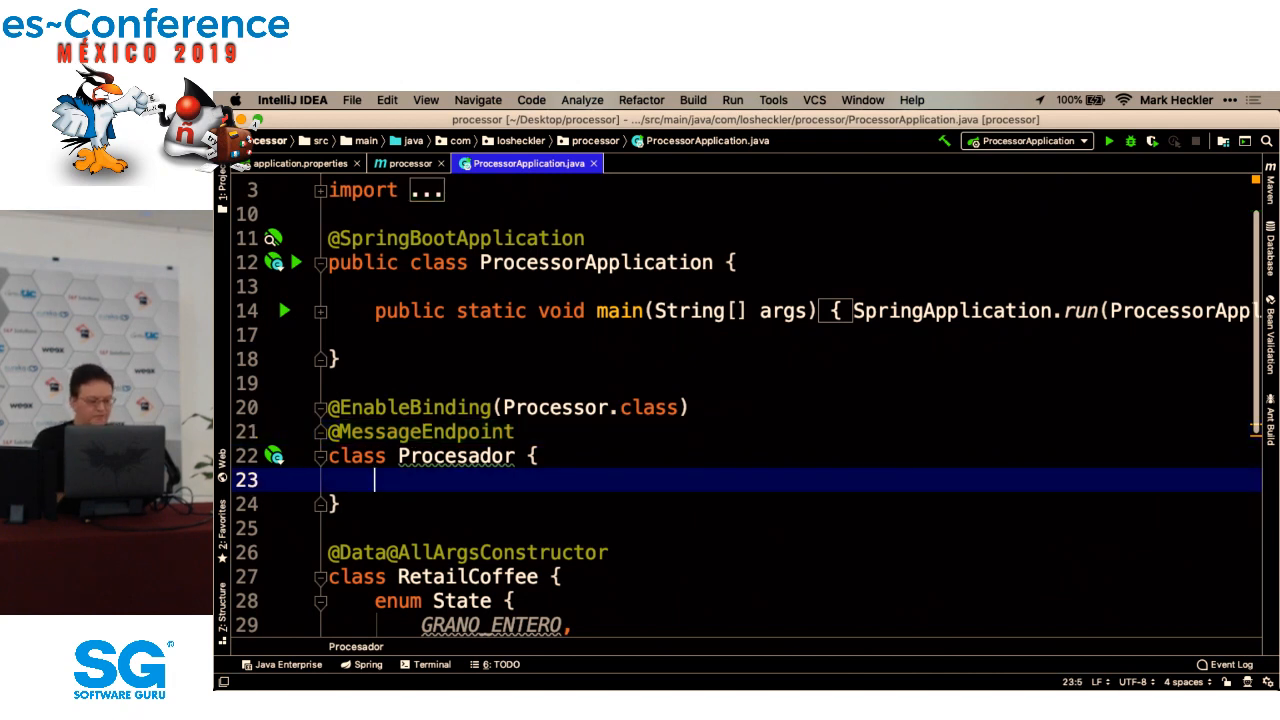
text(@StreamListener)
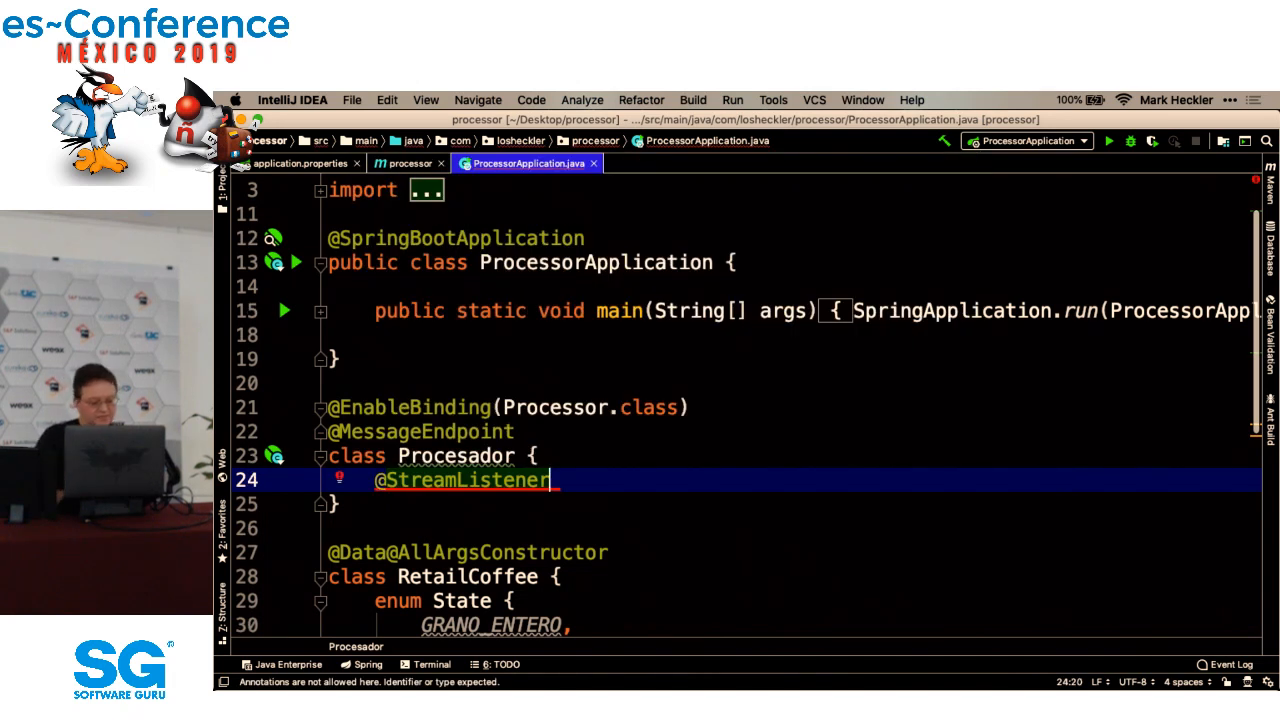
text(())
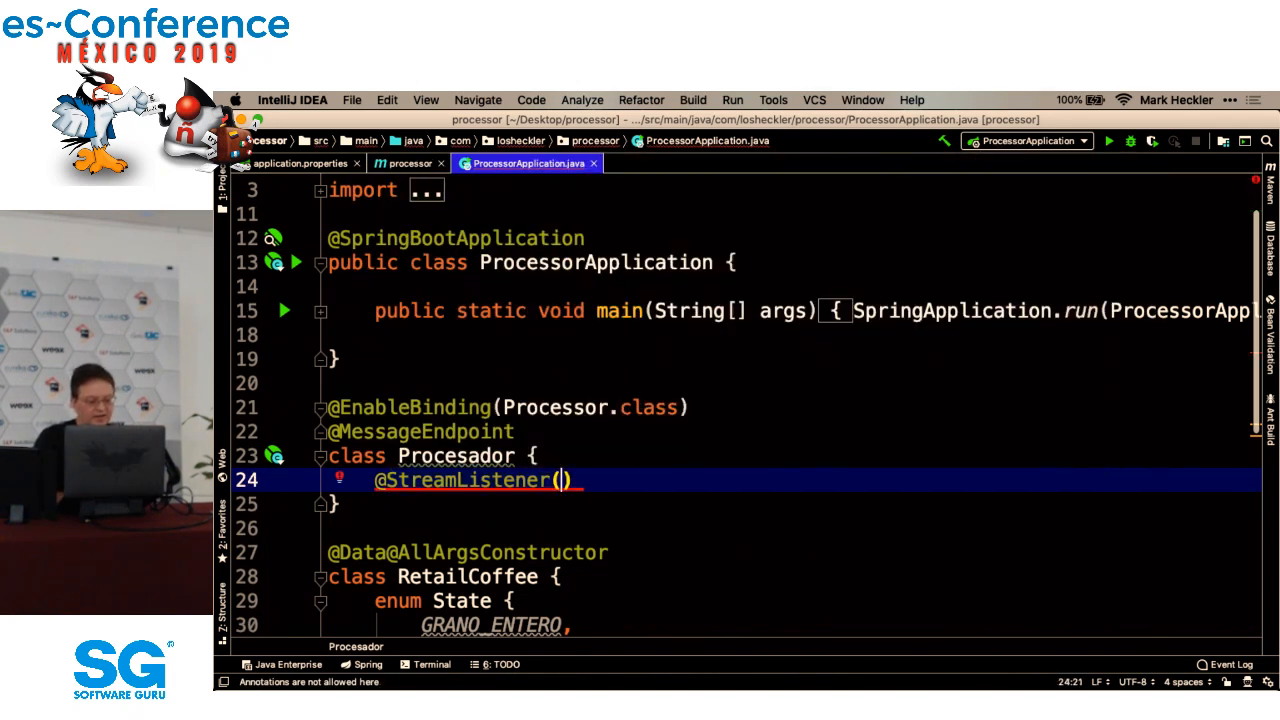
text(Proces)
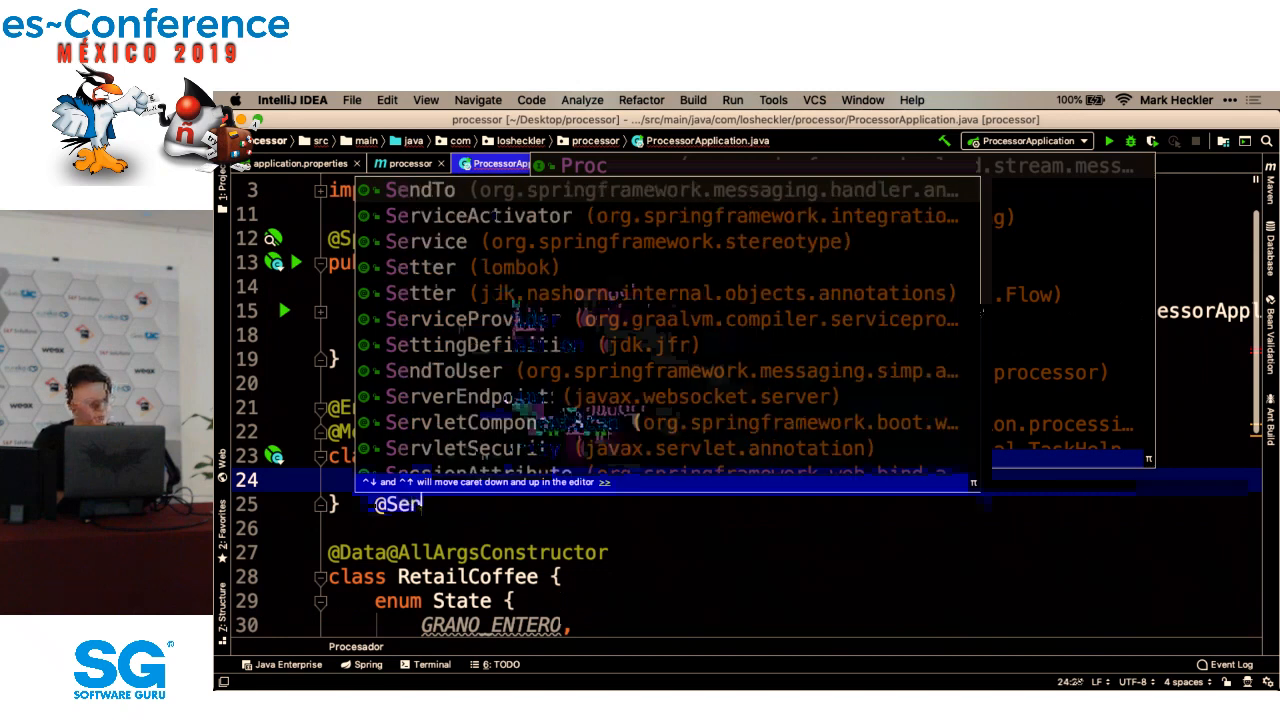
text(SendTo()
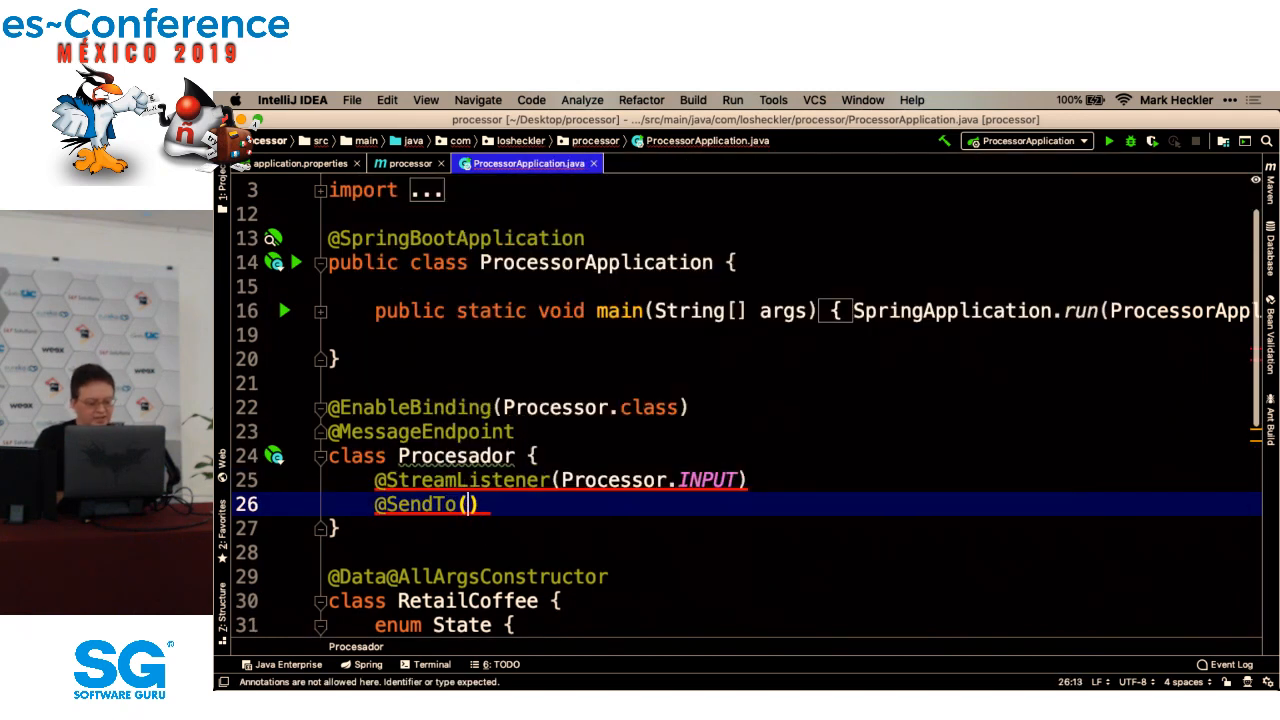
text(p)
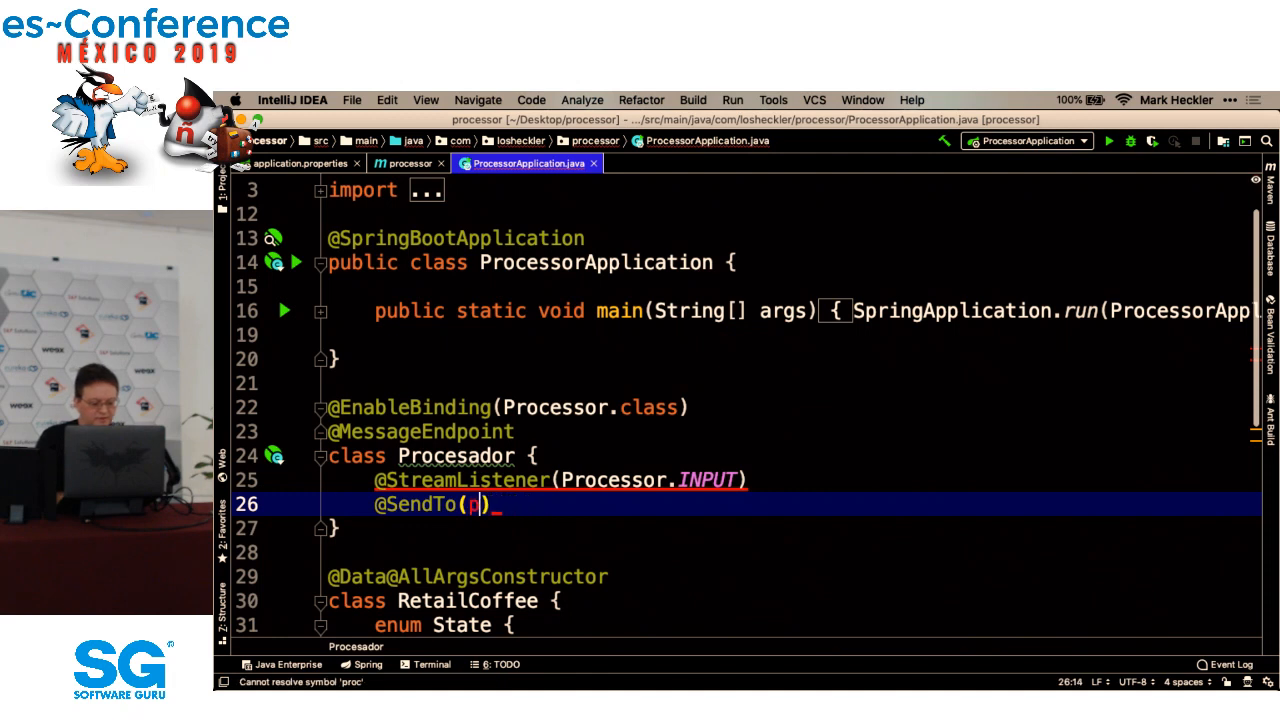
key(Backspace)
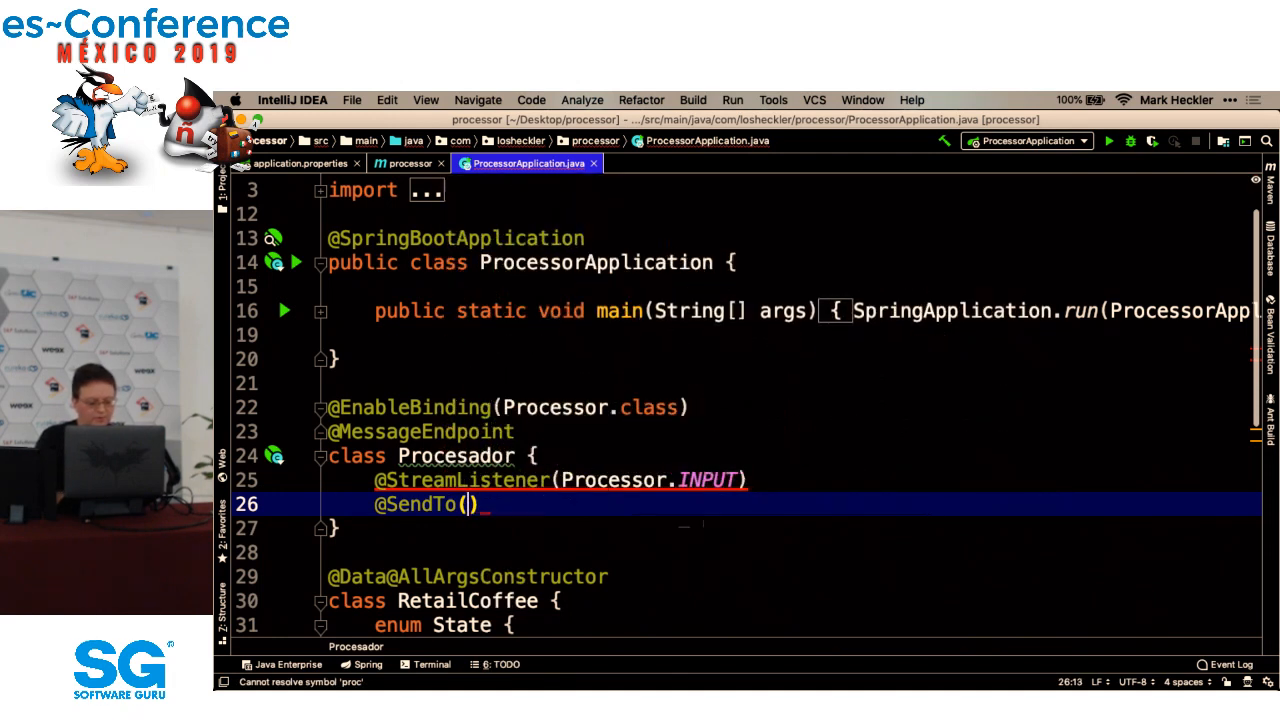
text(Processor.OUTPUT)
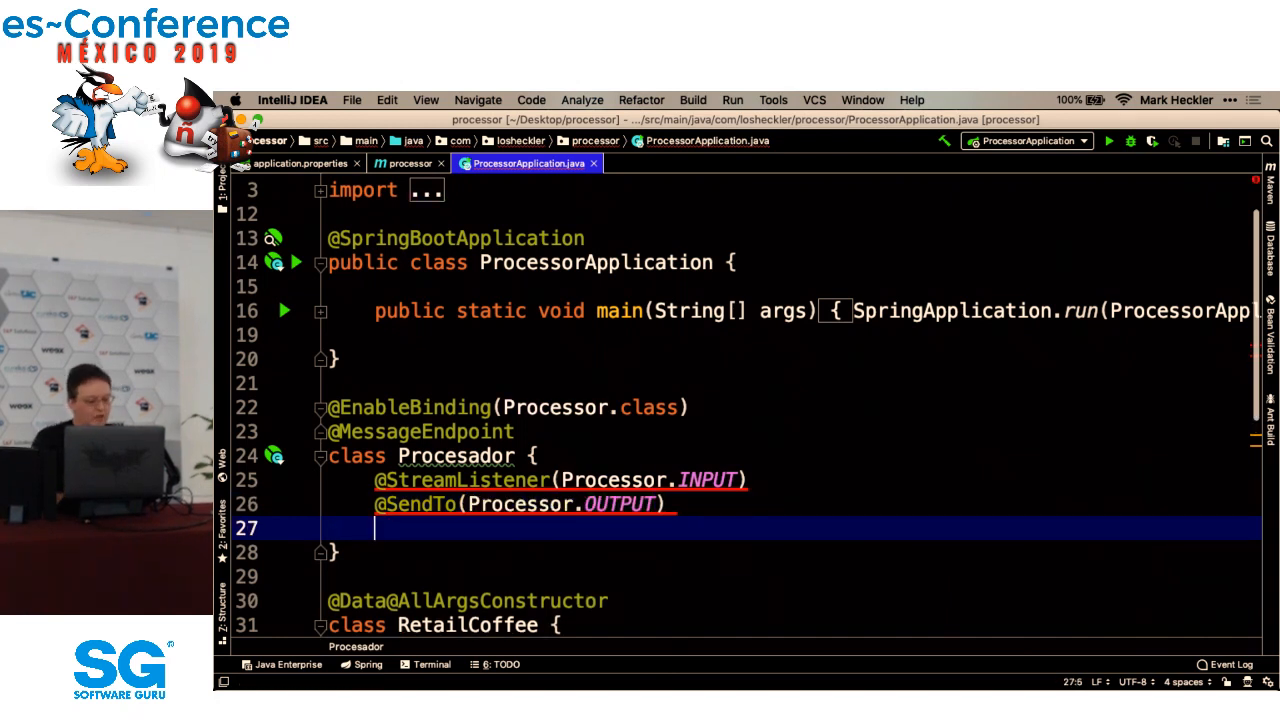
Write the transformar(WholesaleCoffee wCoffee) method signature returning RetailCoffee
text(RetailCoffee)
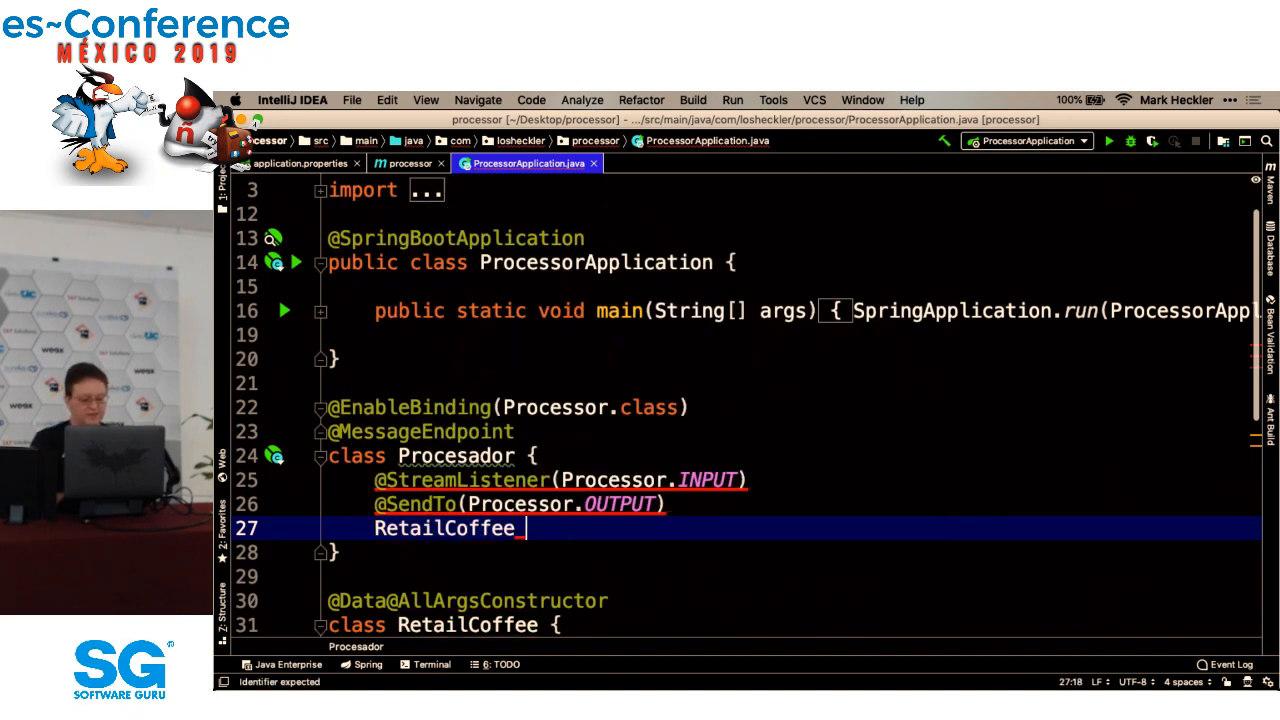
text(())
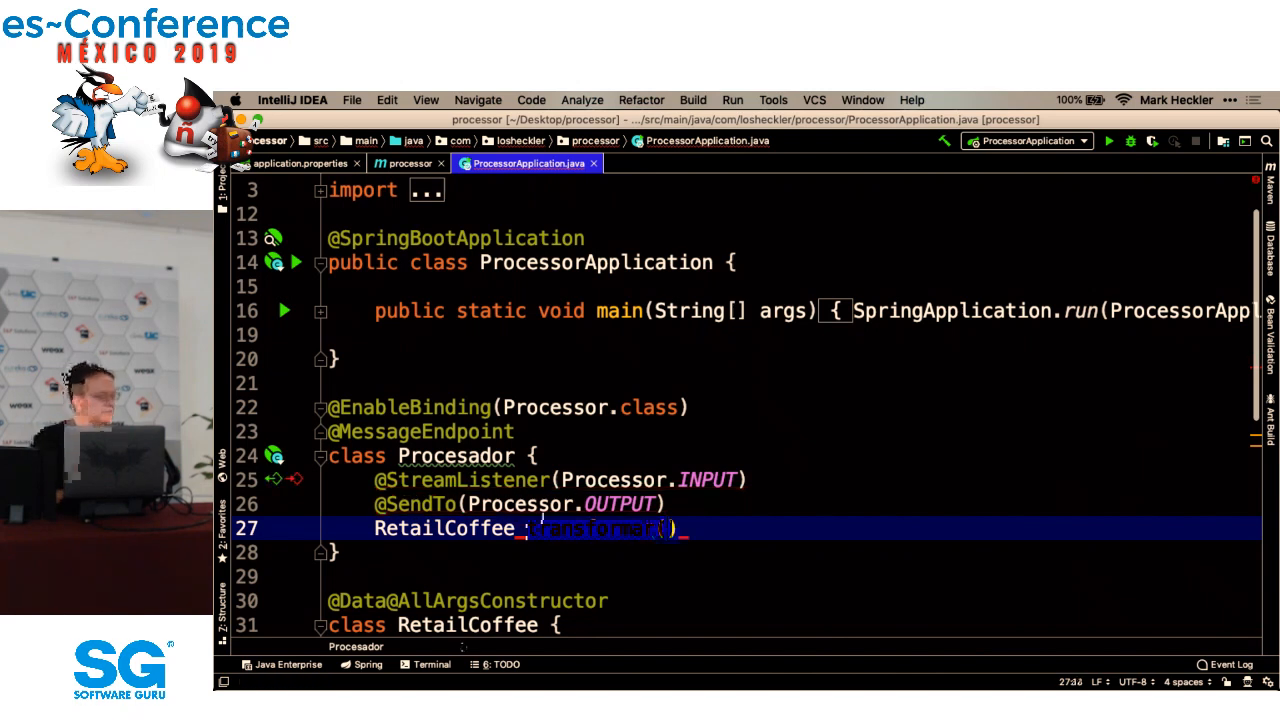
text(transformar(WholesaleCoffee)
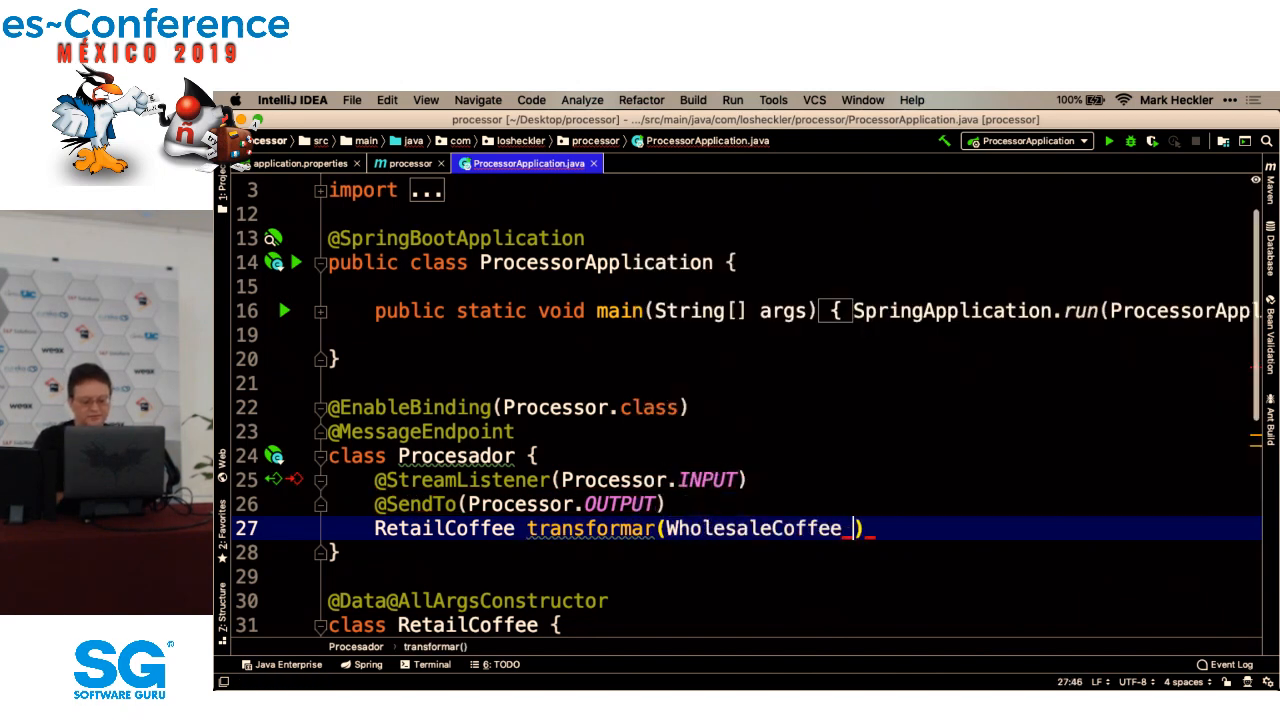
text(wCoffee)
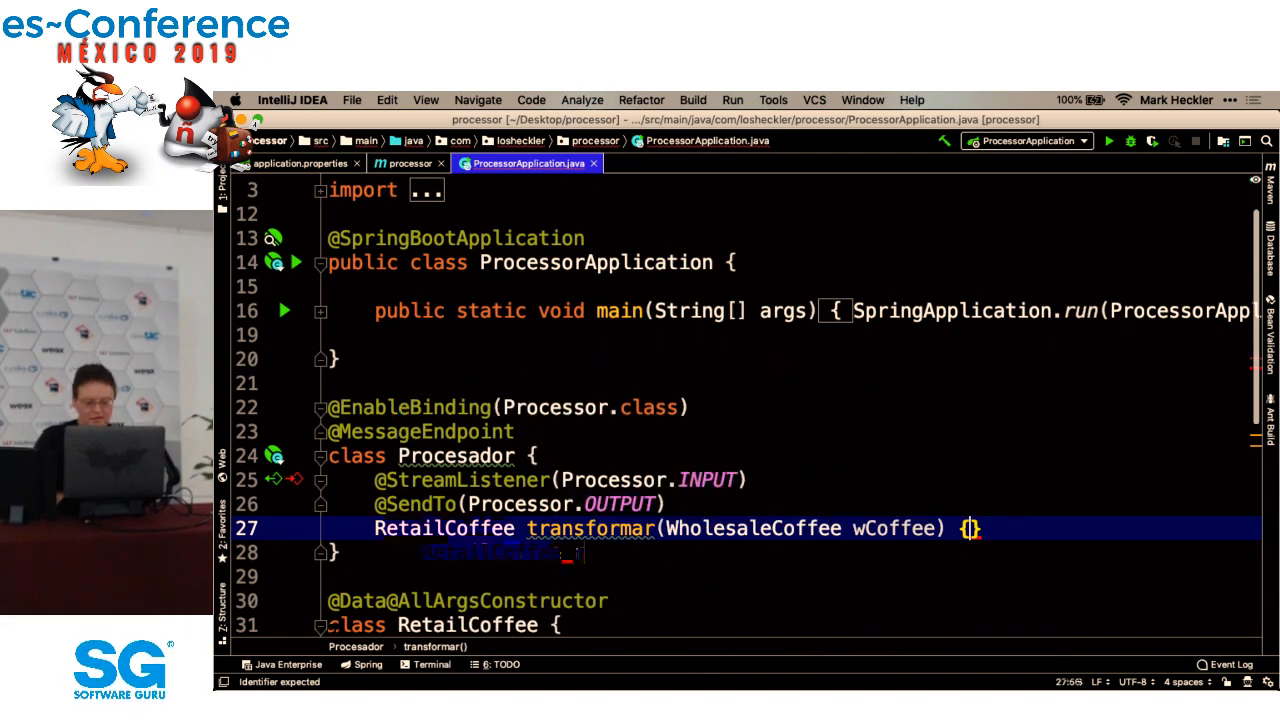
text(Coffee rCoffee = new R)
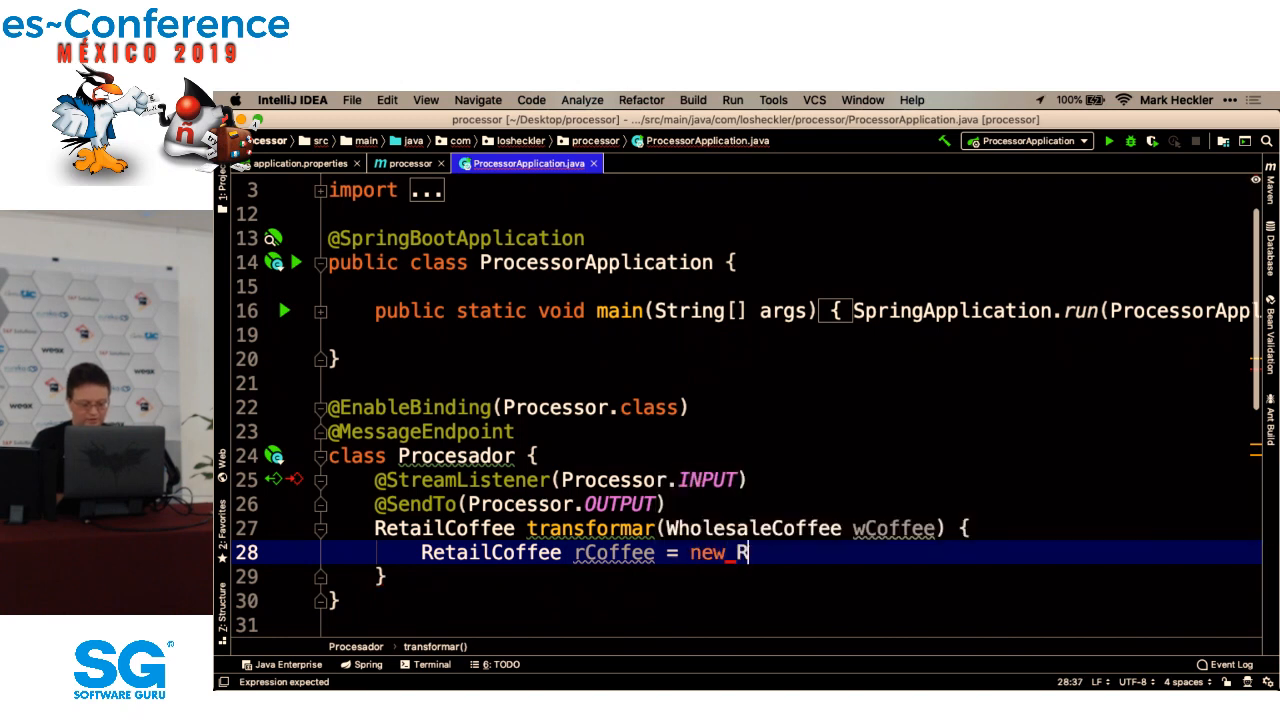
Build rCoffee as new RetailCoffee(wCoffee.getId(), wCoffee.getName(), leaving the constructor call open
text(etailCoffee())
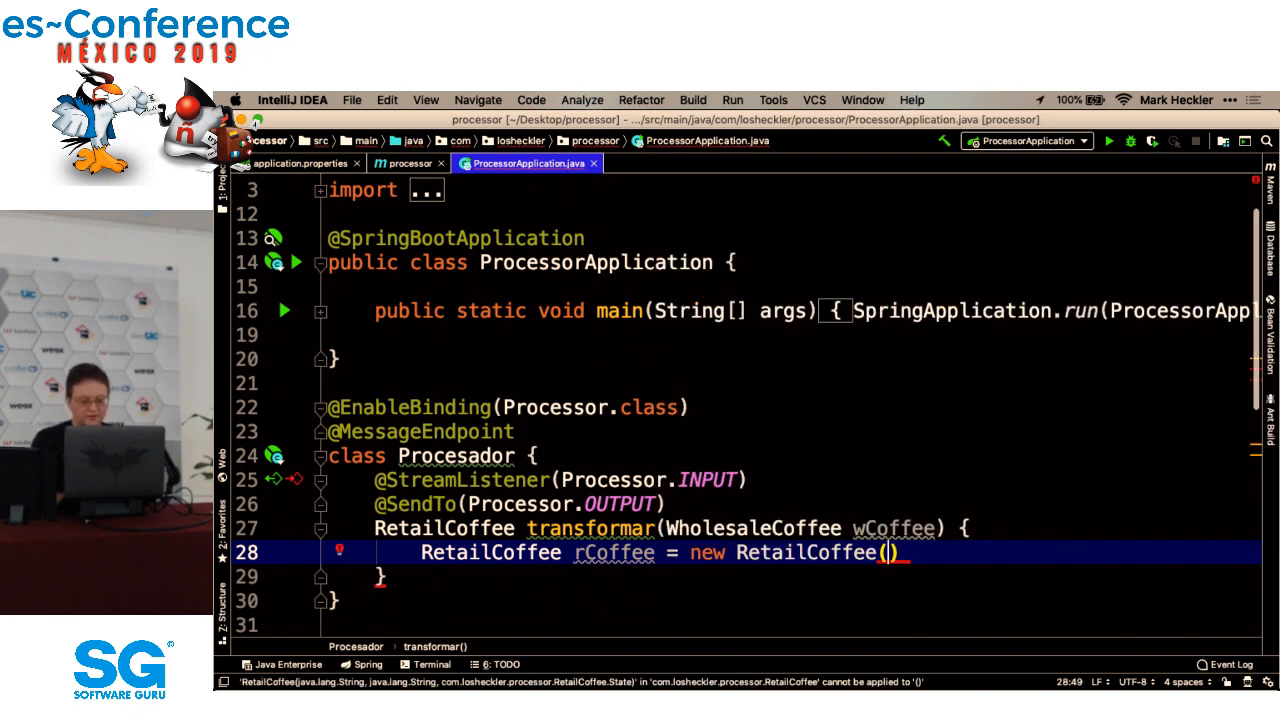
text(wCoffee.)
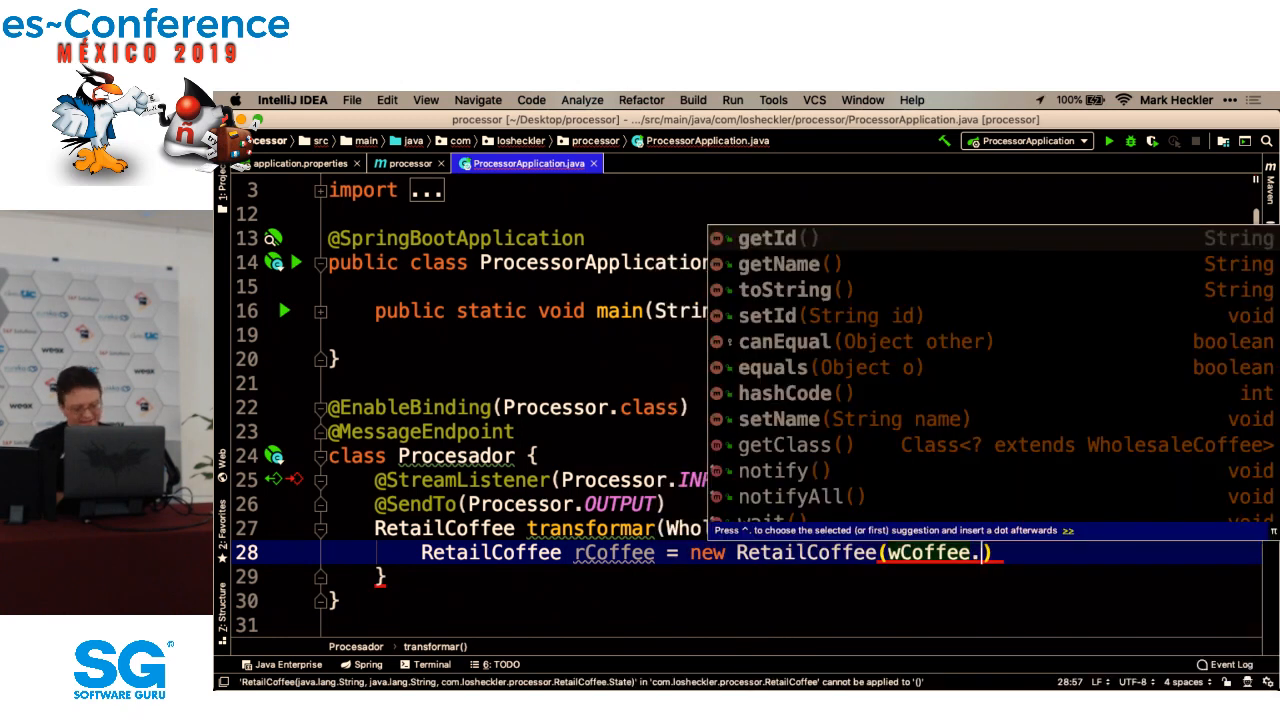
click(766, 238)
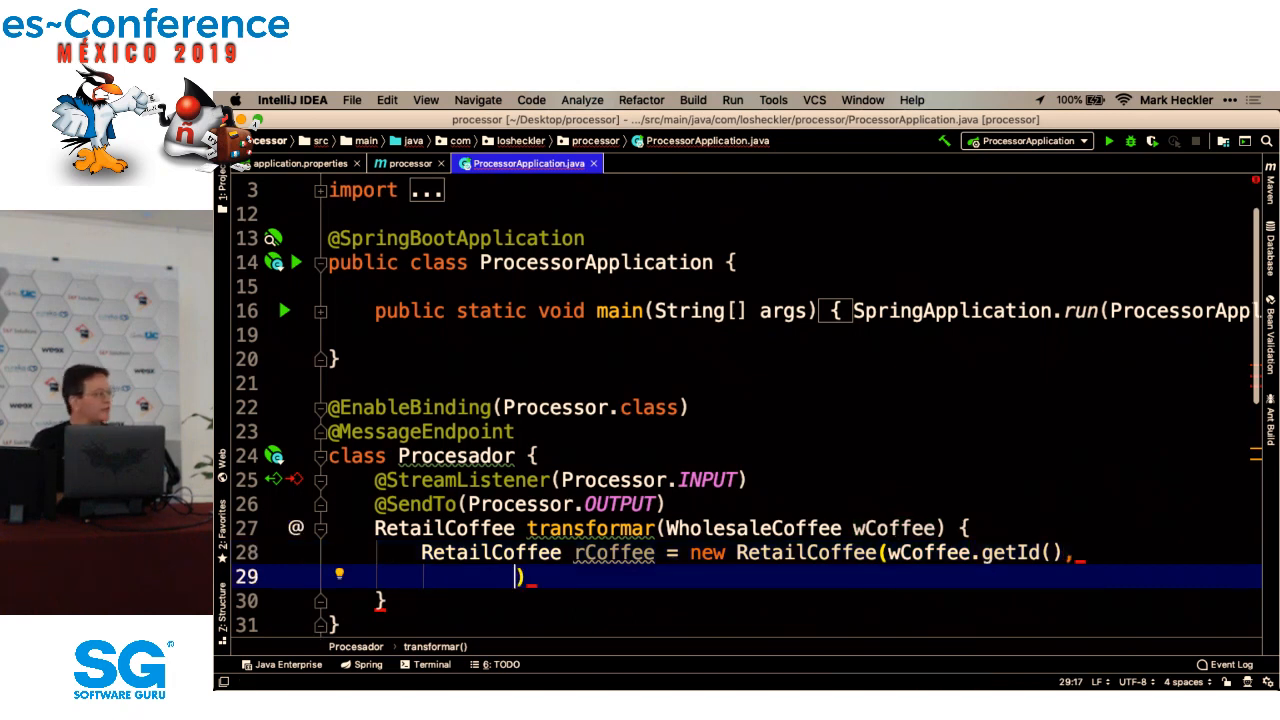
text(wCoffee.getName()
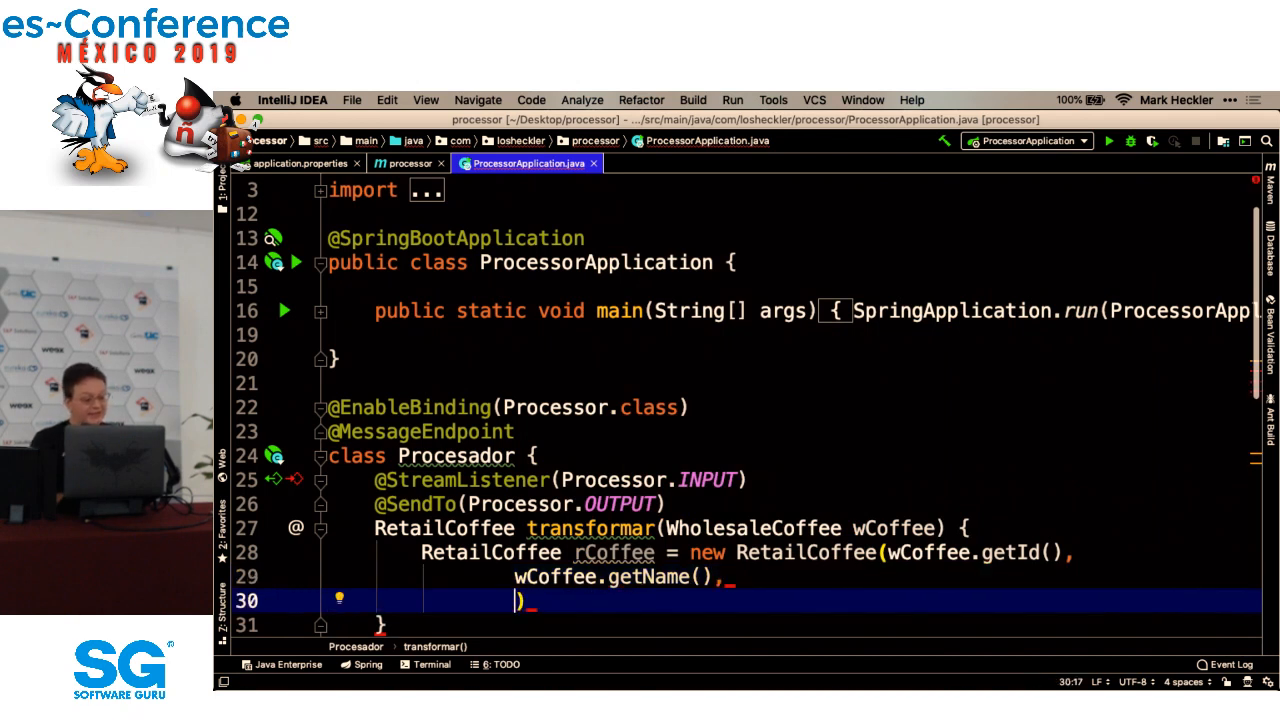
mouse_move(608, 444)
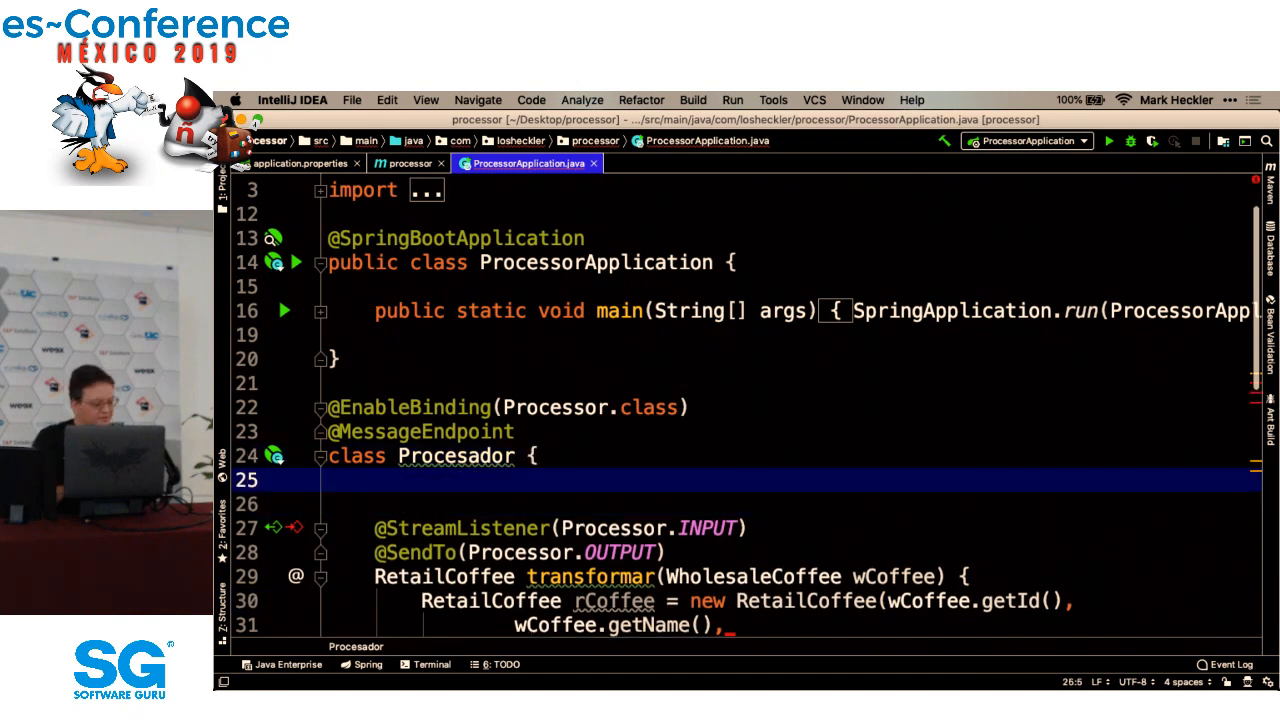
Add the field private final Random rnd = new Random();
text(private f)
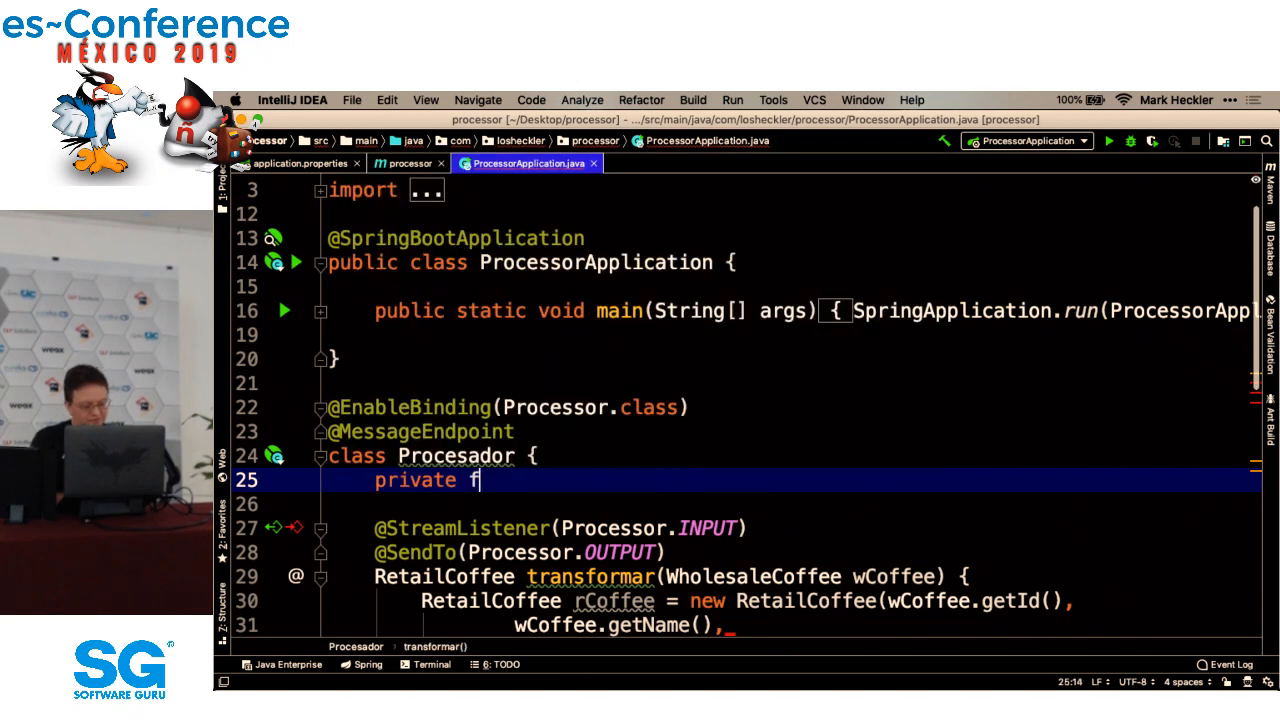
text(inal Random rnd =)
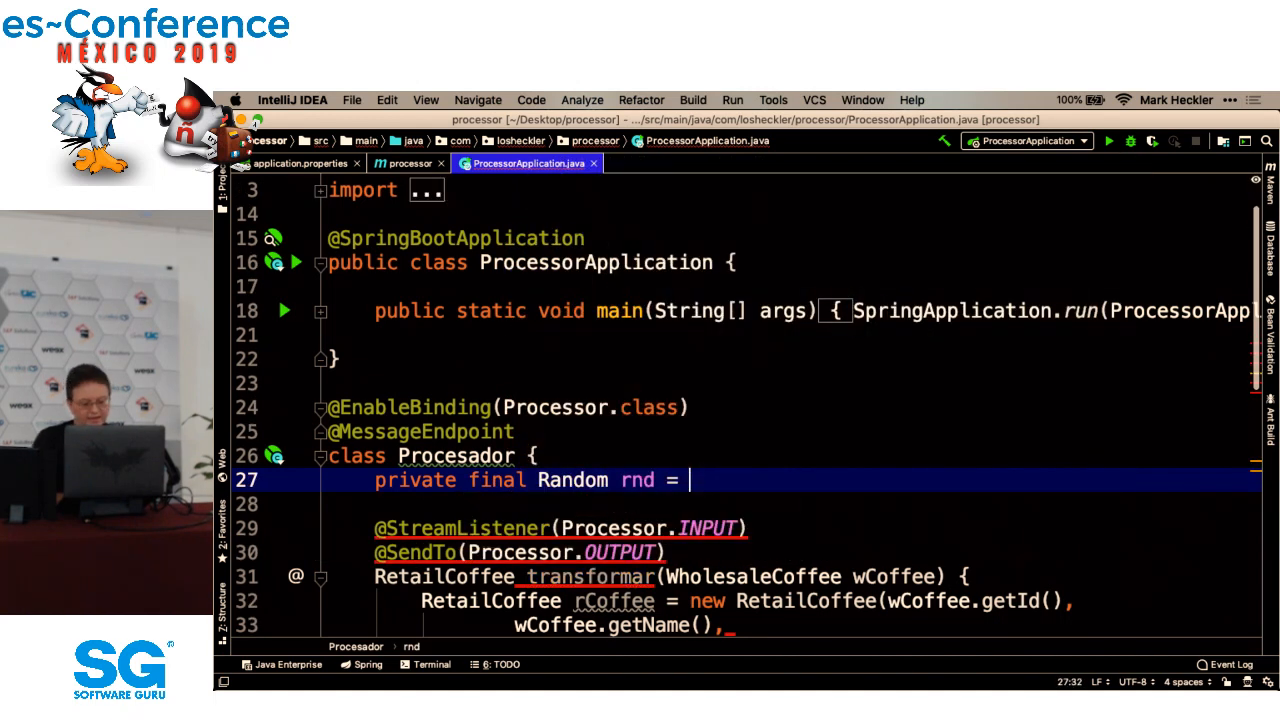
text(new Random();)
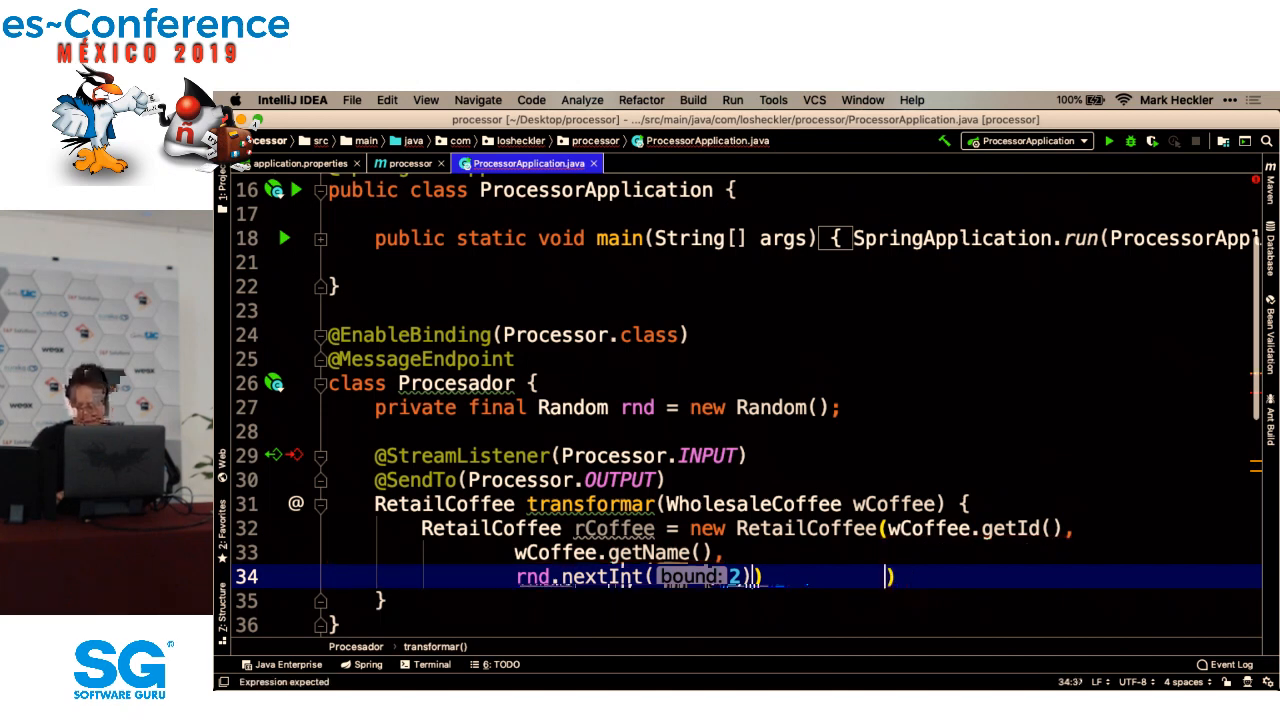
Pick GRANO_ENTERO or MOLIDO with rnd.nextInt(2) == 0, then print and return rCoffee
text(== 0 ?)
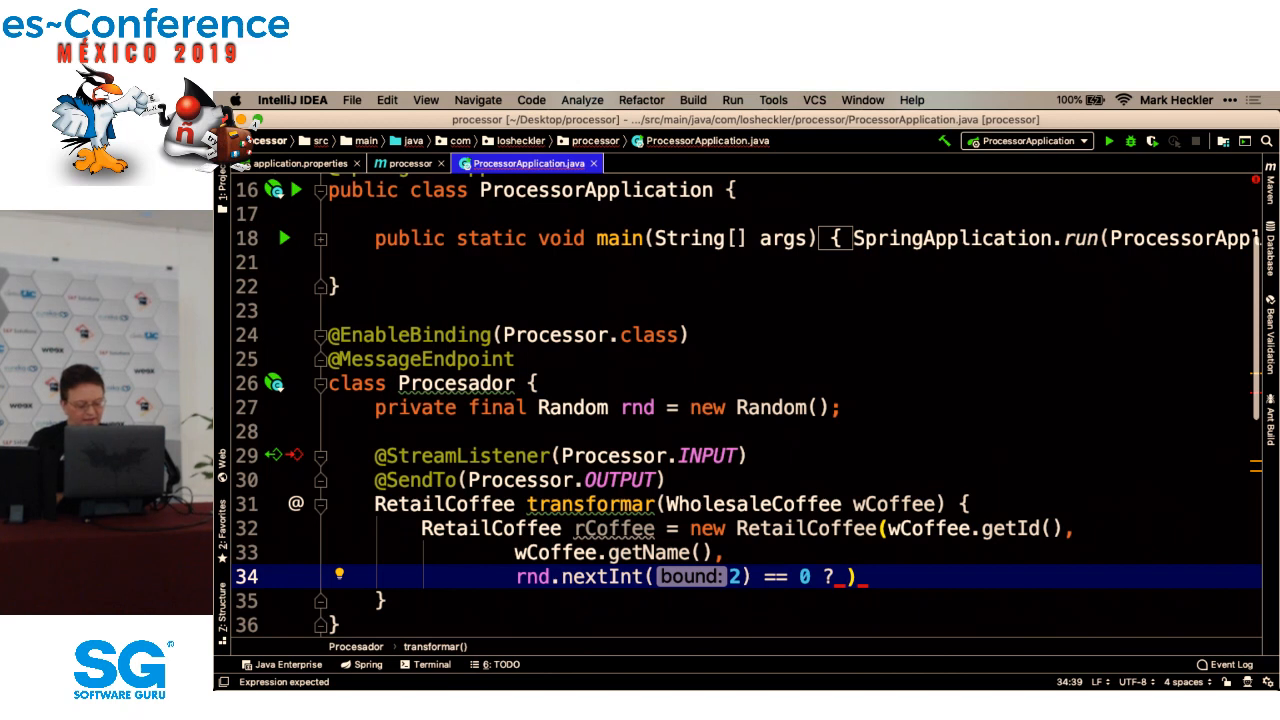
text(State.GRANO_ENTERO)
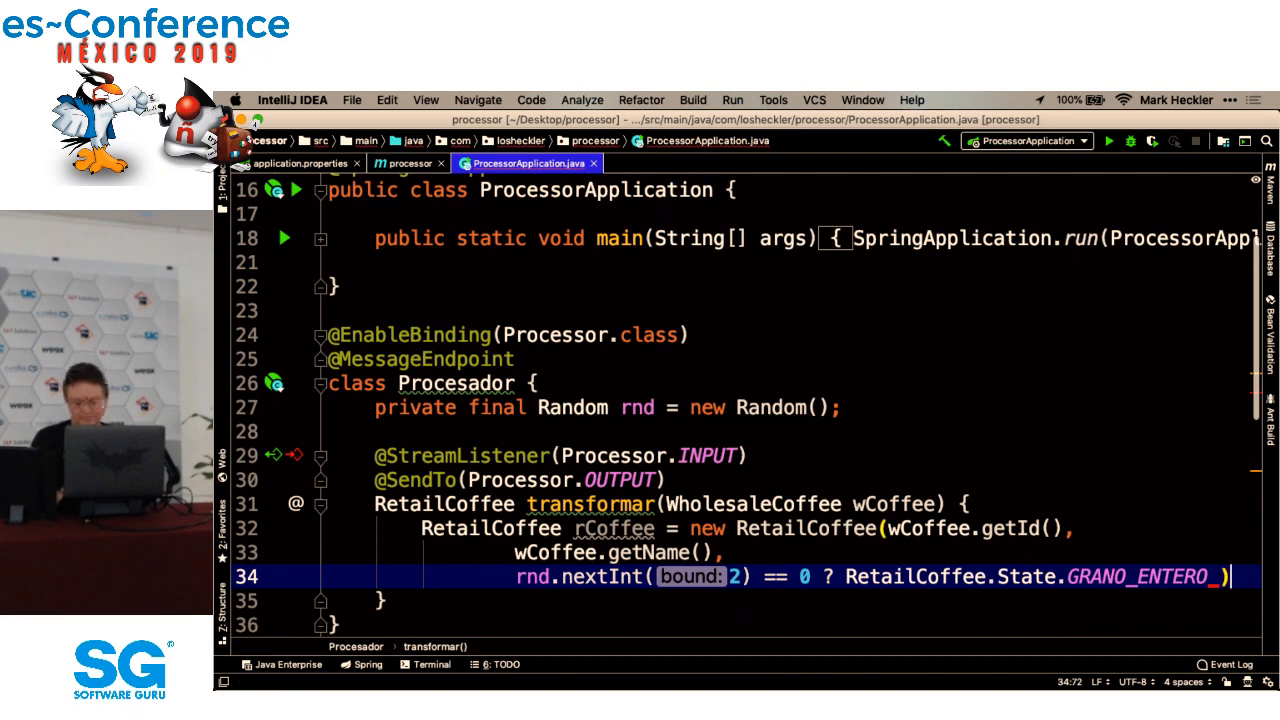
text(St)
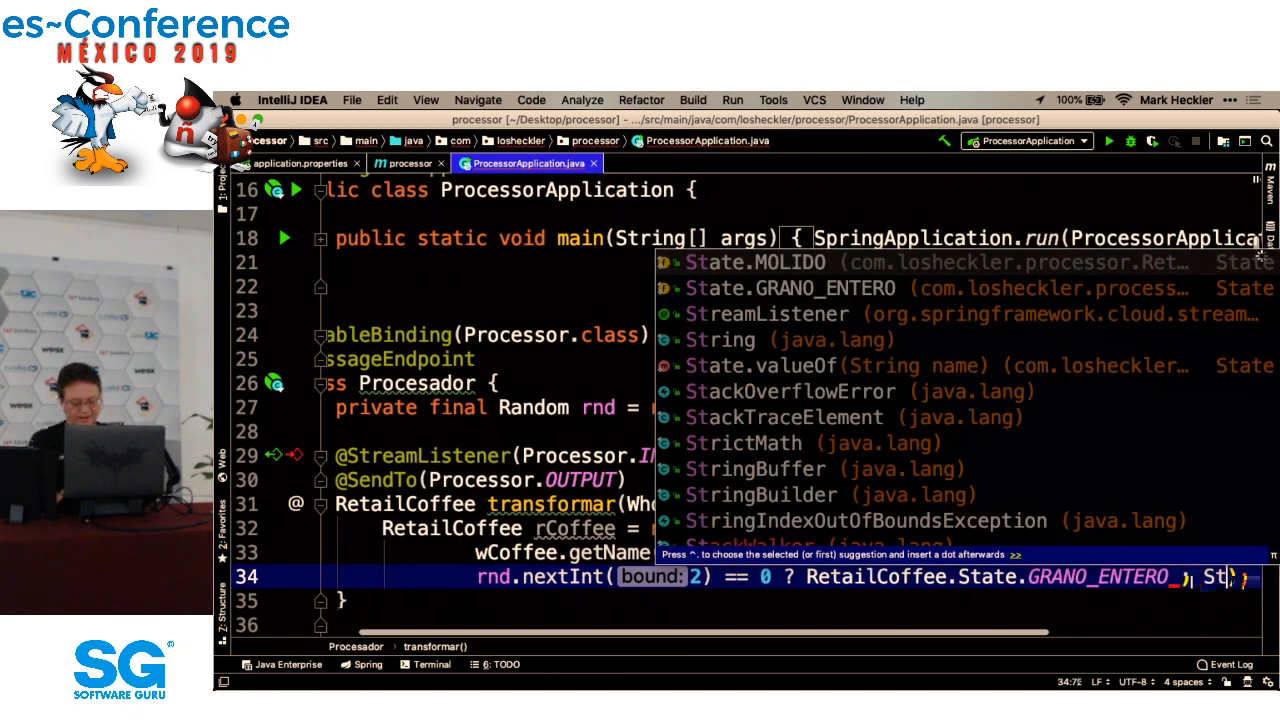
text(State.)
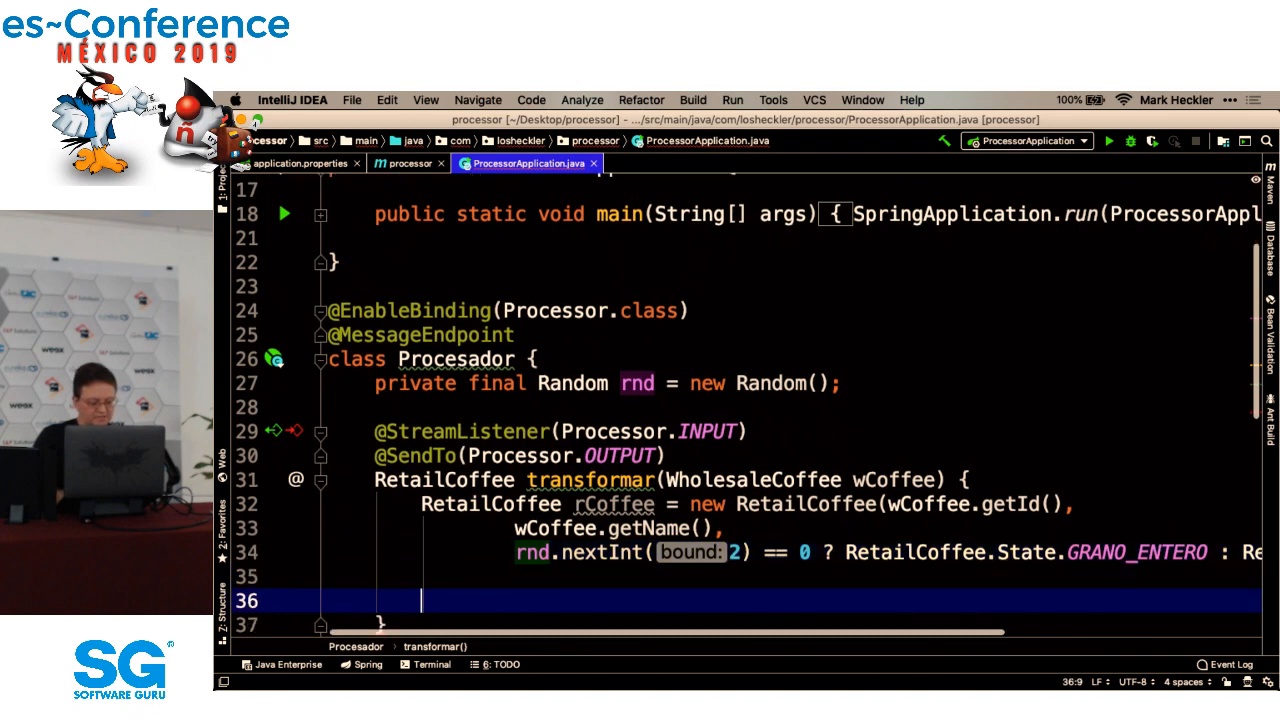
text(sour)
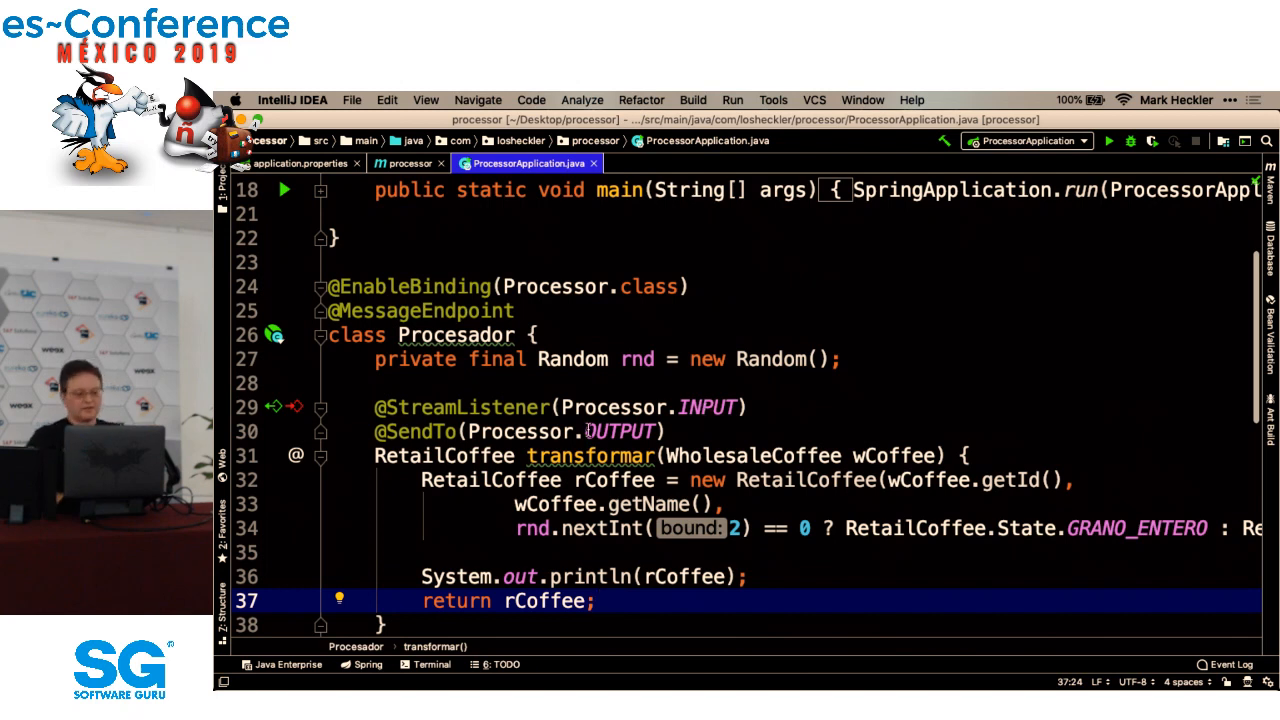
click(596, 600)
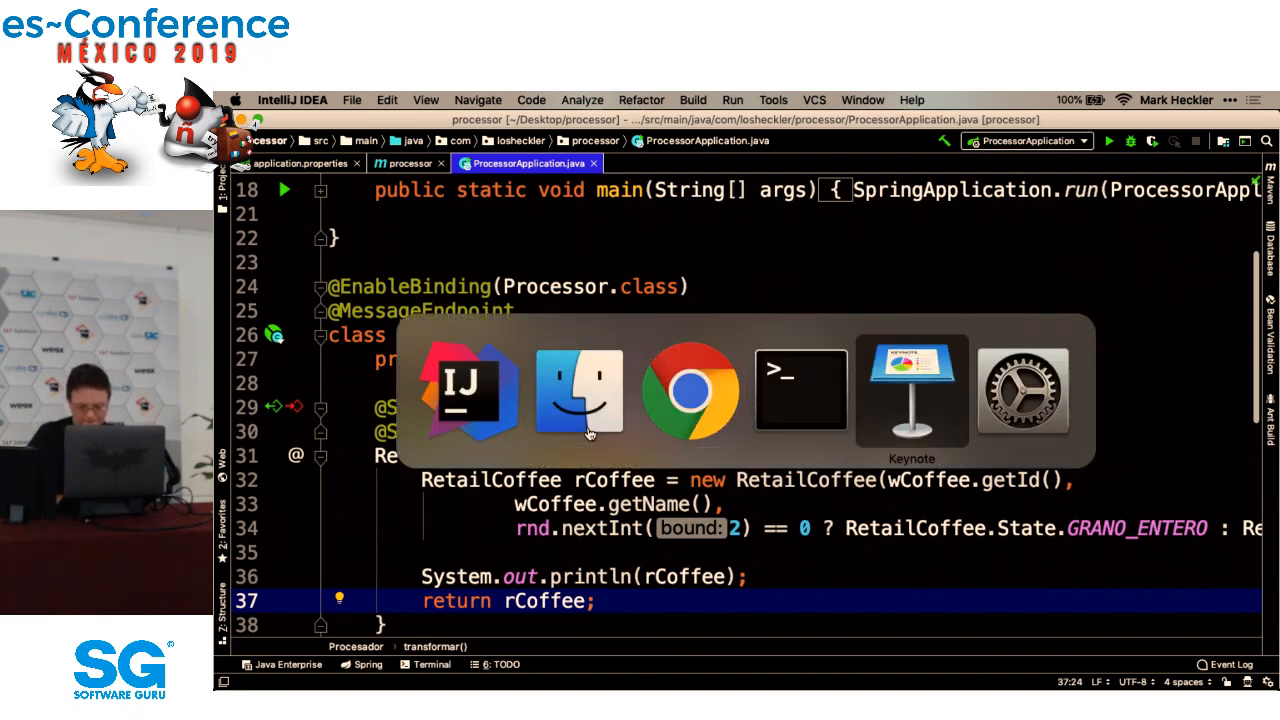
Switch to the file browser and navigate toward the sink project folder
click(578, 390)
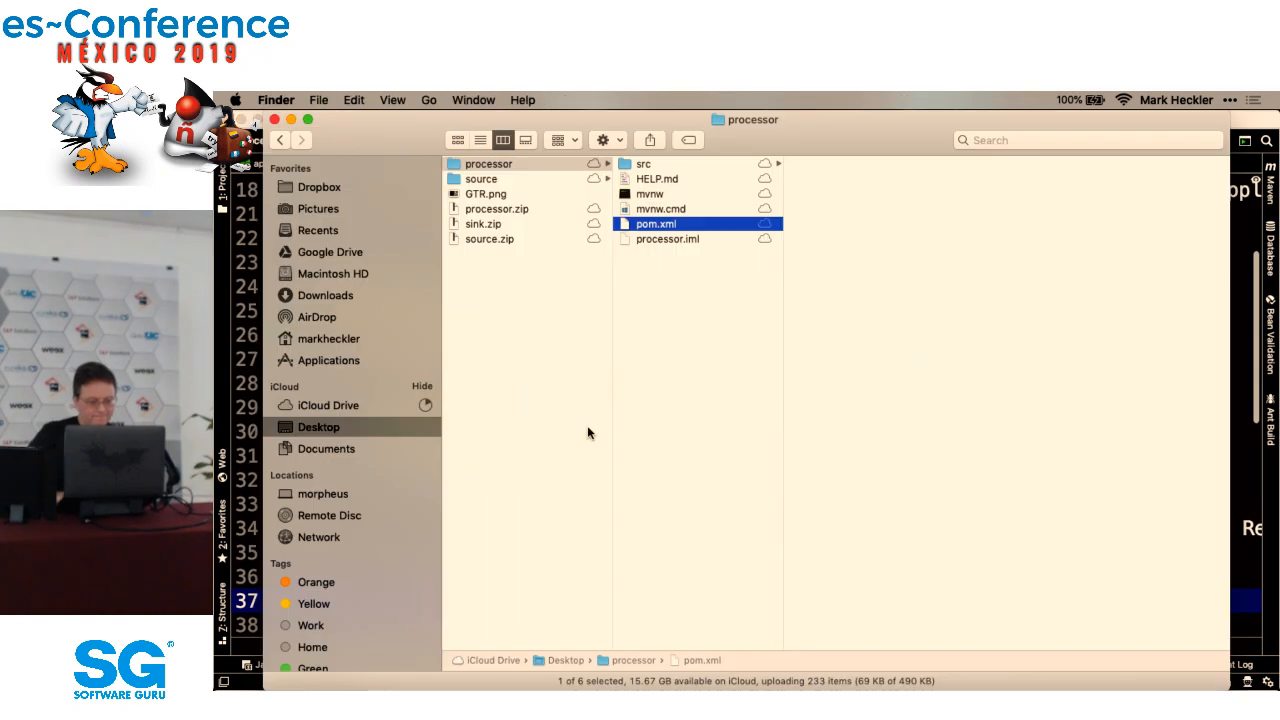
click(644, 164)
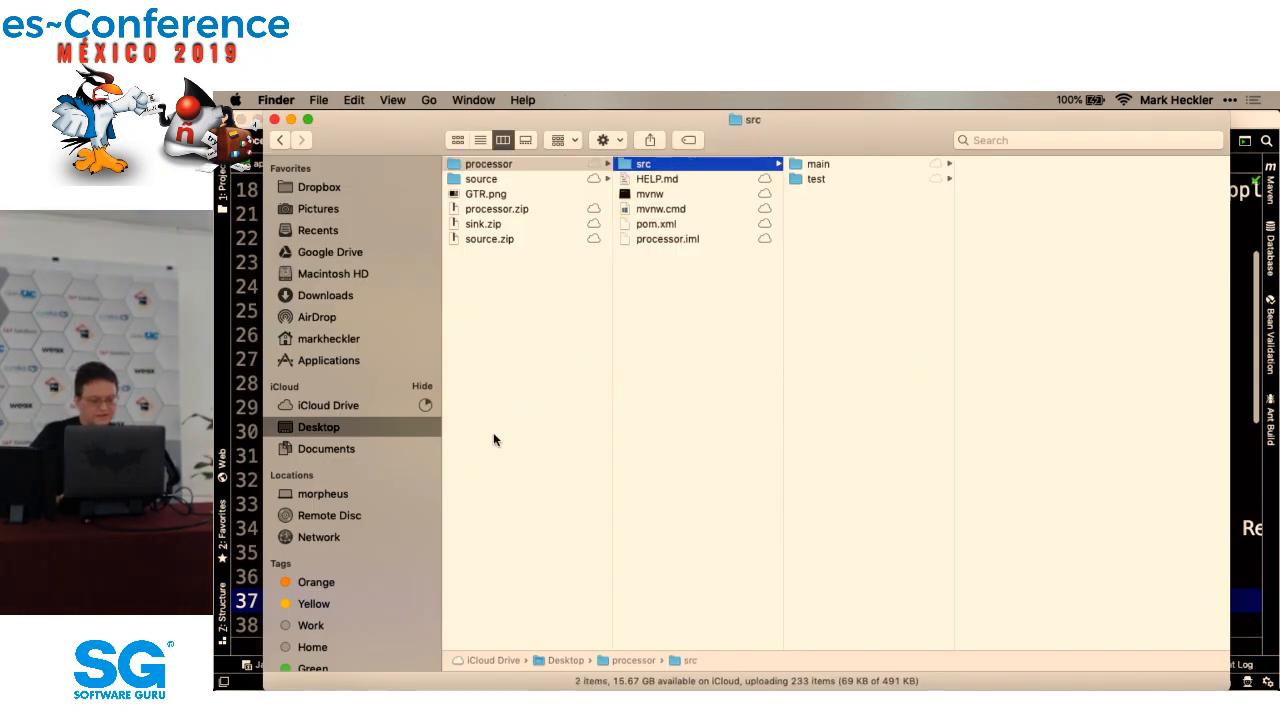
click(484, 224)
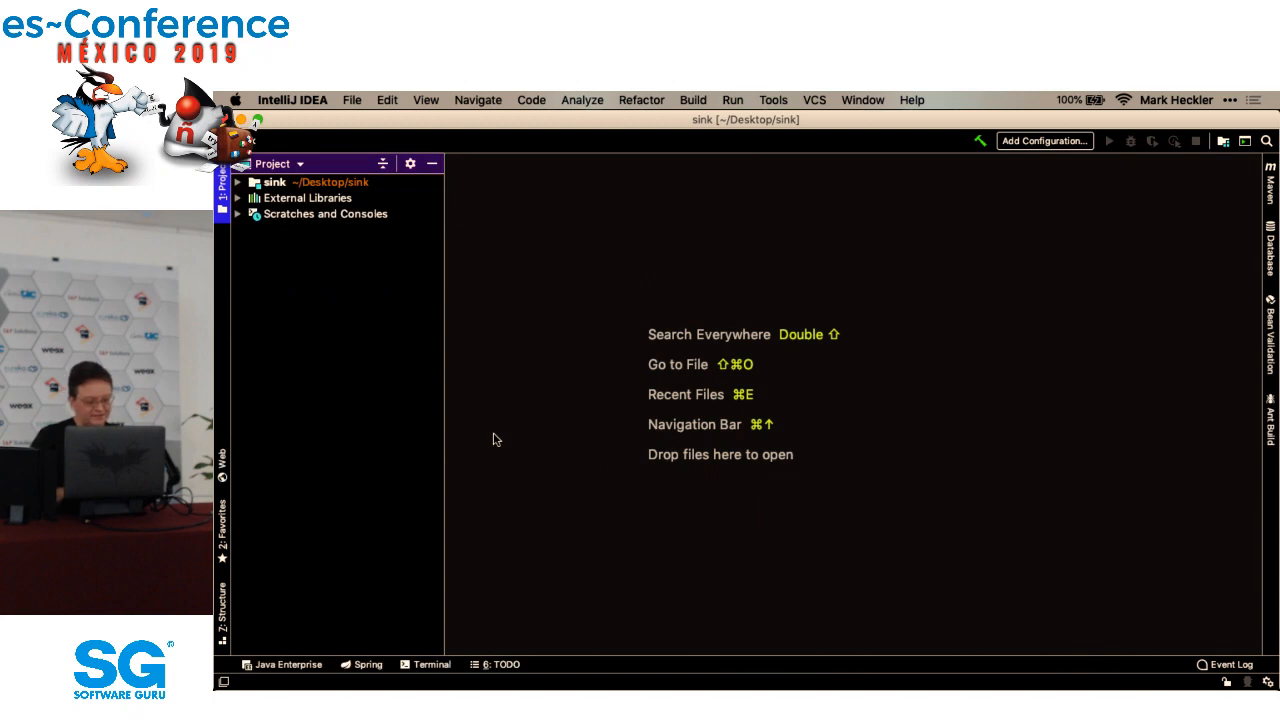
Hide the Project tool window of the freshly opened sink project
click(1040, 140)
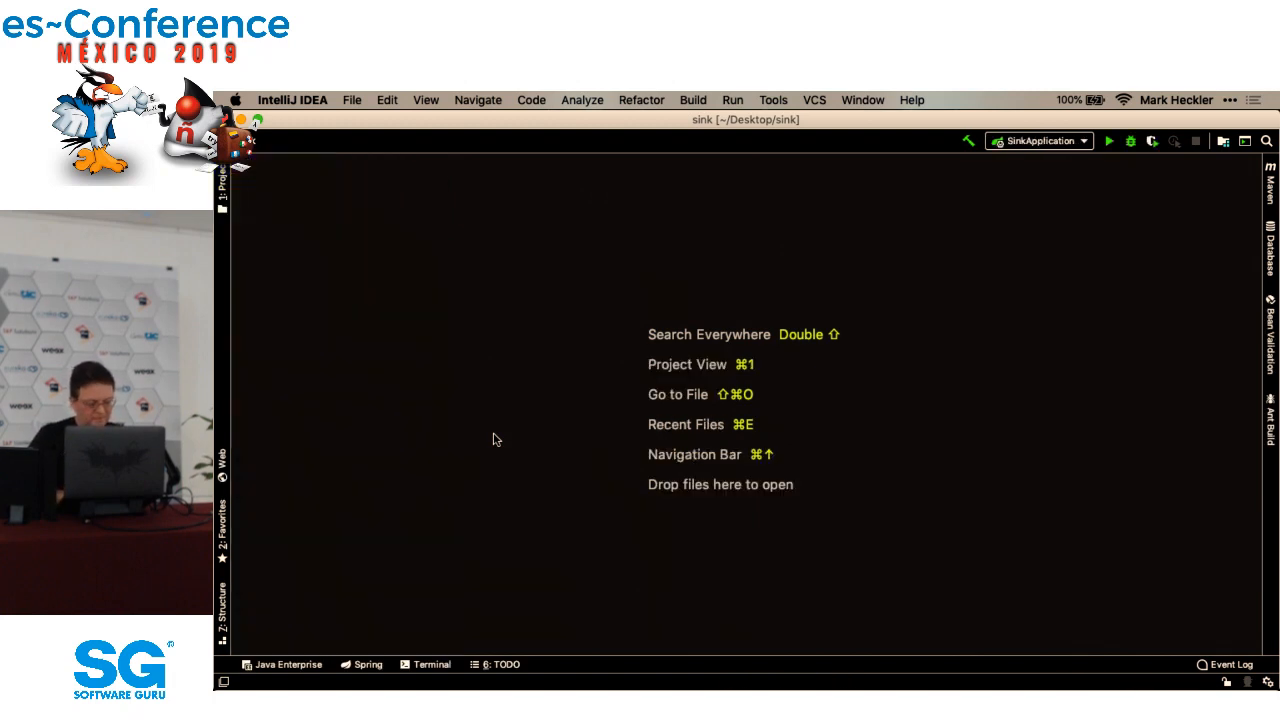
Bind input destination and group to sink in the sink's application.properties
text(app)
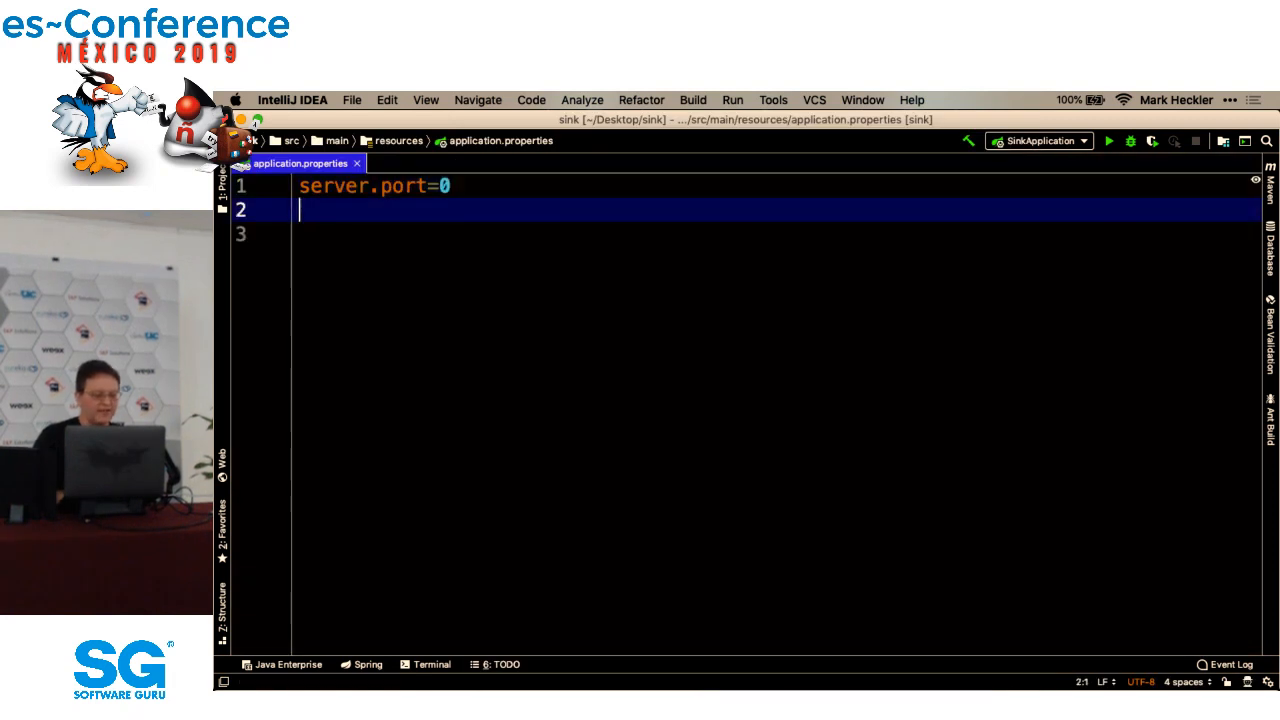
text(sp)
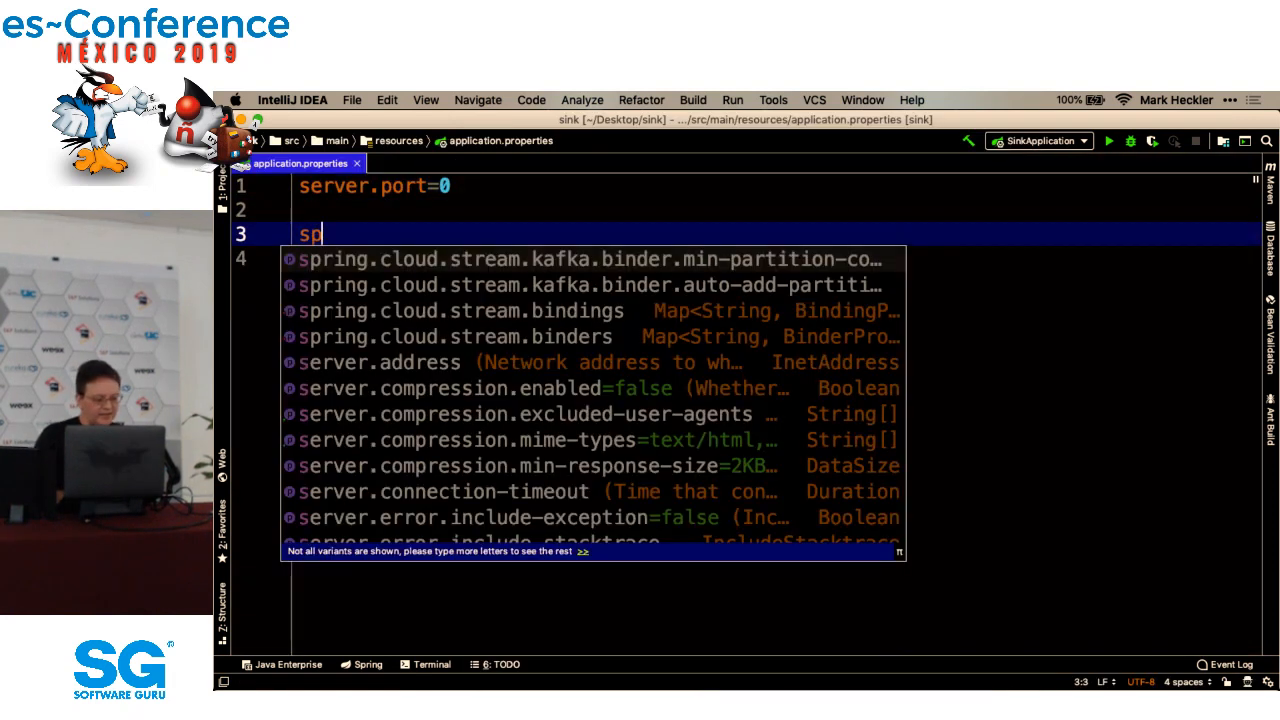
text(ring)
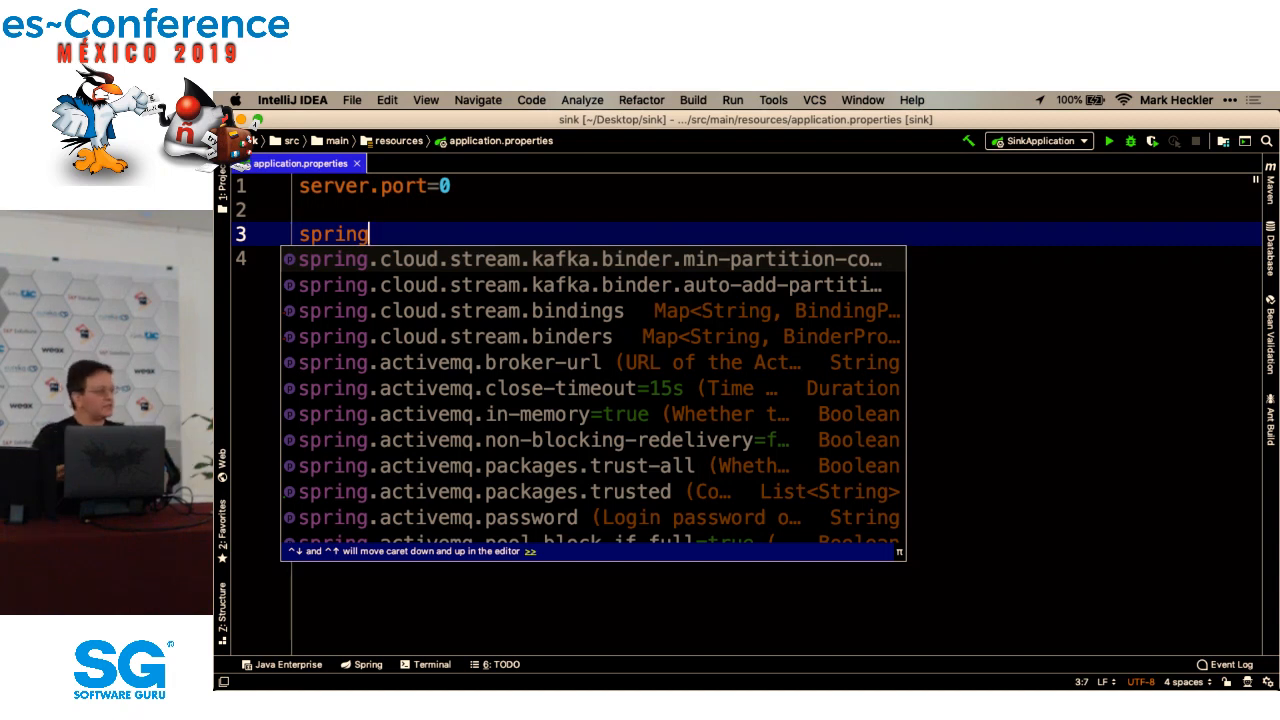
mouse_move(630, 284)
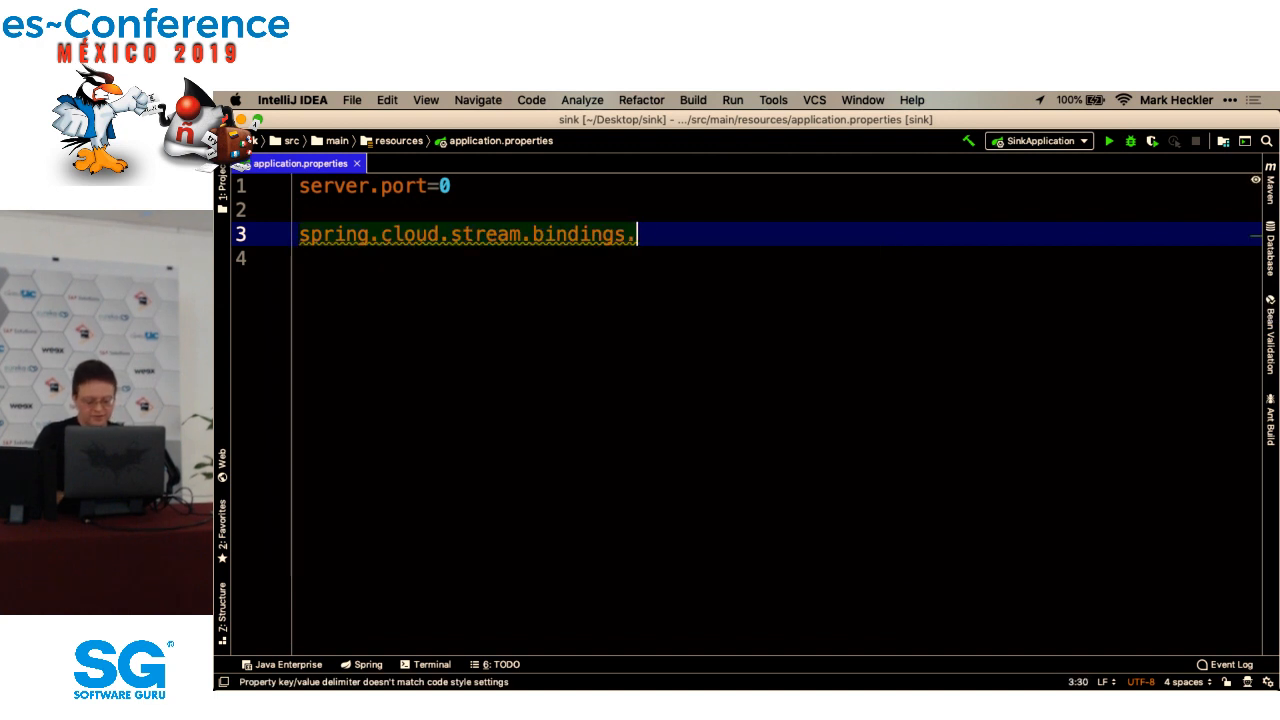
text(input.destination=sink)
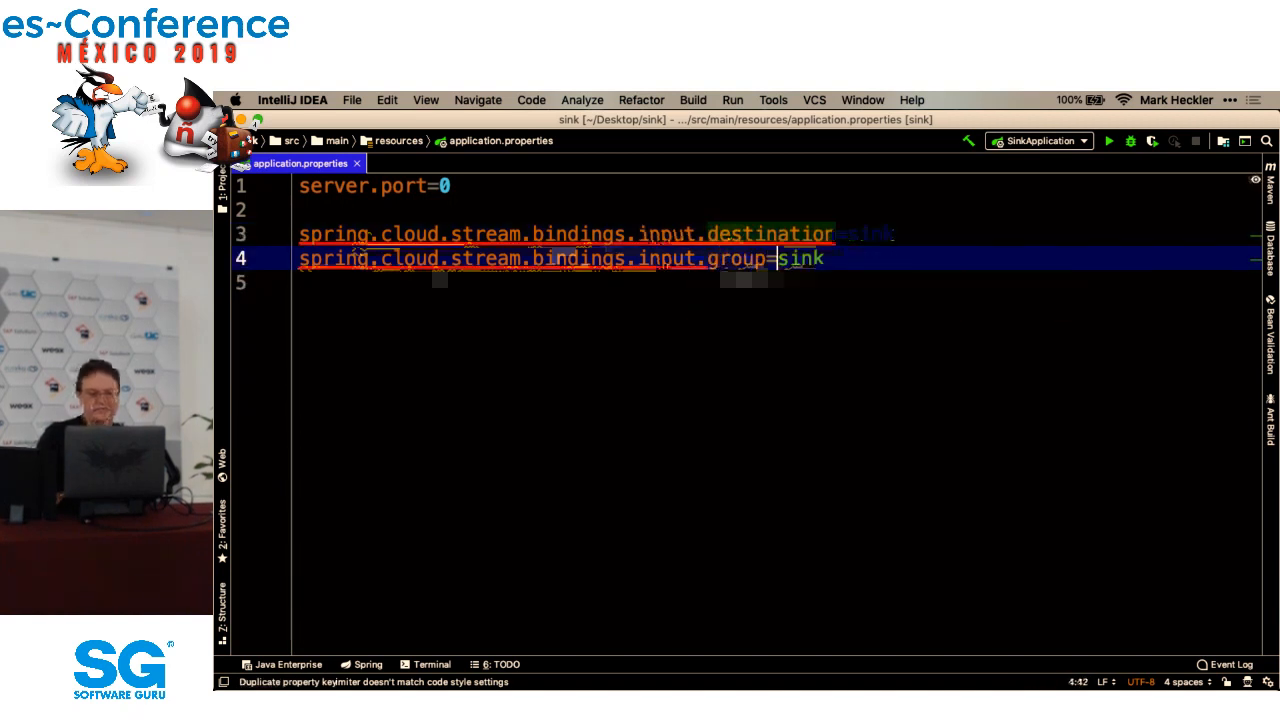
Enable spring.cloud.stream.kafka.binder.auto-add-partitions=true and begin another spring property
text(srin)
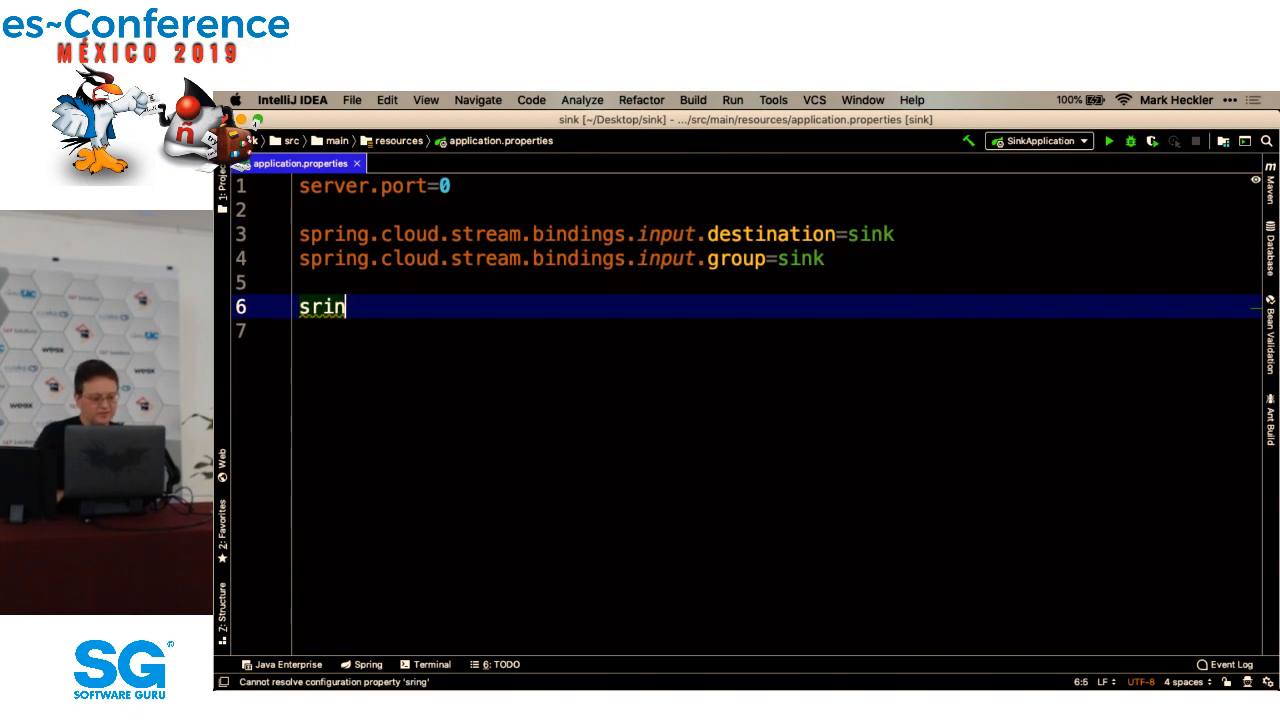
text(pg)
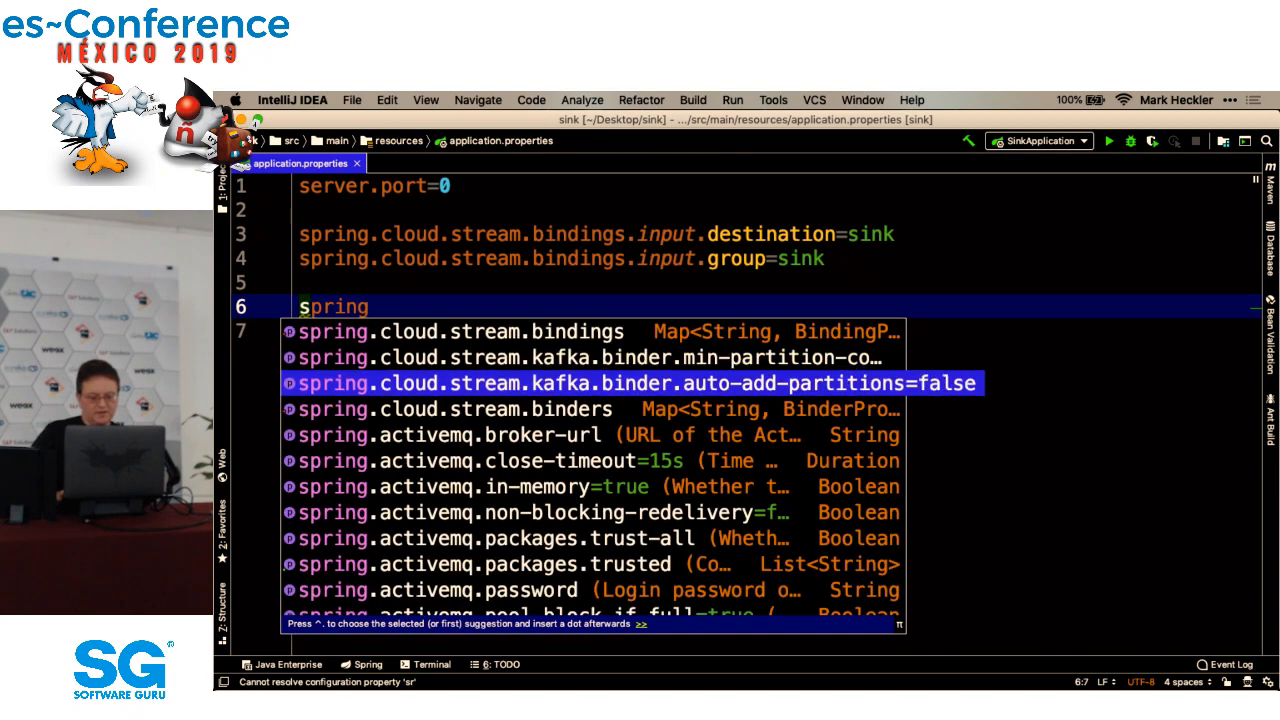
key(Enter)
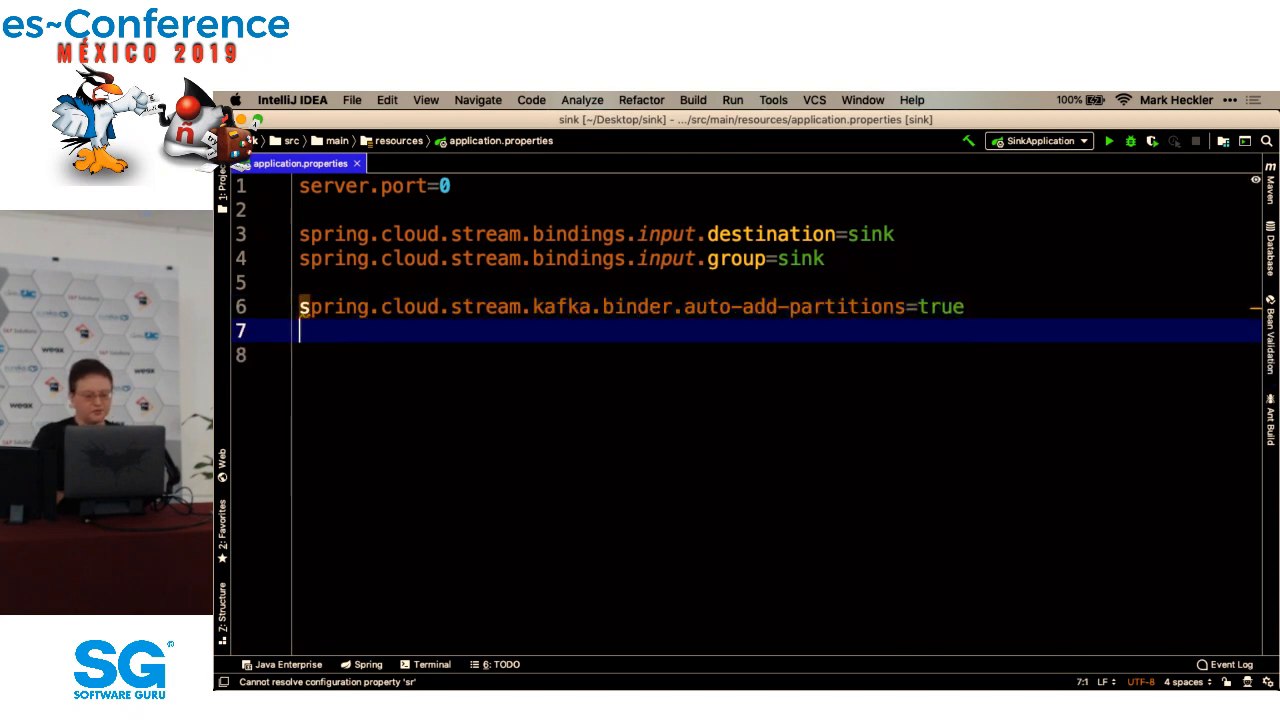
text(sp)
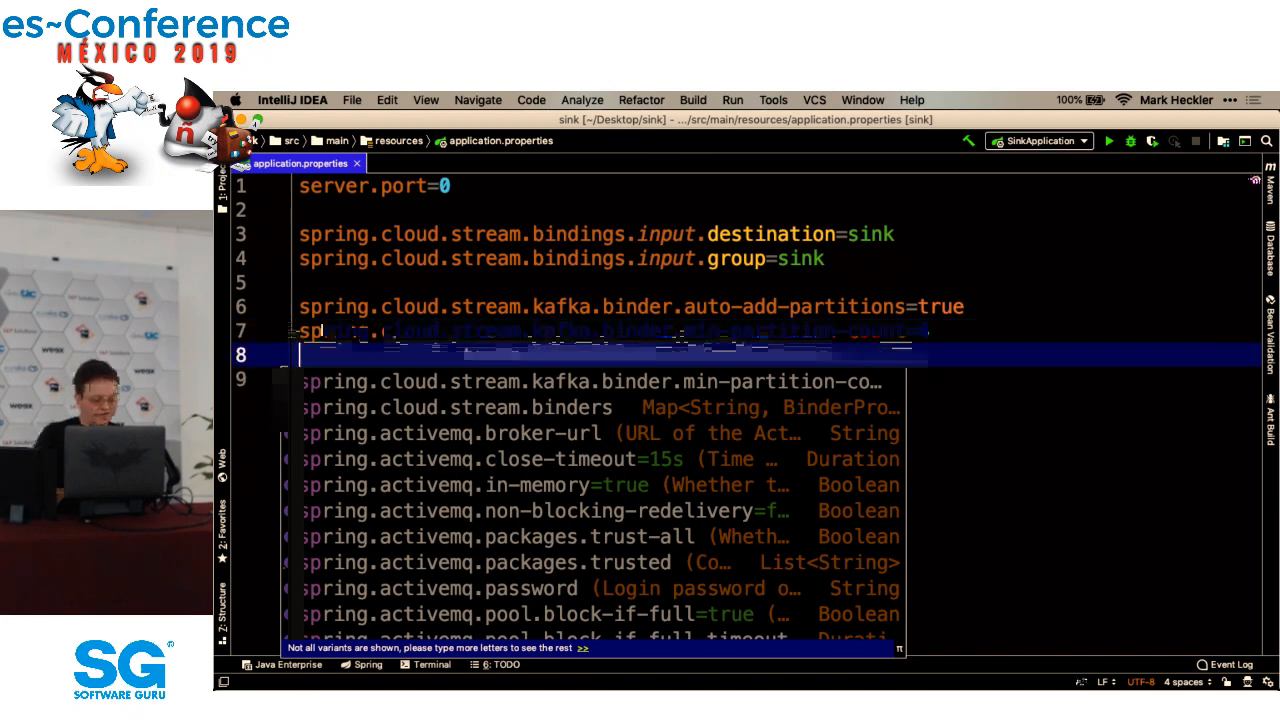
Move the spring-boot-starter-amqp dependency below spring-cloud-stream in sink's pom.xml, then show SinkApplication.java
click(392, 164)
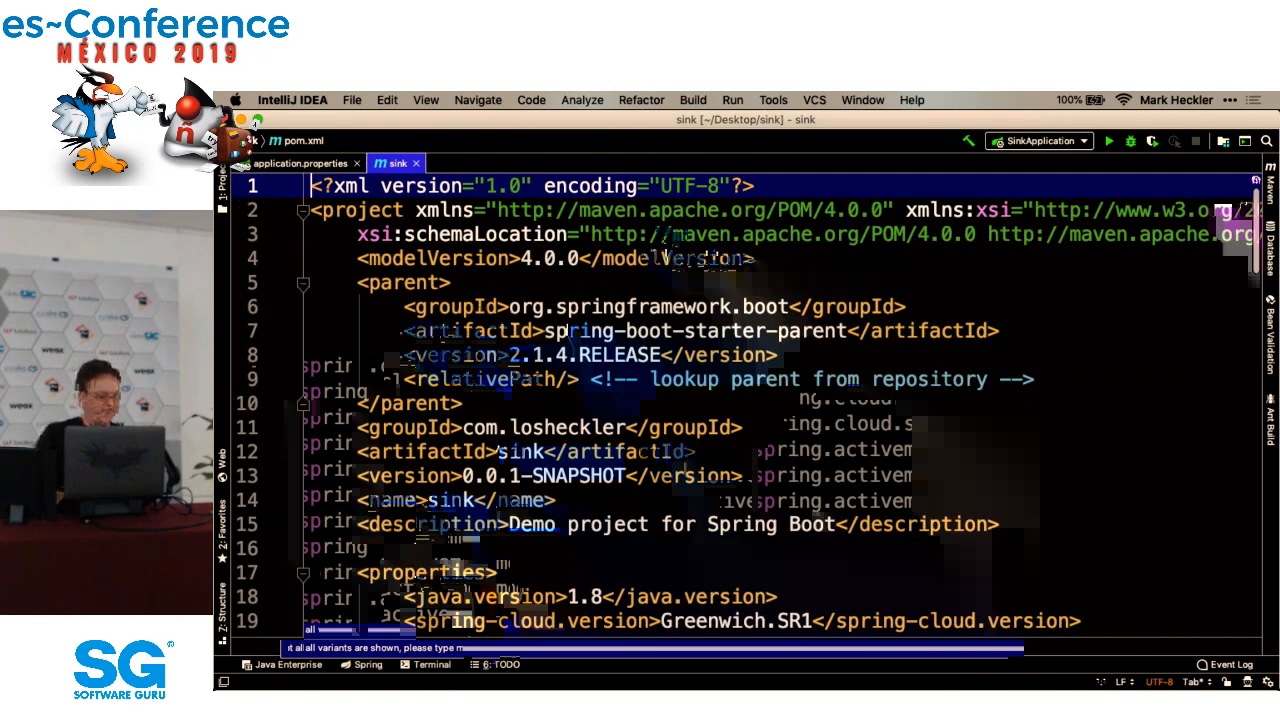
scroll(down, 3)
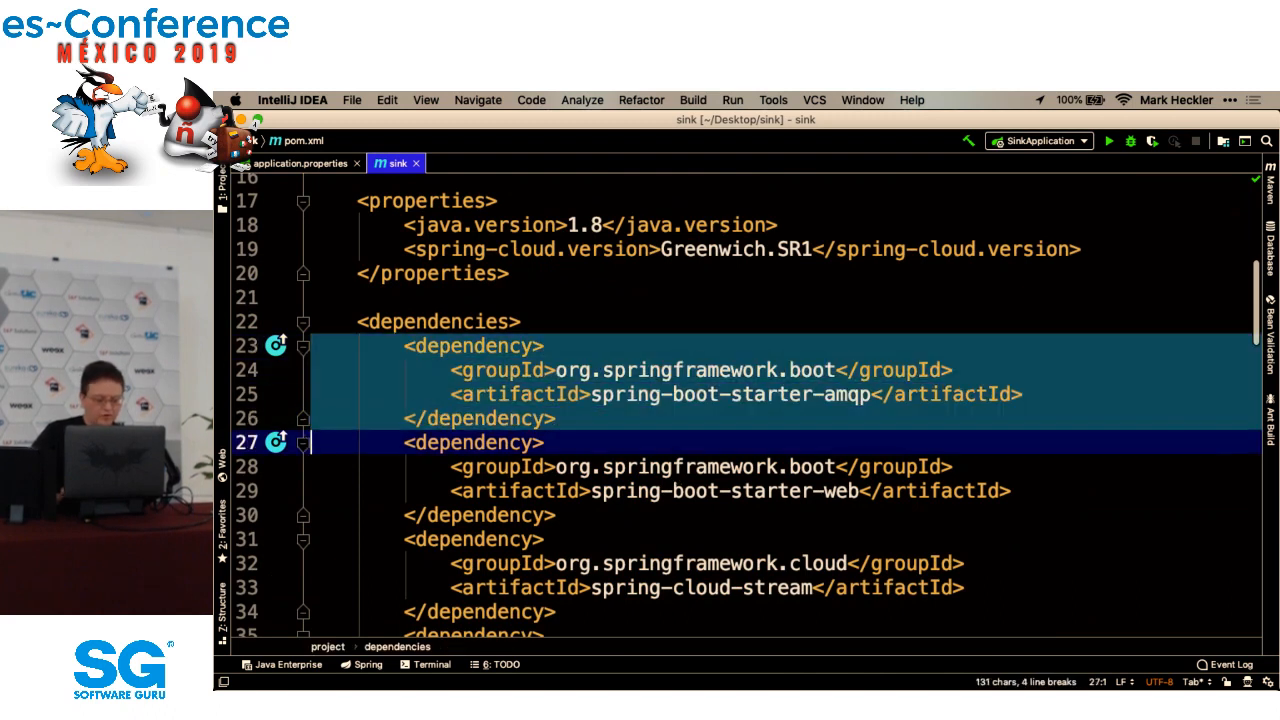
scroll(down, 3)
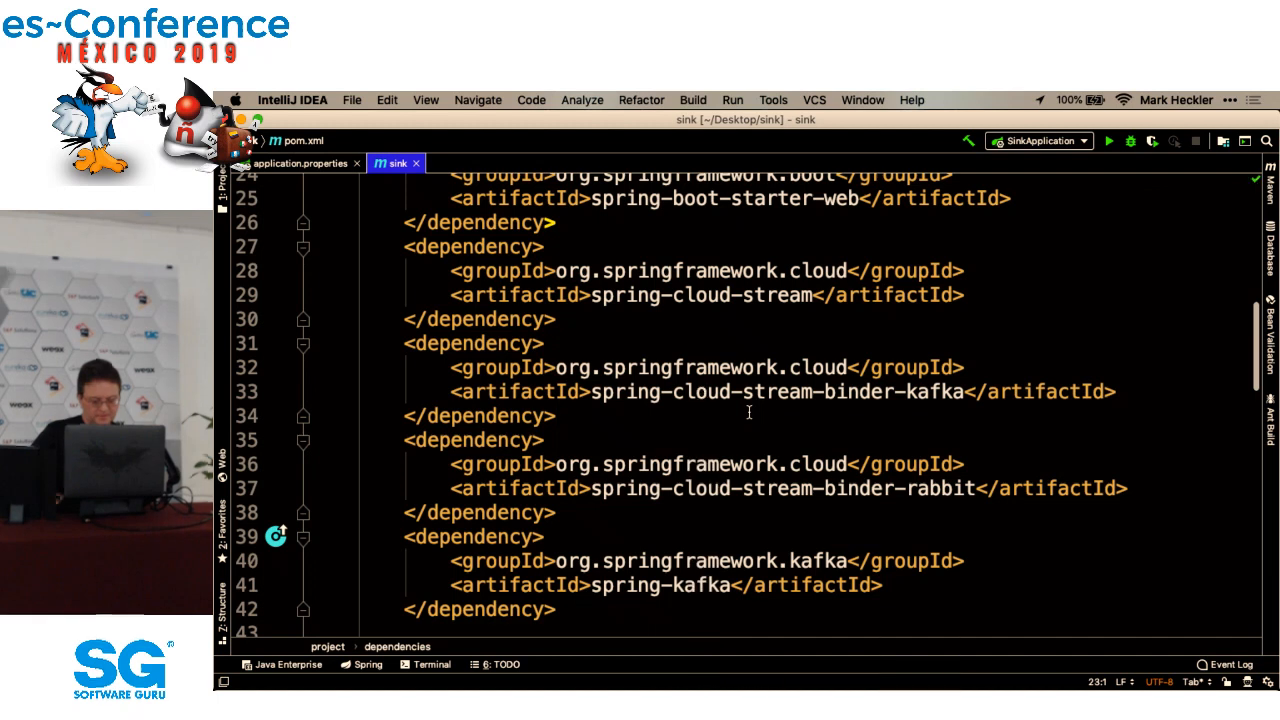
click(500, 414)
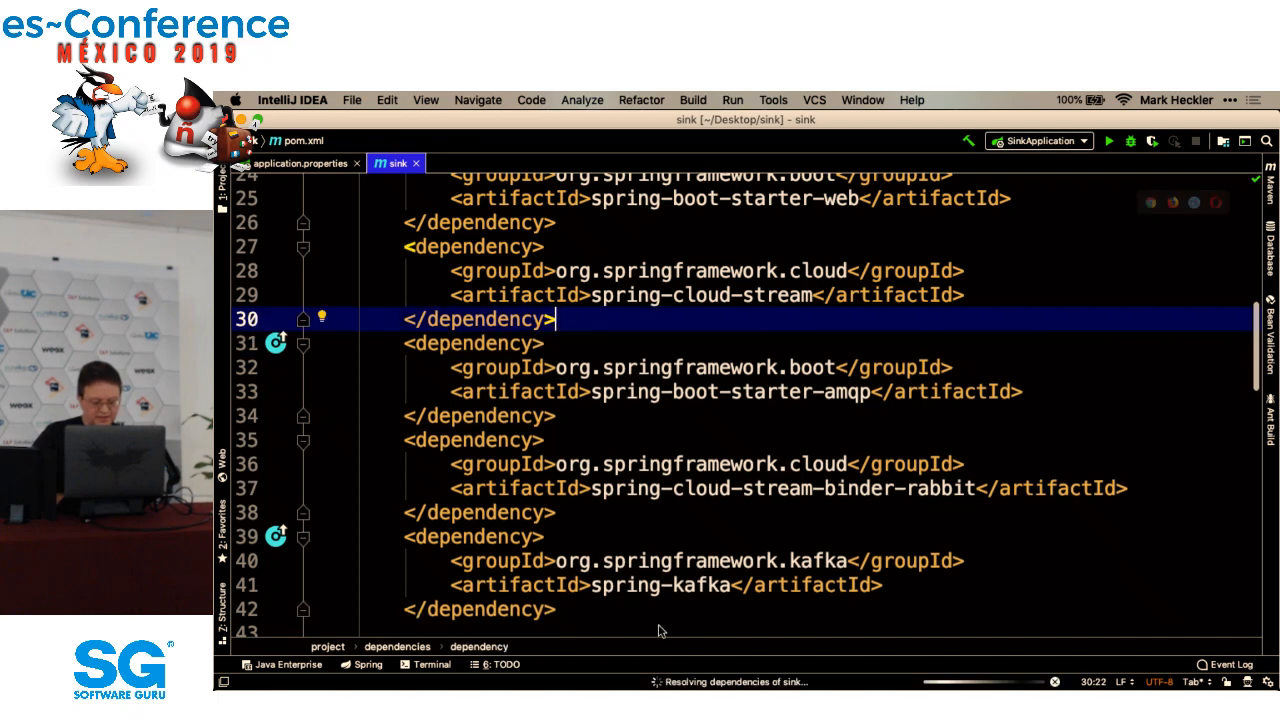
scroll(down, 3)
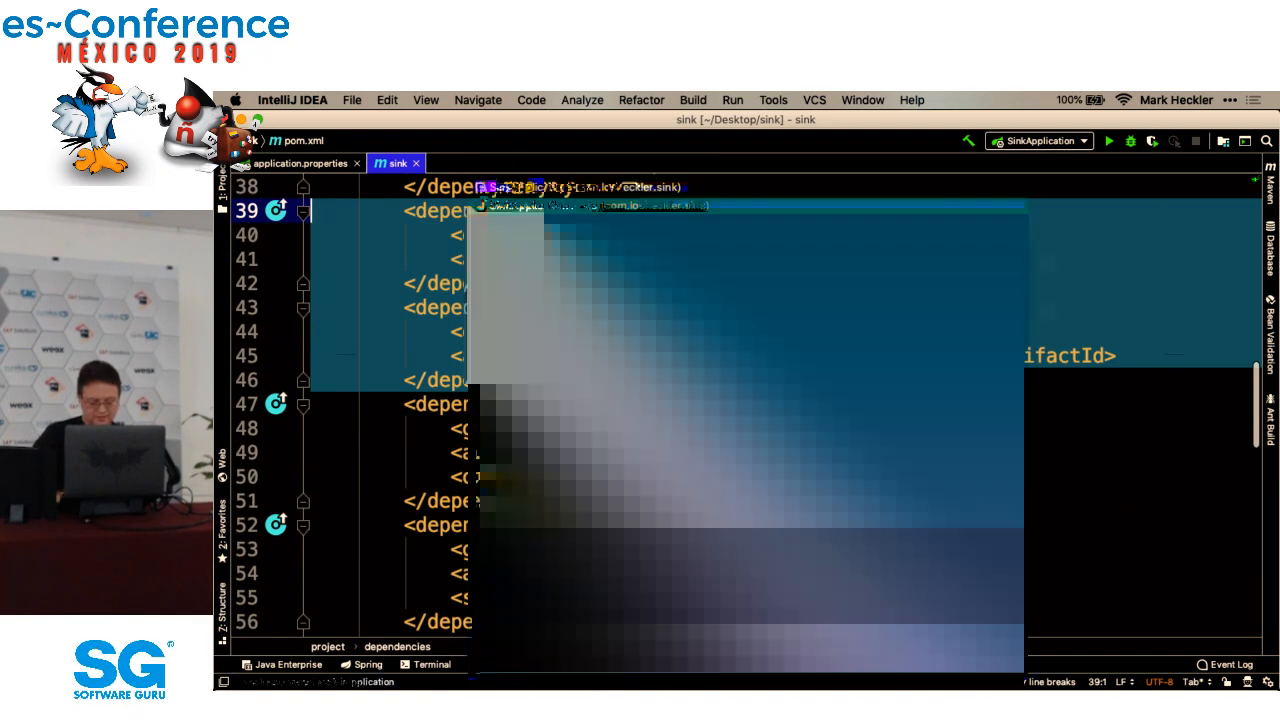
click(490, 164)
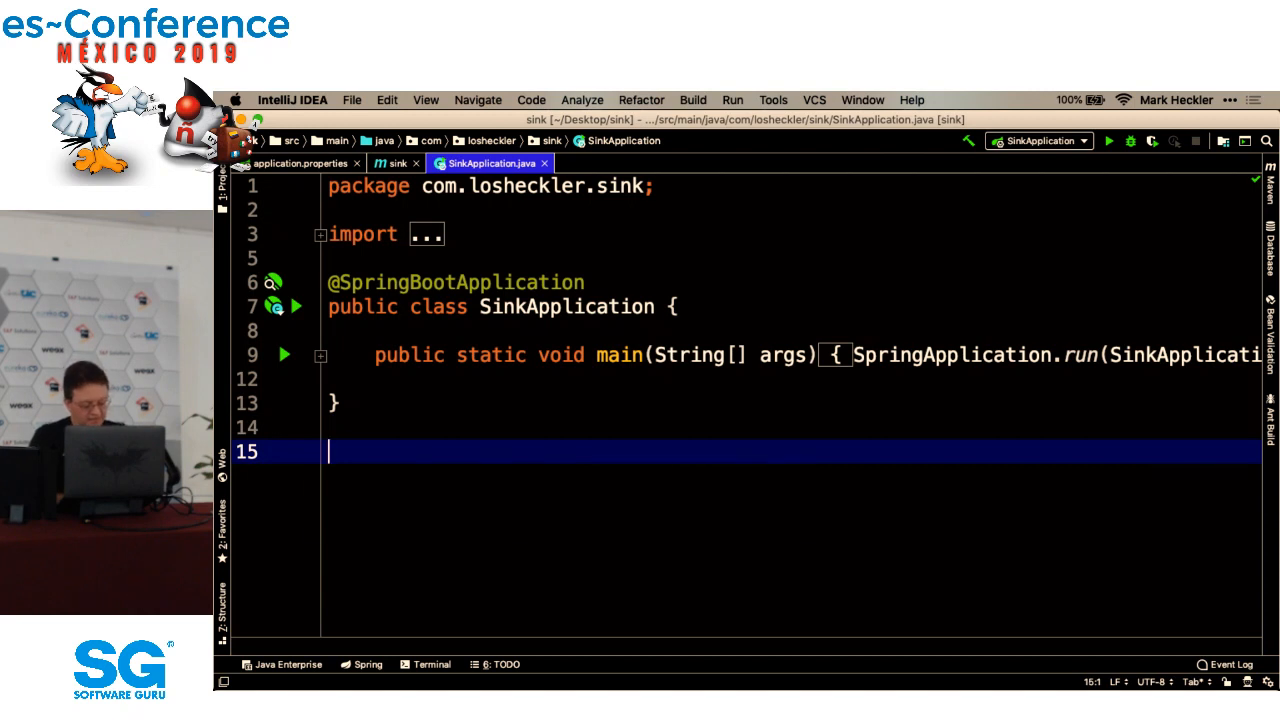
Write class RetailCoffee with enum State { GRANO_ENTERO, MOLIDO } and private id, name and state fields
text(class RetailCoffee {)
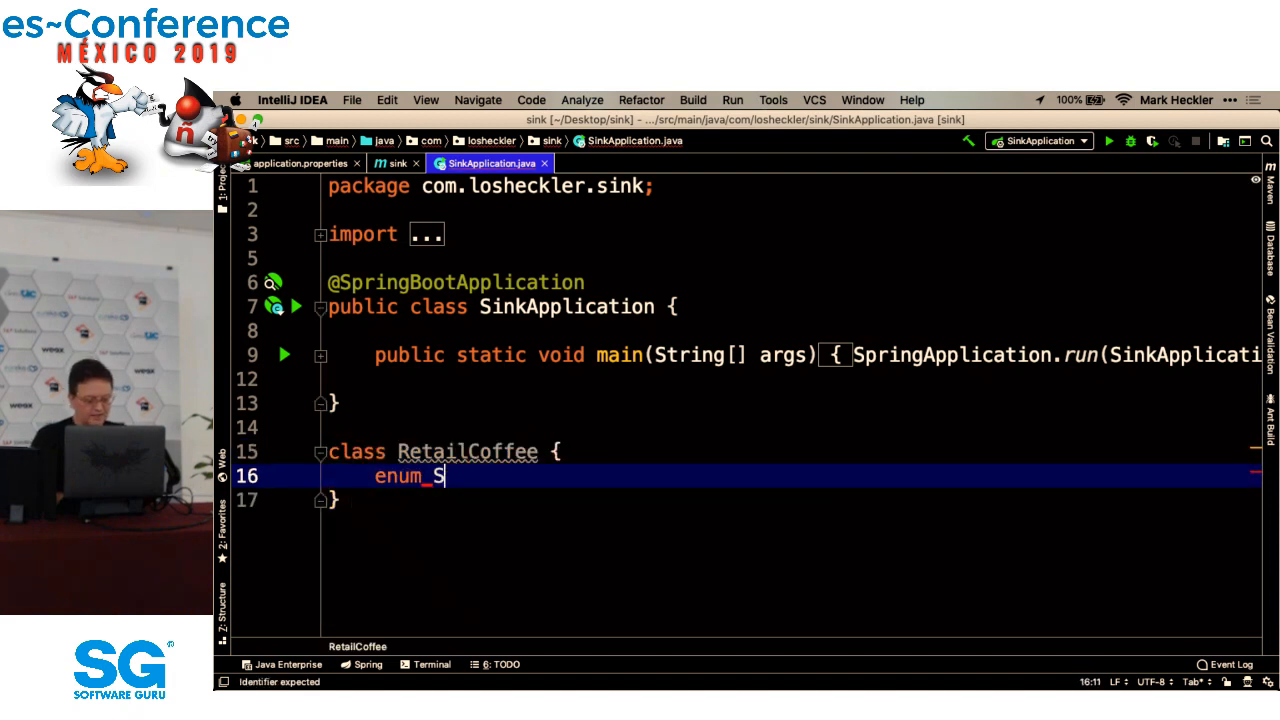
text(tate {)
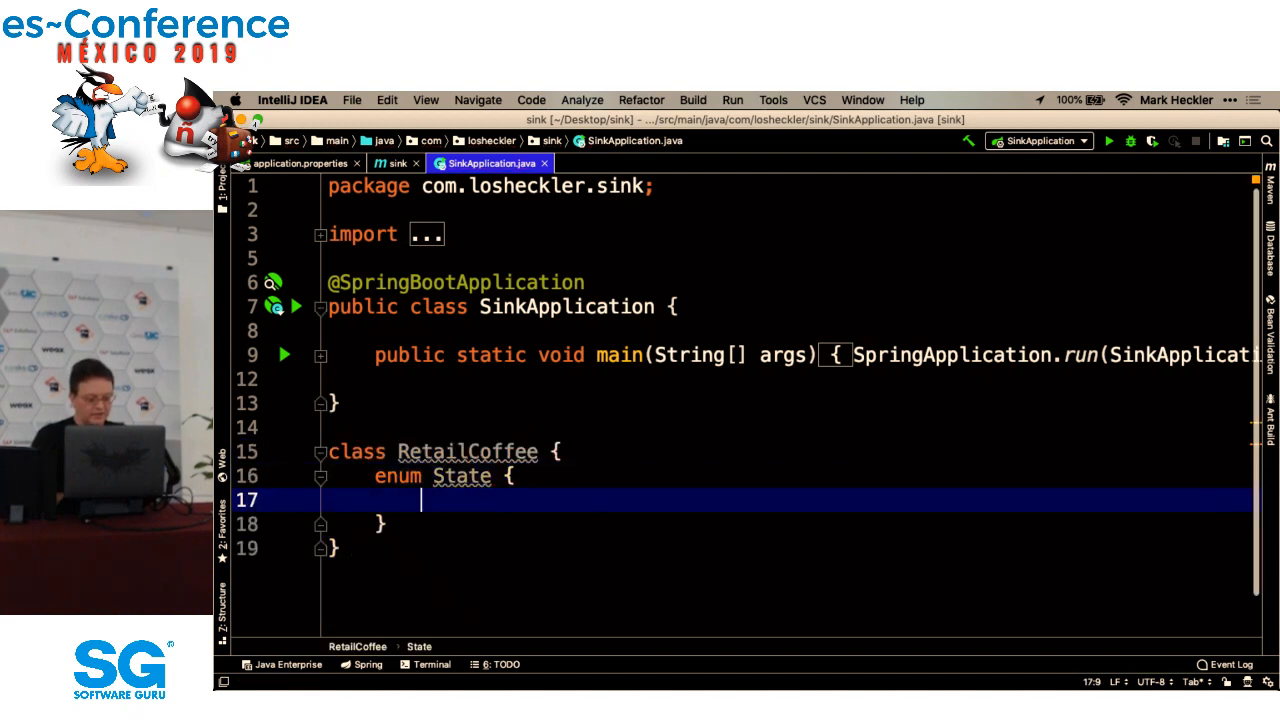
text(GRANO_ENTERO,)
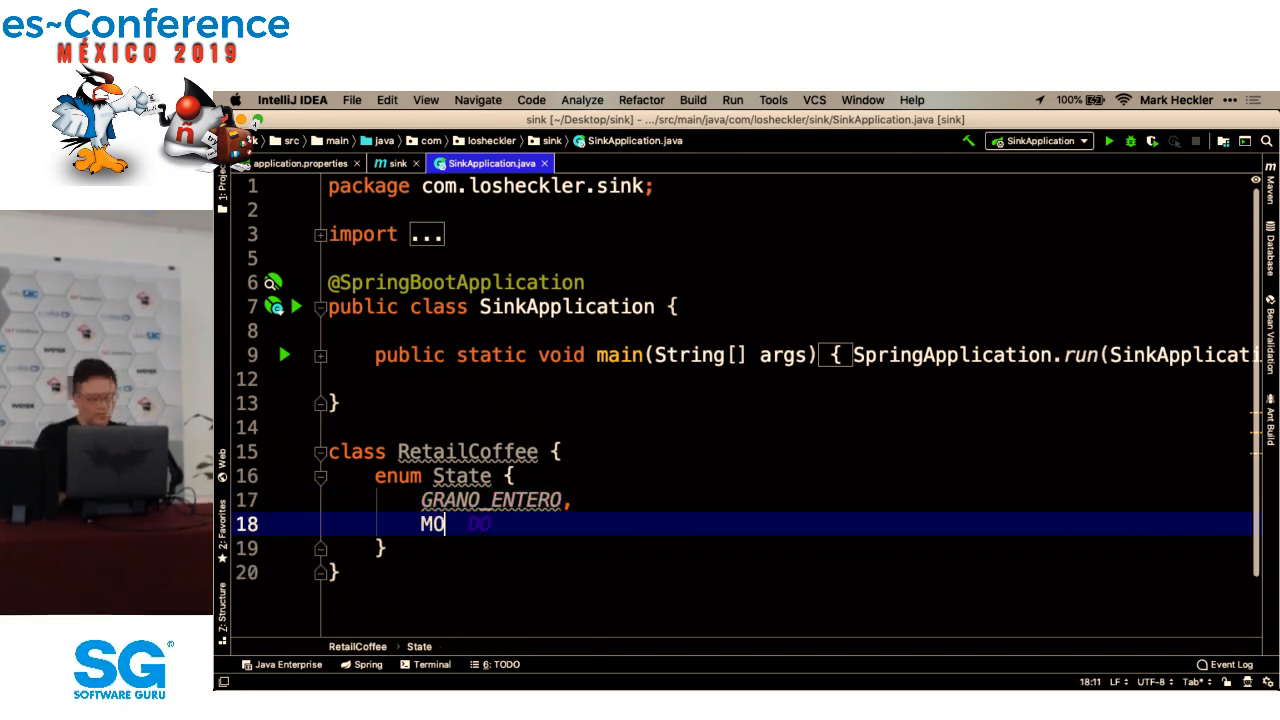
text(private String id, name;)
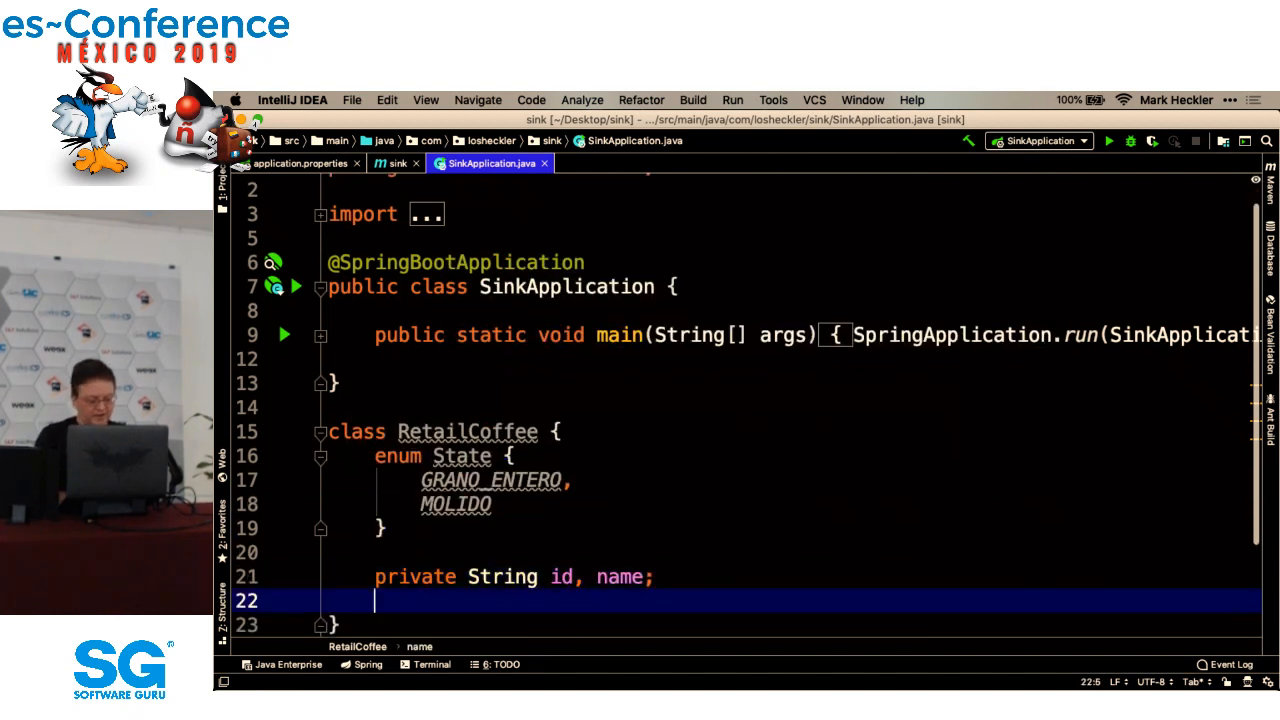
text(private State e)
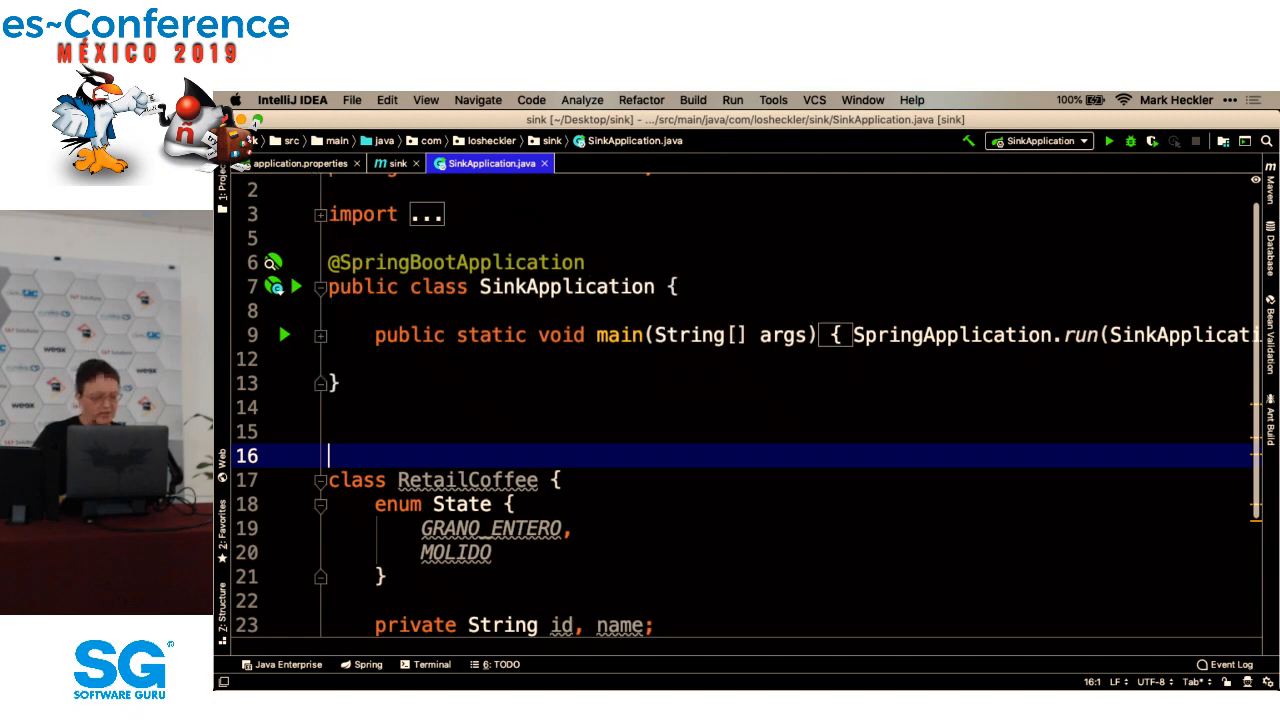
text(@EnableBinding())
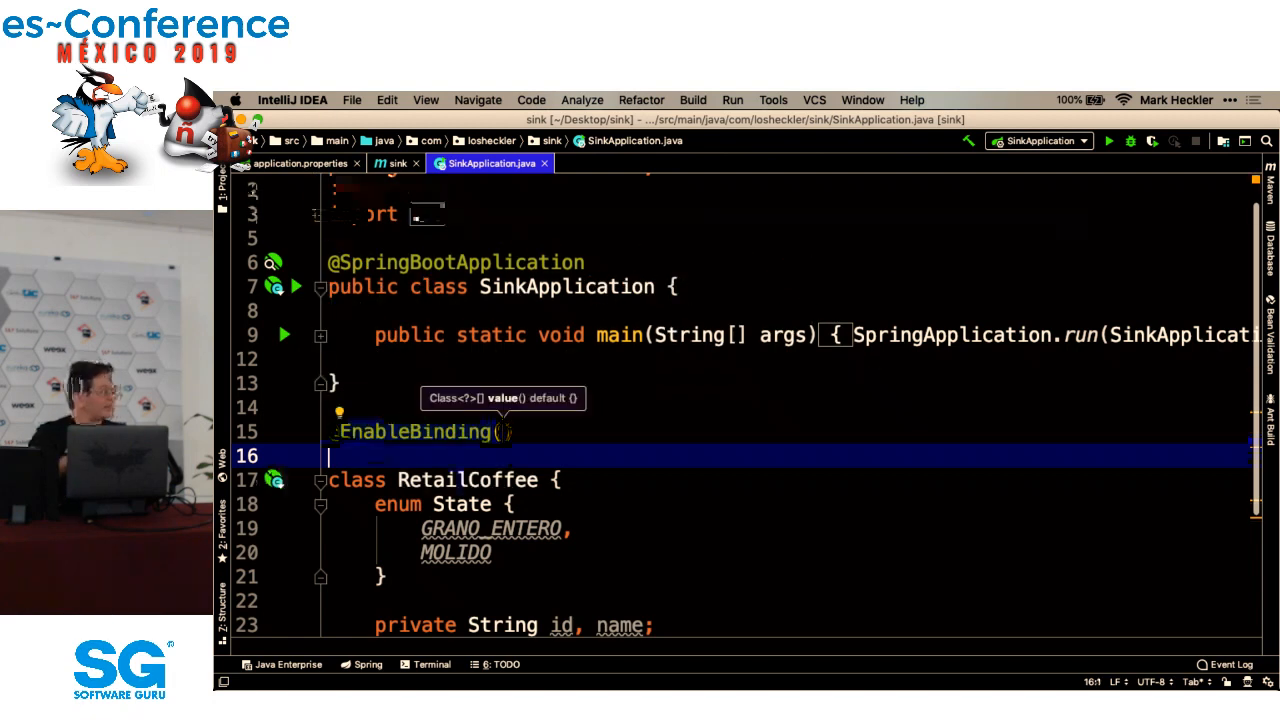
text(Sink.C)
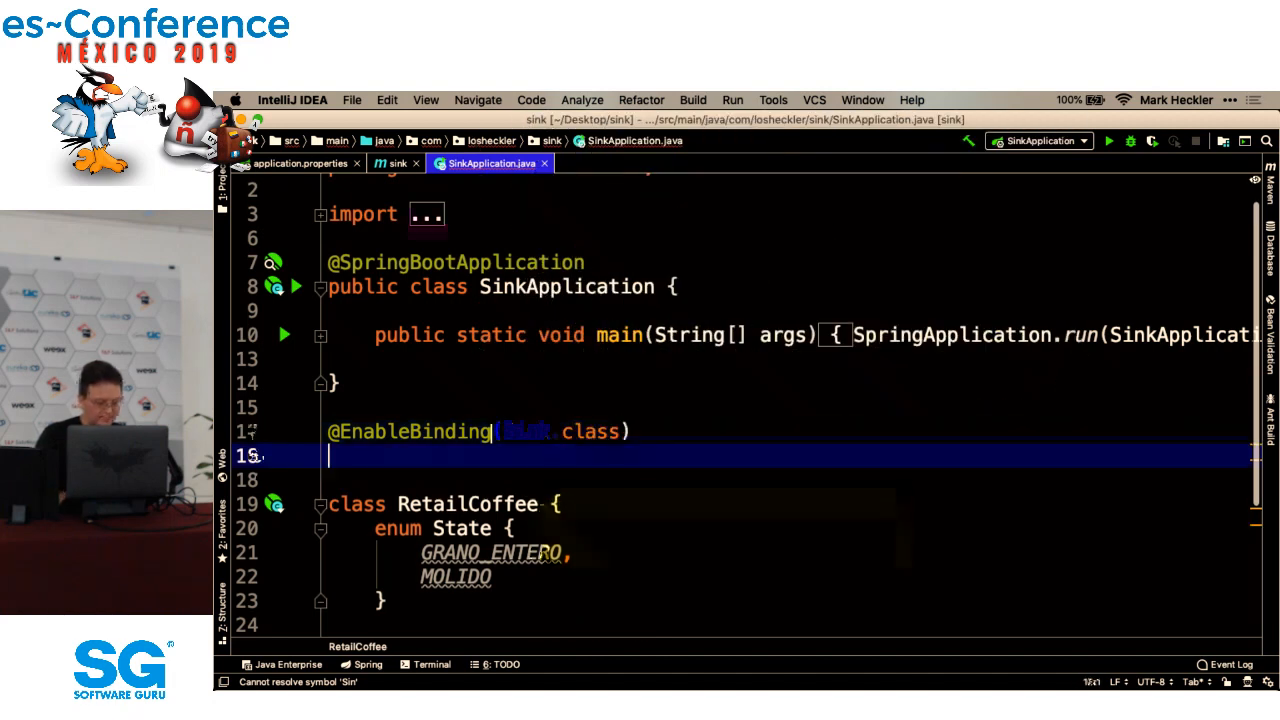
text(@MessageEndpoint)
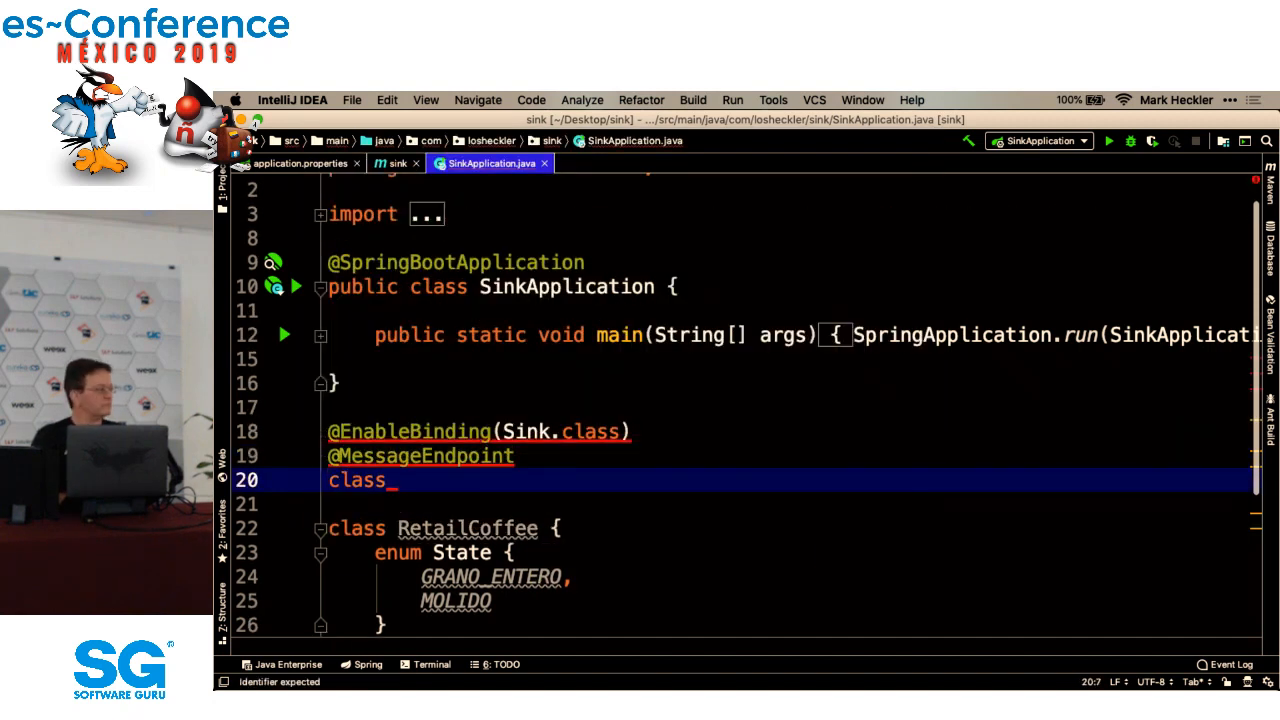
text(Re)
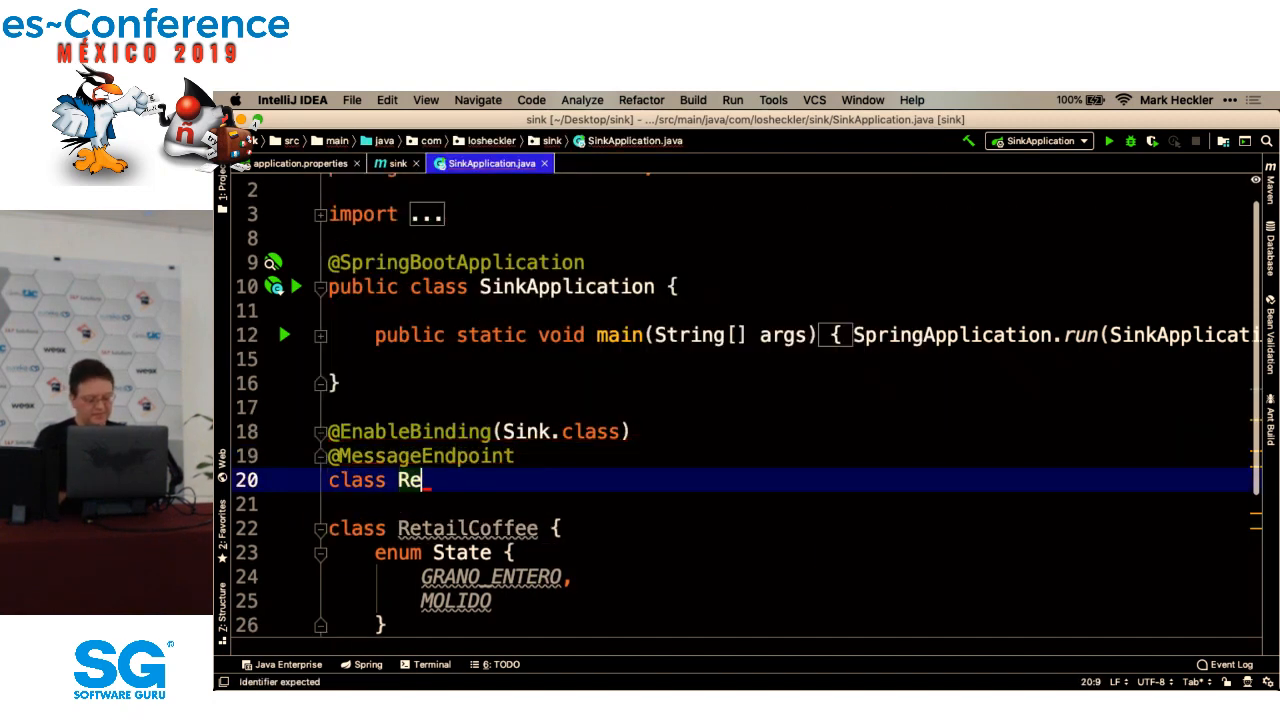
text(cipiente {)
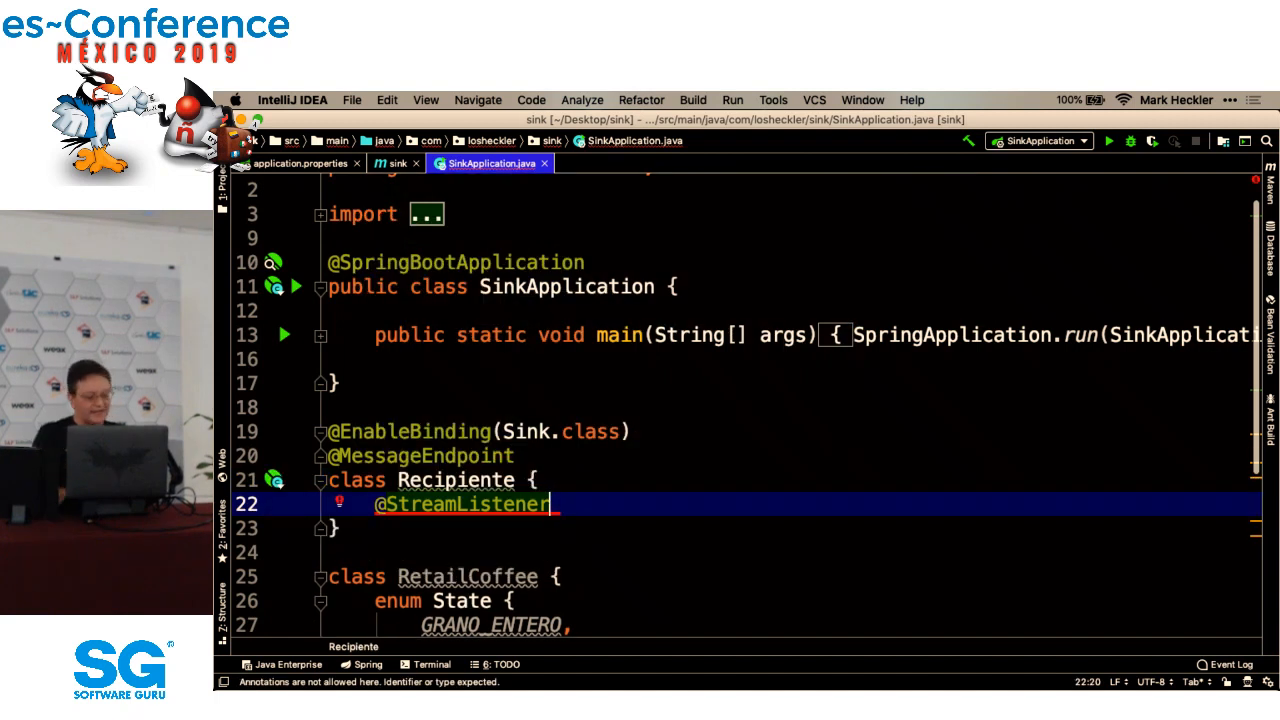
text((Sink.INPUT)
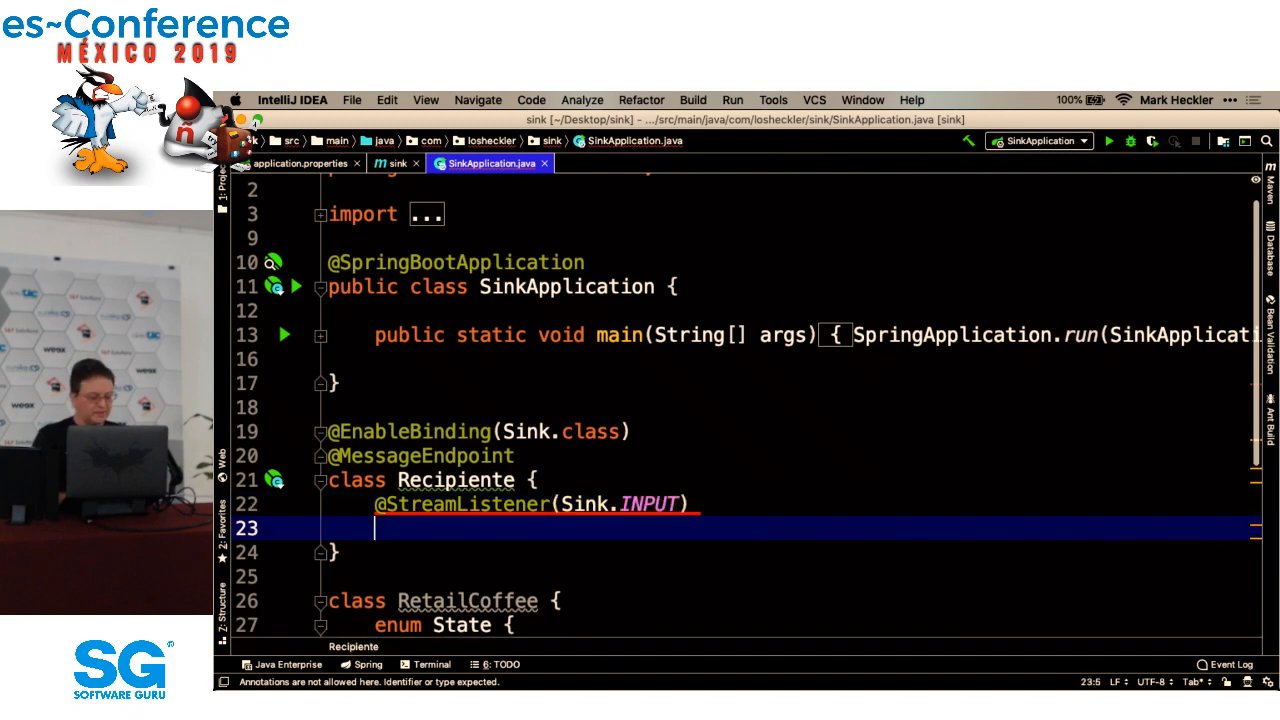
text(private void)
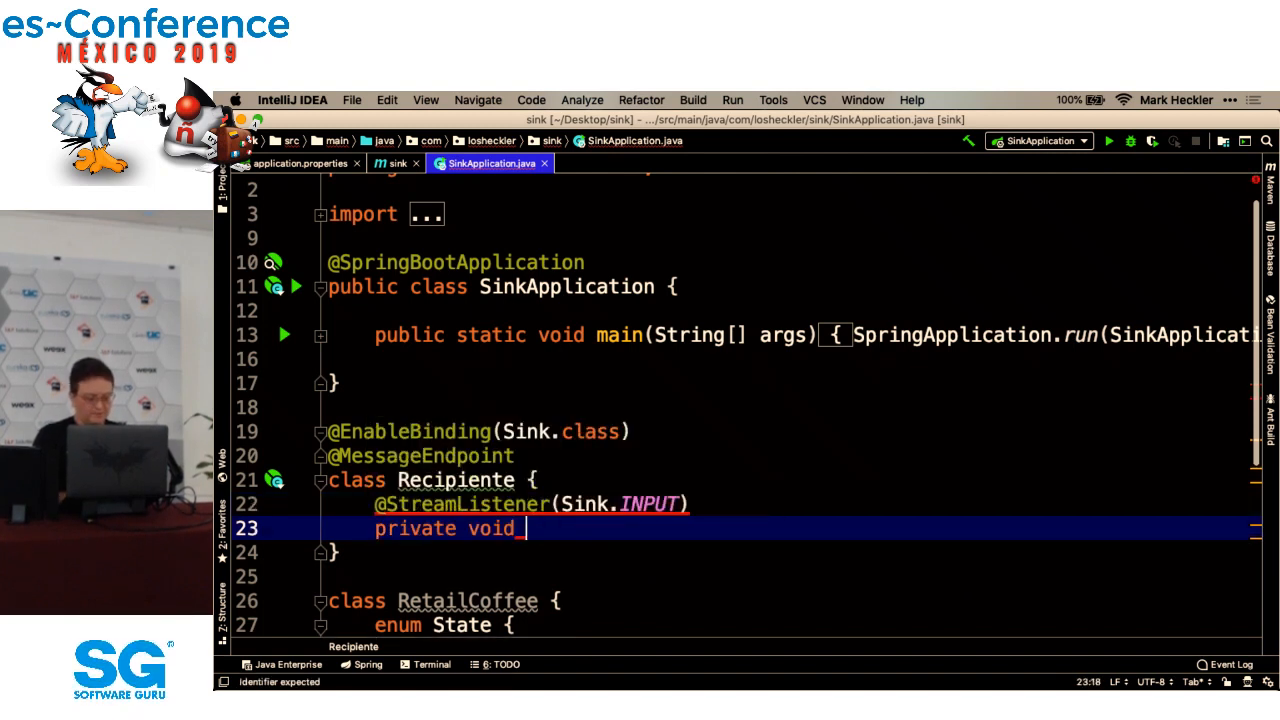
text(RetailCoffee coffee) {)
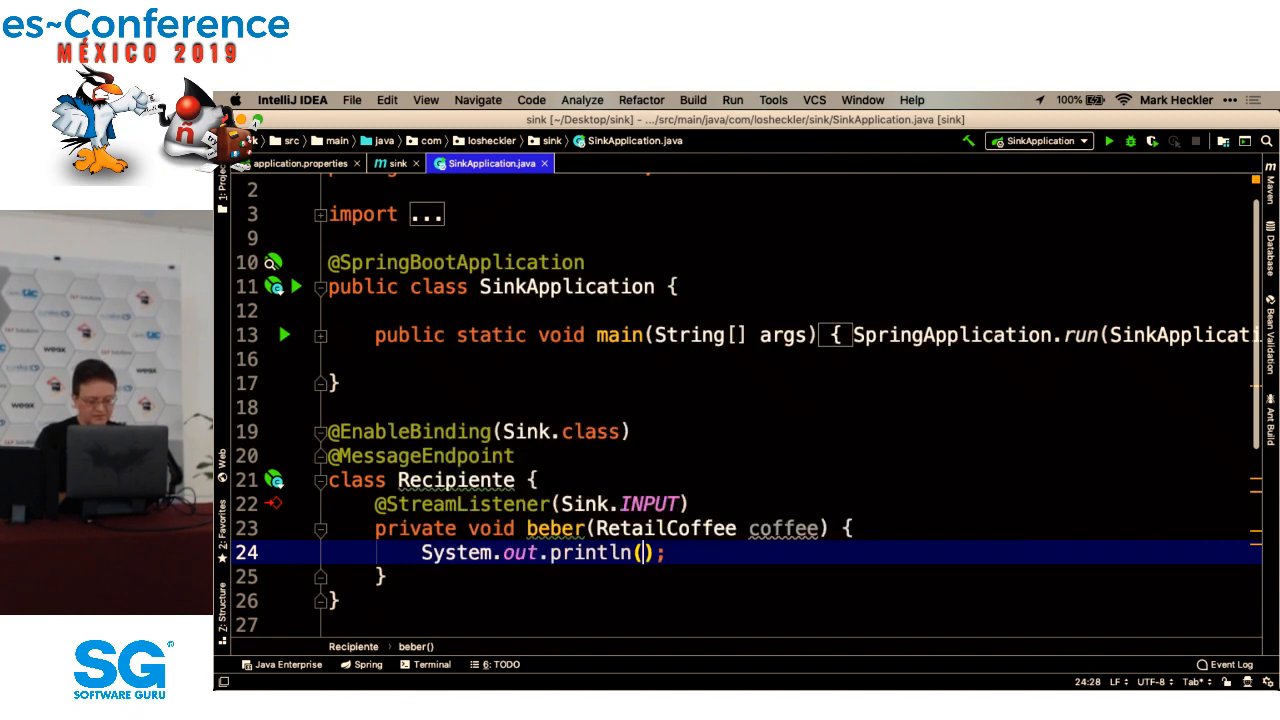
text(coffee)
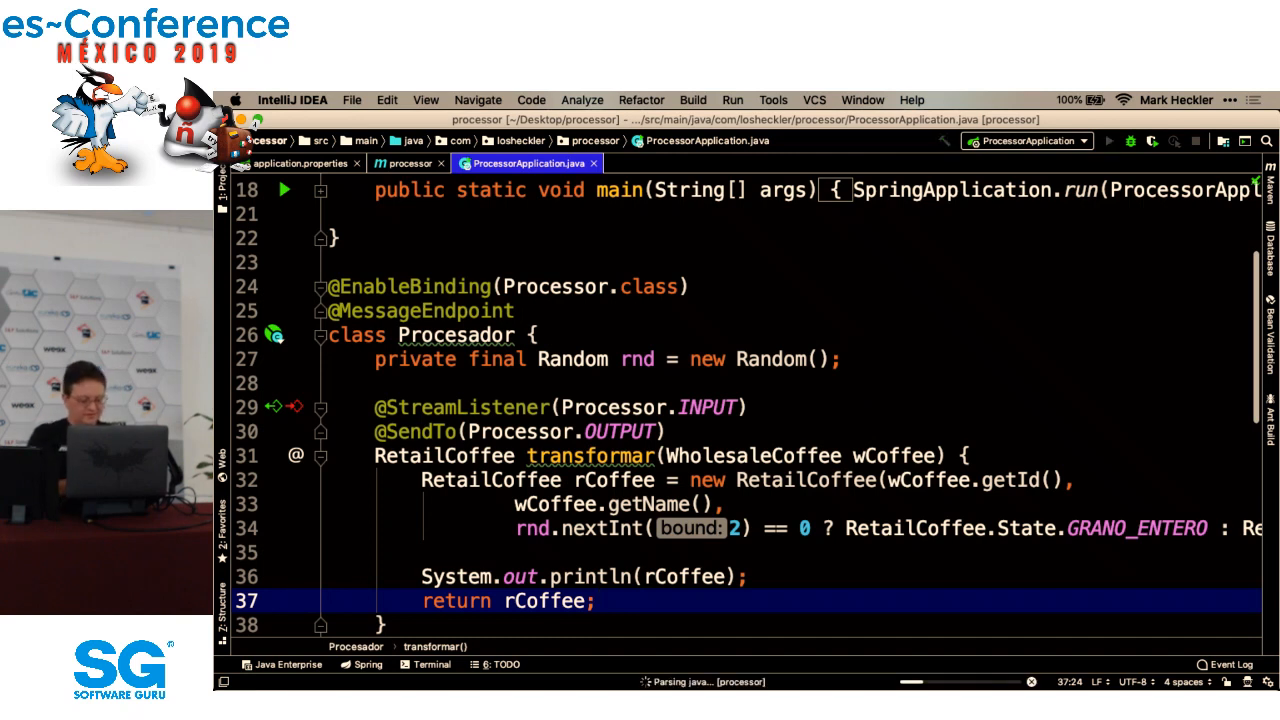
Switch to the source project window showing SourceApplication's Fuente and enviar()
click(1128, 140)
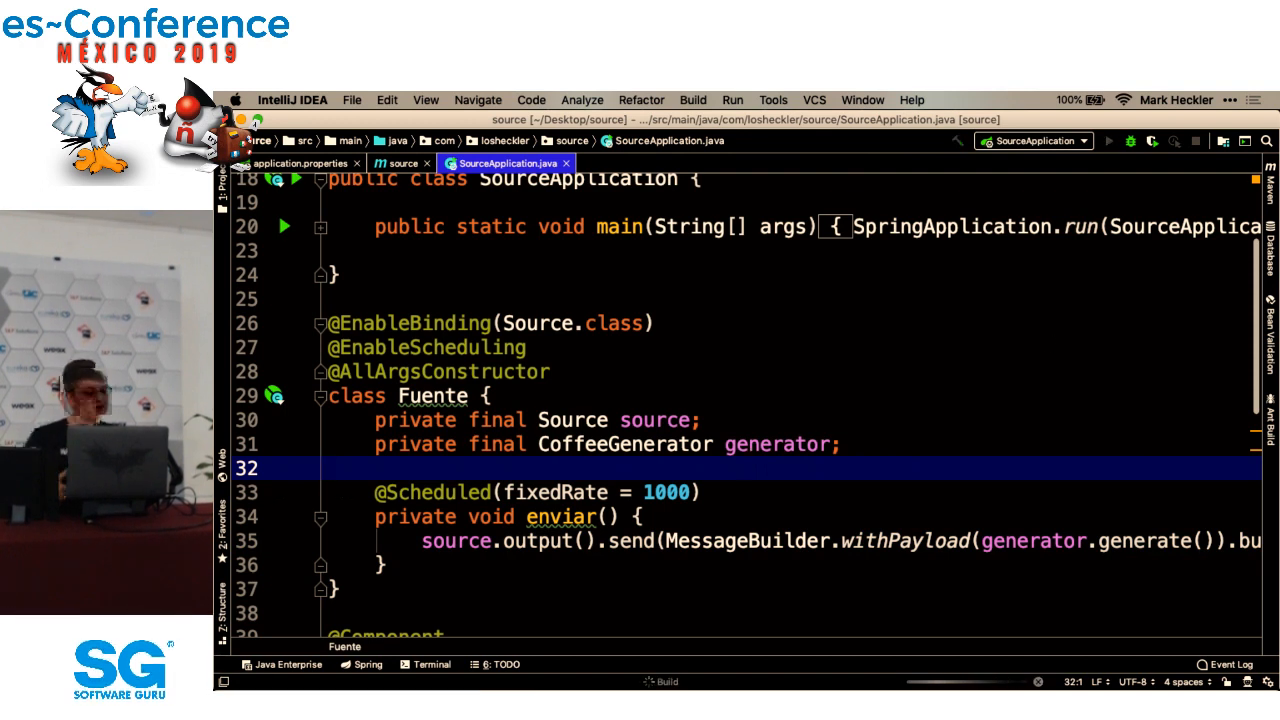
Scroll through the processor's Run console full of printed RetailCoffee results
click(1108, 140)
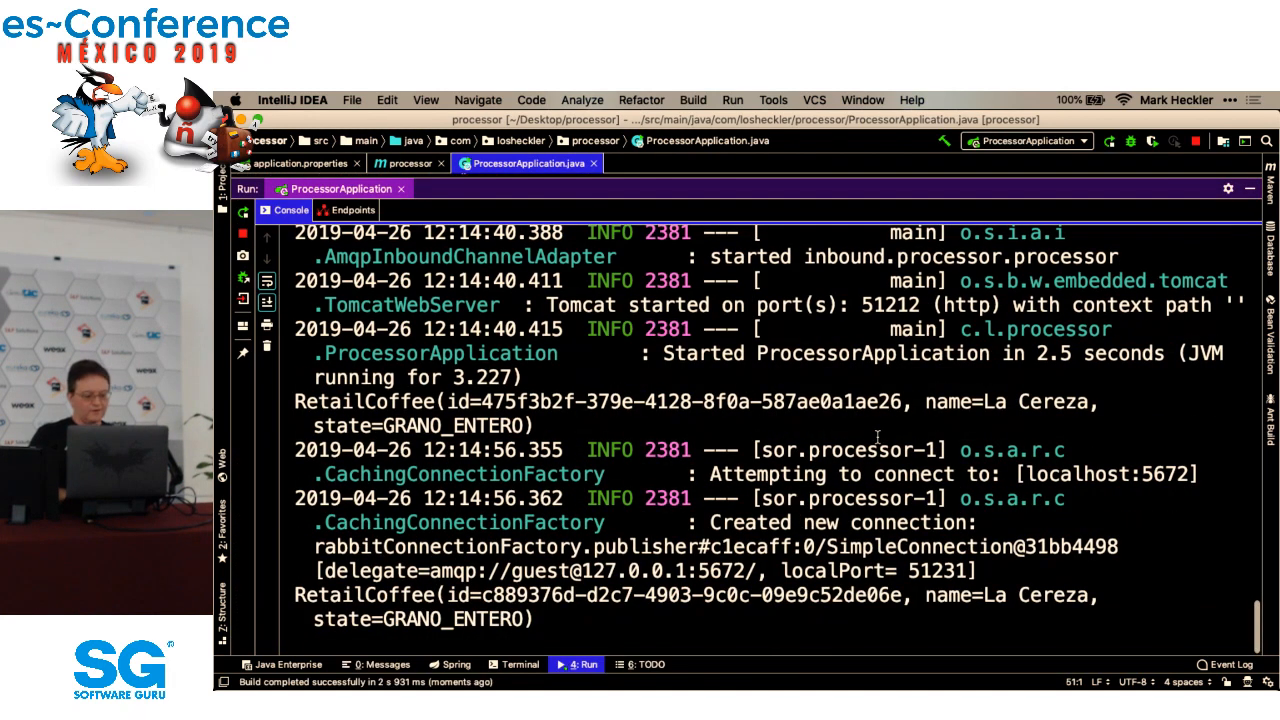
scroll(down, 3)
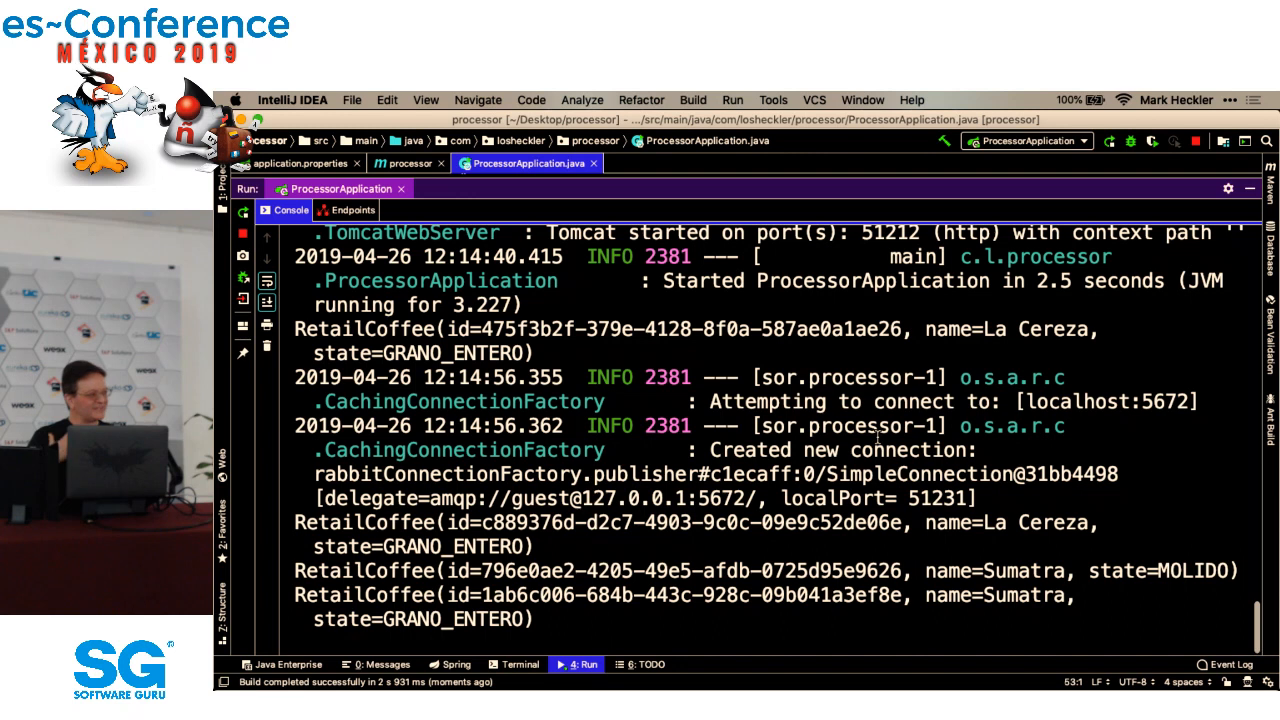
scroll(down, 3)
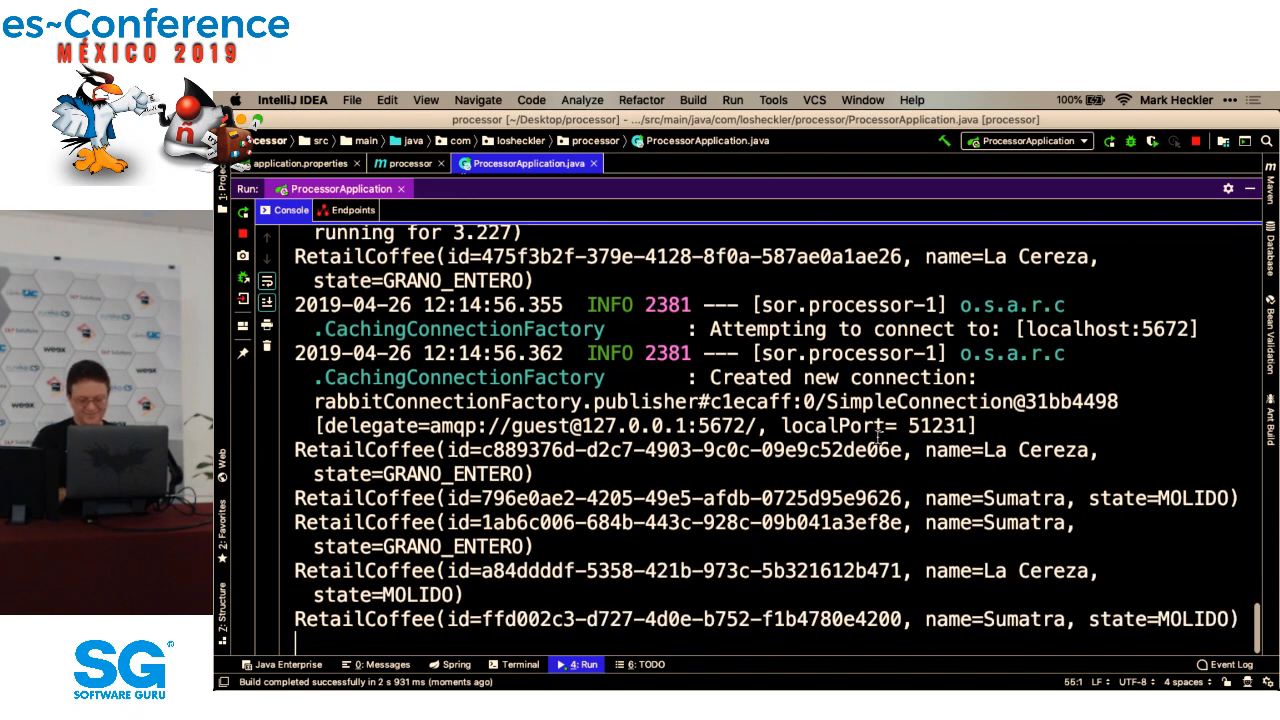
scroll(down, 3)
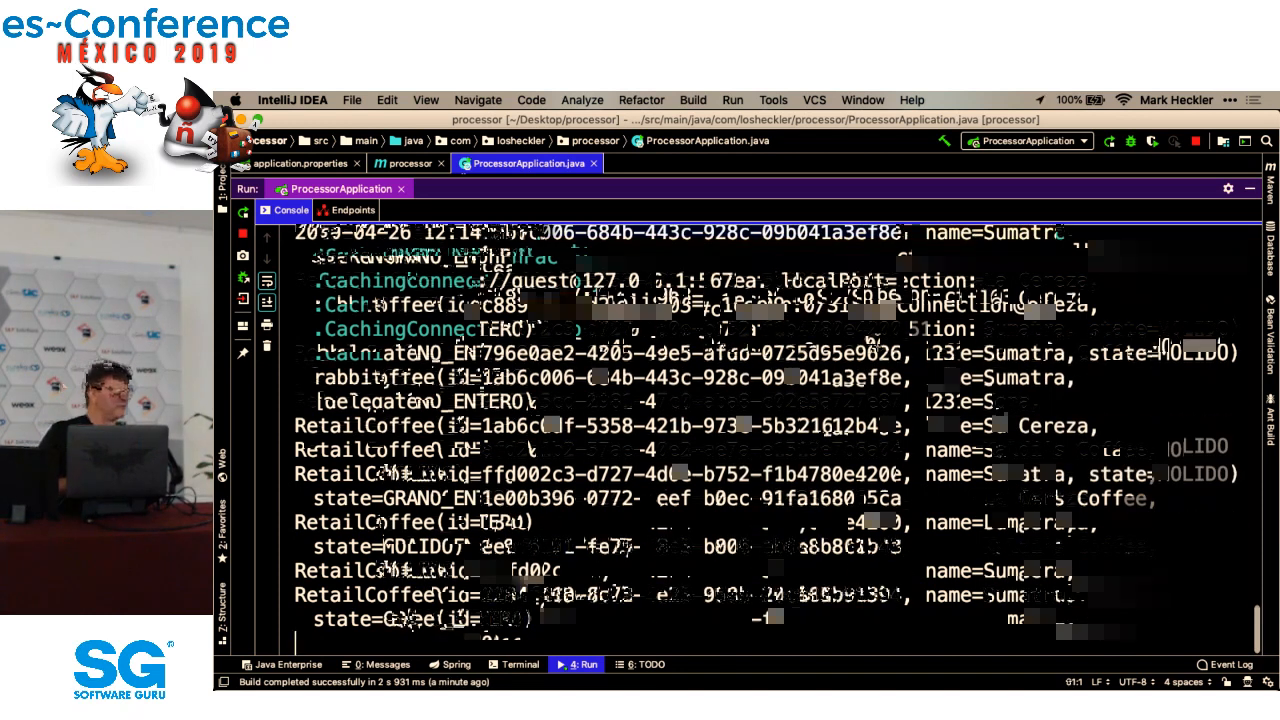
scroll(down, 3)
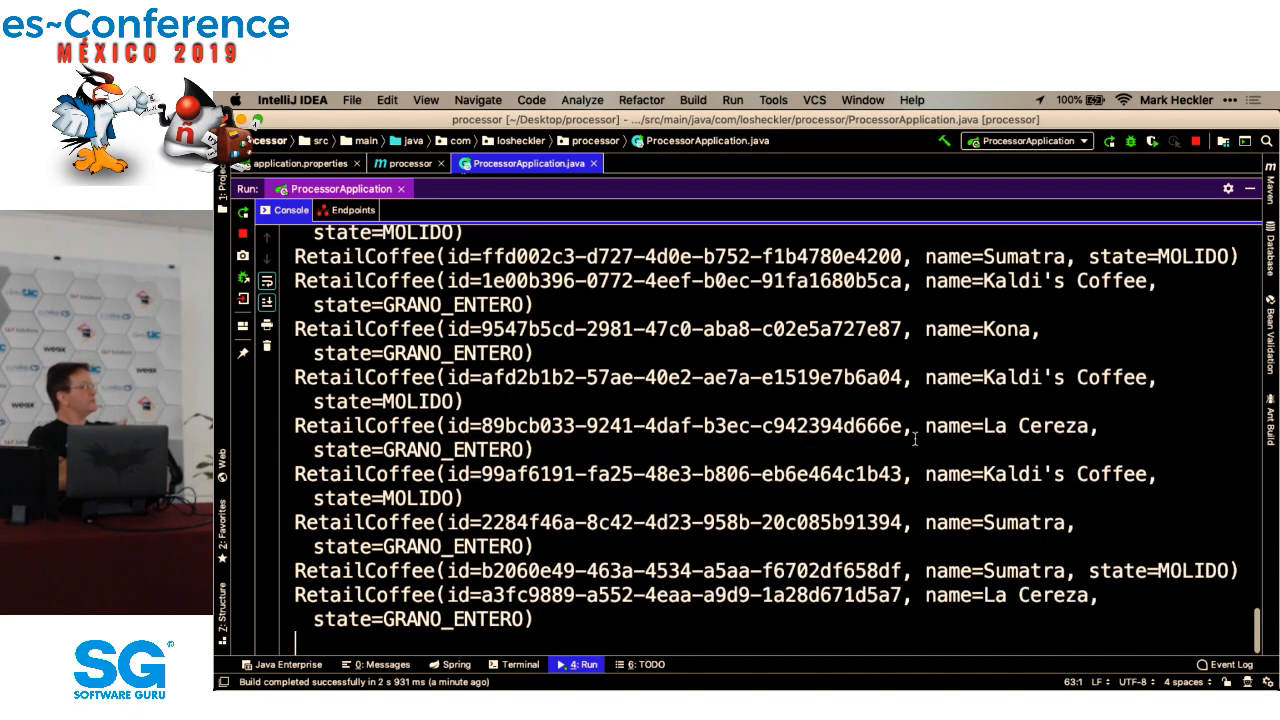
scroll(down, 3)
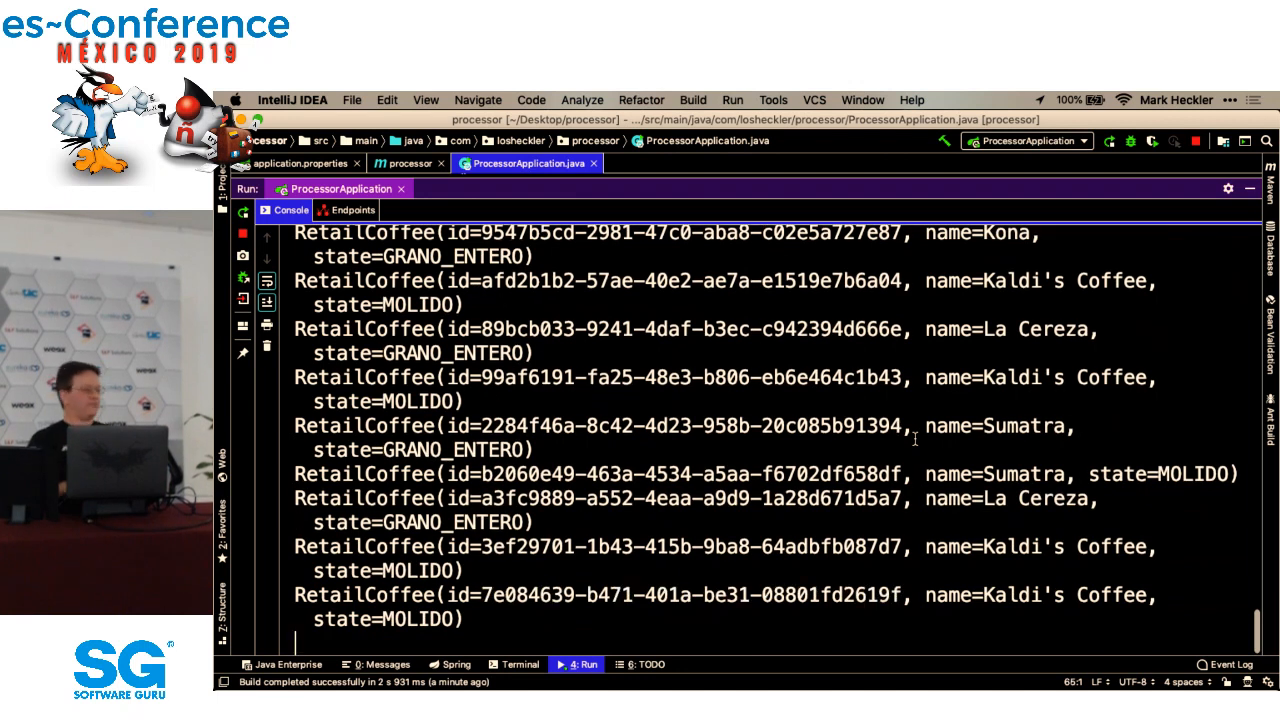
scroll(down, 3)
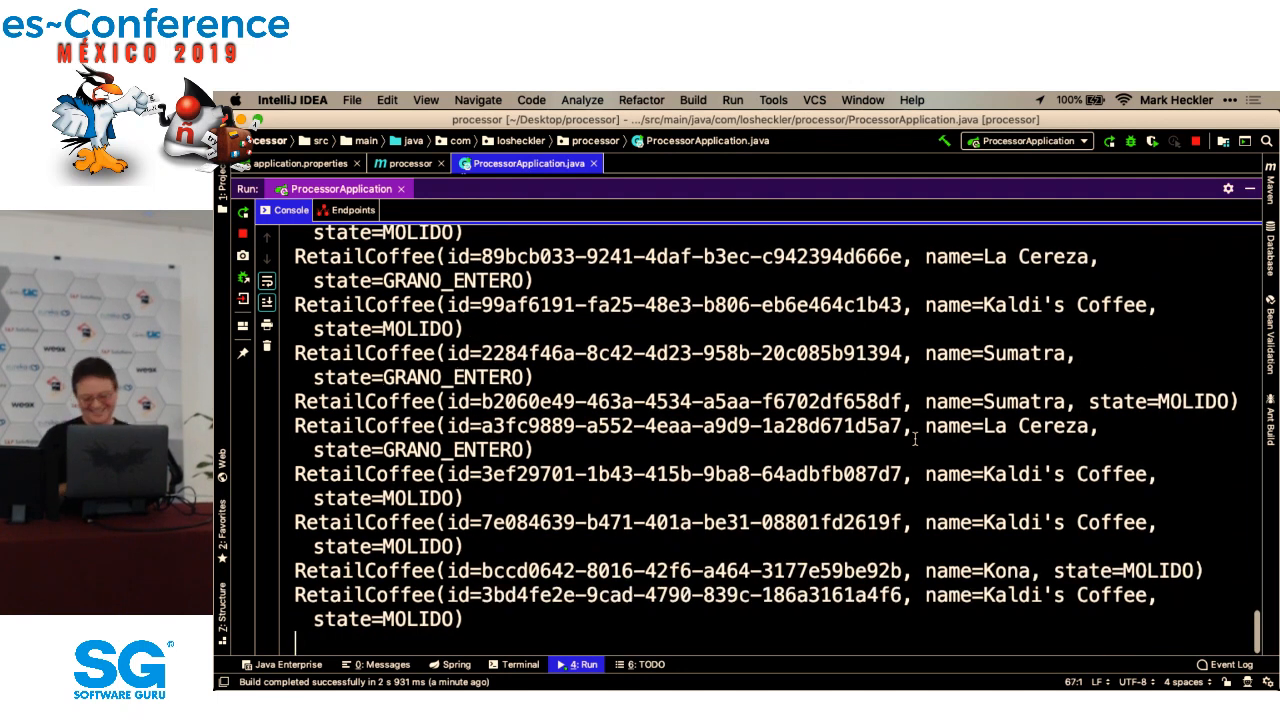
scroll(down, 3)
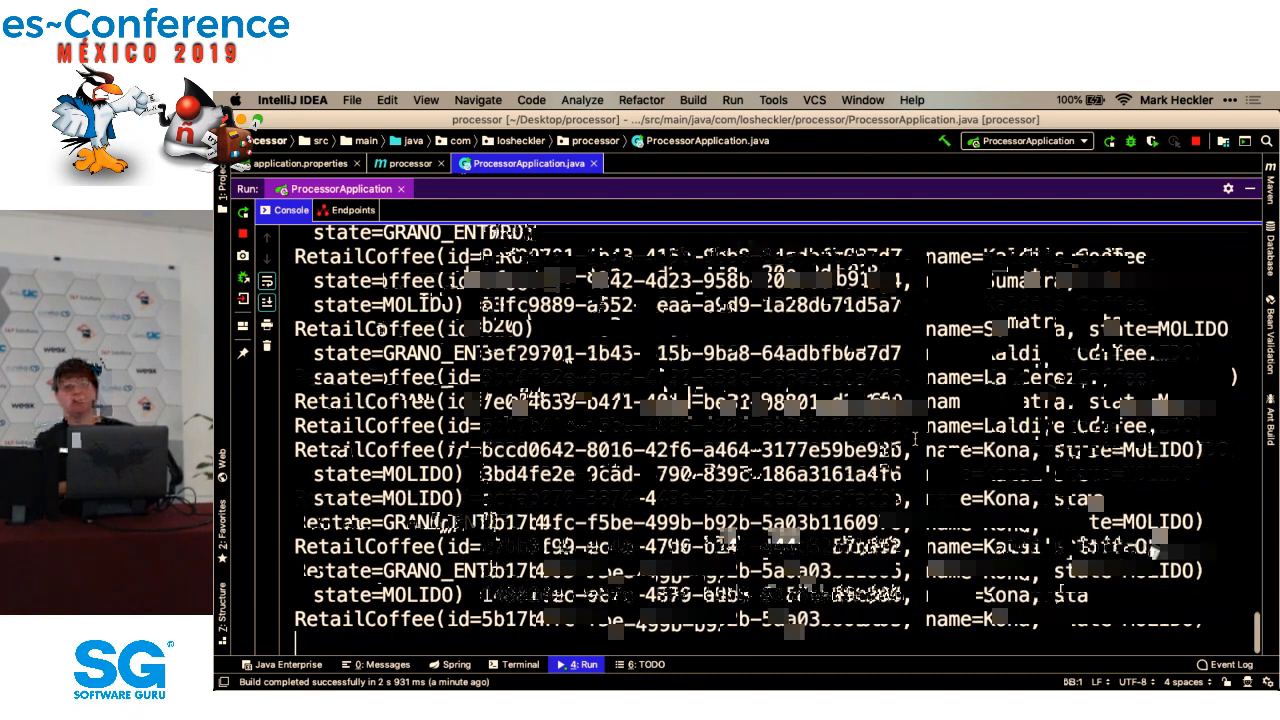
scroll(down, 3)
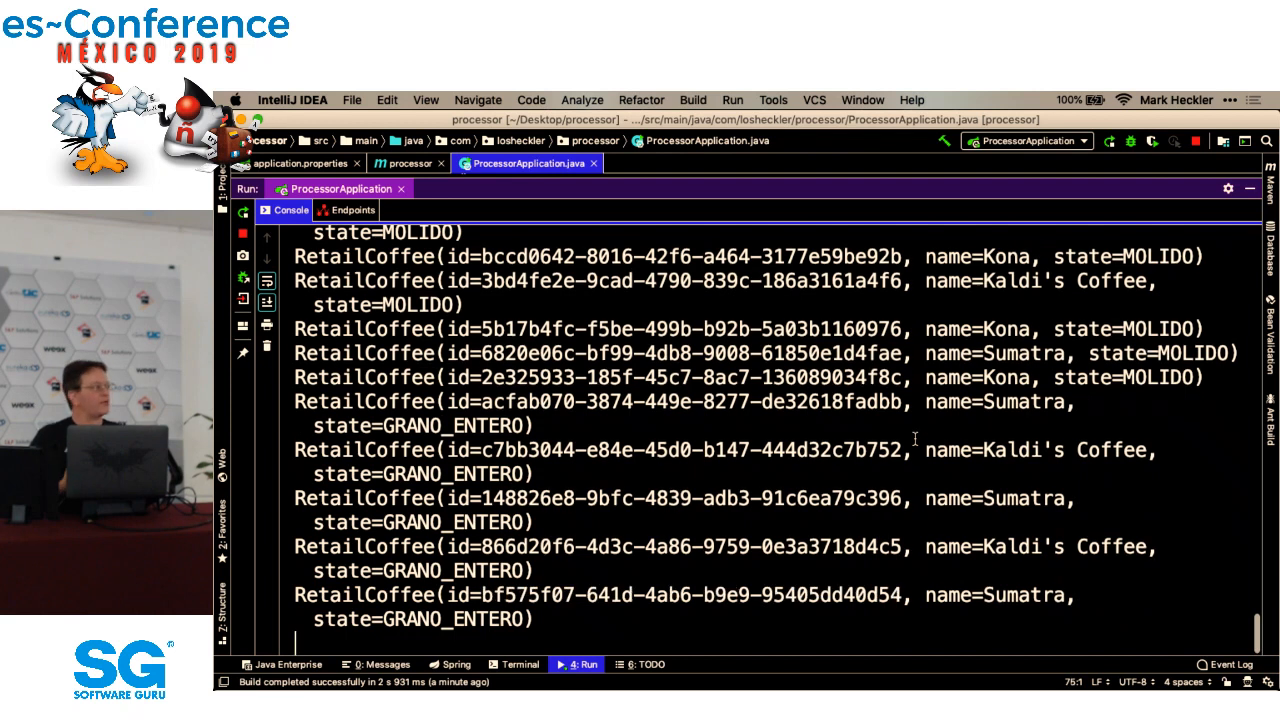
scroll(down, 3)
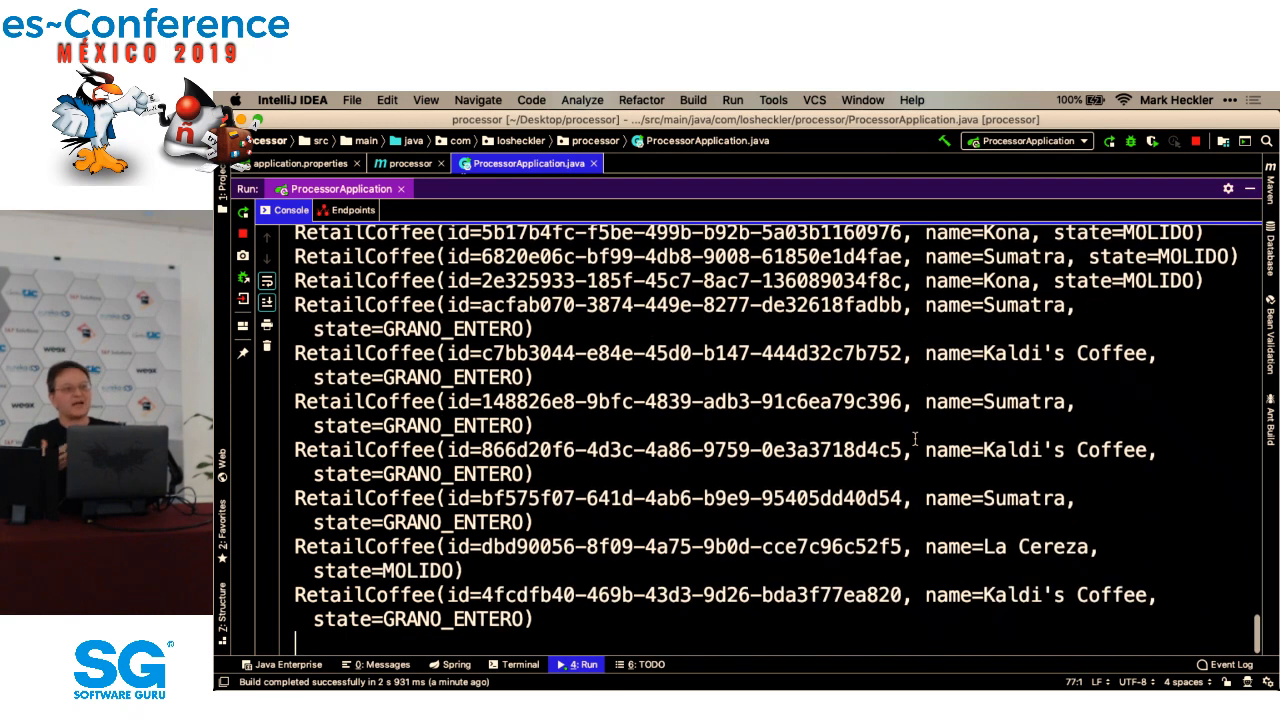
scroll(down, 3)
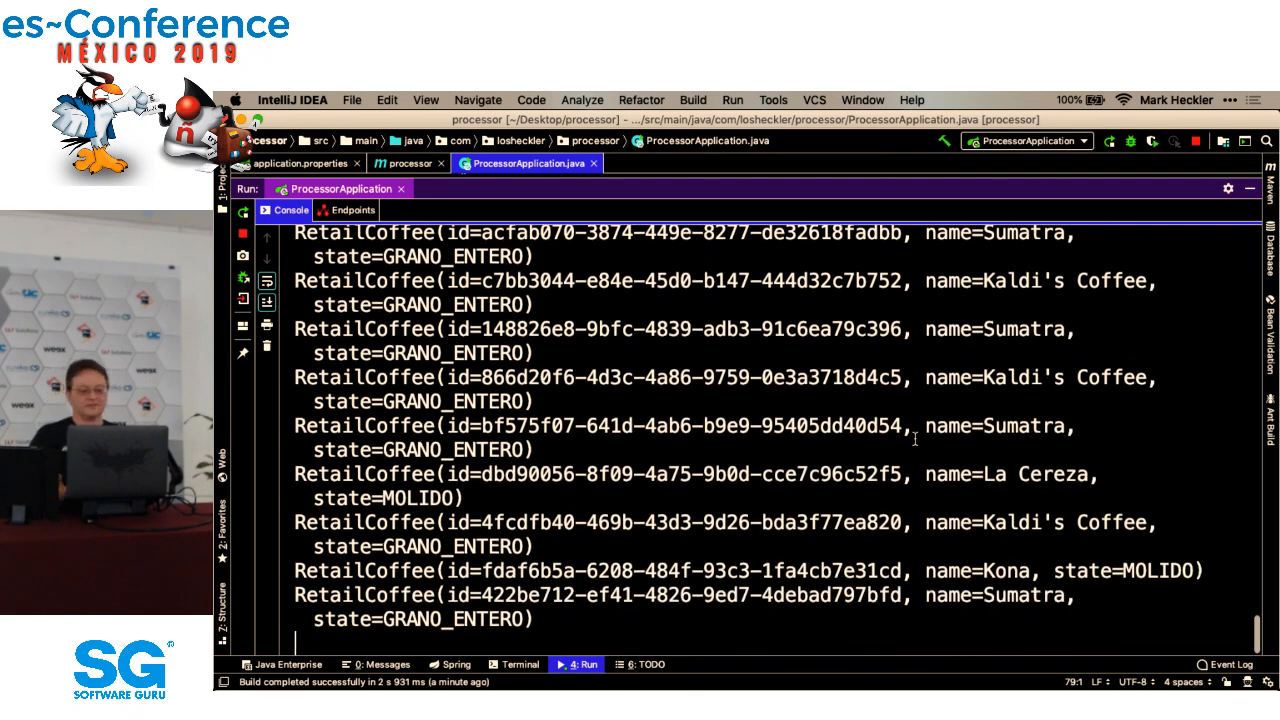
scroll(down, 3)
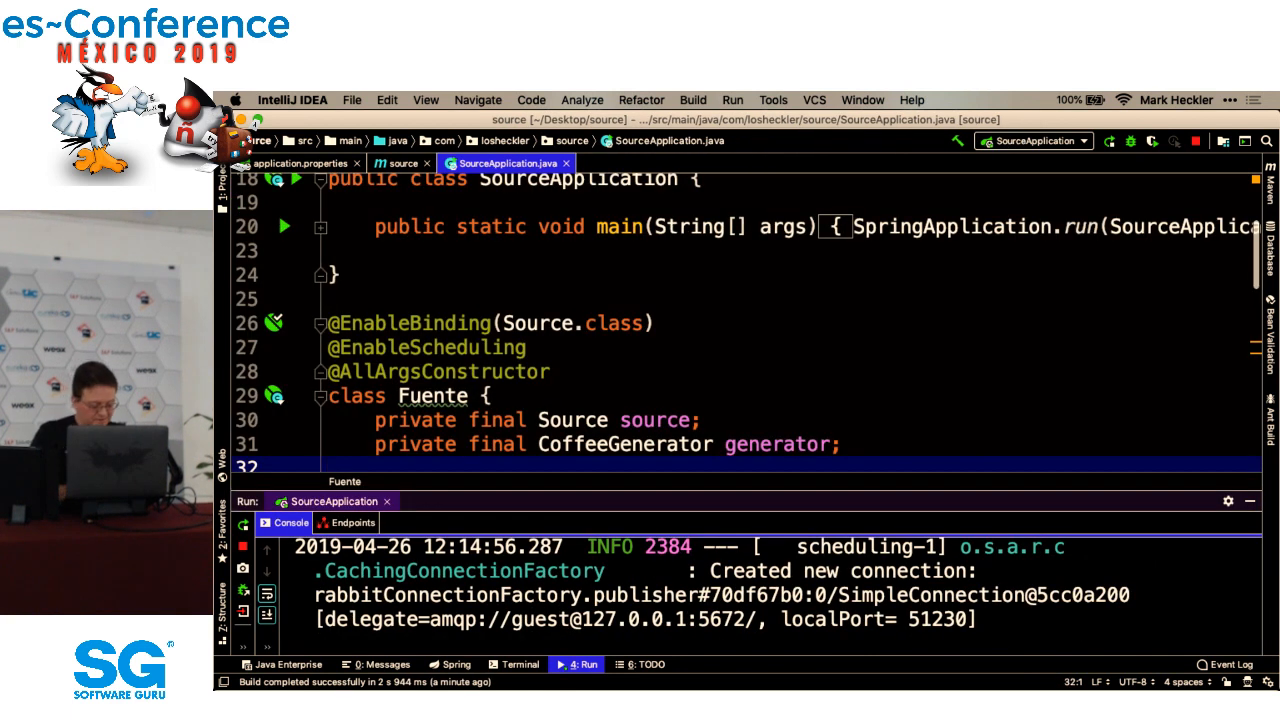
Swap the sink pom.xml from the Rabbit binder to Kafka and relaunch SinkApplication
click(240, 544)
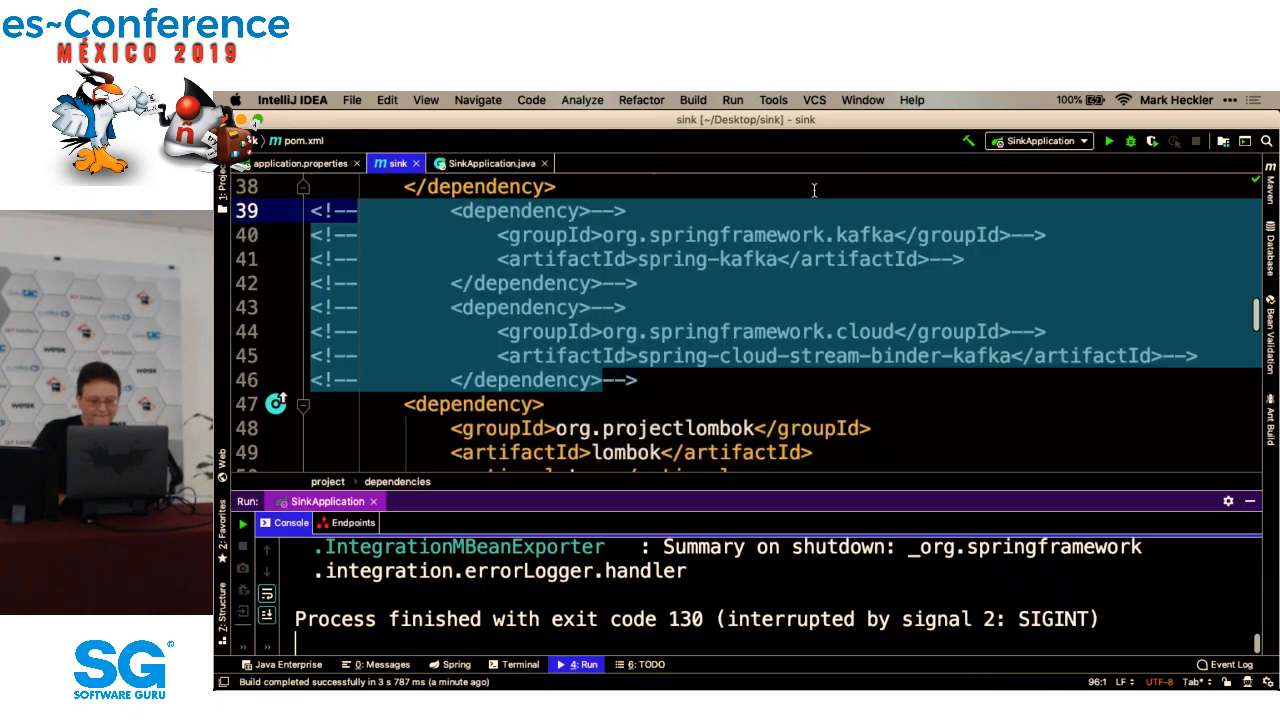
scroll(up, 3)
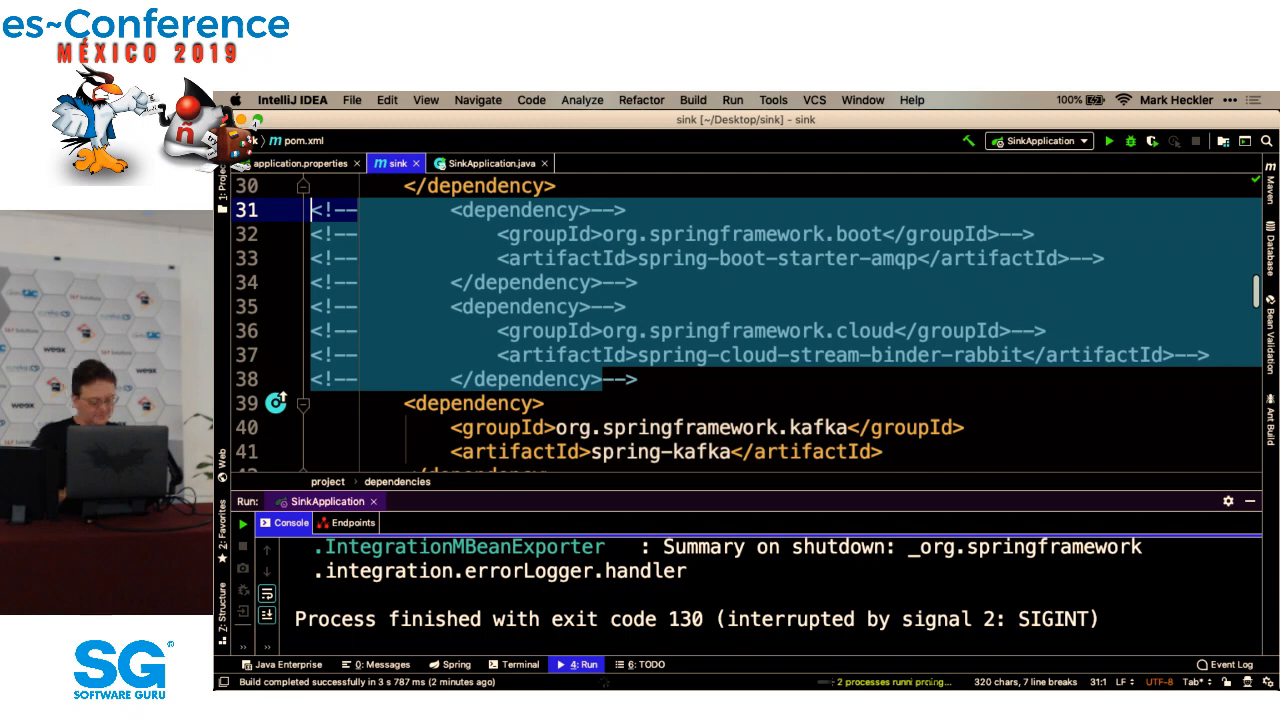
click(1108, 140)
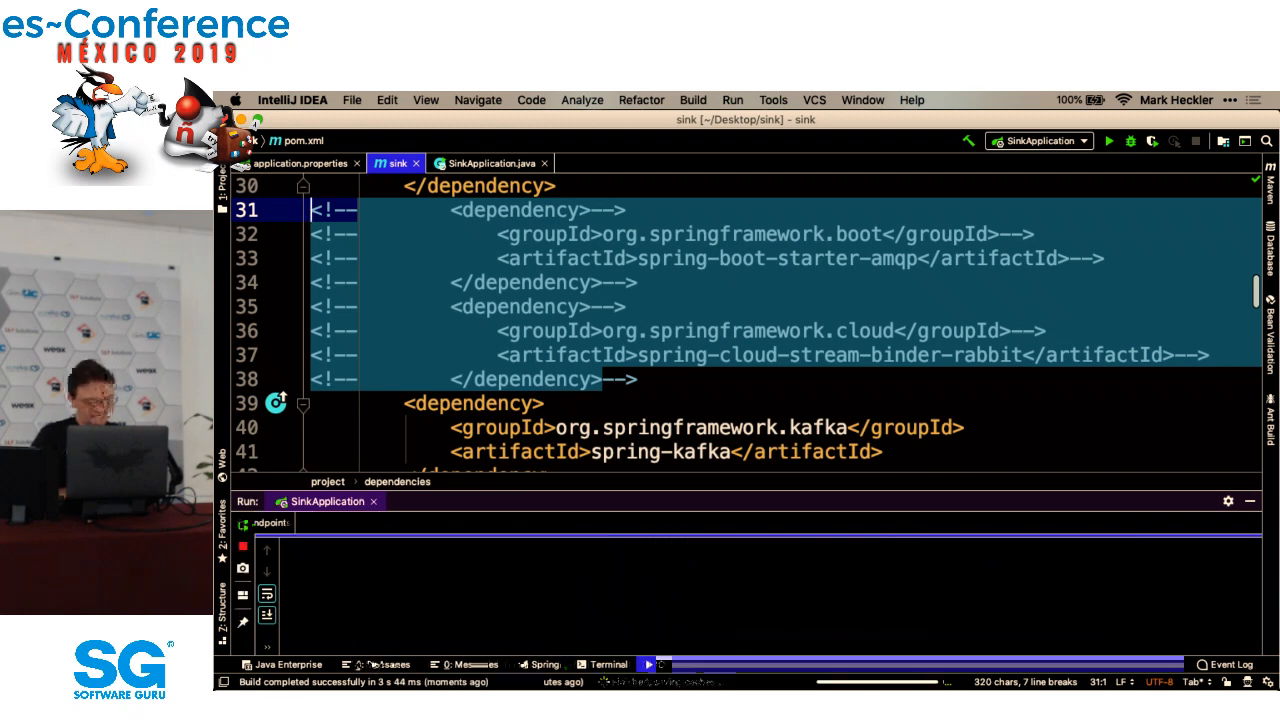
click(1108, 140)
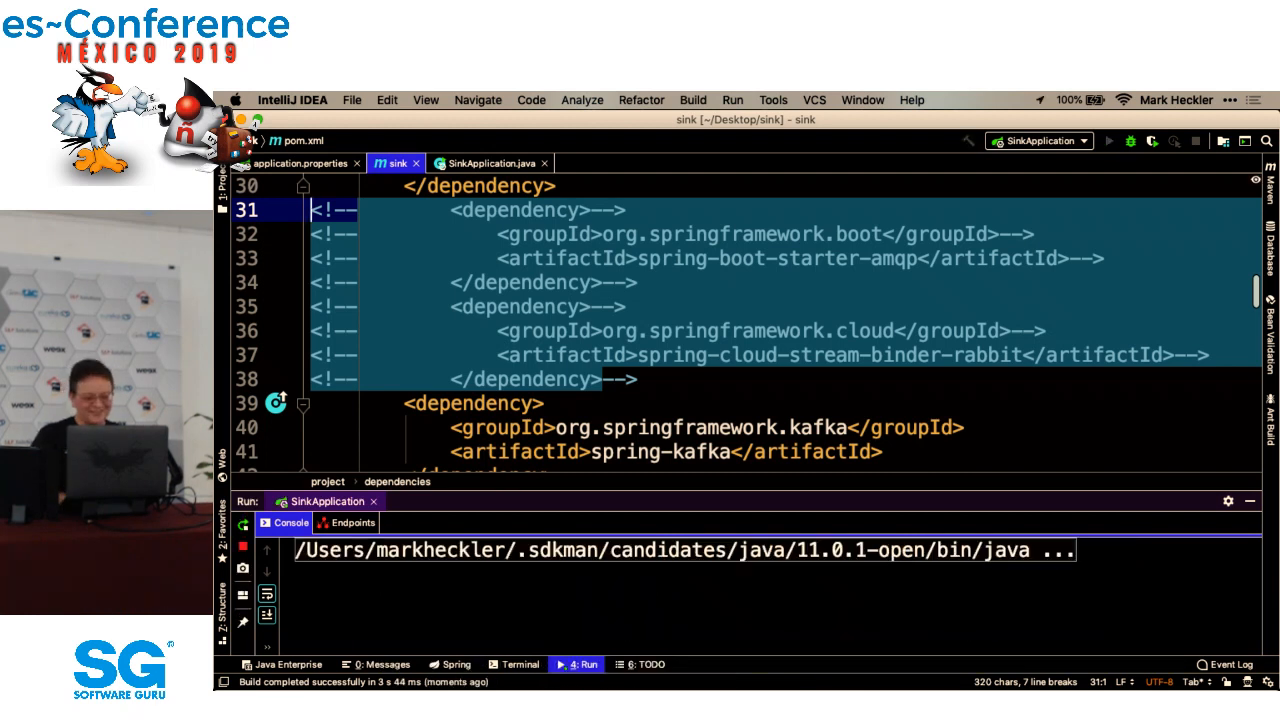
click(500, 164)
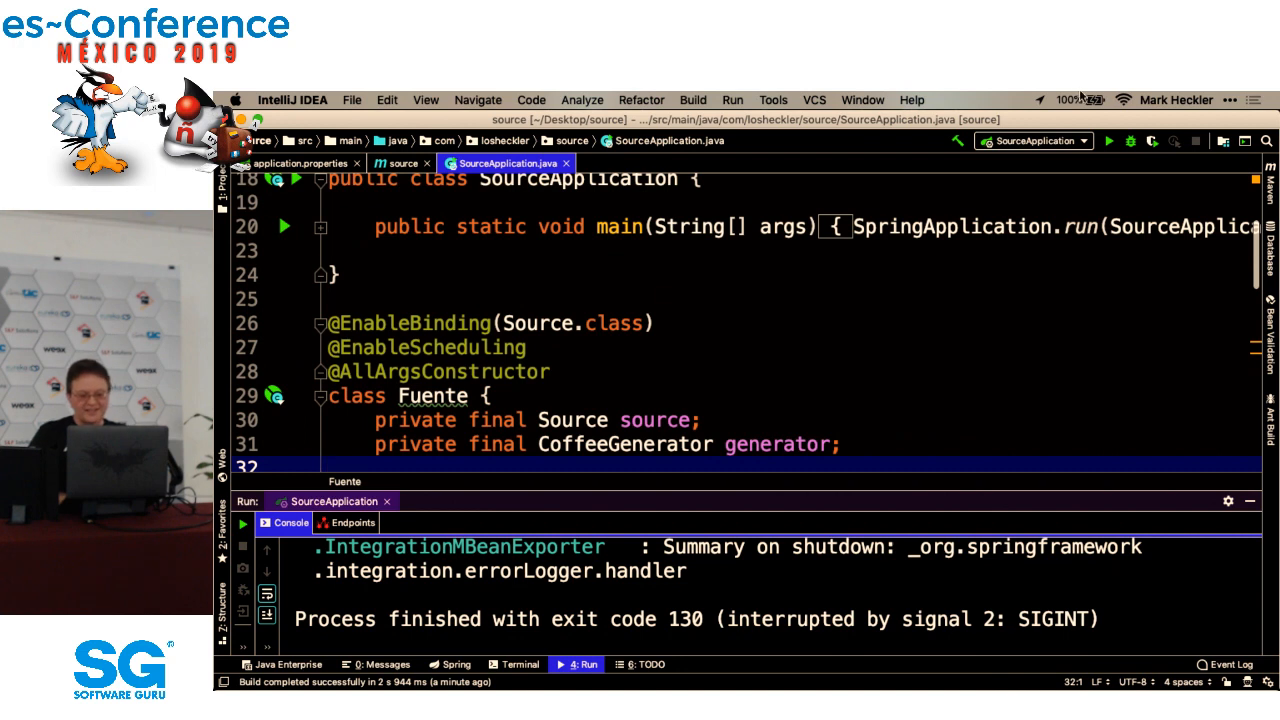
mouse_move(844, 140)
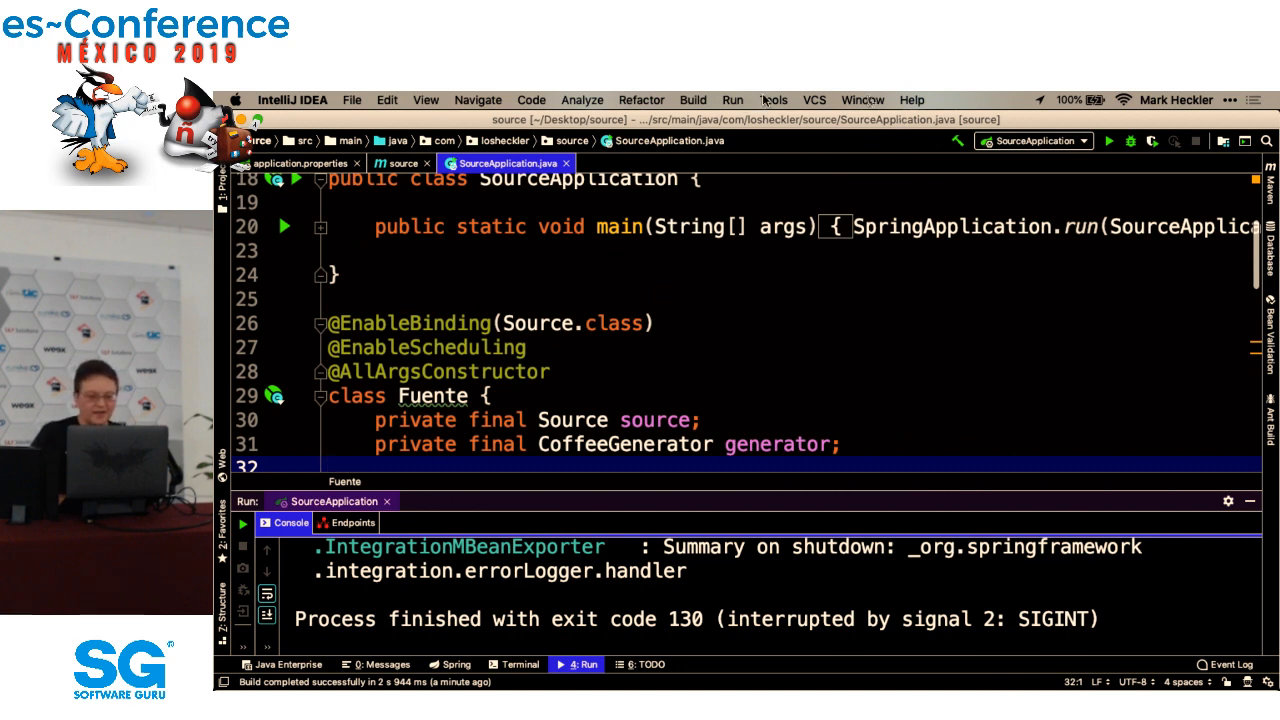
mouse_move(884, 158)
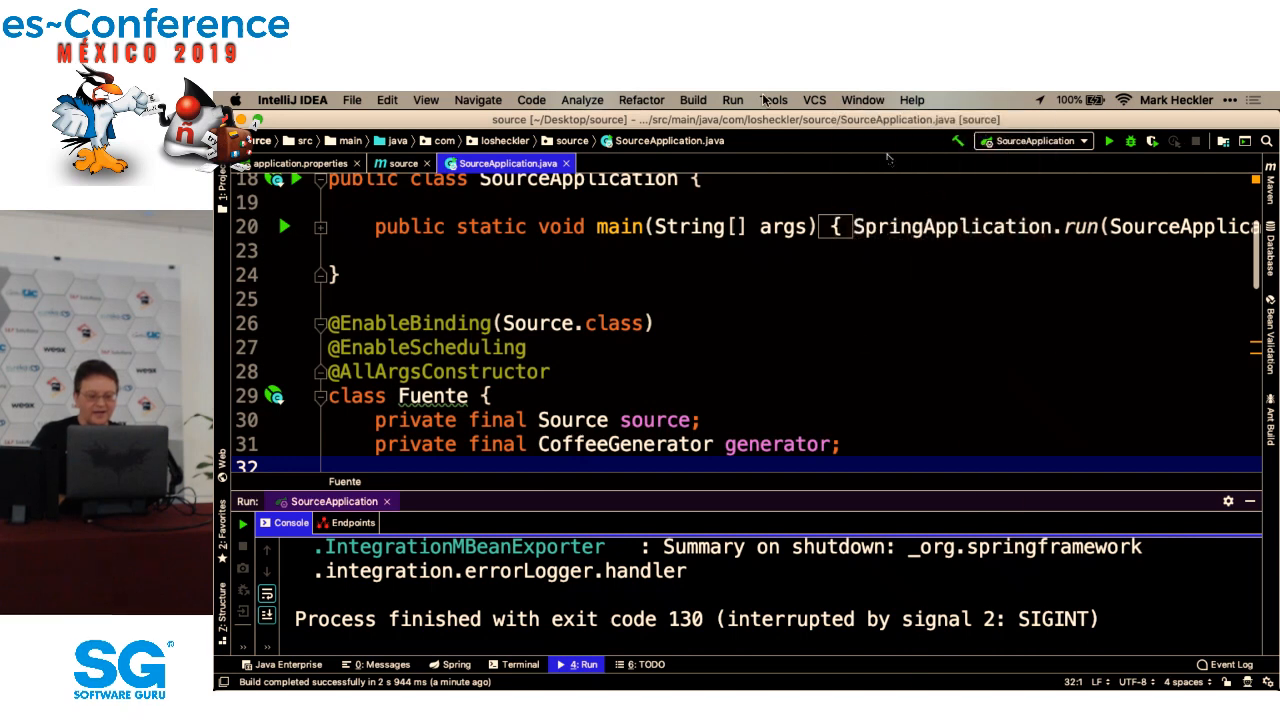
Restart SourceApplication, check the processor's partition properties, then watch the sink console
click(862, 100)
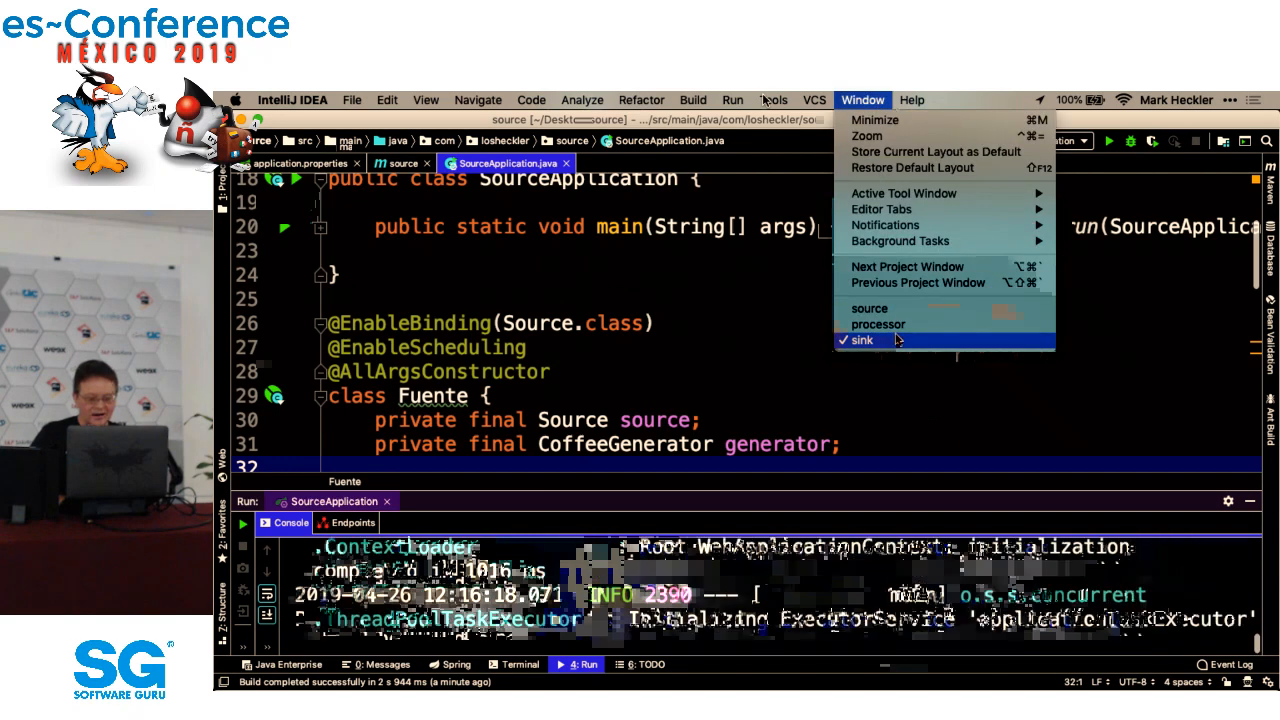
click(880, 324)
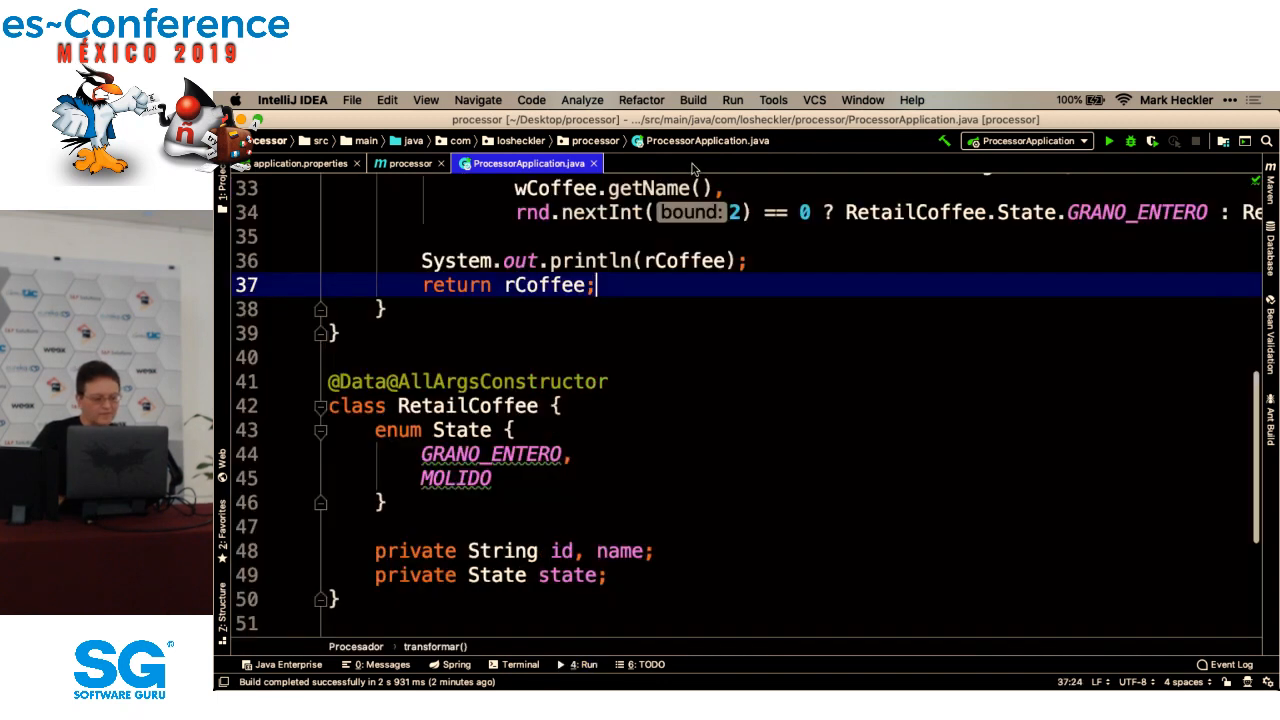
click(300, 164)
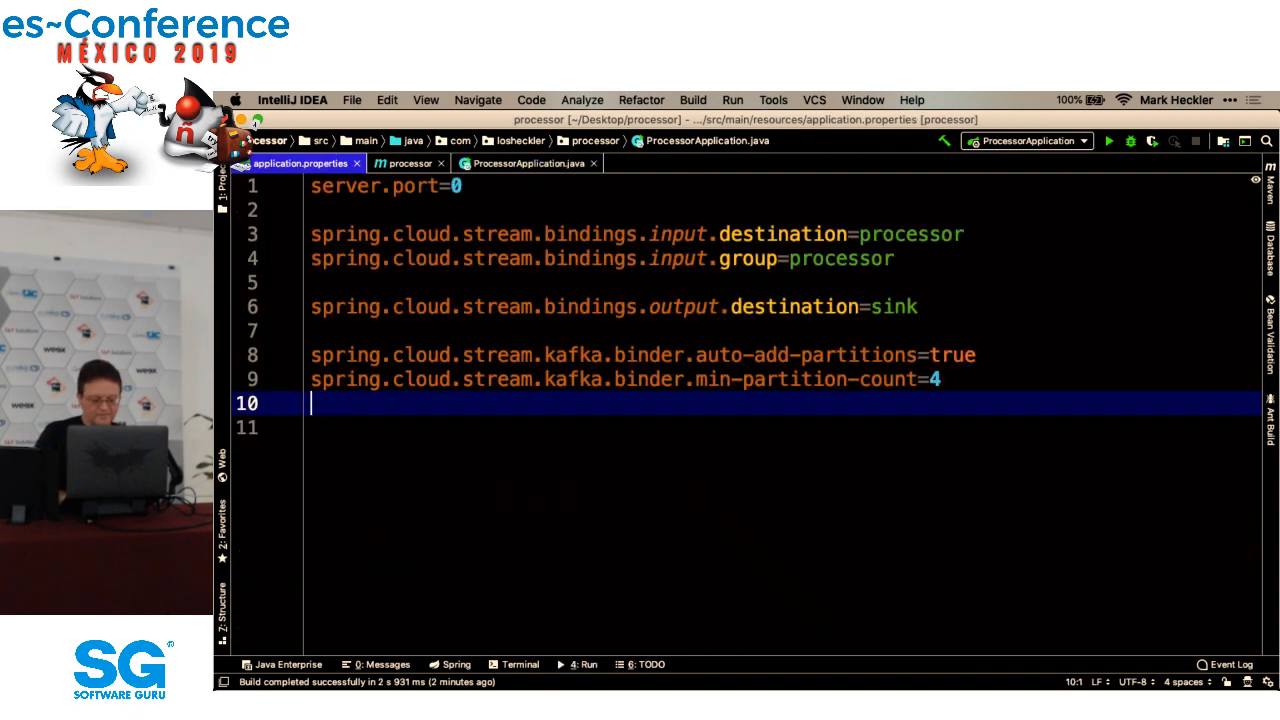
click(408, 164)
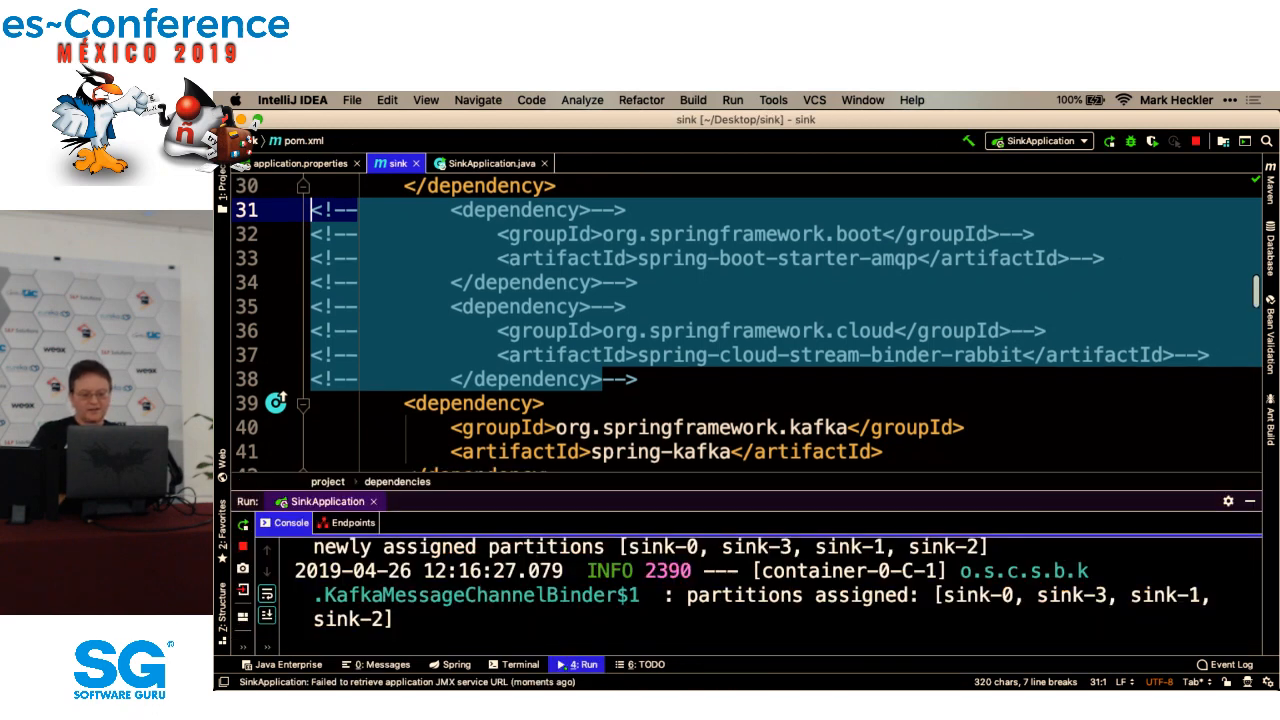
mouse_move(760, 188)
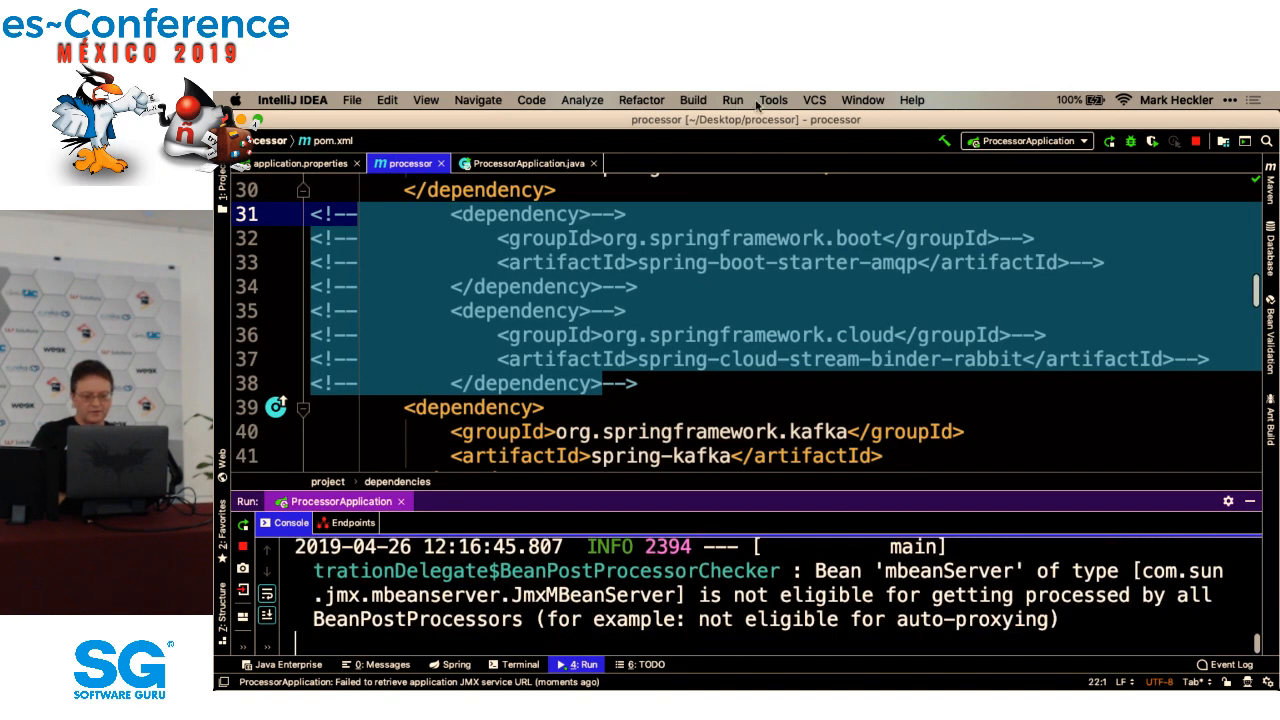
Switch via the Window menu to the sink project receiving RetailCoffee messages
click(862, 100)
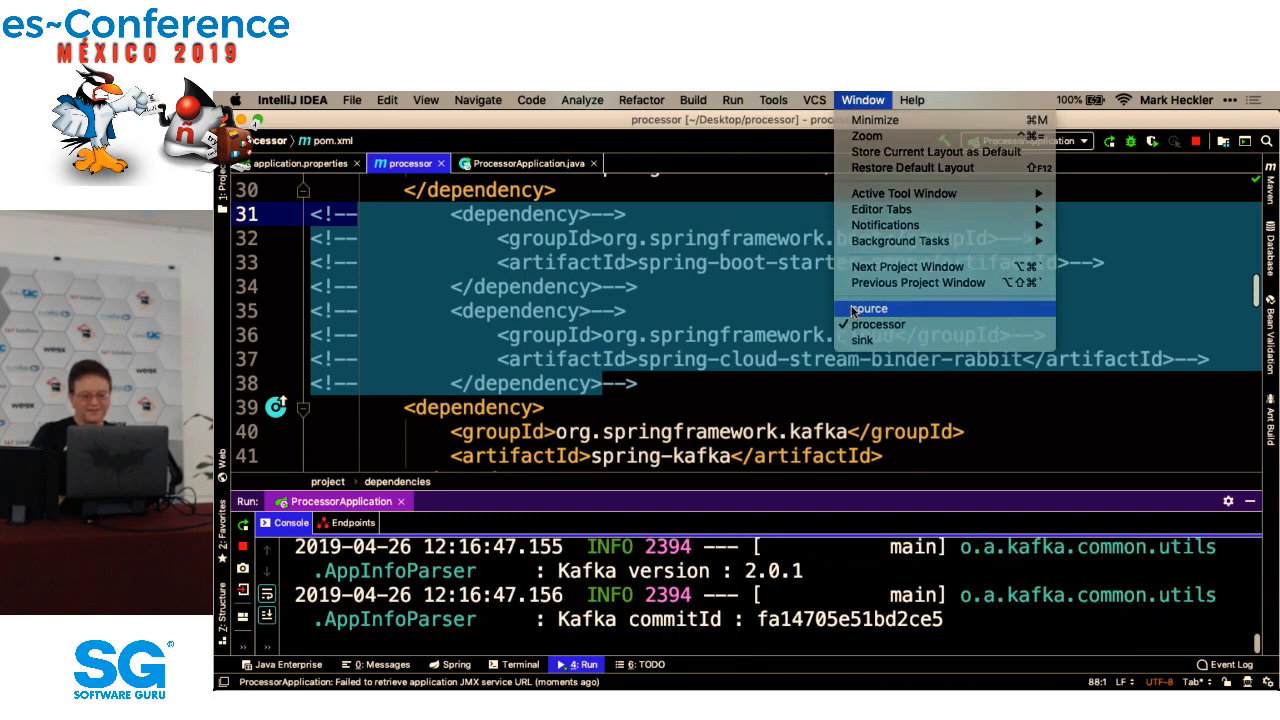
click(868, 308)
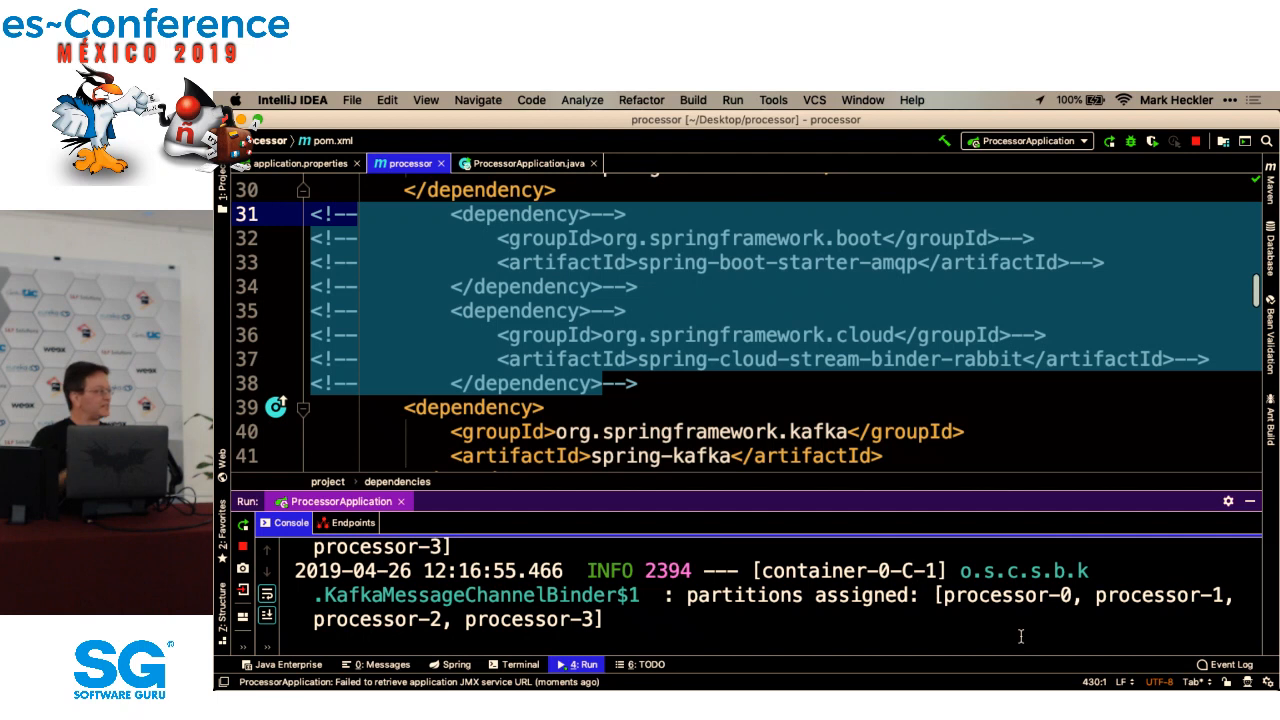
mouse_move(948, 614)
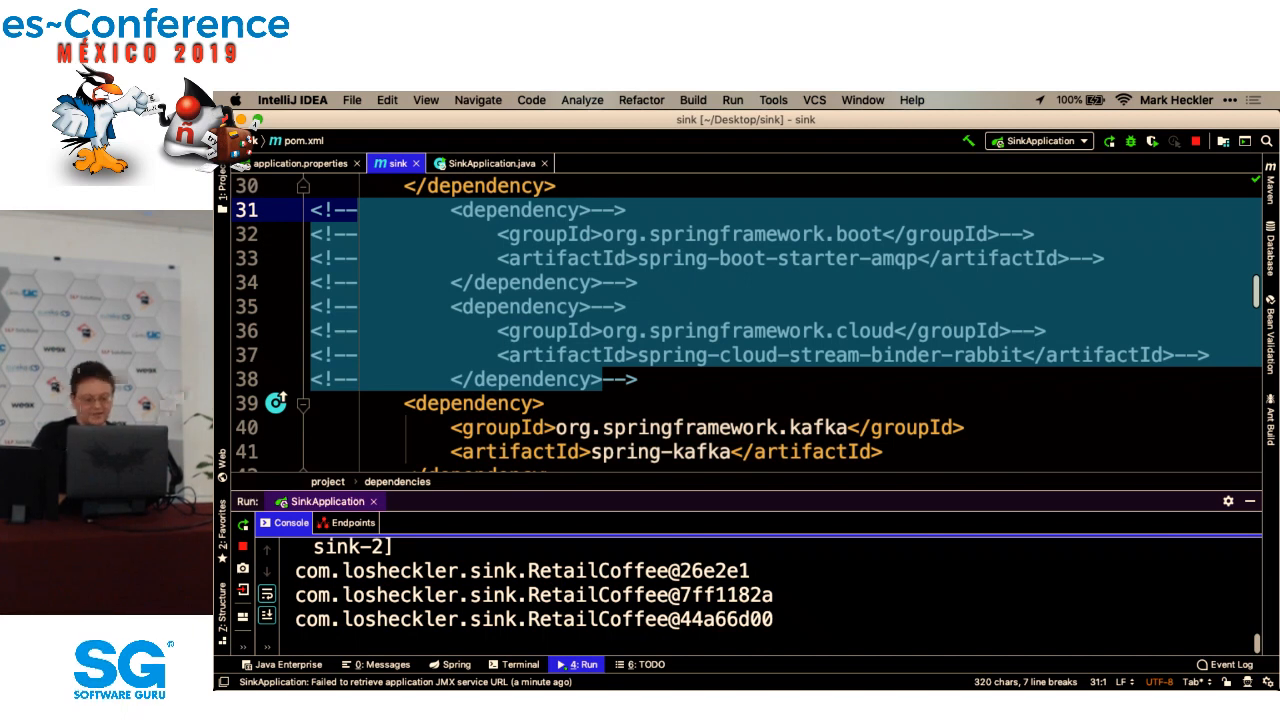
click(488, 164)
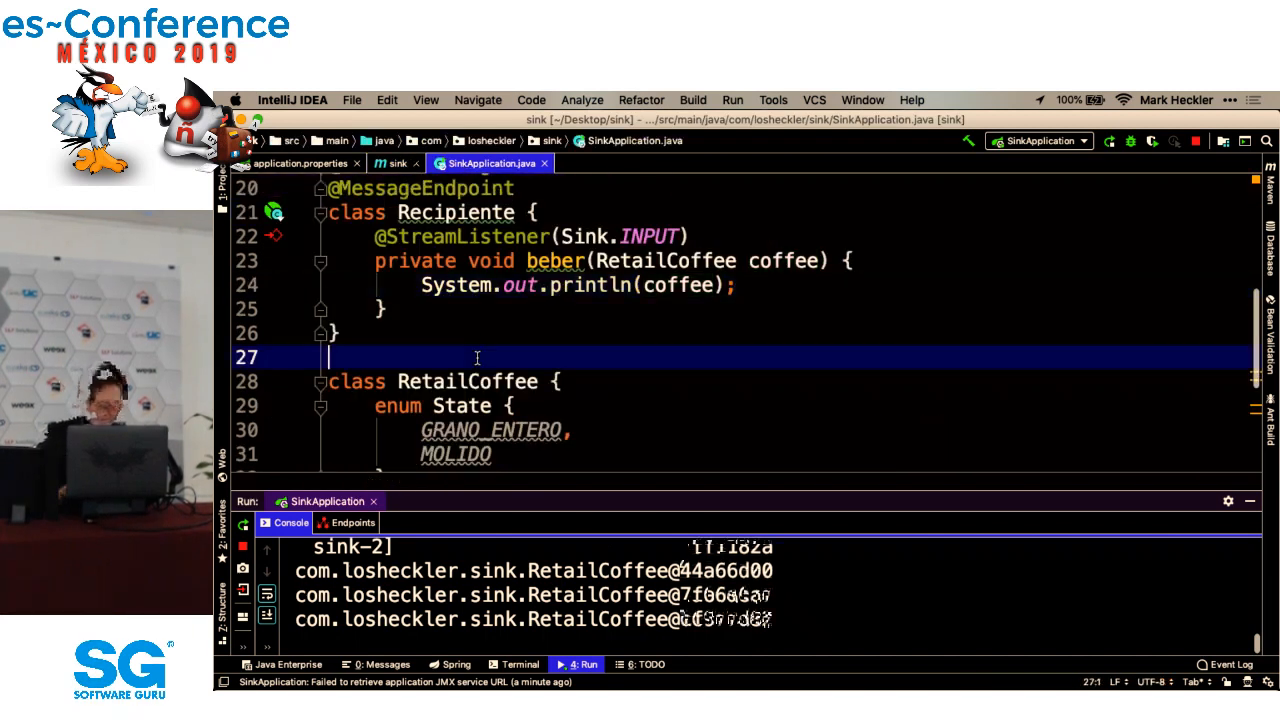
text(@Data)
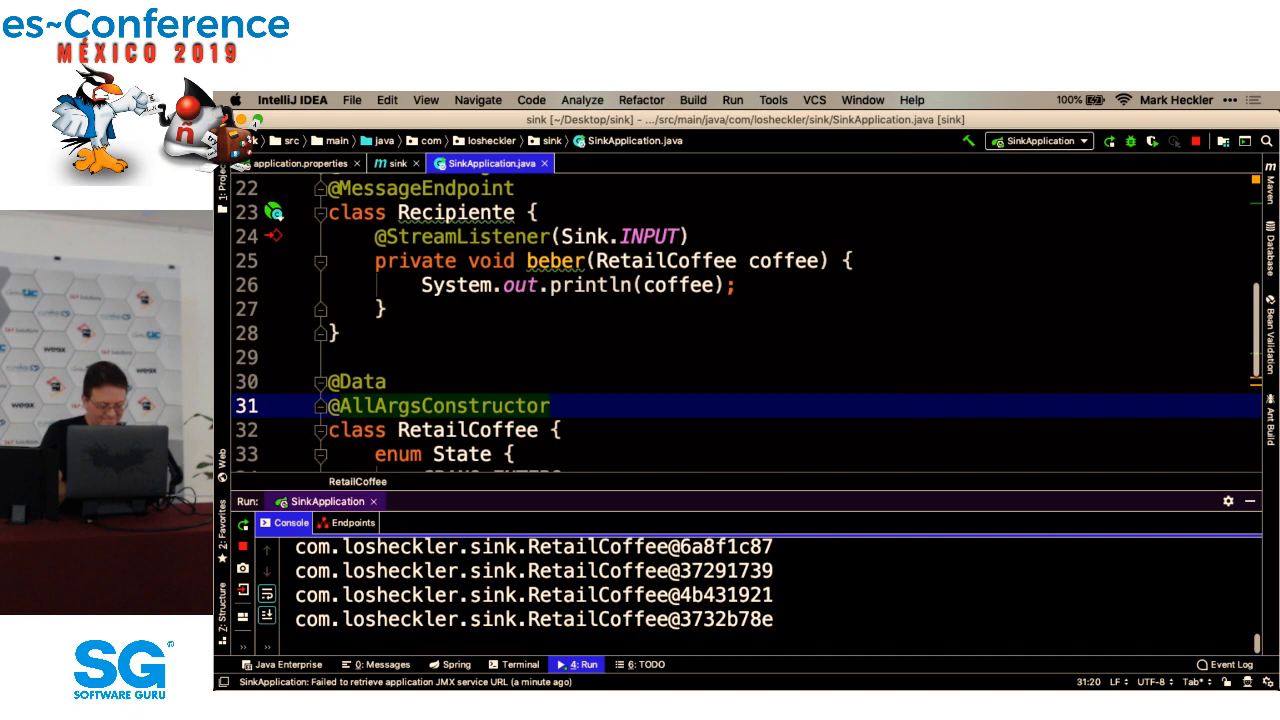
click(1130, 140)
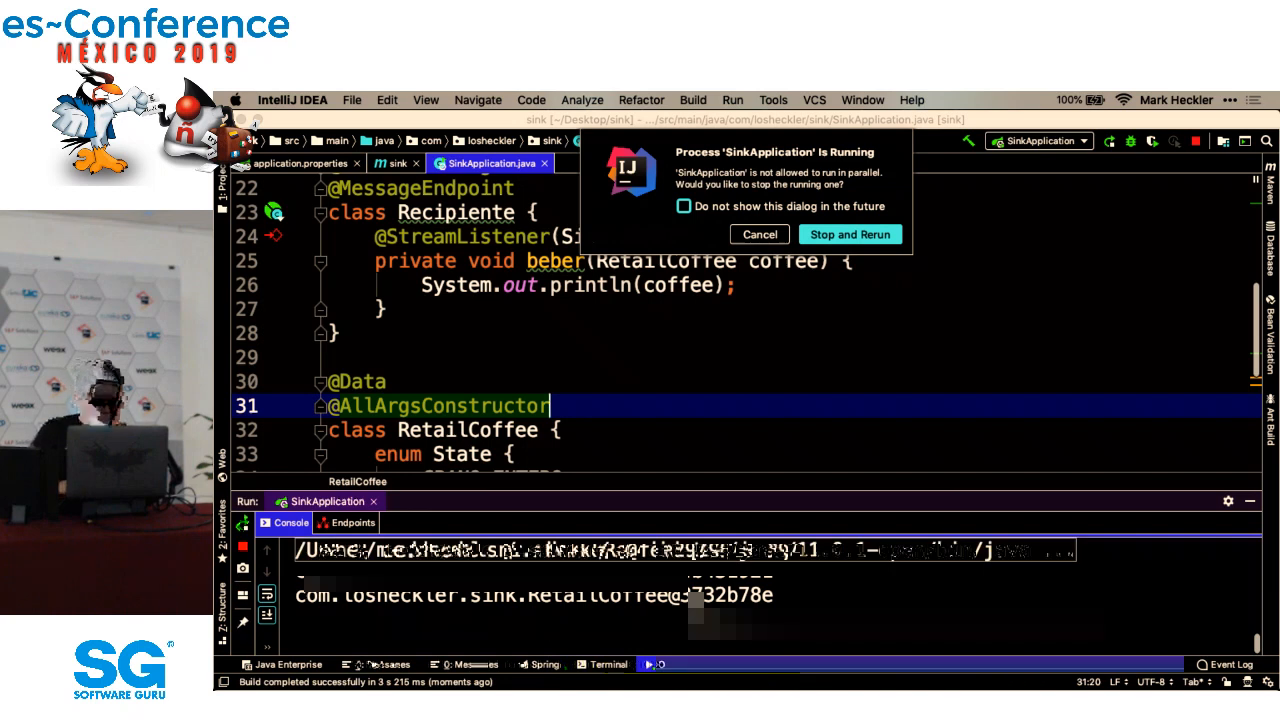
click(848, 234)
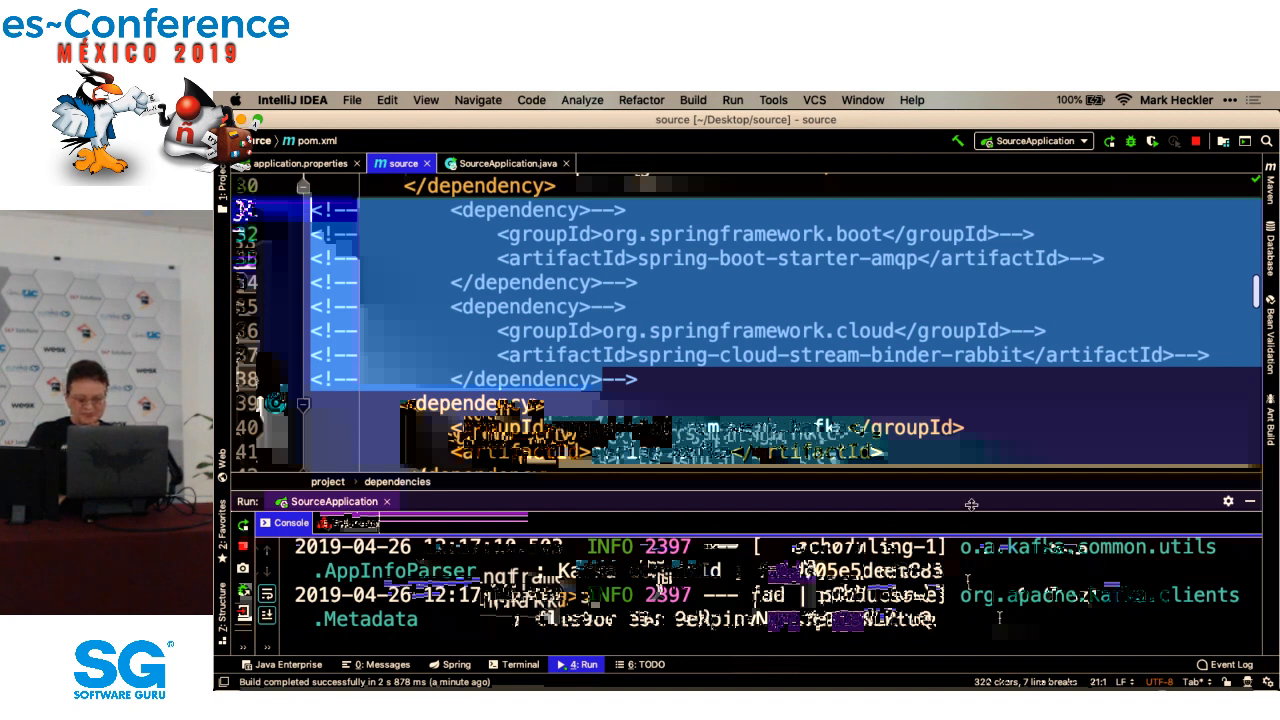
Scroll the sink console verifying RetailCoffee records with names and GRANO_ENTERO or MOLIDO states
click(488, 164)
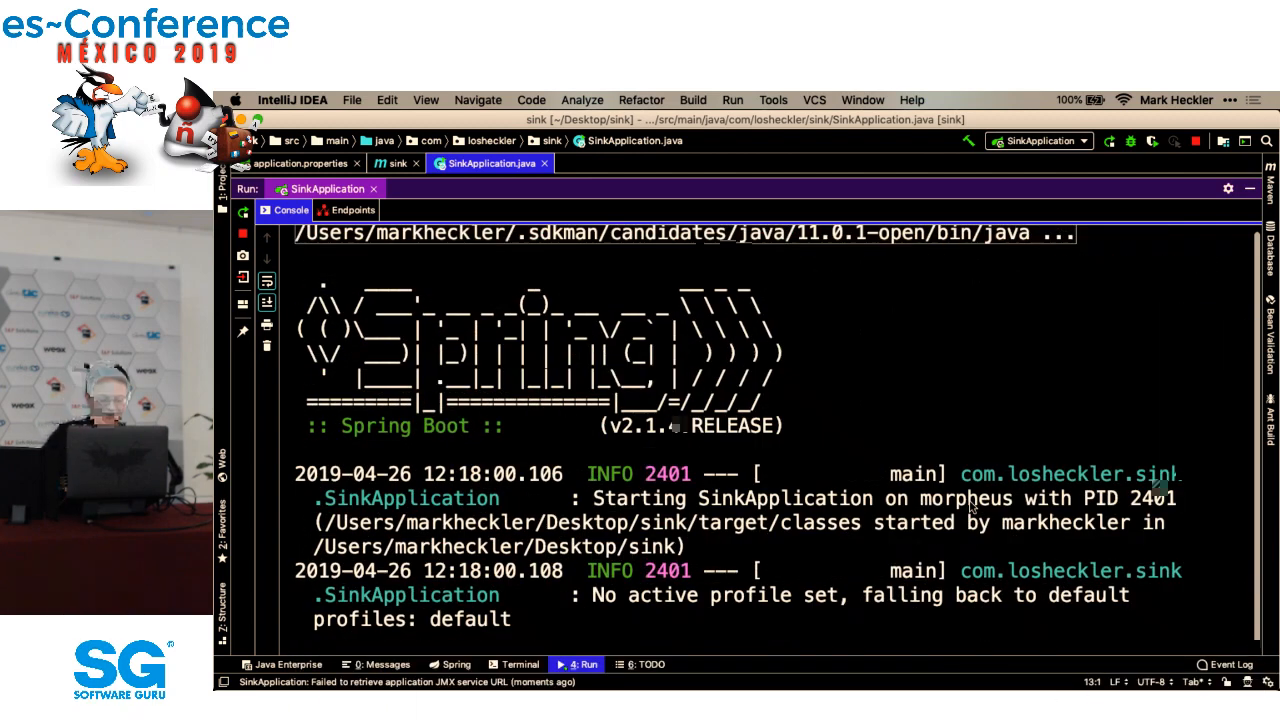
scroll(down, 3)
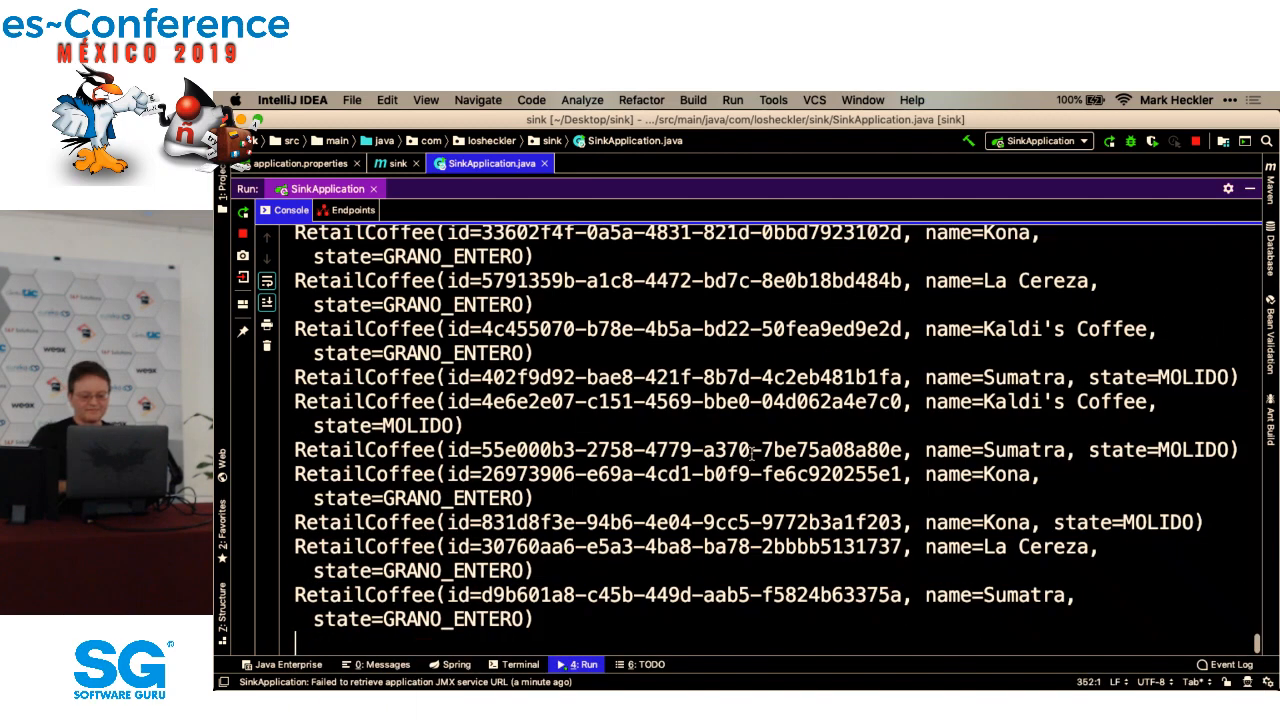
scroll(down, 3)
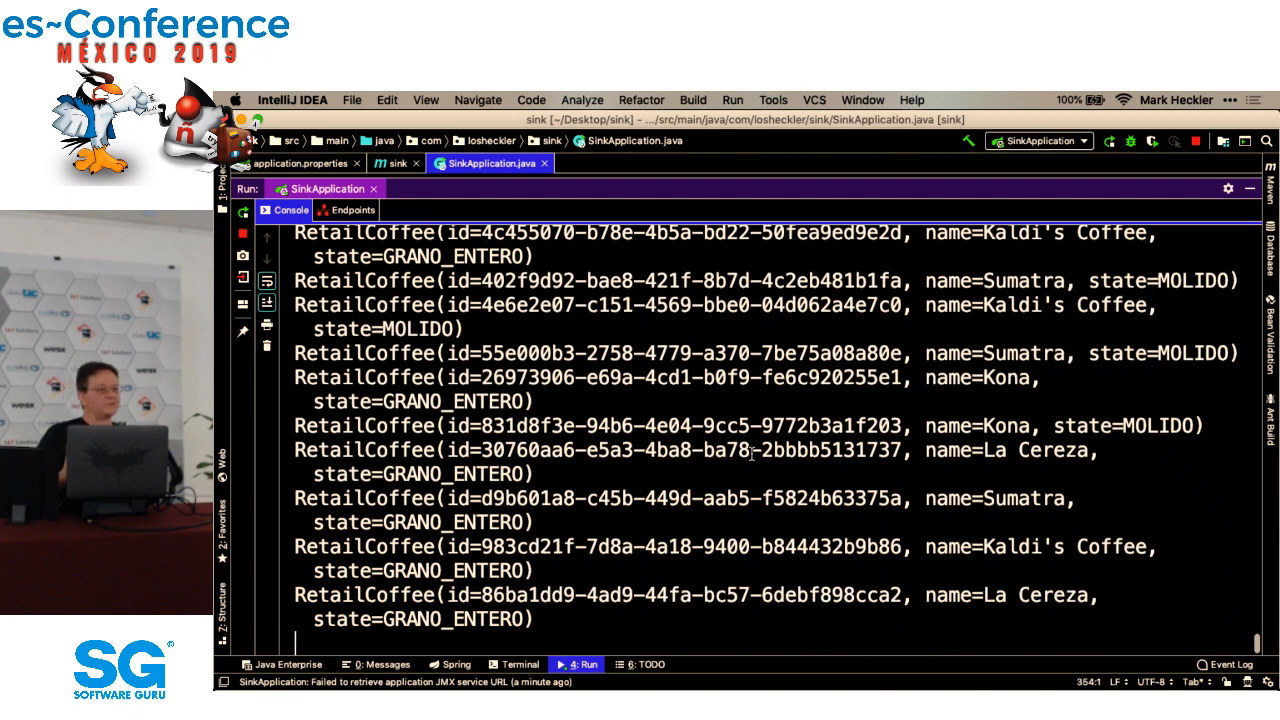
scroll(down, 3)
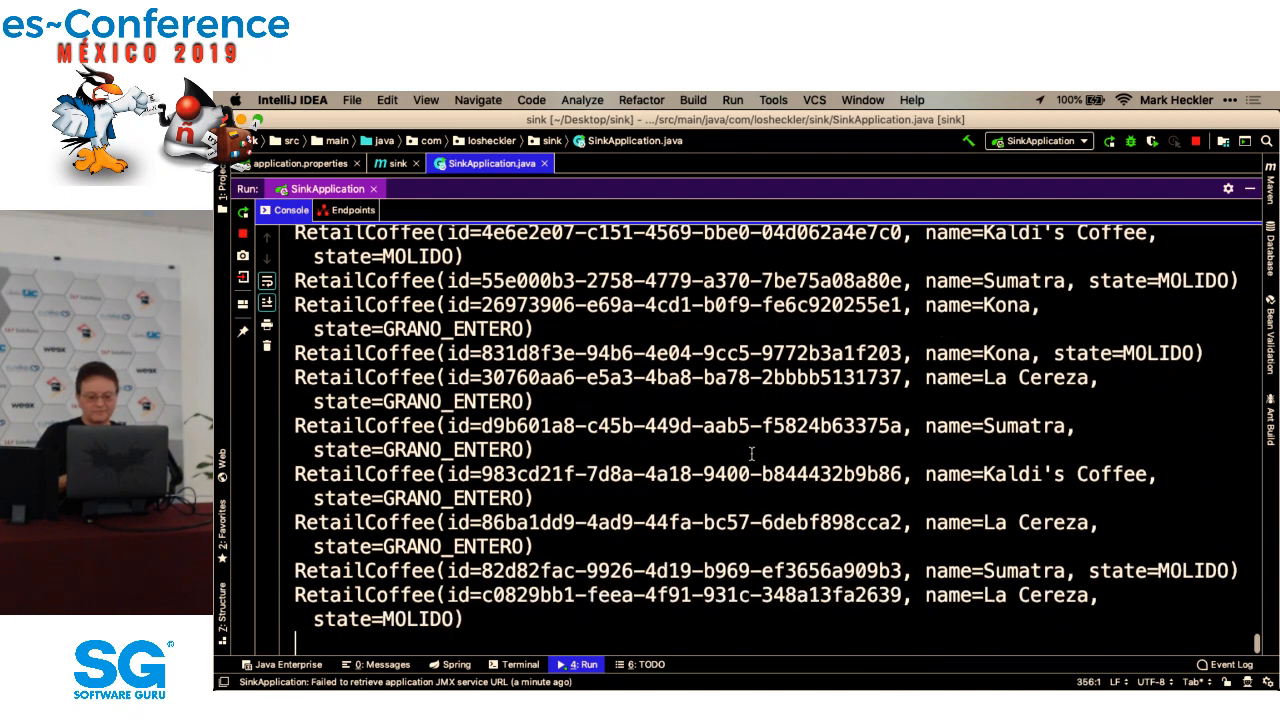
scroll(down, 3)
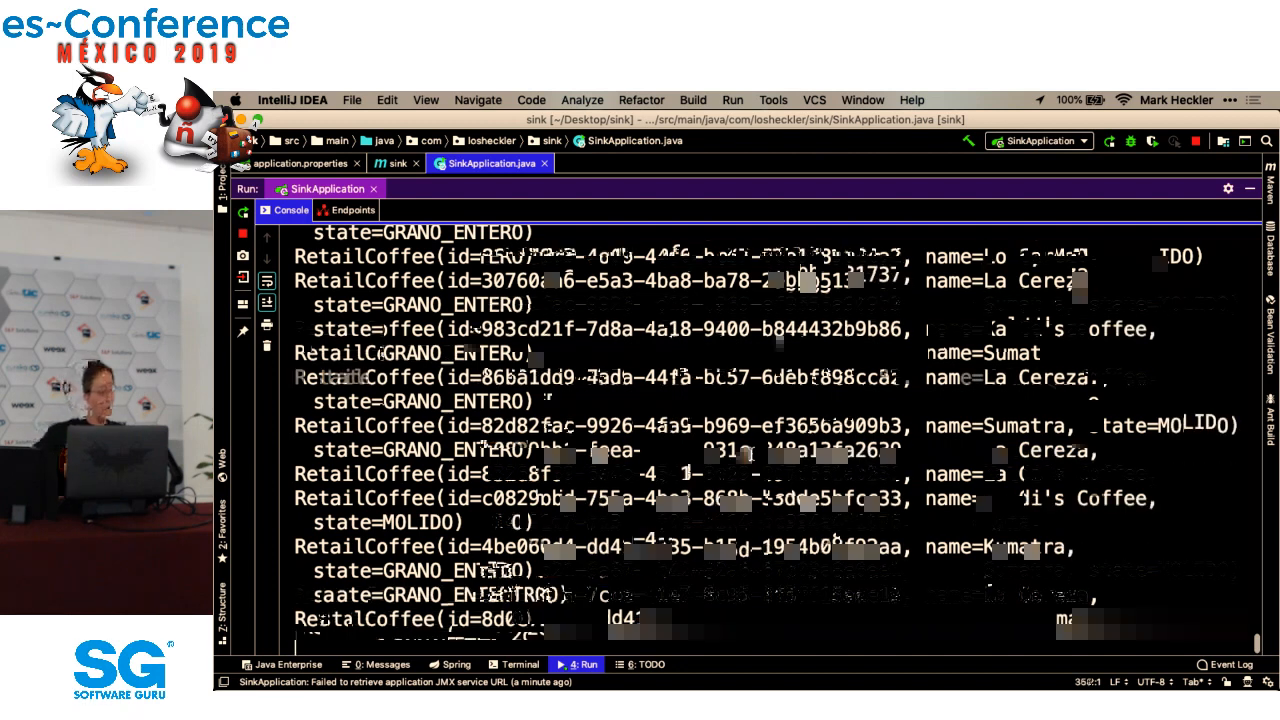
scroll(down, 3)
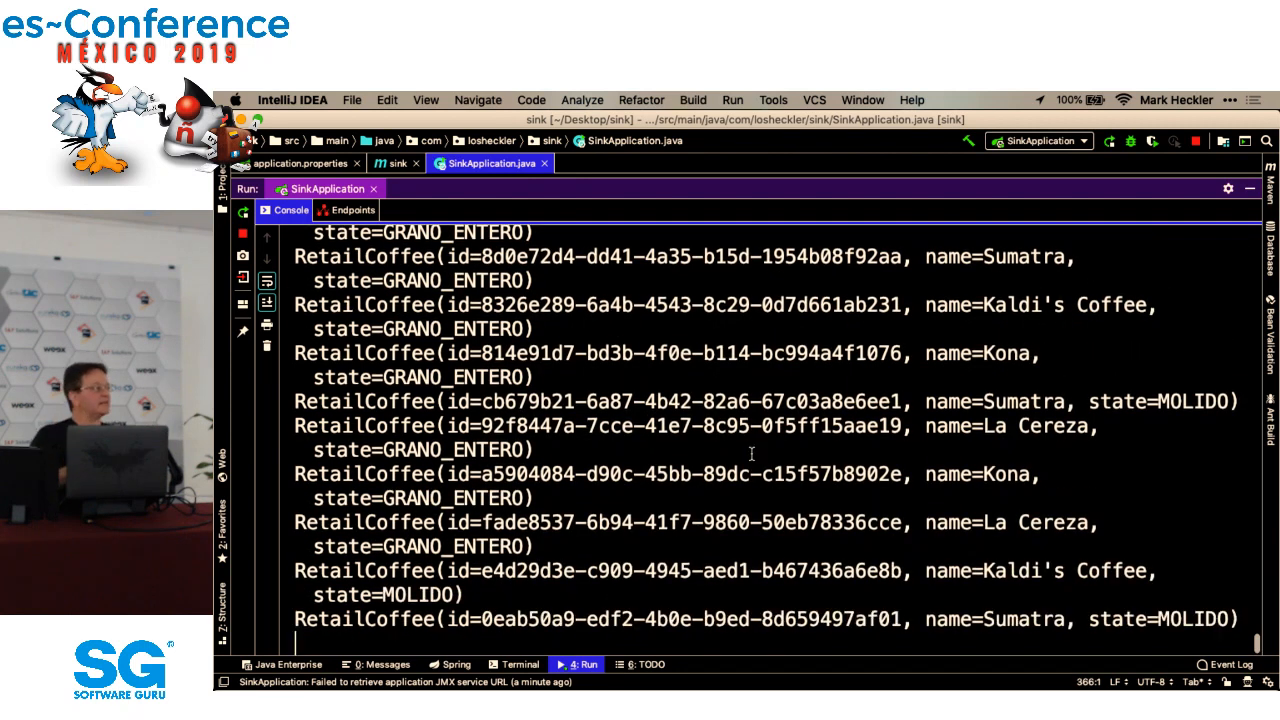
scroll(down, 3)
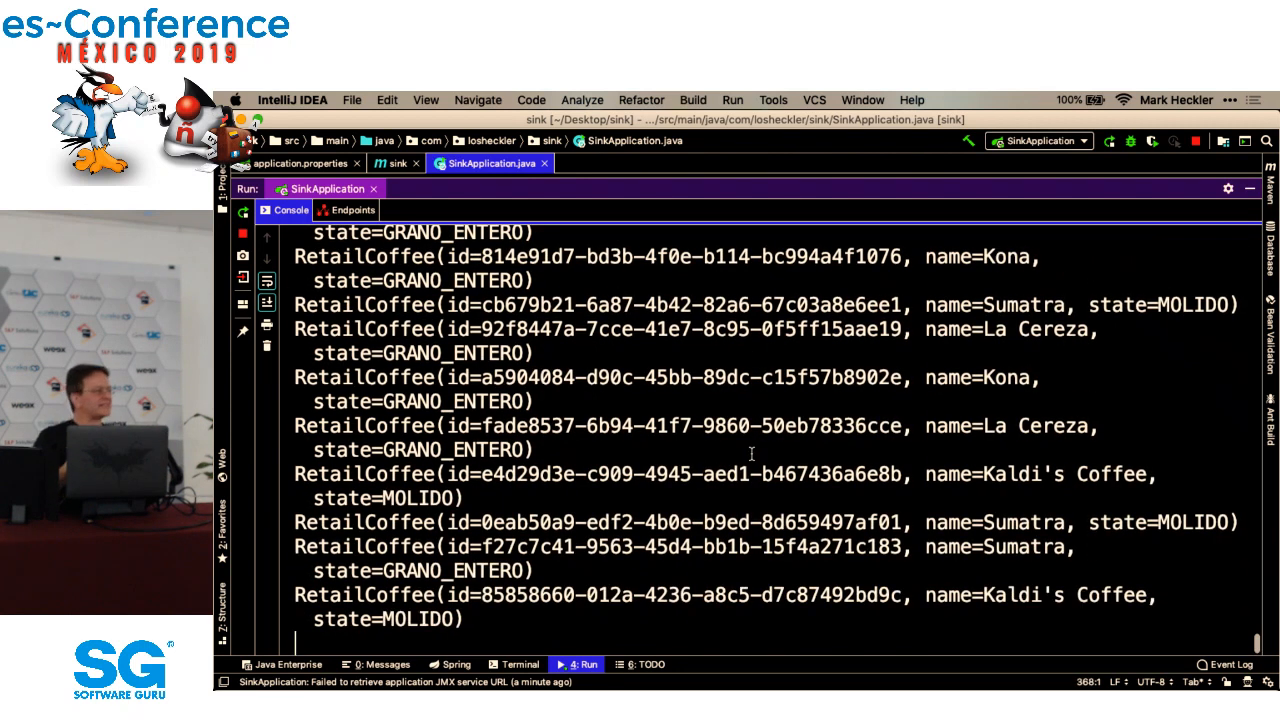
scroll(down, 3)
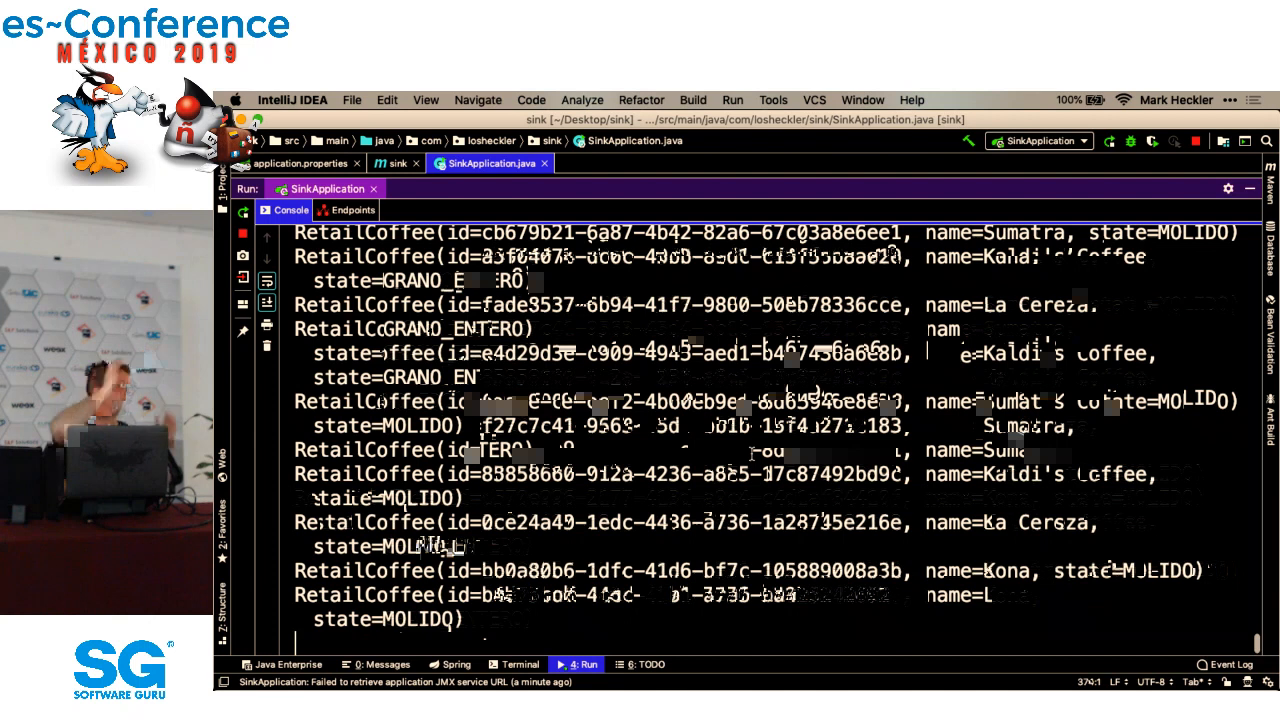
scroll(down, 3)
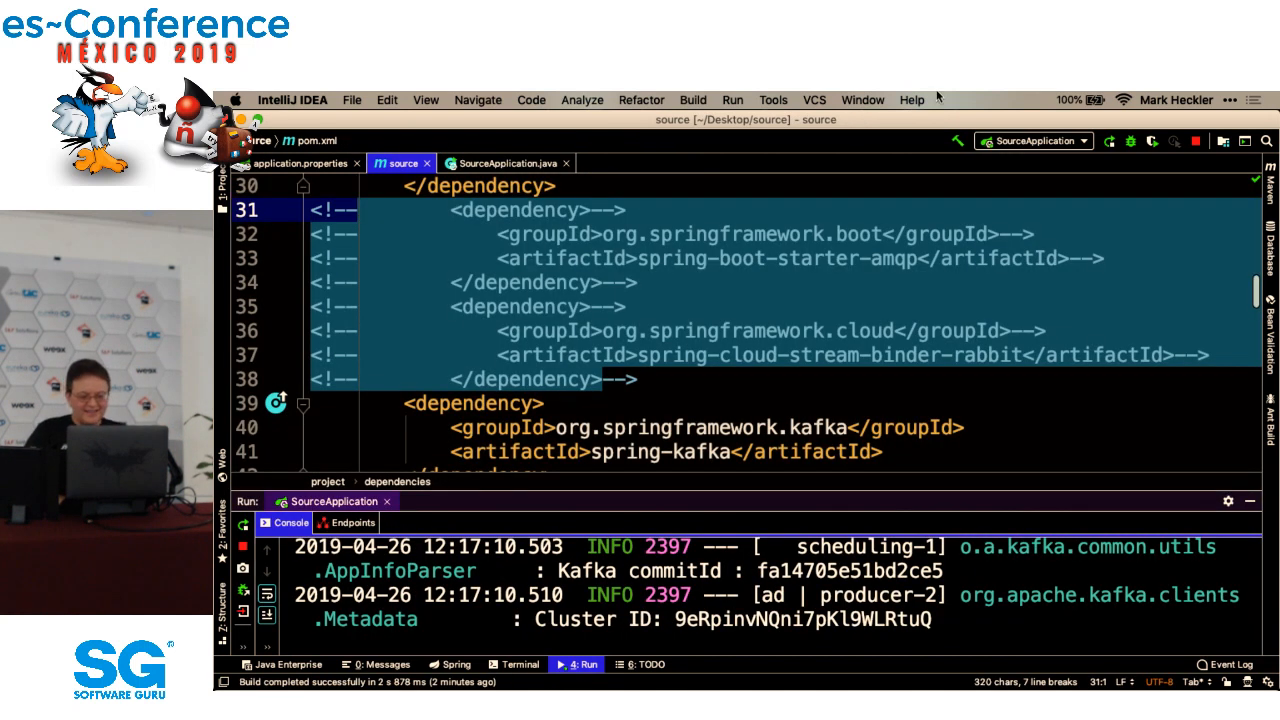
Review the source pom.xml's commented-out Rabbit dependencies before heading to the sink console
click(600, 356)
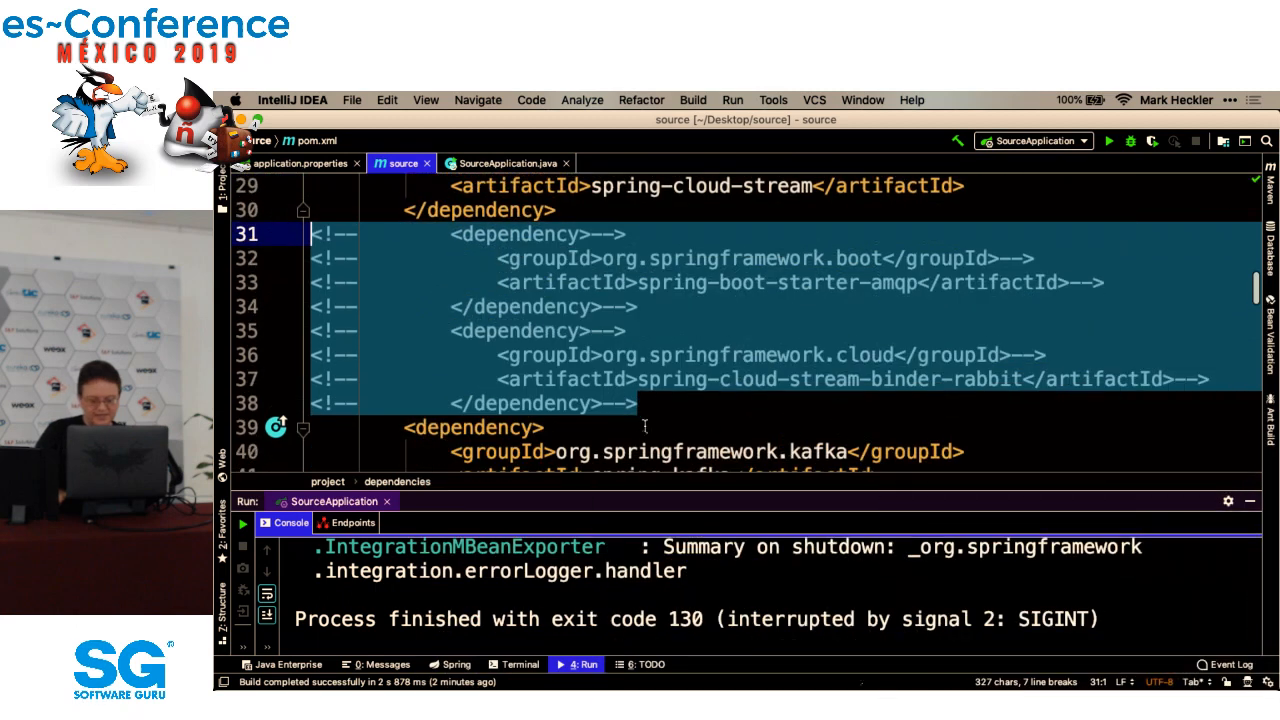
scroll(up, 3)
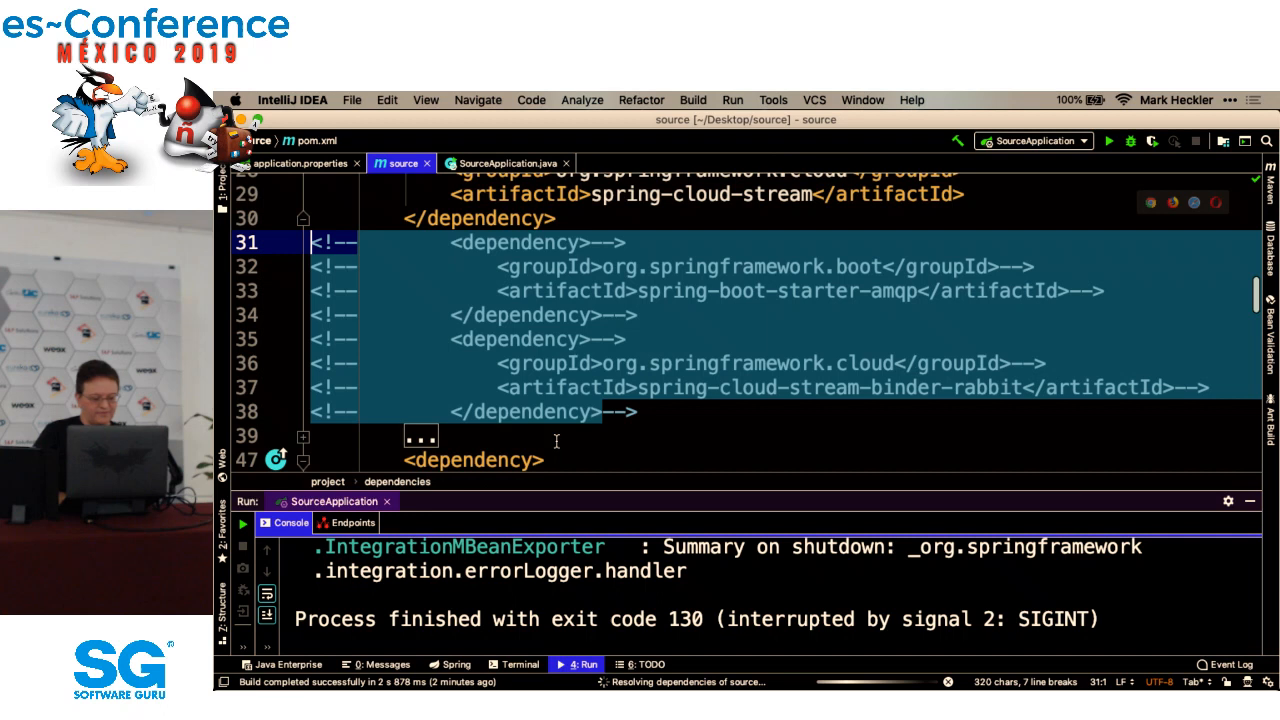
mouse_move(692, 404)
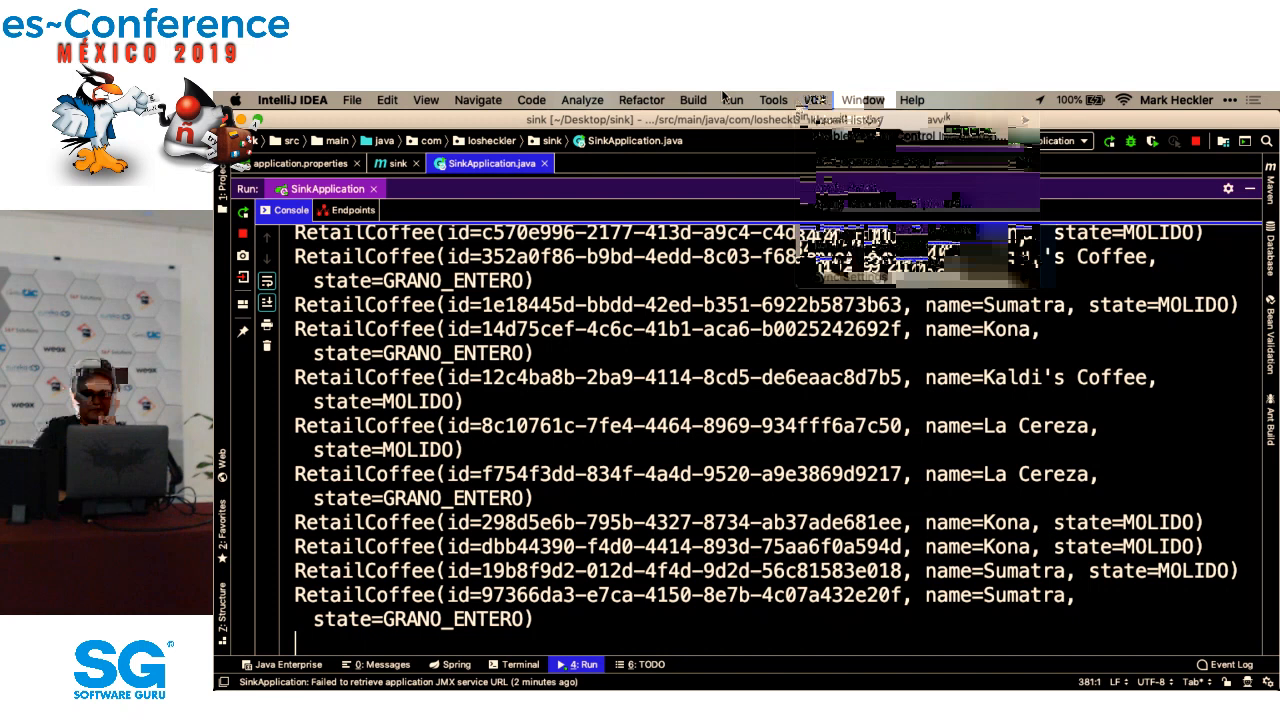
Switch to the processor project and bring up ProcessorApplication.java with its transformar method
click(862, 100)
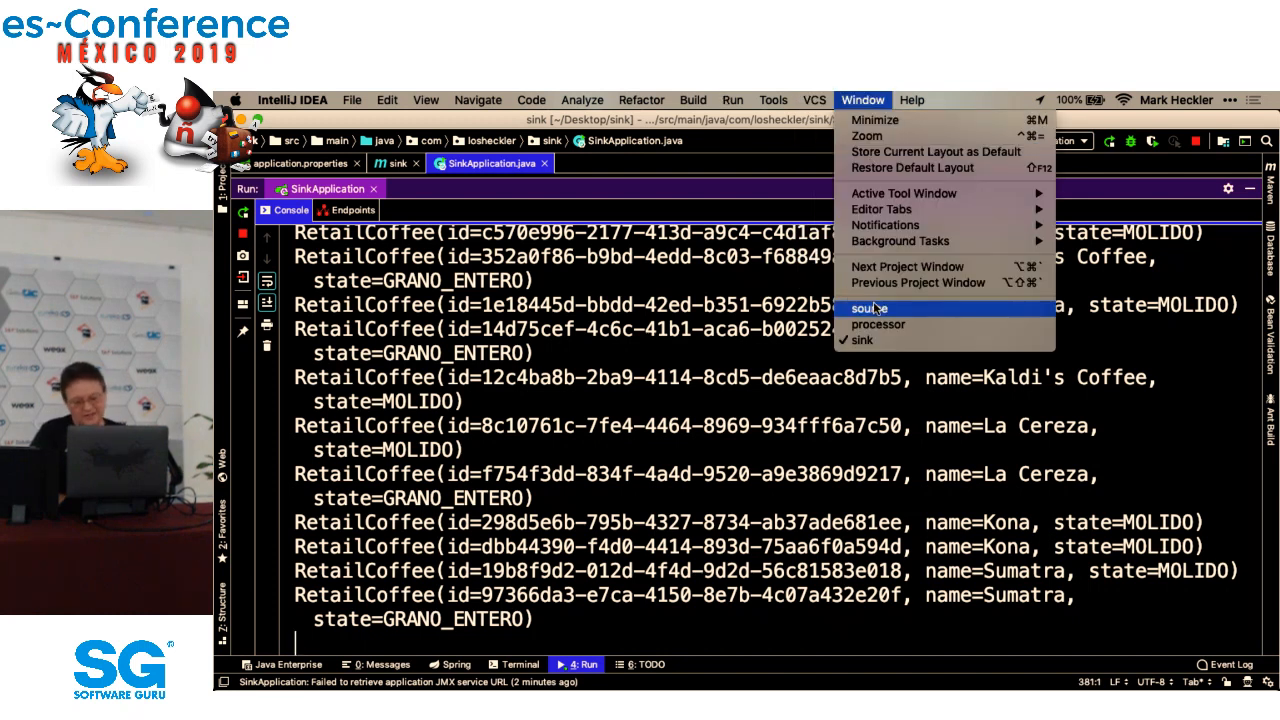
click(878, 324)
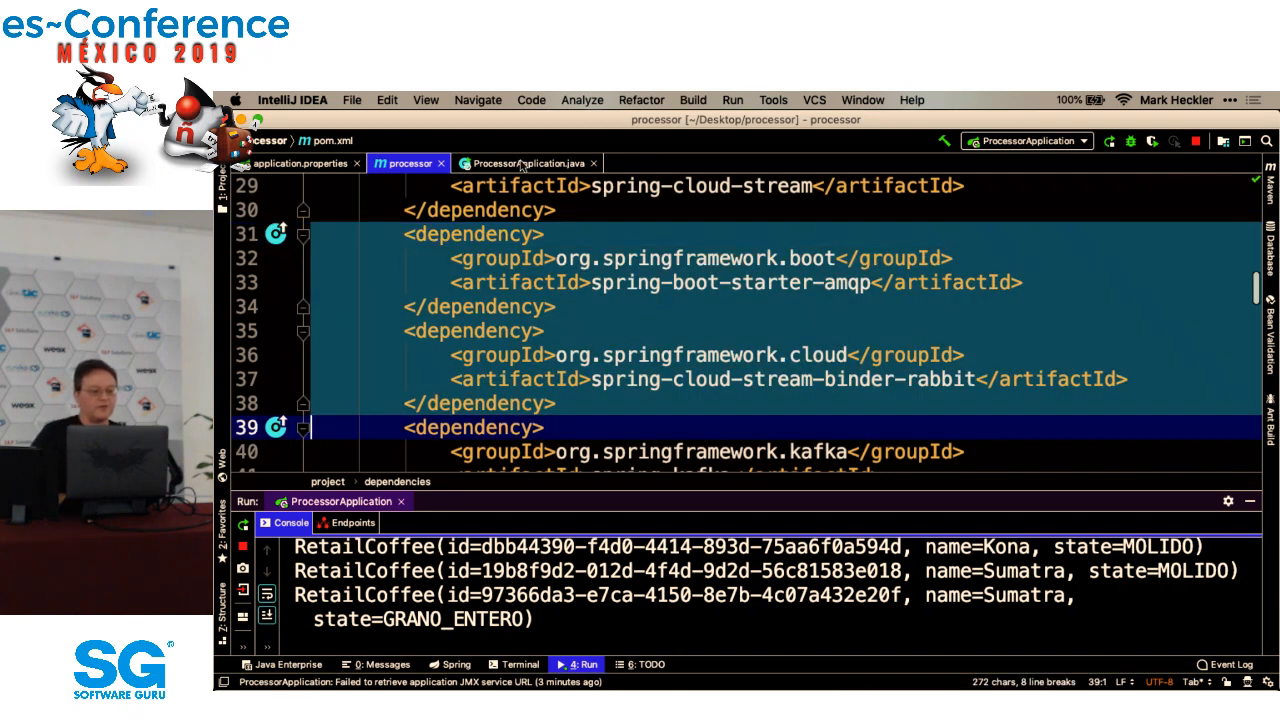
click(524, 164)
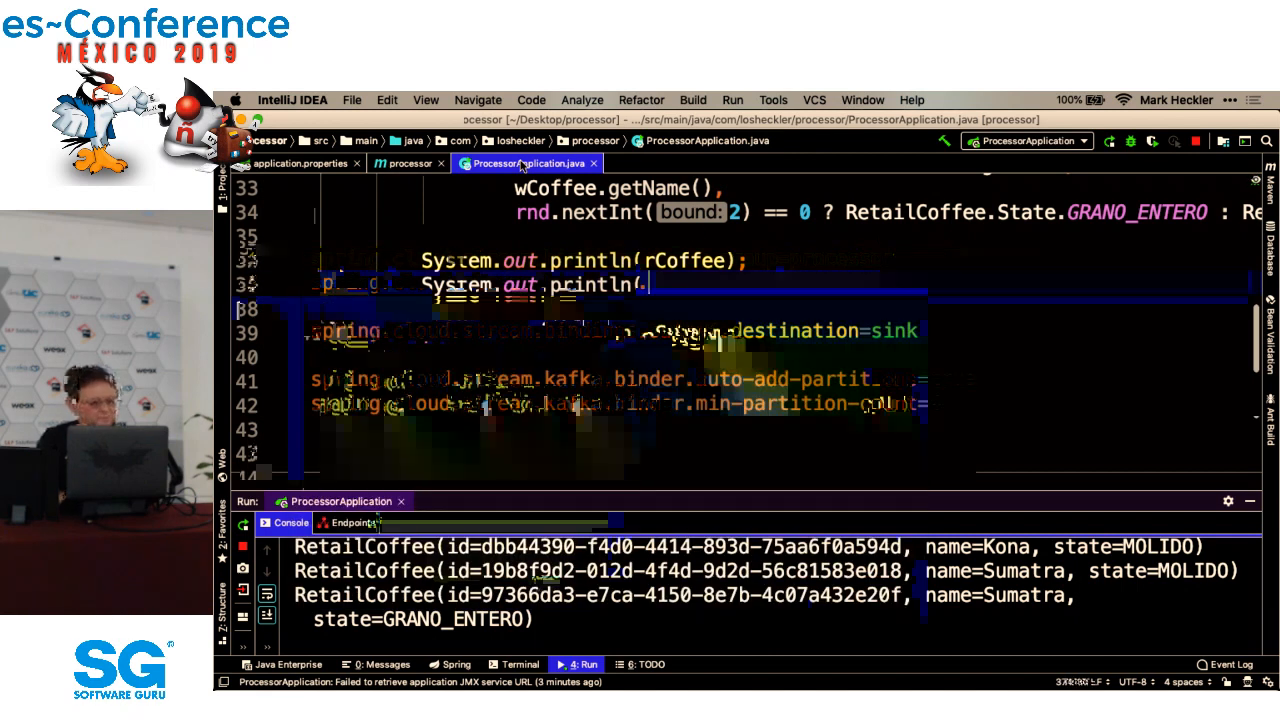
Add spring.cloud.stream.bindings input.binder=rabbit and output.binder=kafka to the processor's application.properties
click(290, 164)
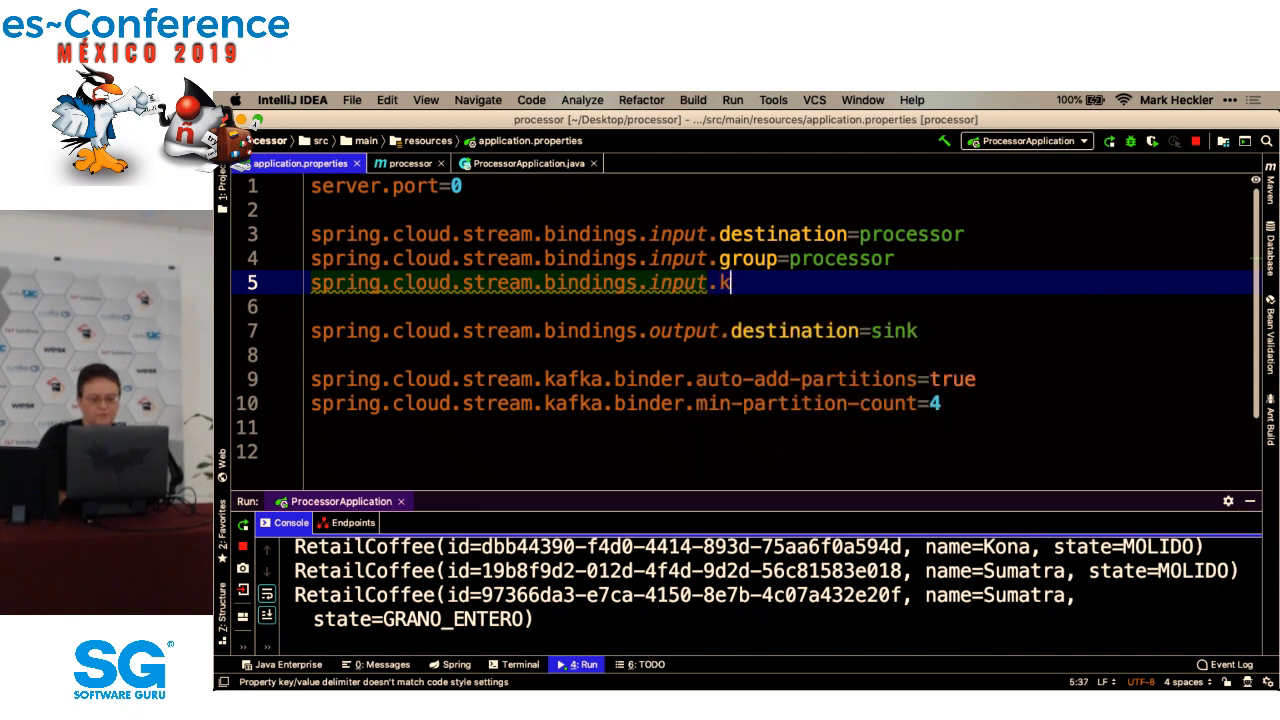
text(inder=rabbit)
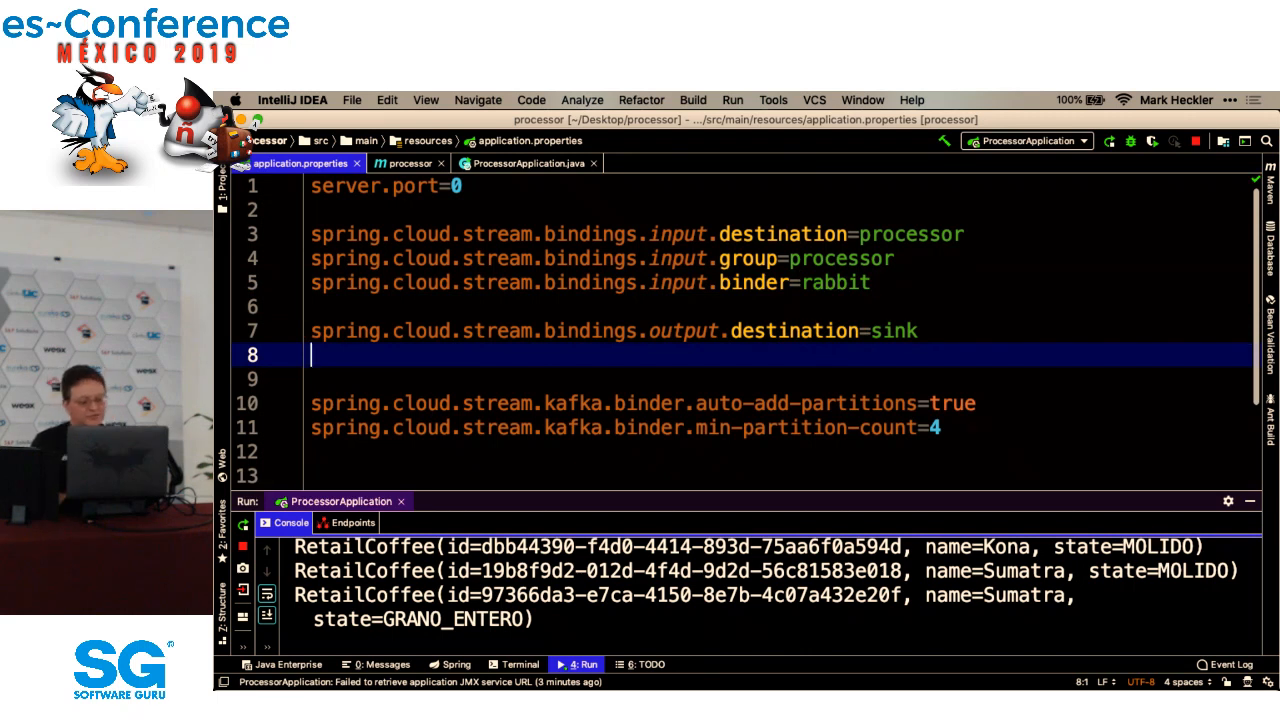
text(sping.cloud.stream.bindings.output.binder=kafka)
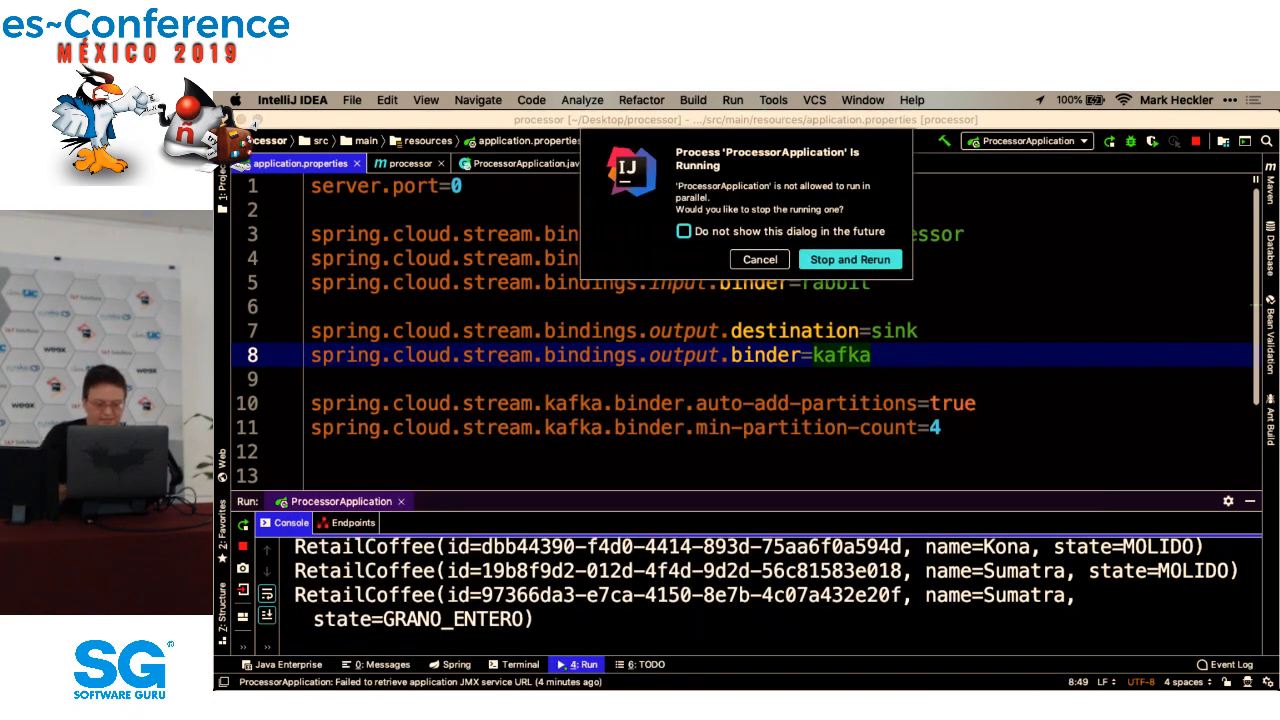
Stop and rerun ProcessorApplication with the new binders, then switch to the source project
click(848, 260)
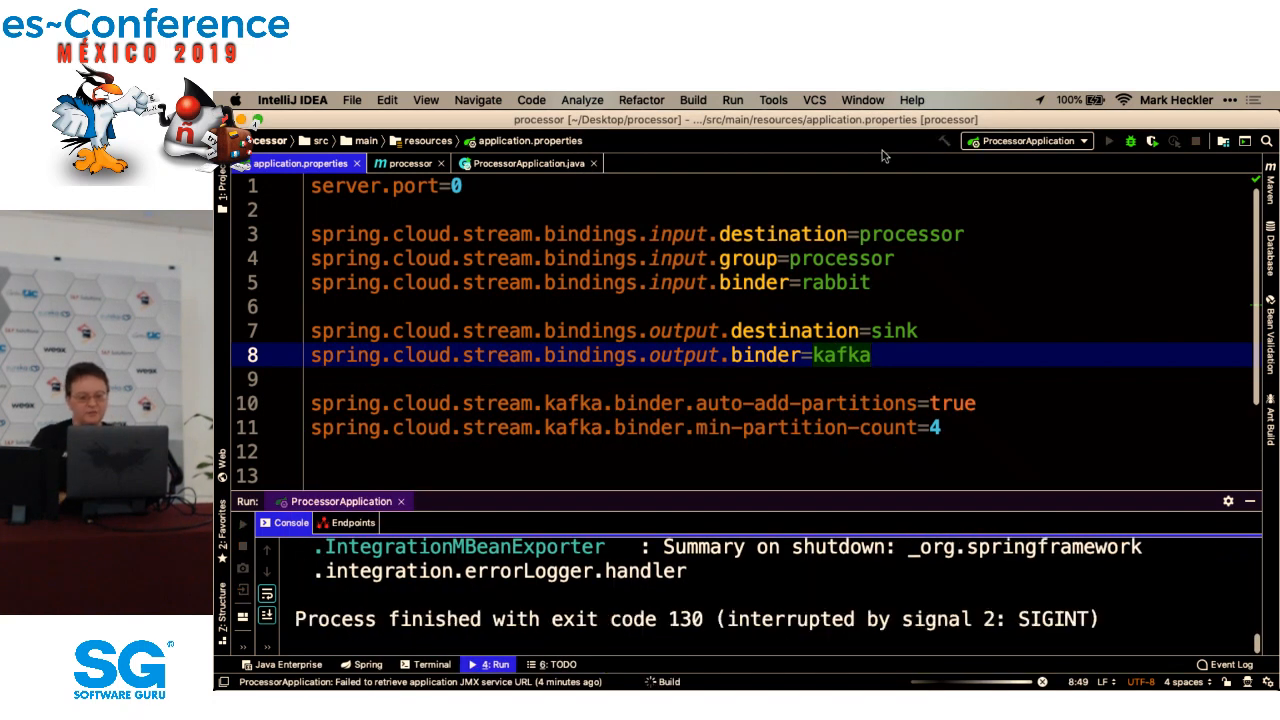
click(862, 100)
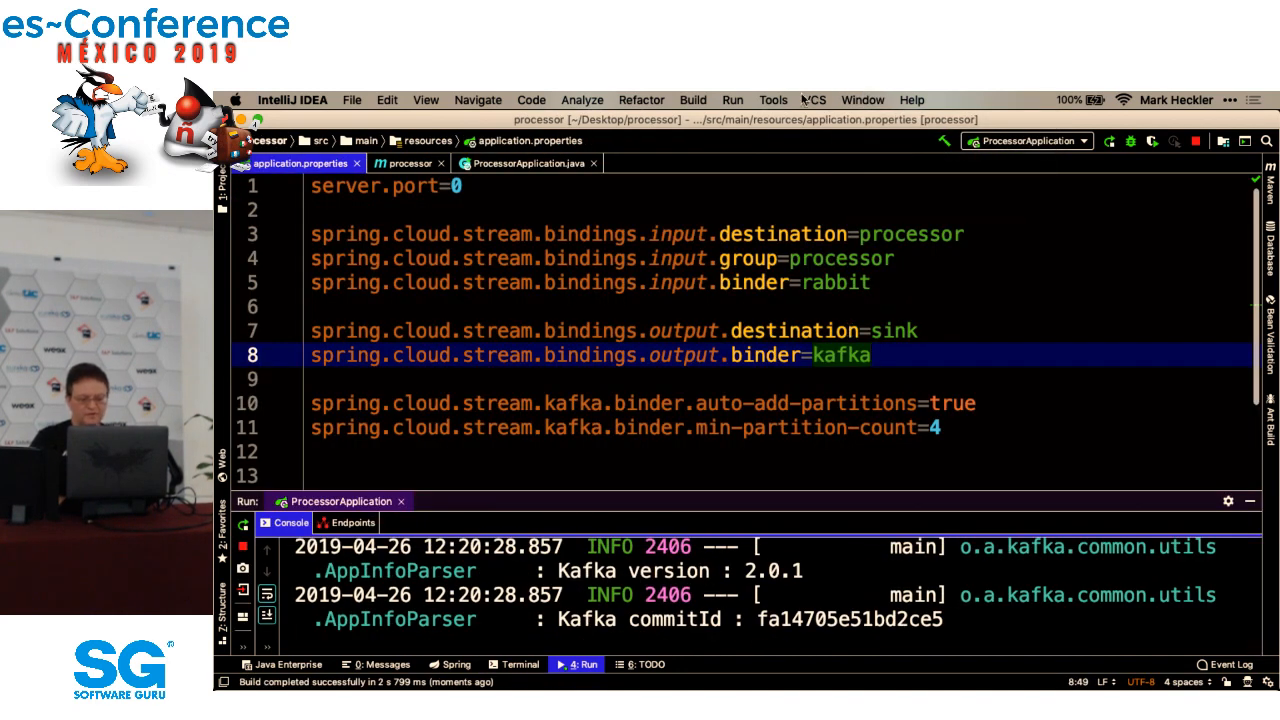
click(860, 100)
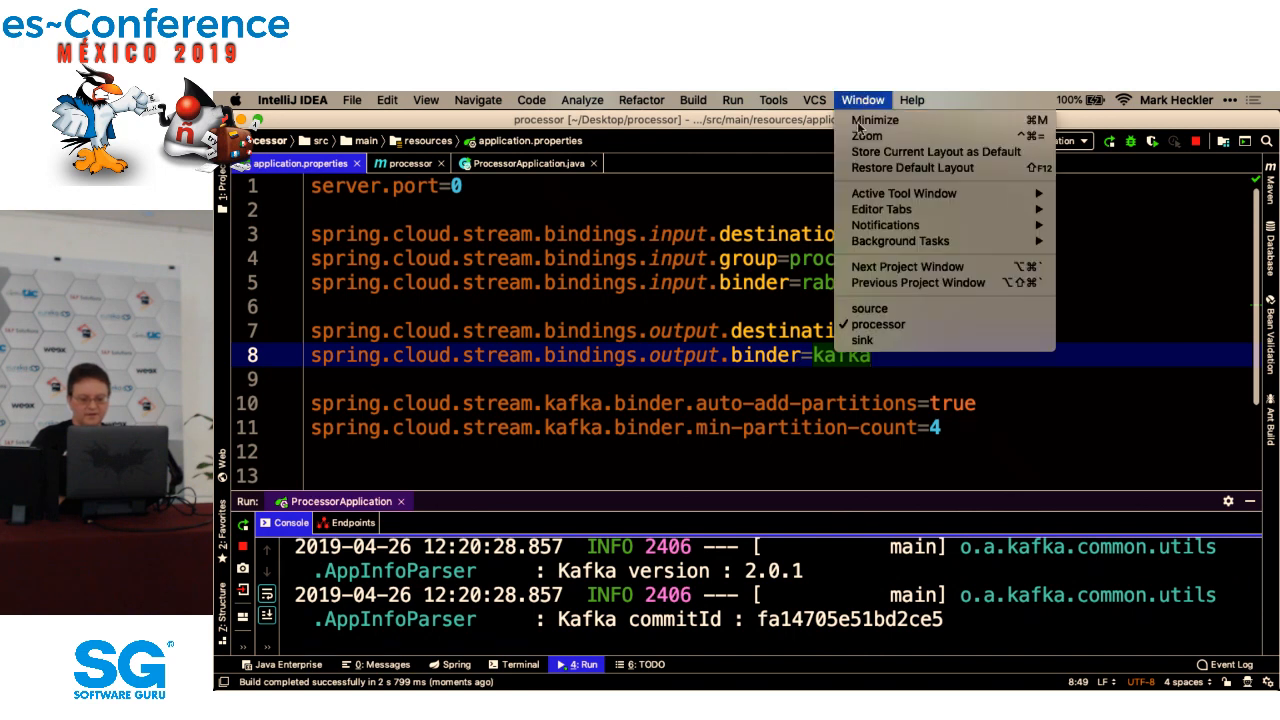
click(868, 308)
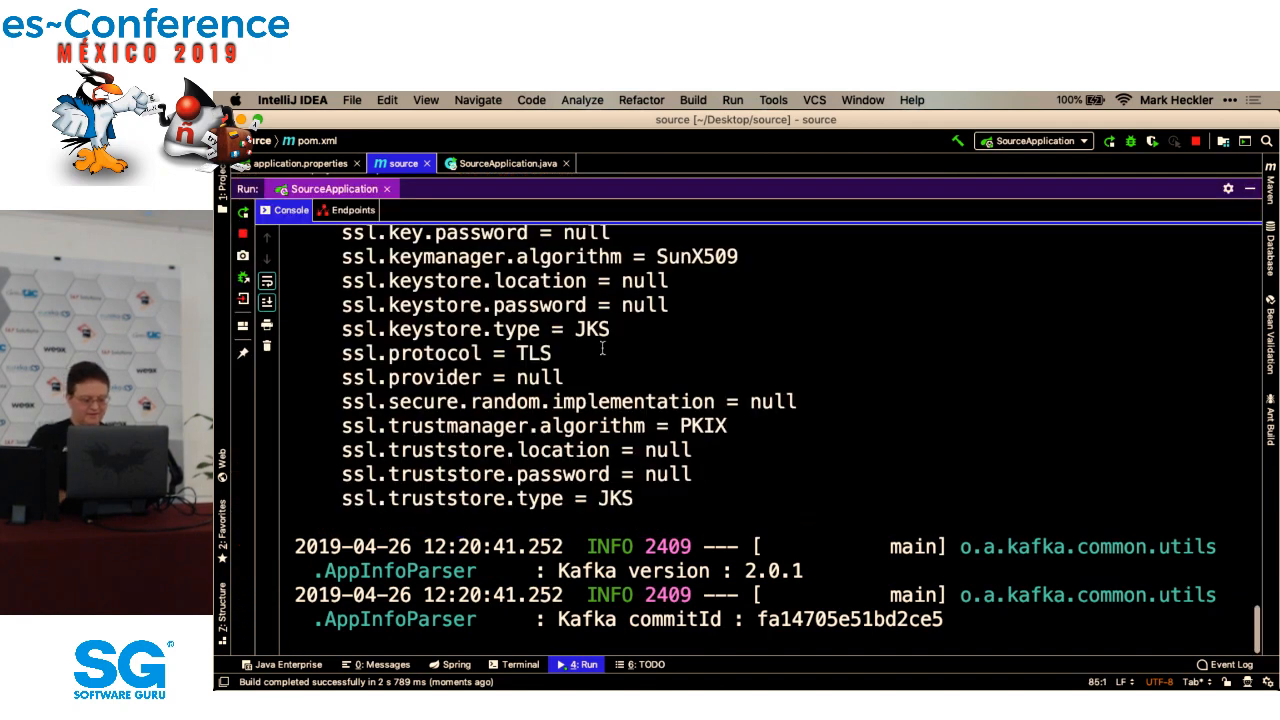
Inspect the source's Kafka console output, then stop the processor run
scroll(up, 3)
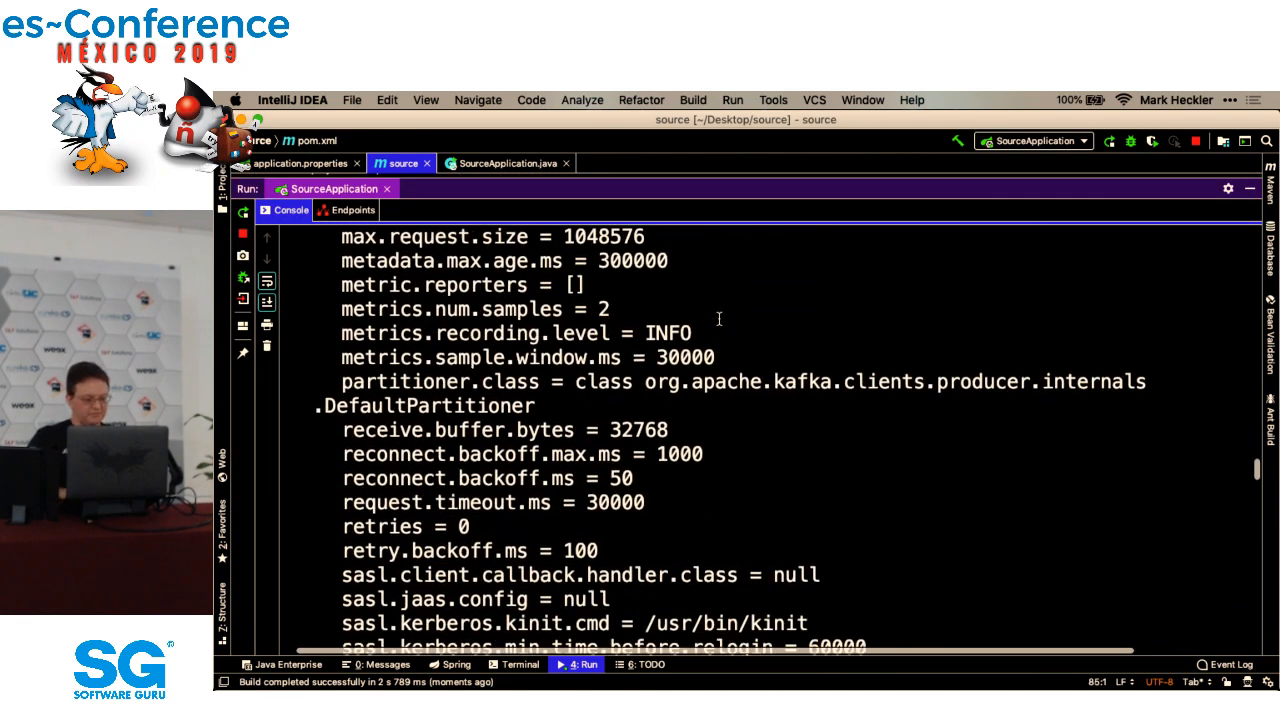
scroll(down, 3)
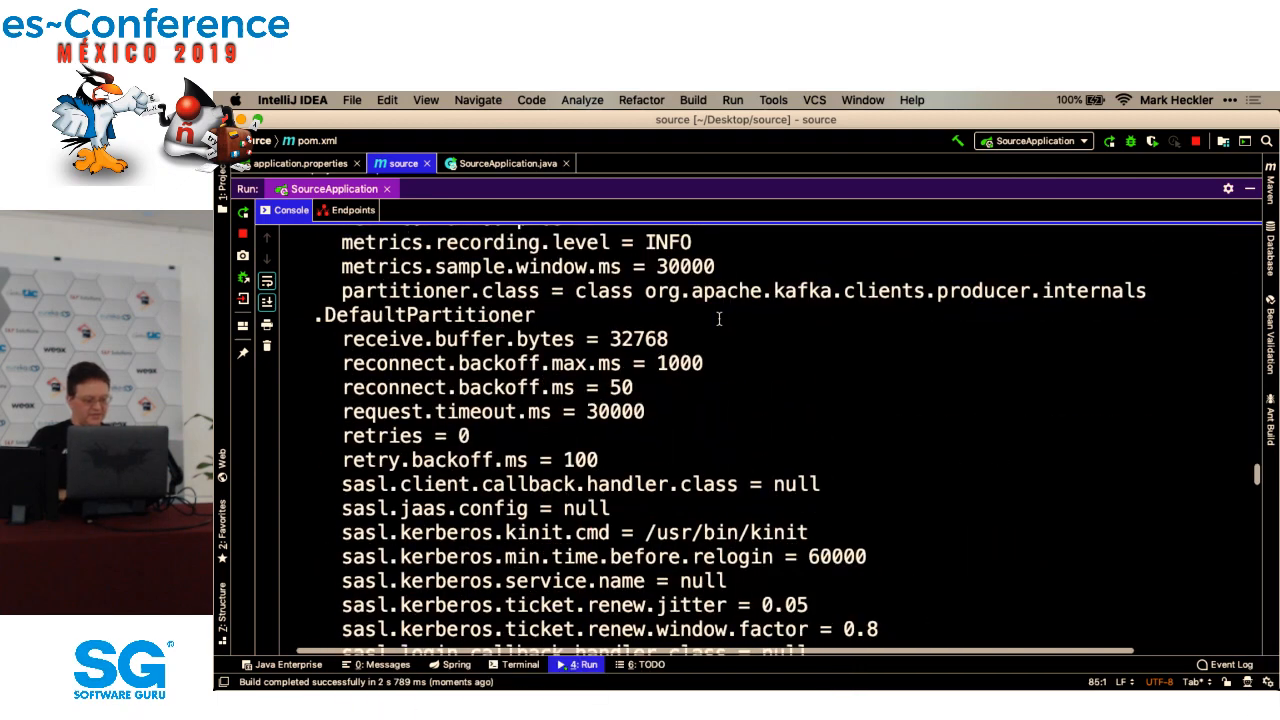
mouse_move(796, 500)
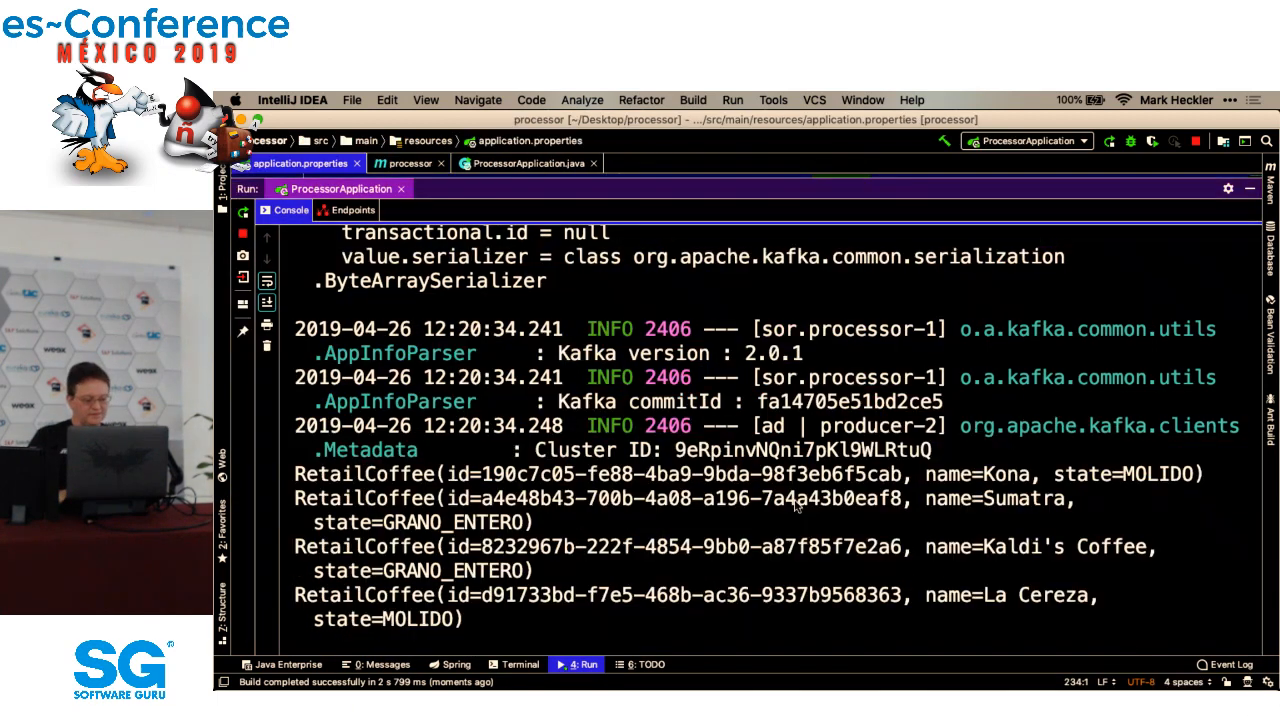
mouse_move(724, 300)
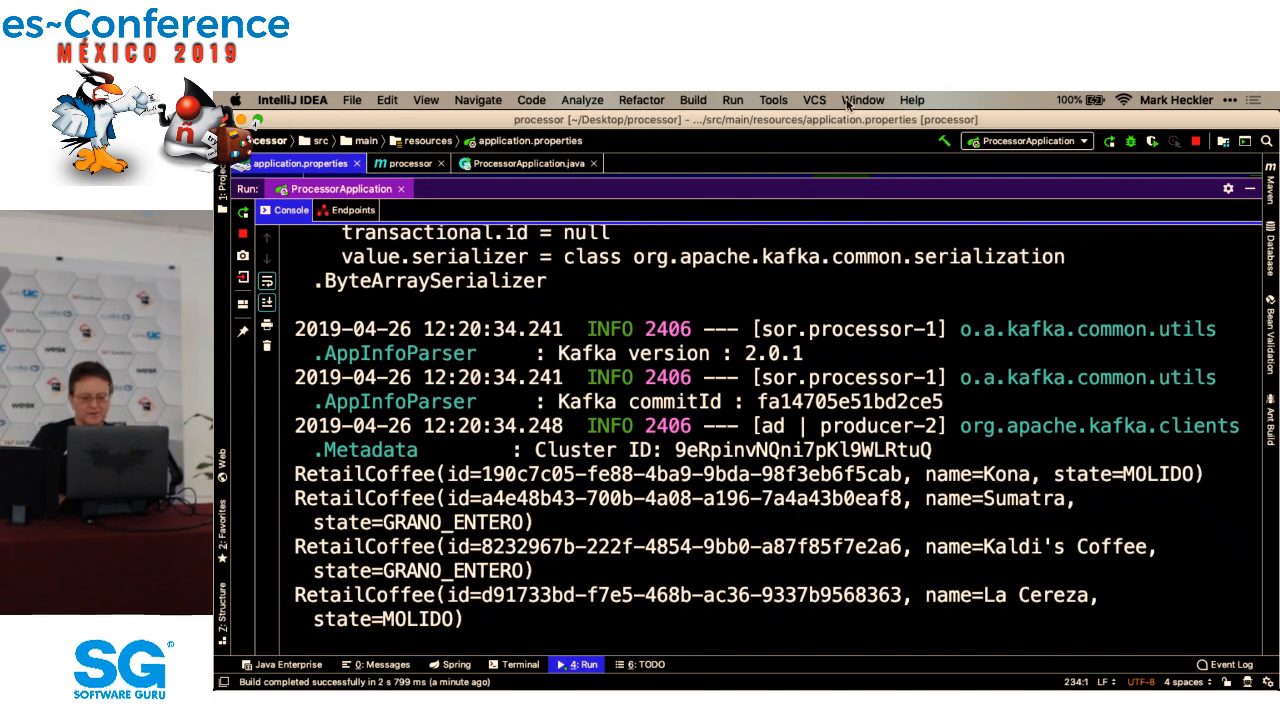
click(1196, 140)
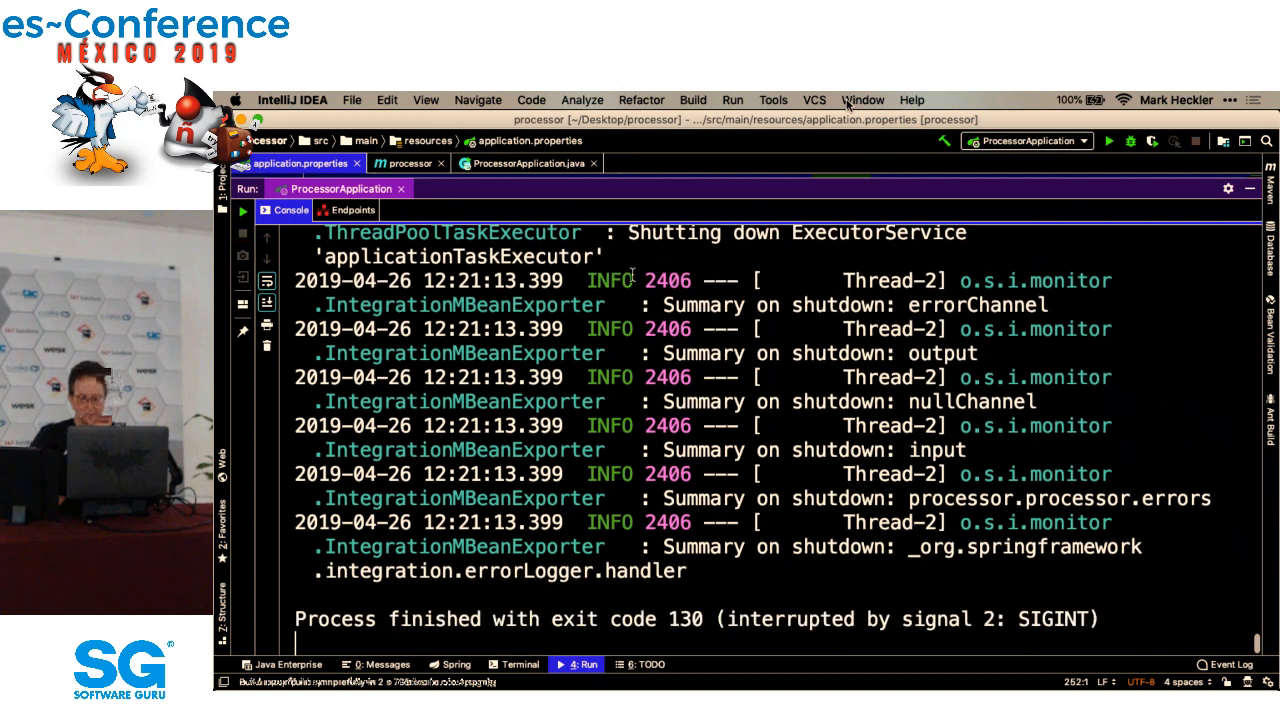
Review the processor pom.xml's amqp, rabbit and kafka binder dependencies
click(404, 164)
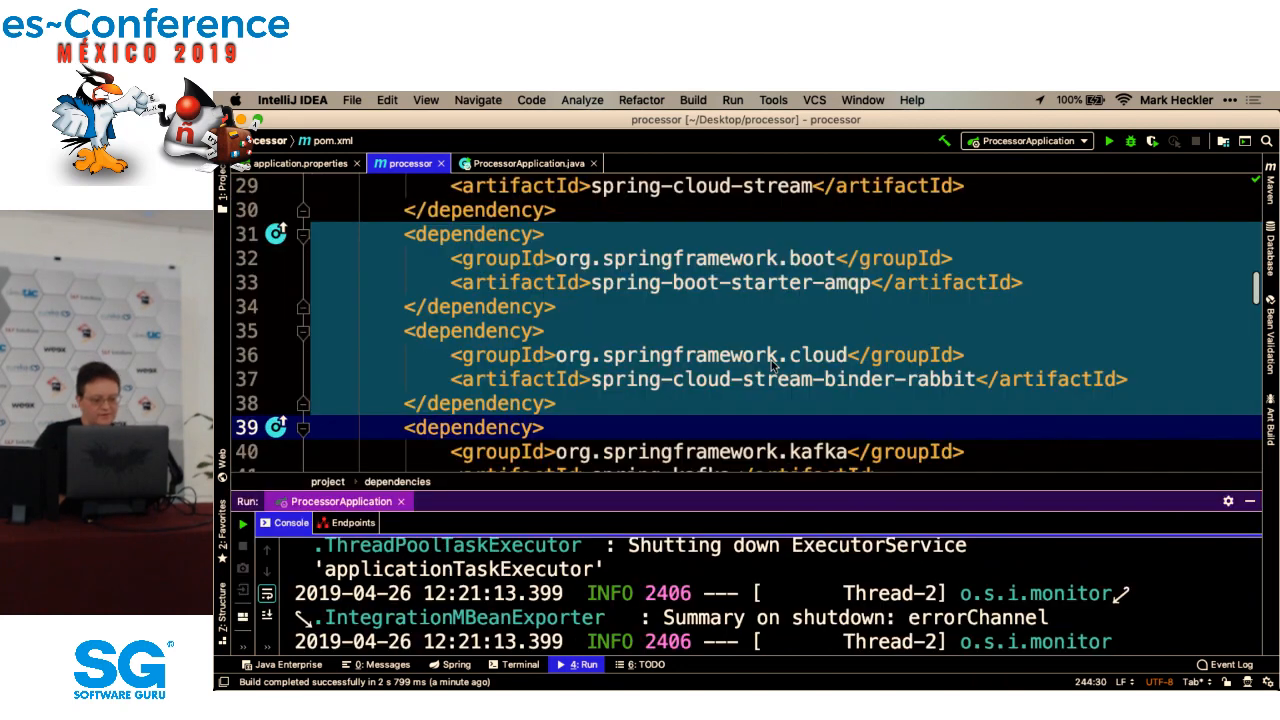
scroll(down, 3)
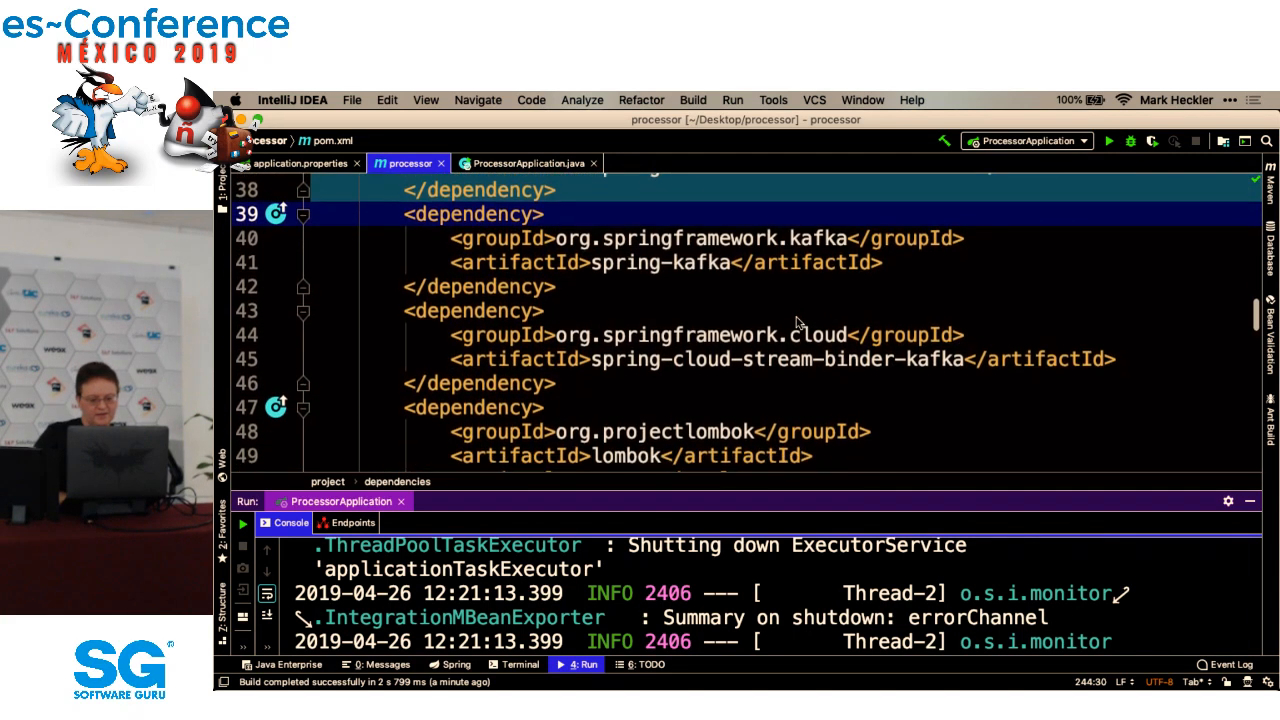
scroll(up, 3)
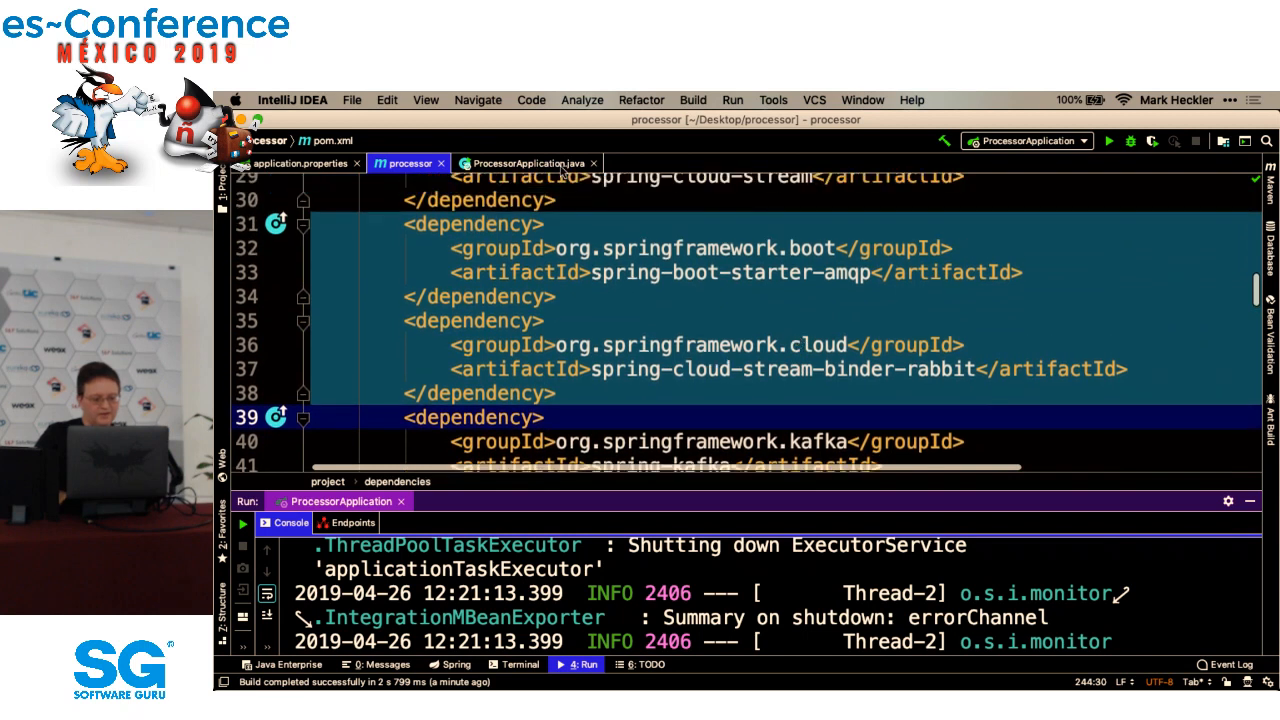
Return to application.properties with input on rabbit, output on kafka, and start ProcessorApplication again
click(296, 164)
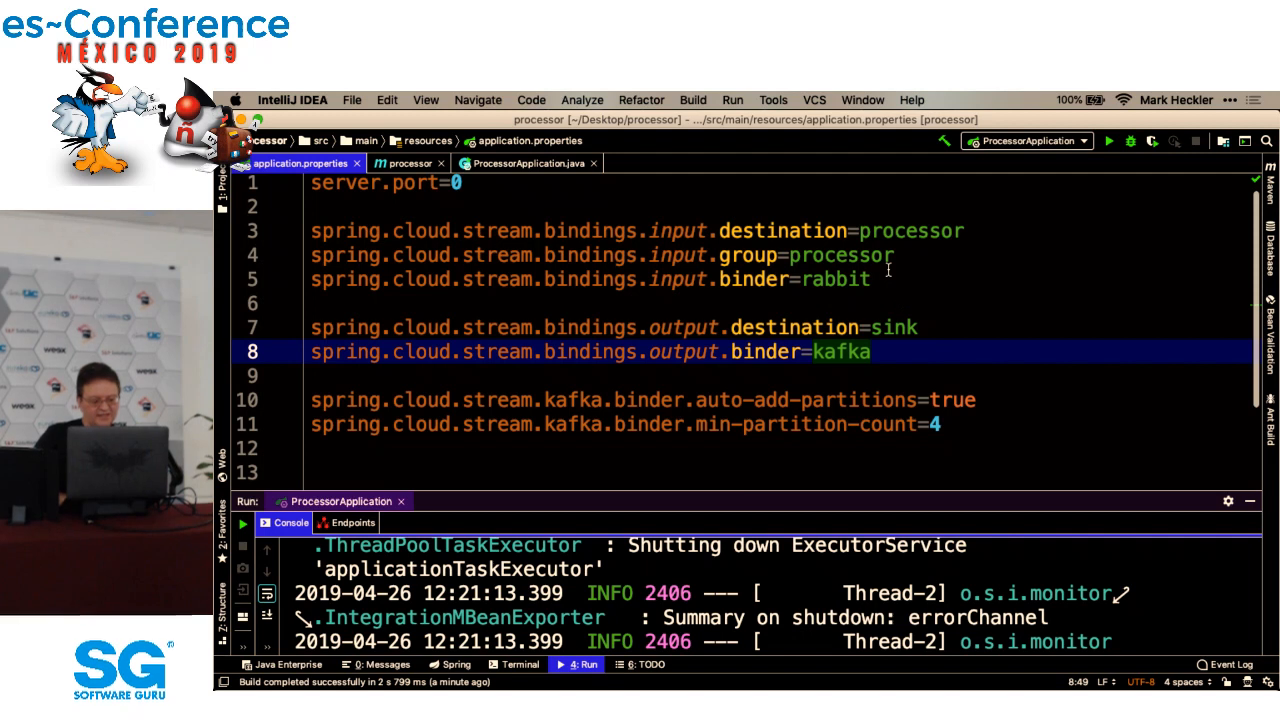
click(316, 304)
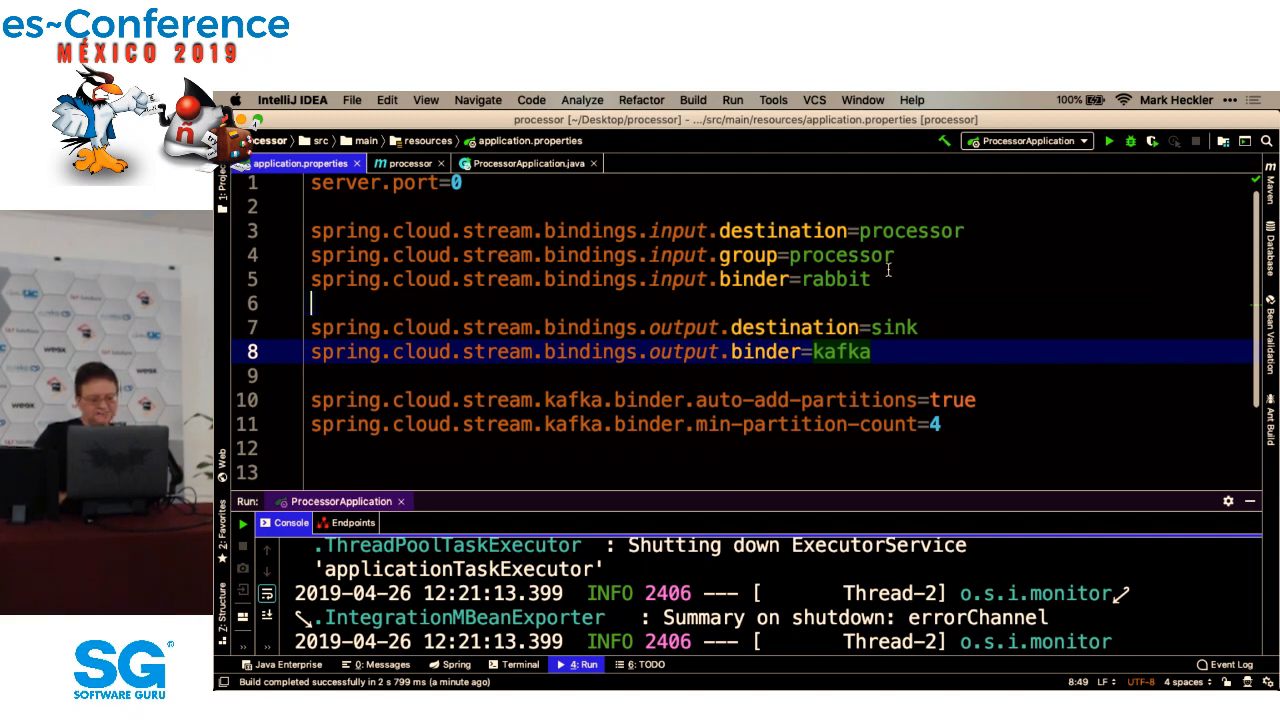
click(900, 304)
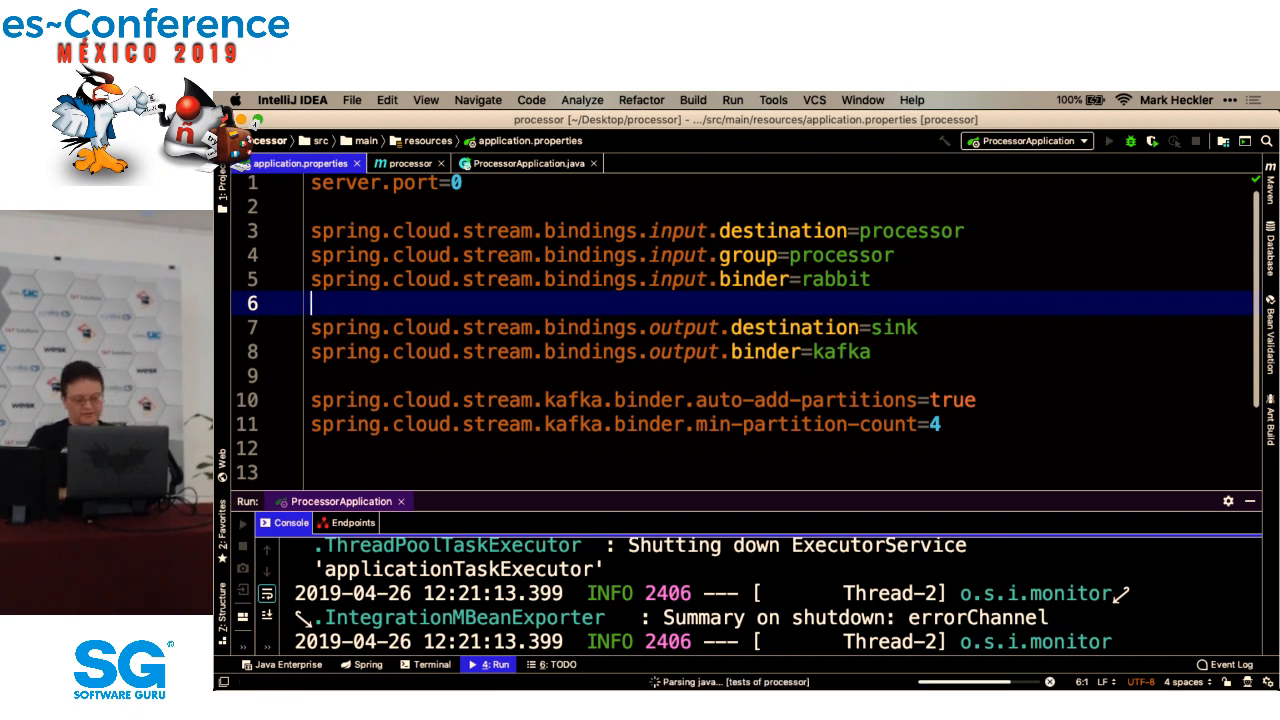
click(1108, 140)
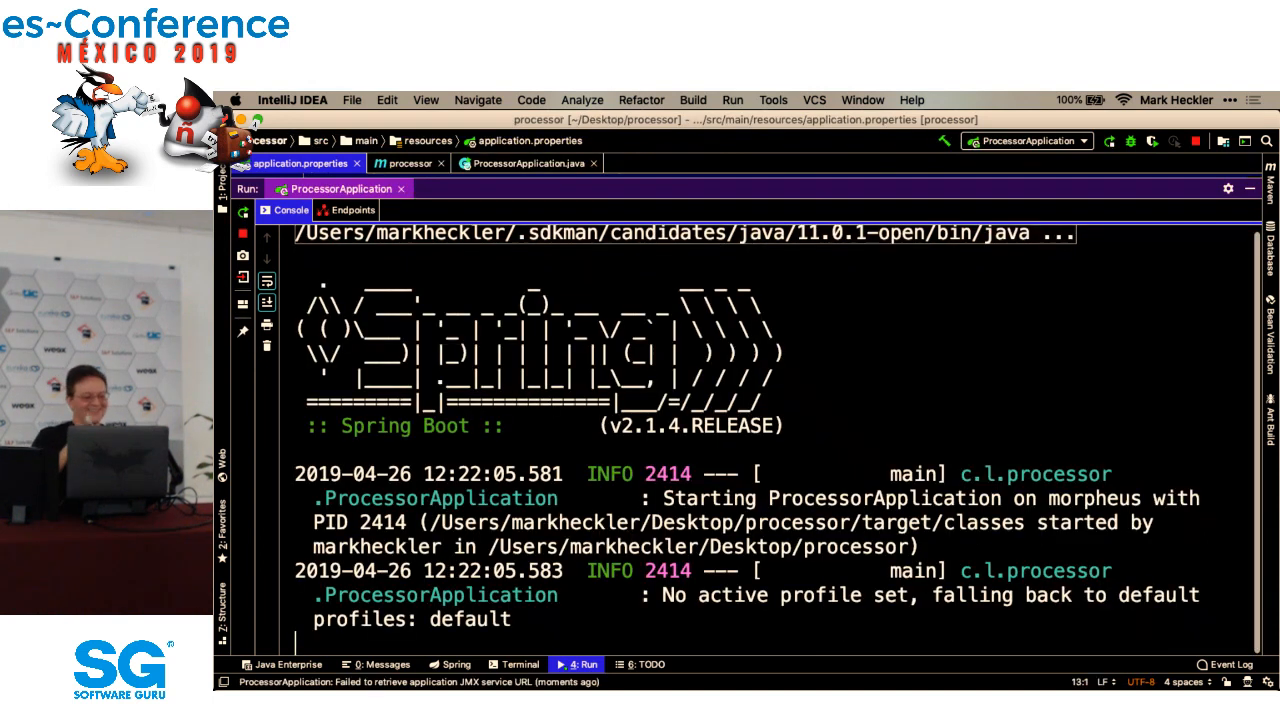
Watch ProcessorApplication connect to RabbitMQ on localhost:5672, then rerun and stop SourceApplication
scroll(down, 3)
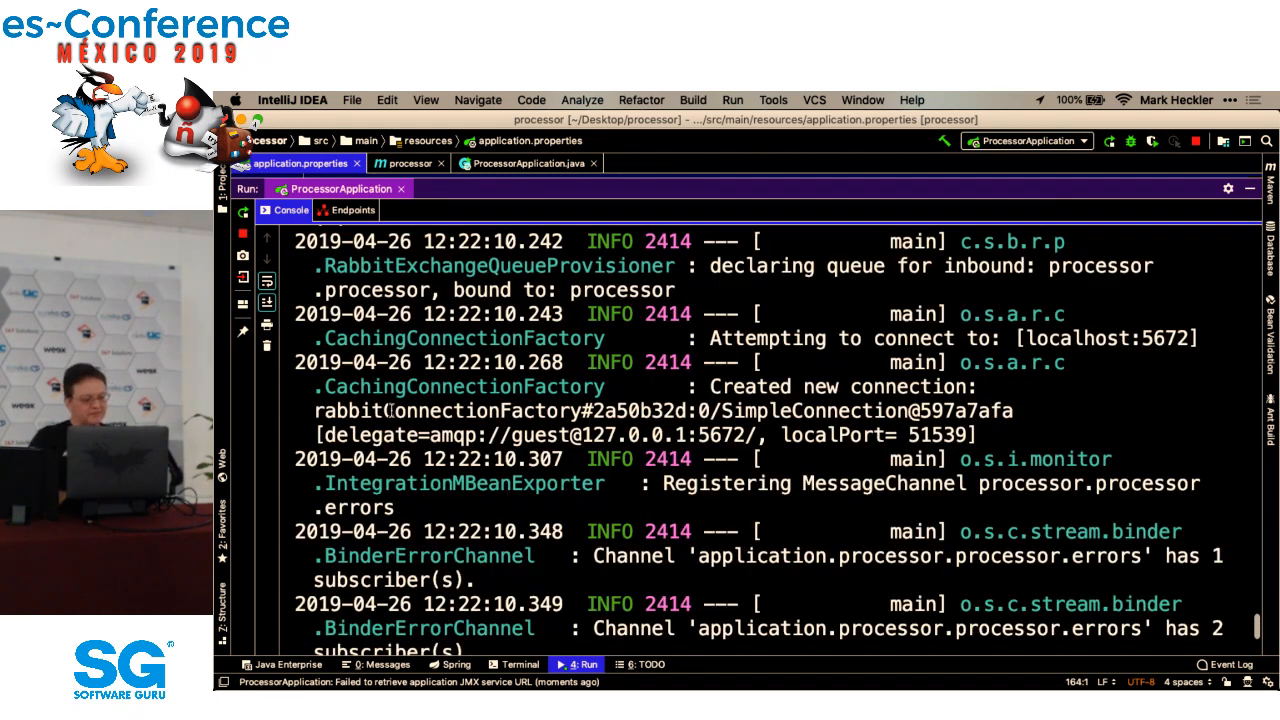
scroll(down, 3)
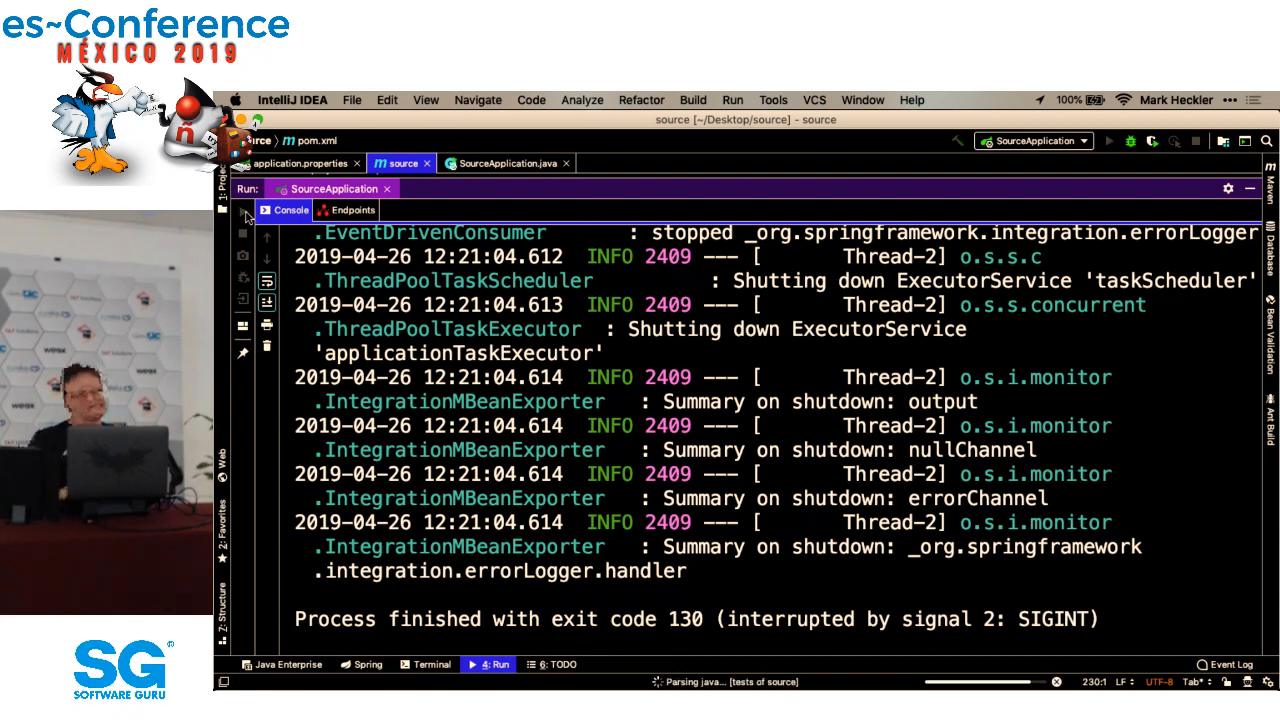
click(244, 212)
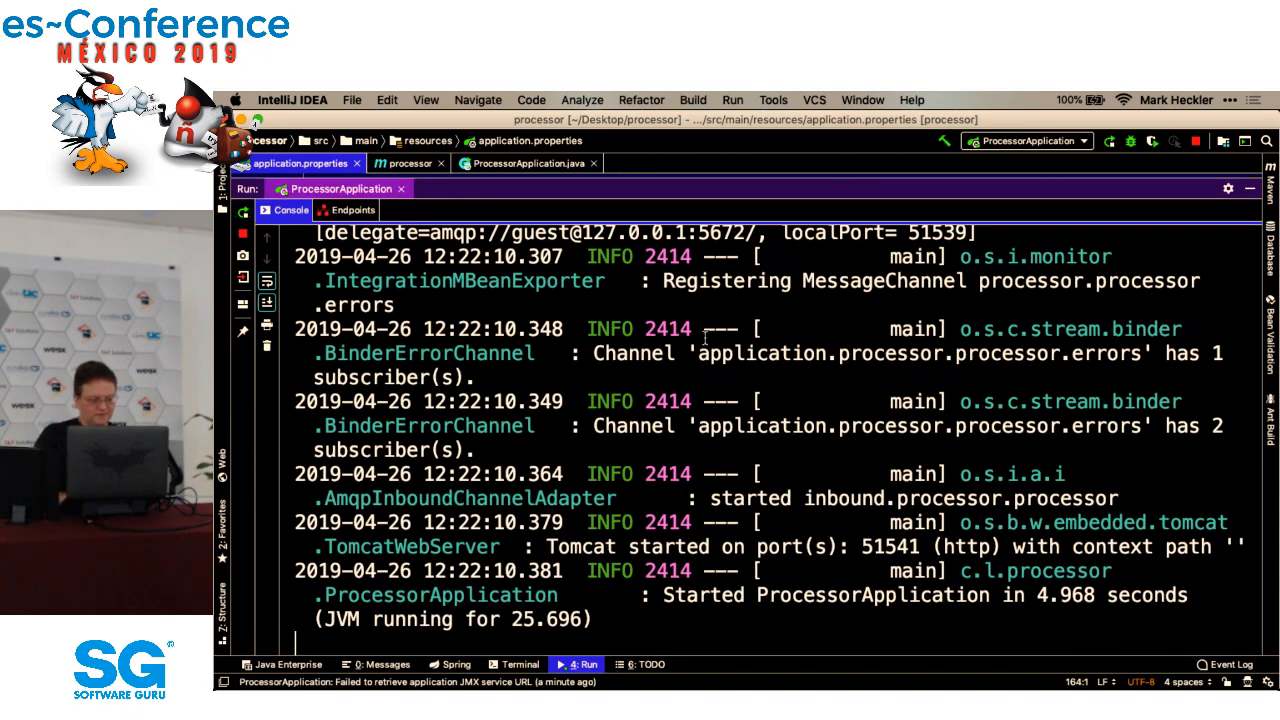
mouse_move(690, 362)
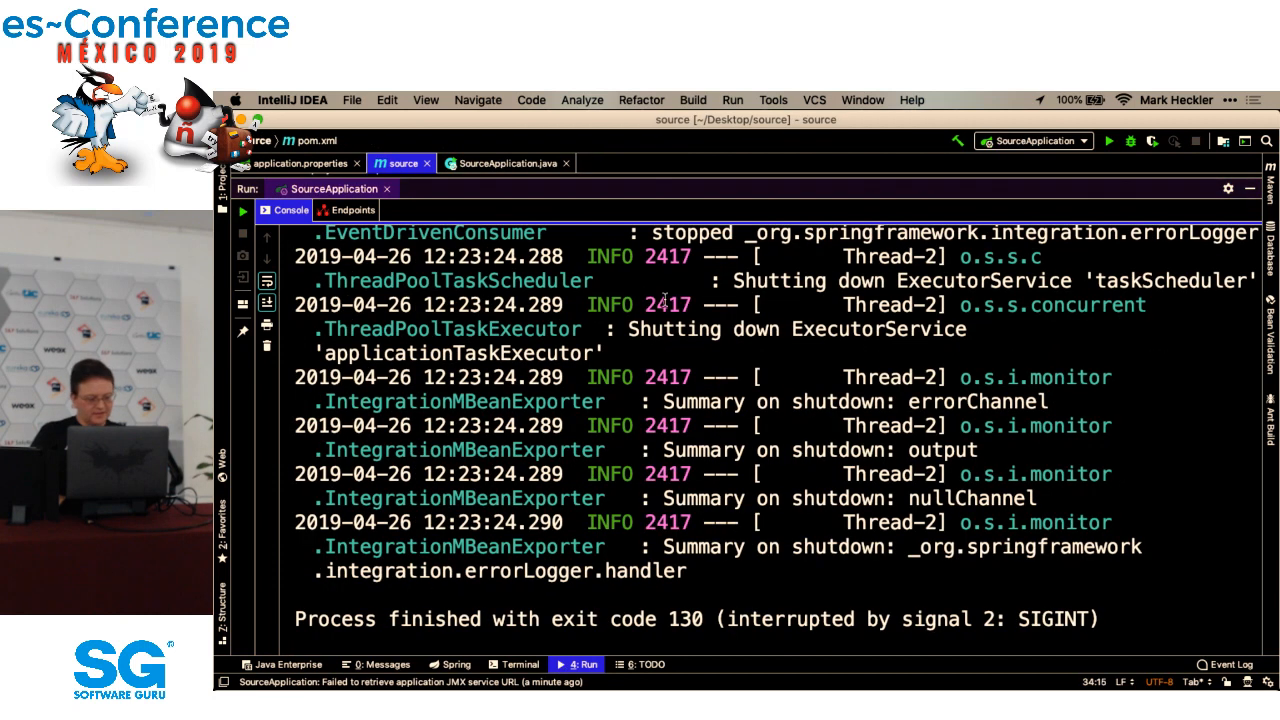
mouse_move(508, 164)
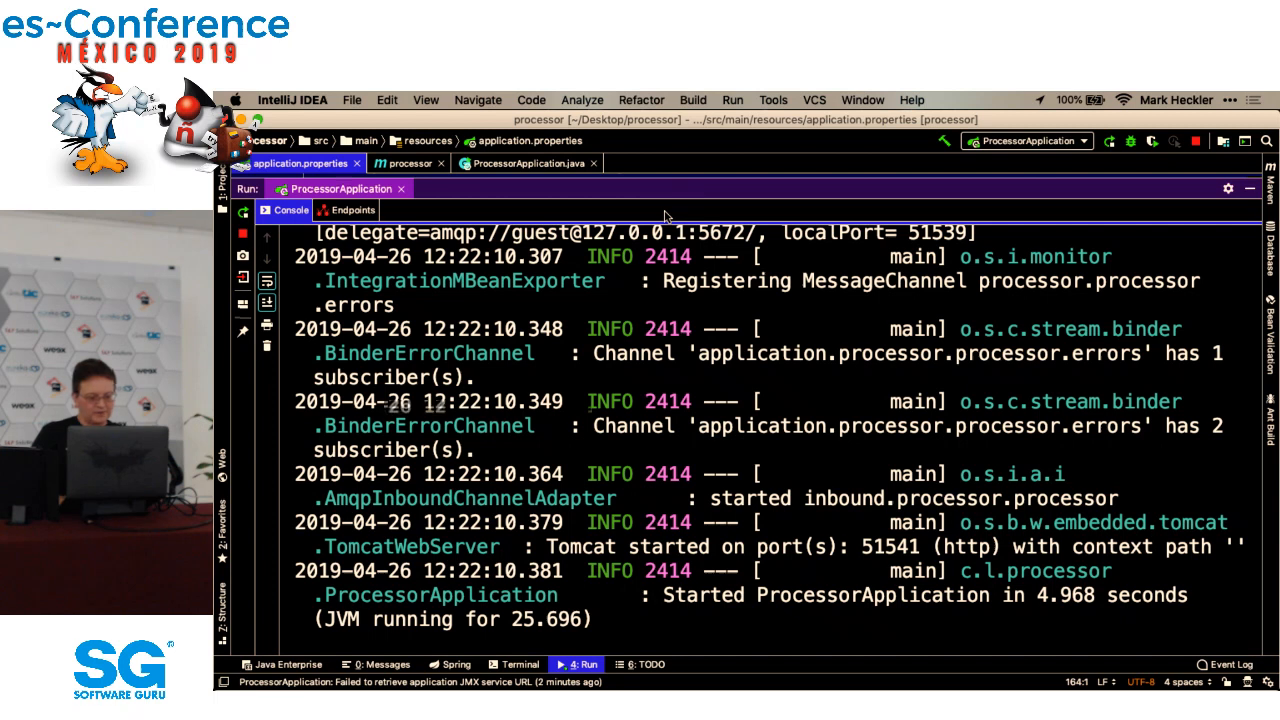
click(524, 164)
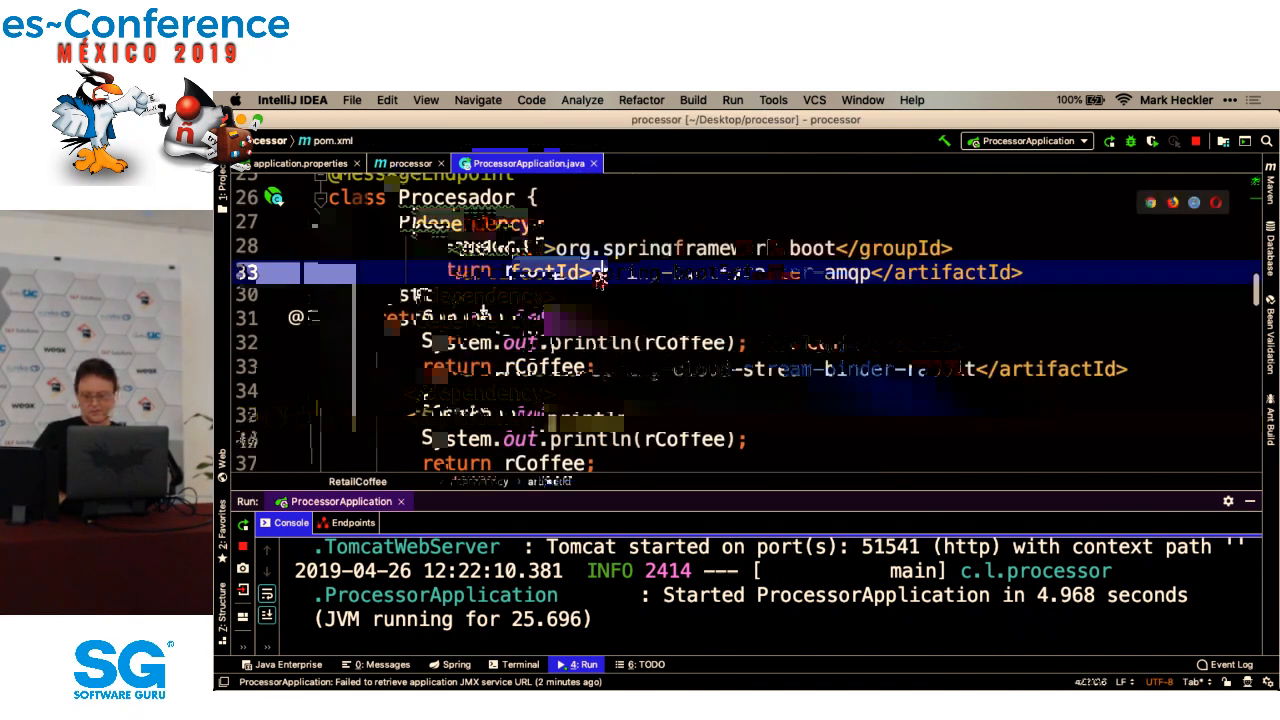
Review the processor's pom.xml binder dependencies and application.properties bindings, then the source's pom.xml
click(404, 164)
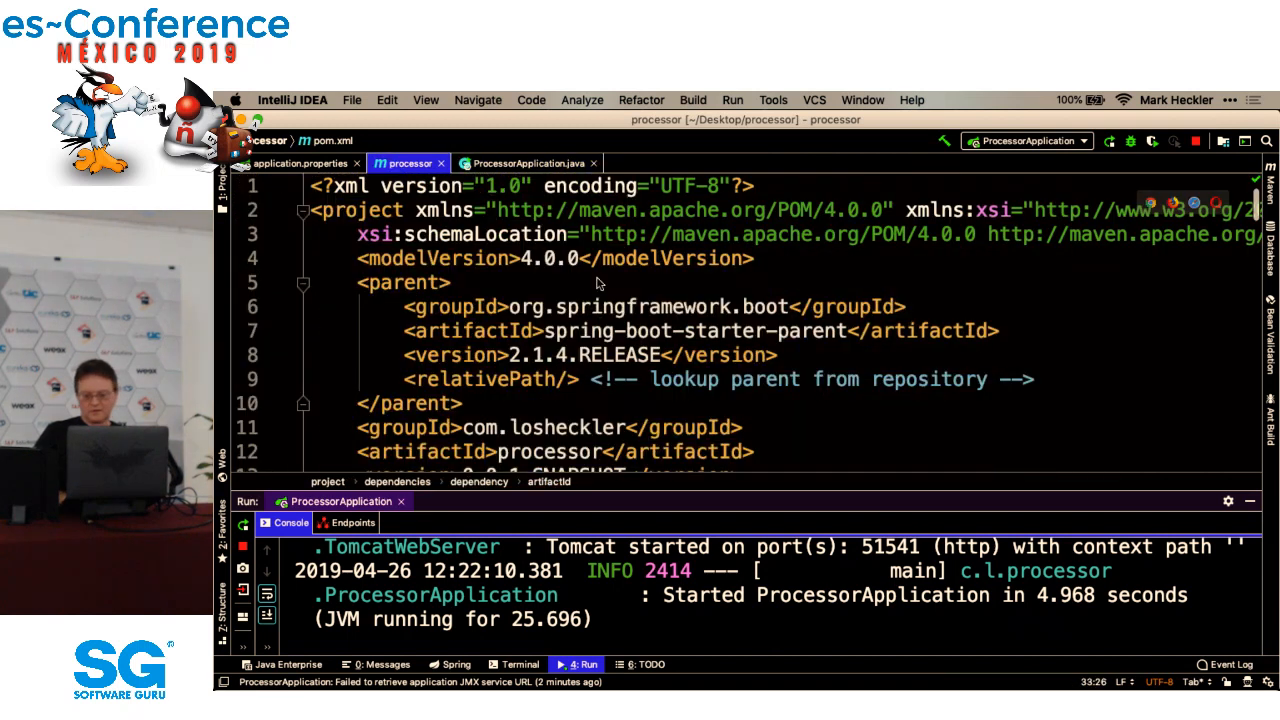
scroll(down, 3)
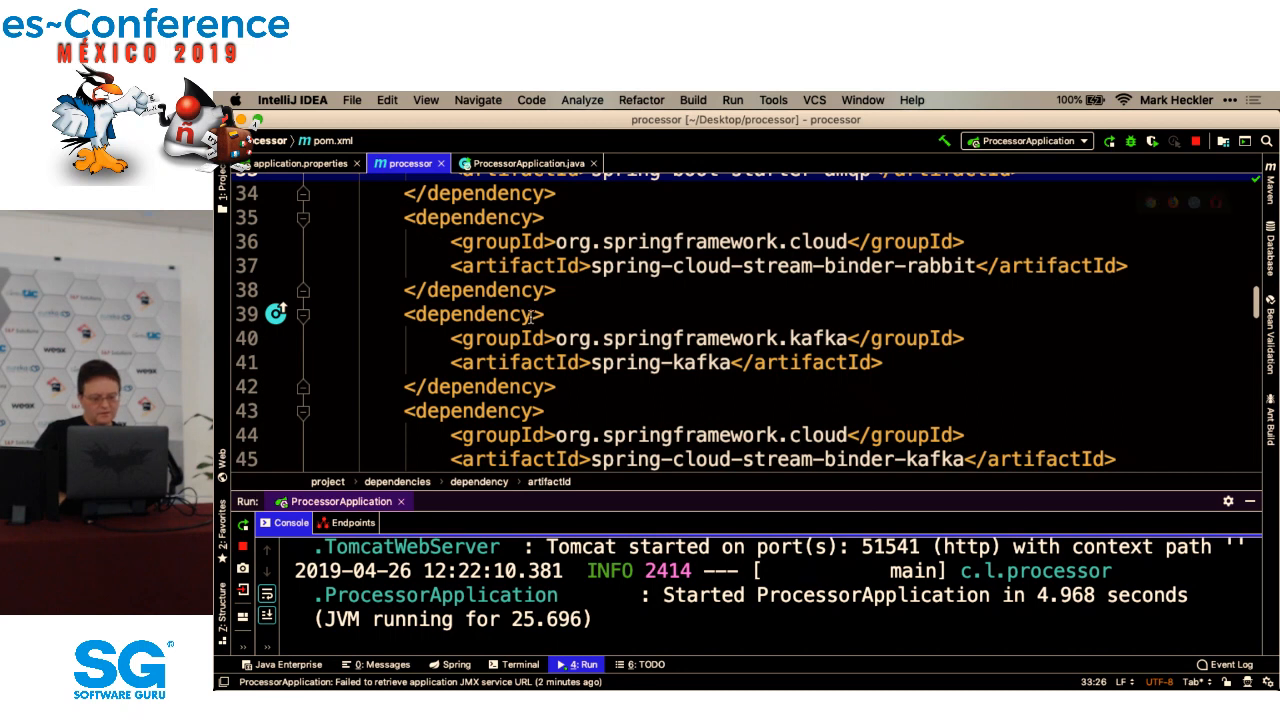
click(300, 164)
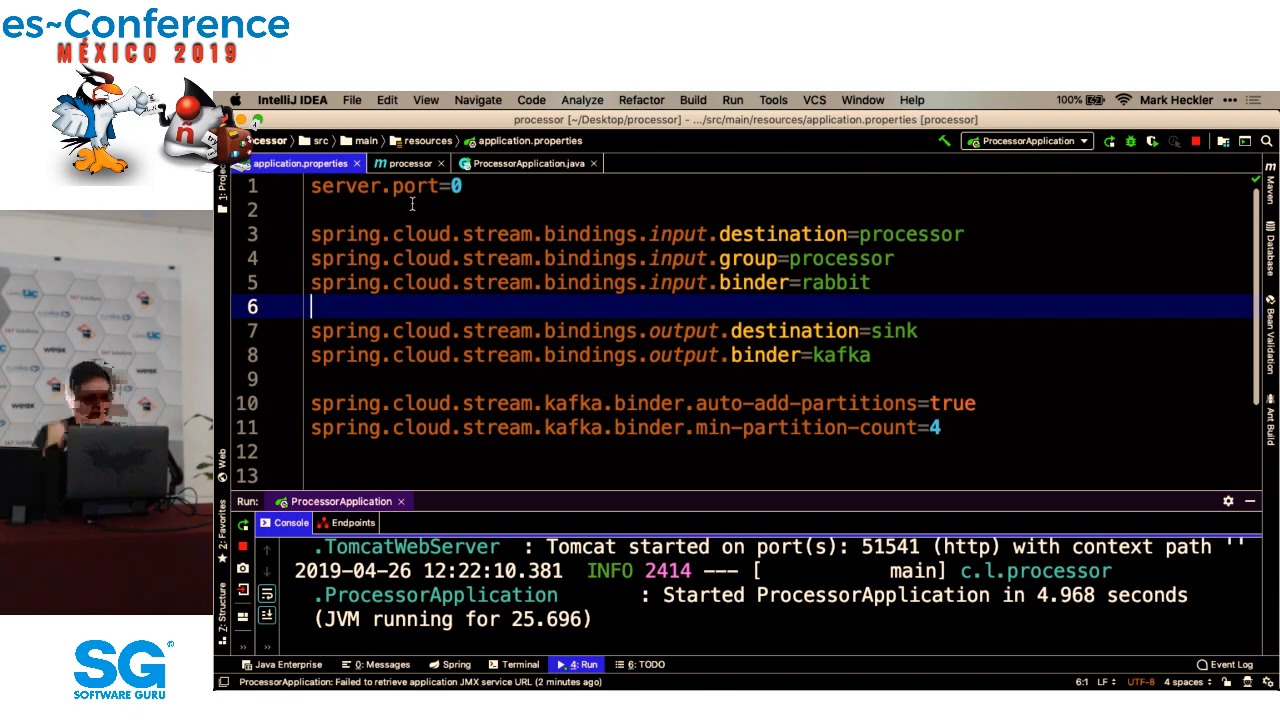
mouse_move(768, 240)
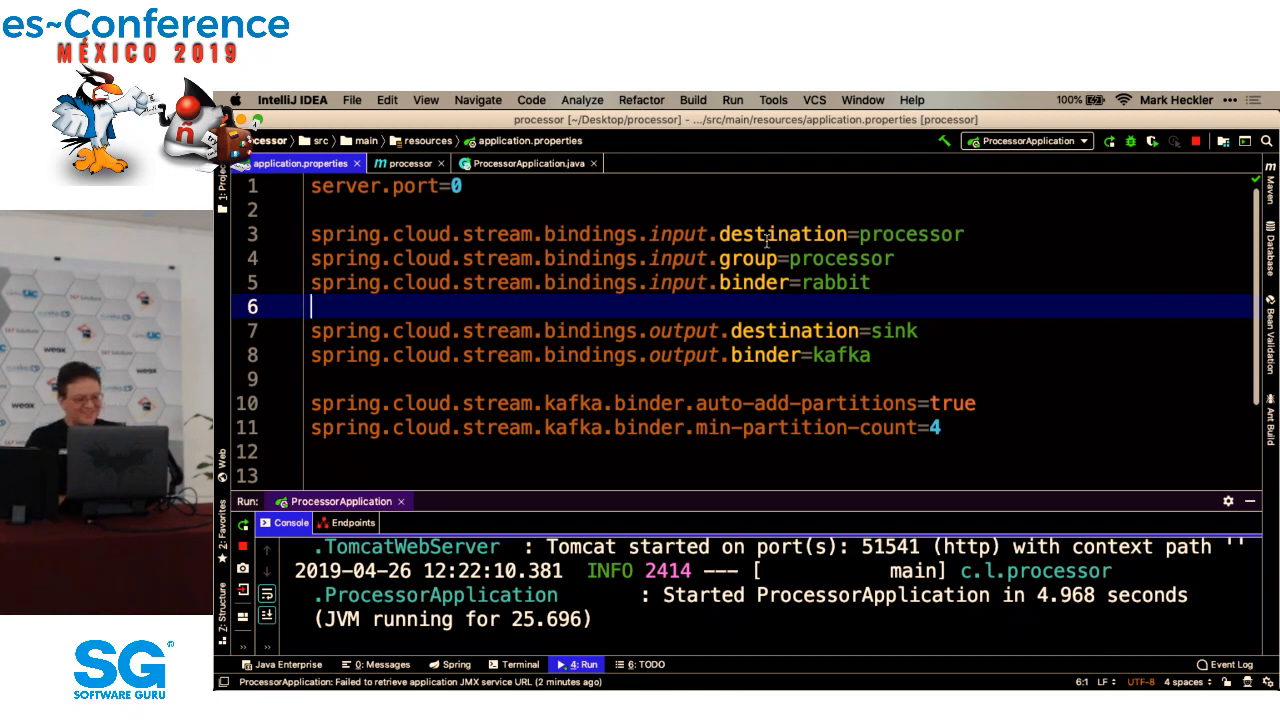
click(544, 210)
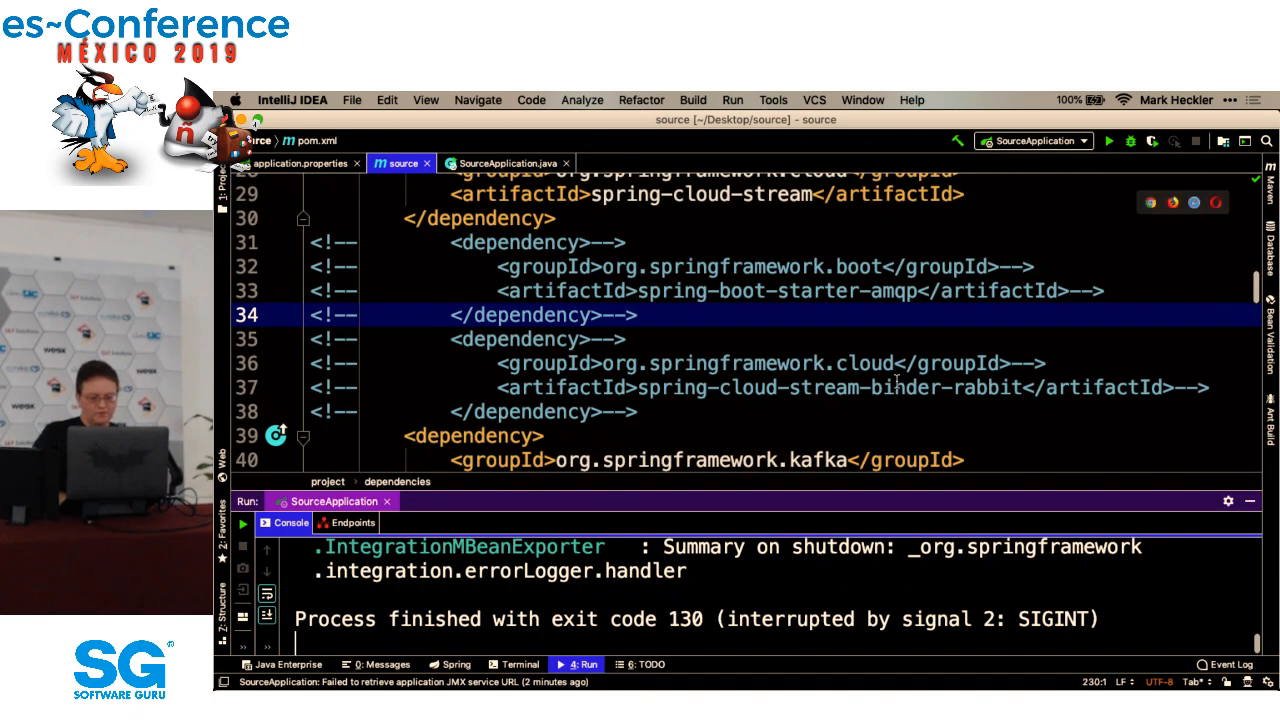
scroll(down, 3)
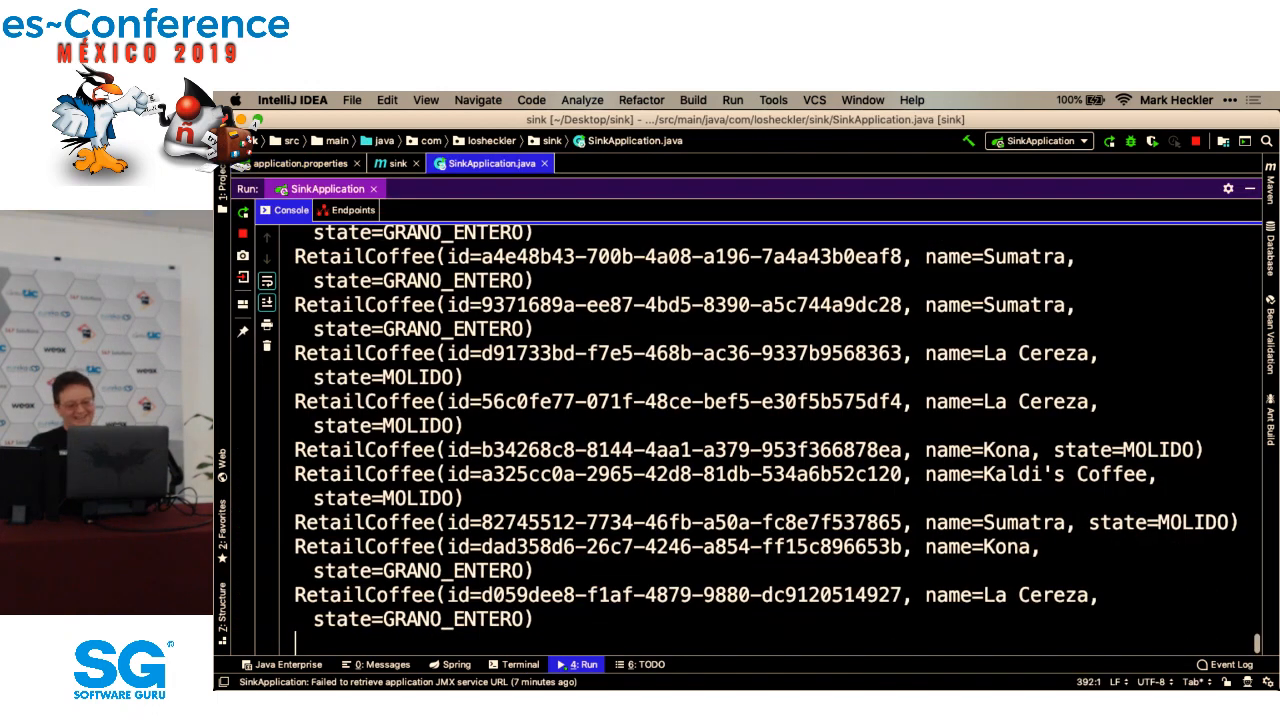
Scroll the sink's Run console showing the printed RetailCoffee messages
scroll(down, 3)
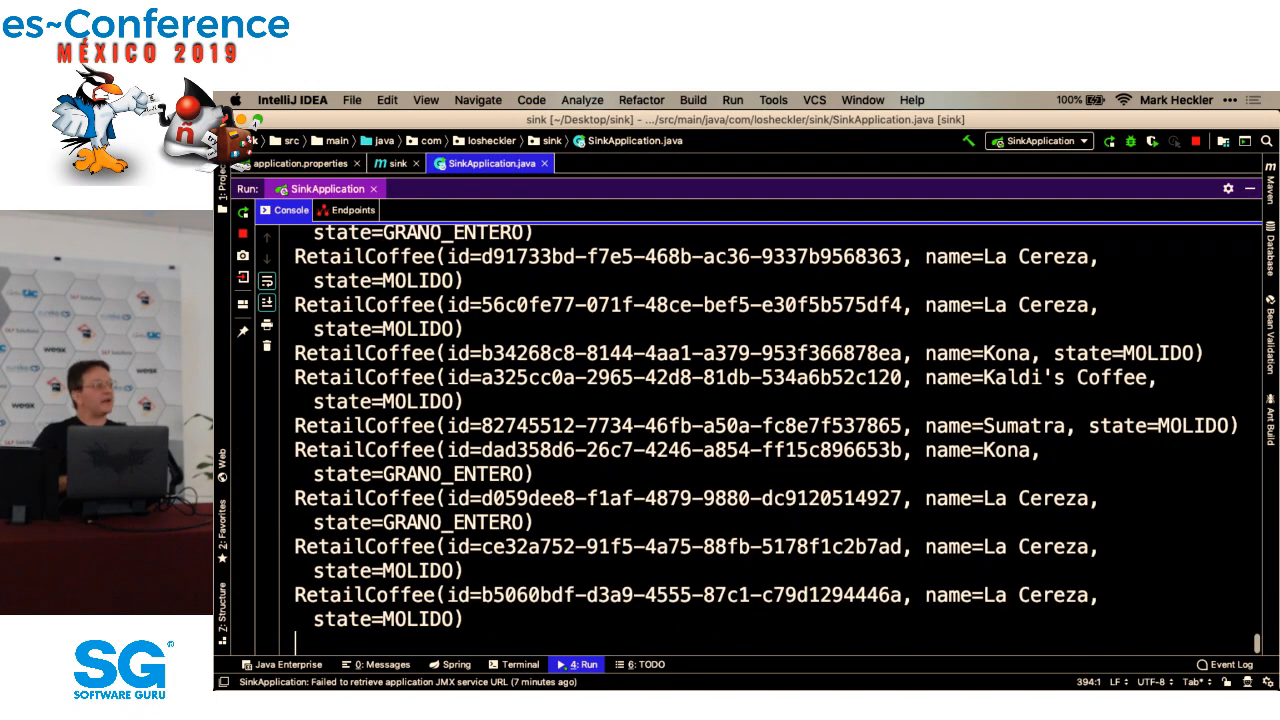
scroll(down, 3)
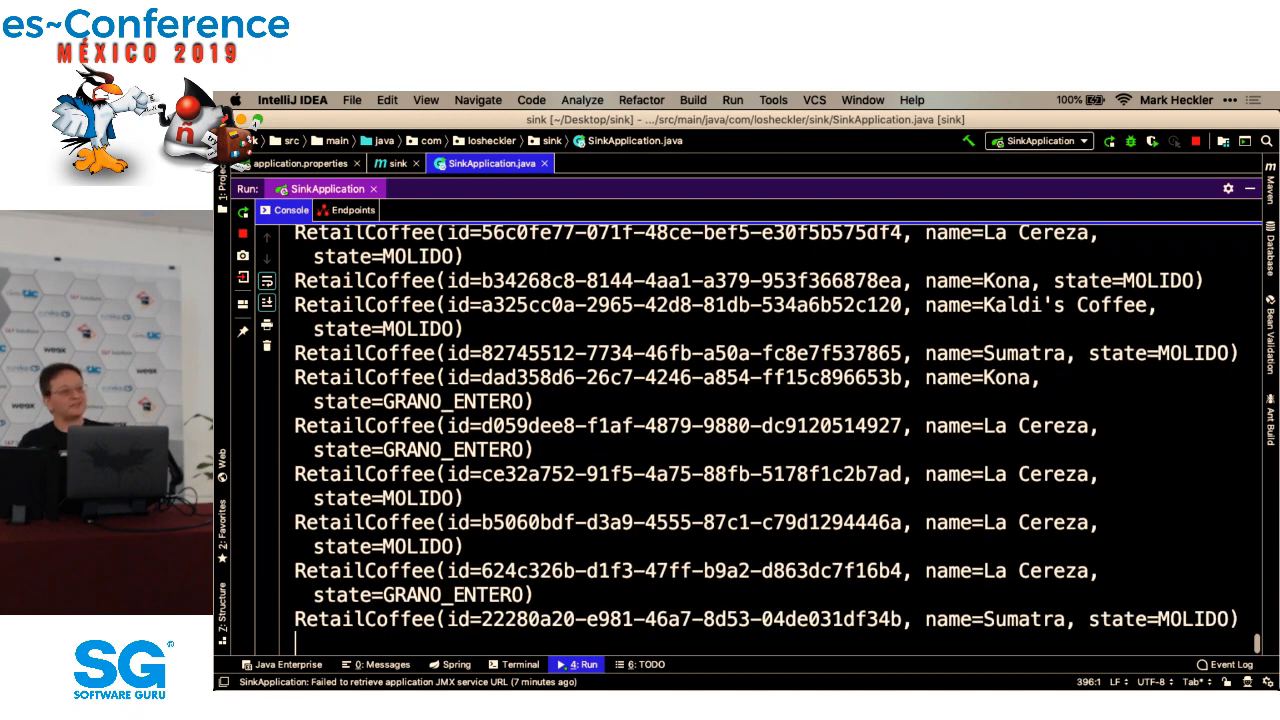
scroll(down, 3)
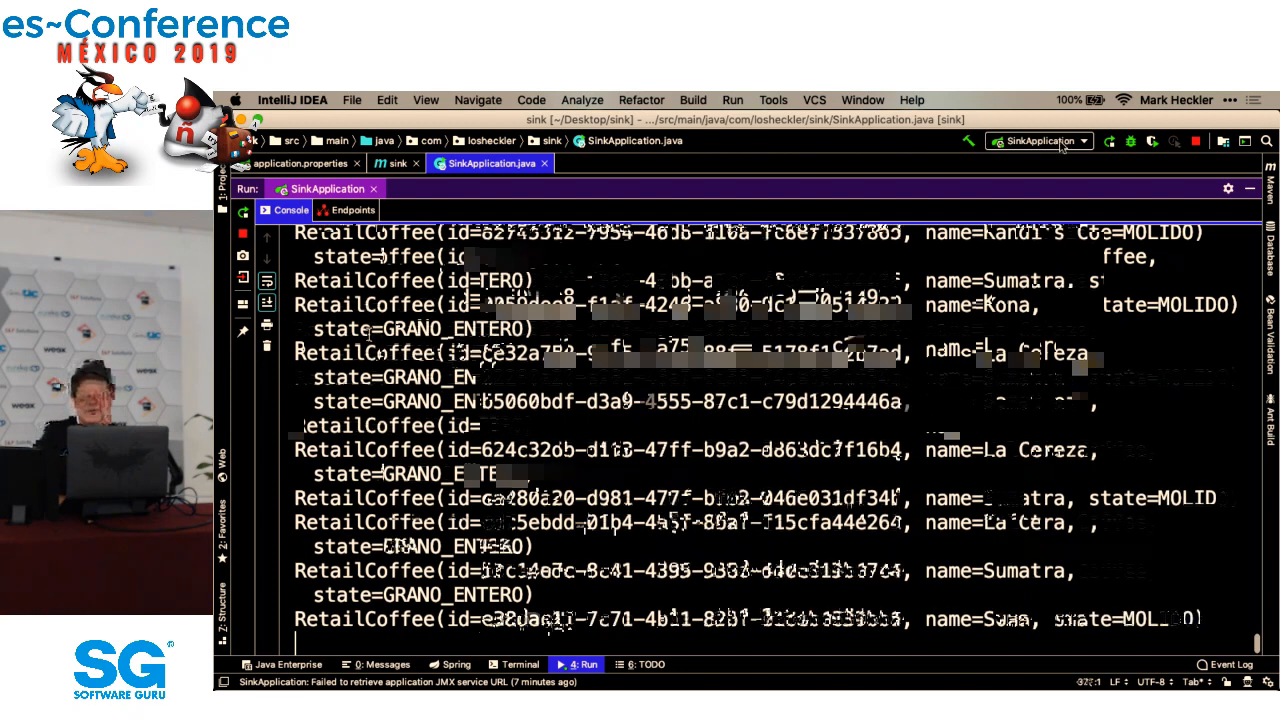
Bring up Edit Configurations for the SinkApplication run configuration
click(1040, 140)
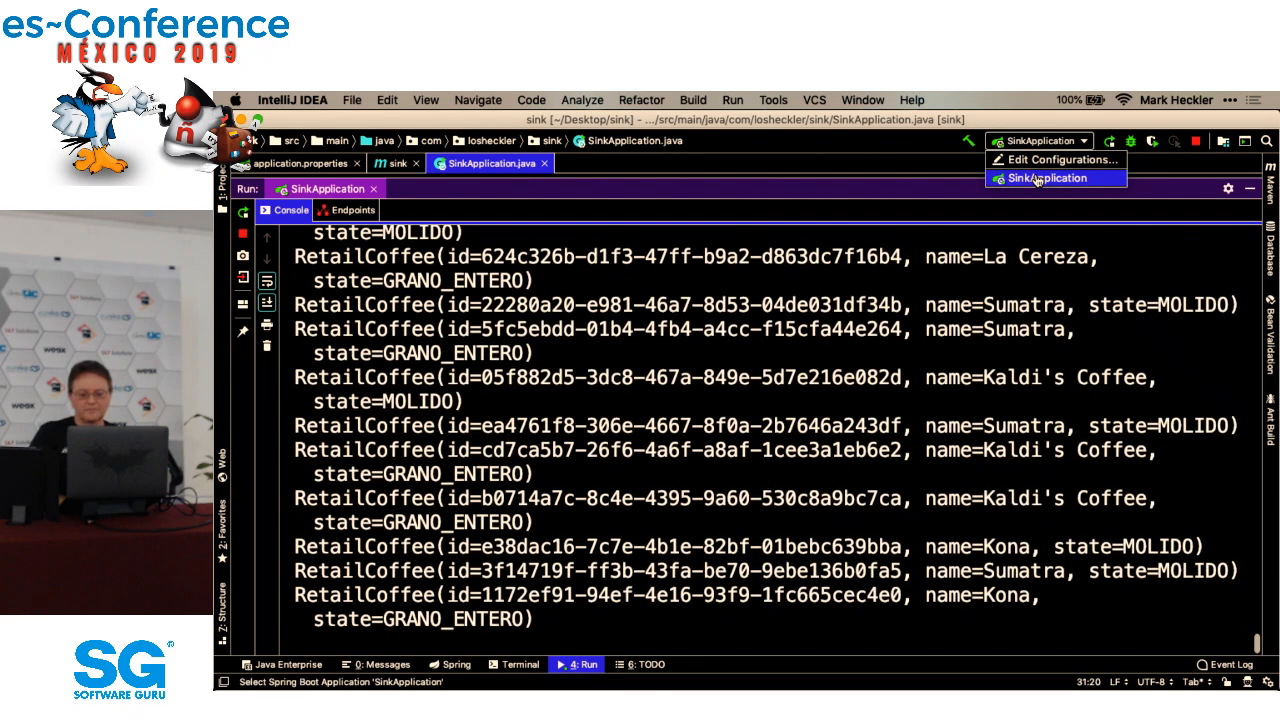
scroll(down, 3)
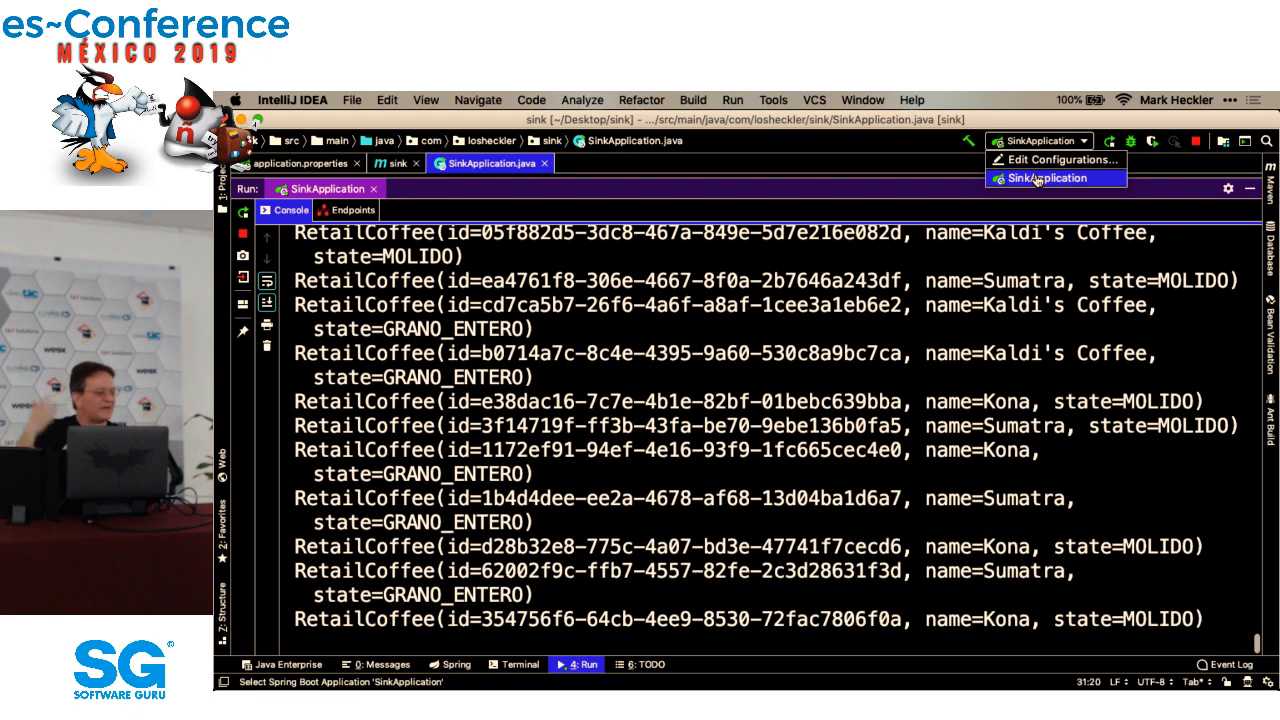
scroll(down, 3)
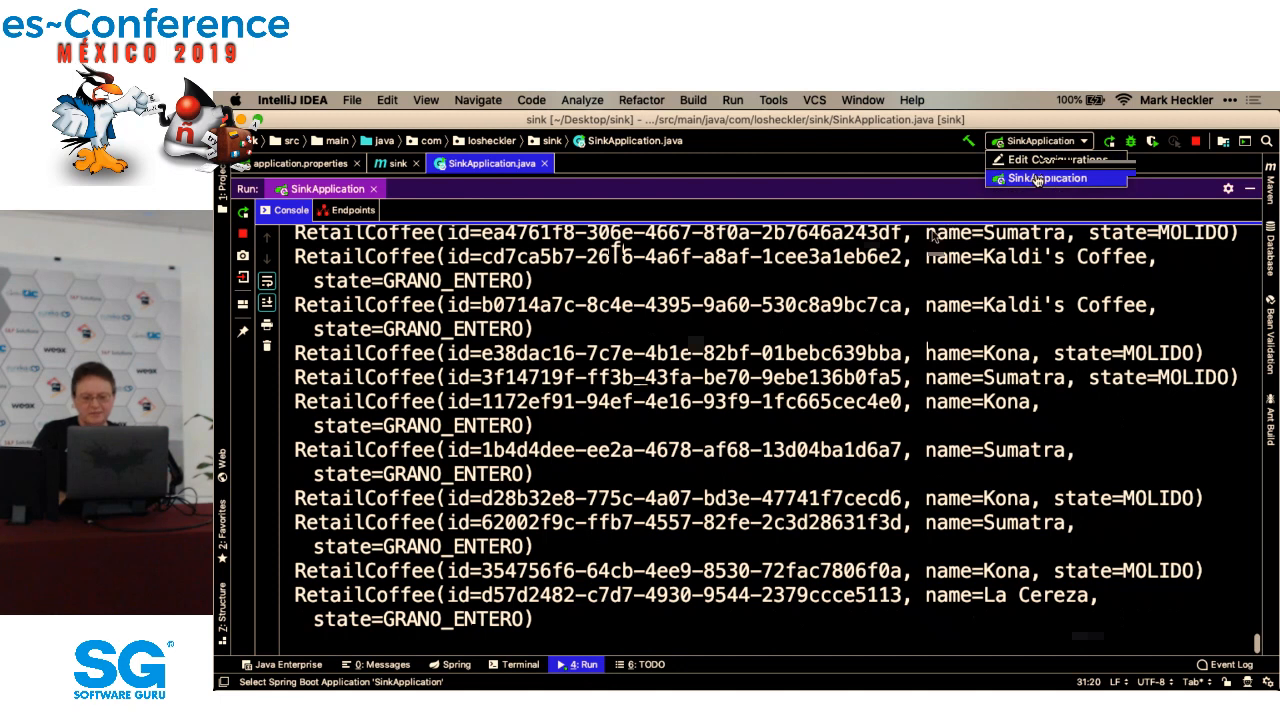
click(1040, 160)
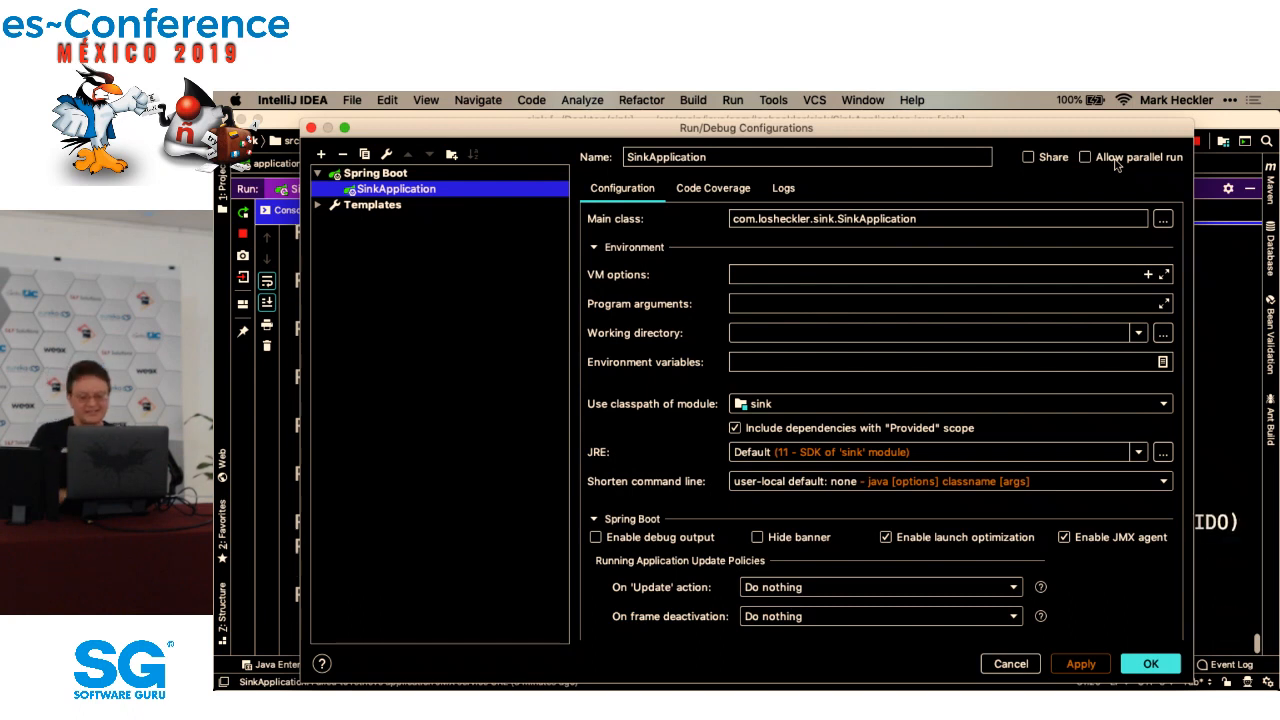
Enable Allow parallel run for SinkApplication and launch a second instance
click(1084, 156)
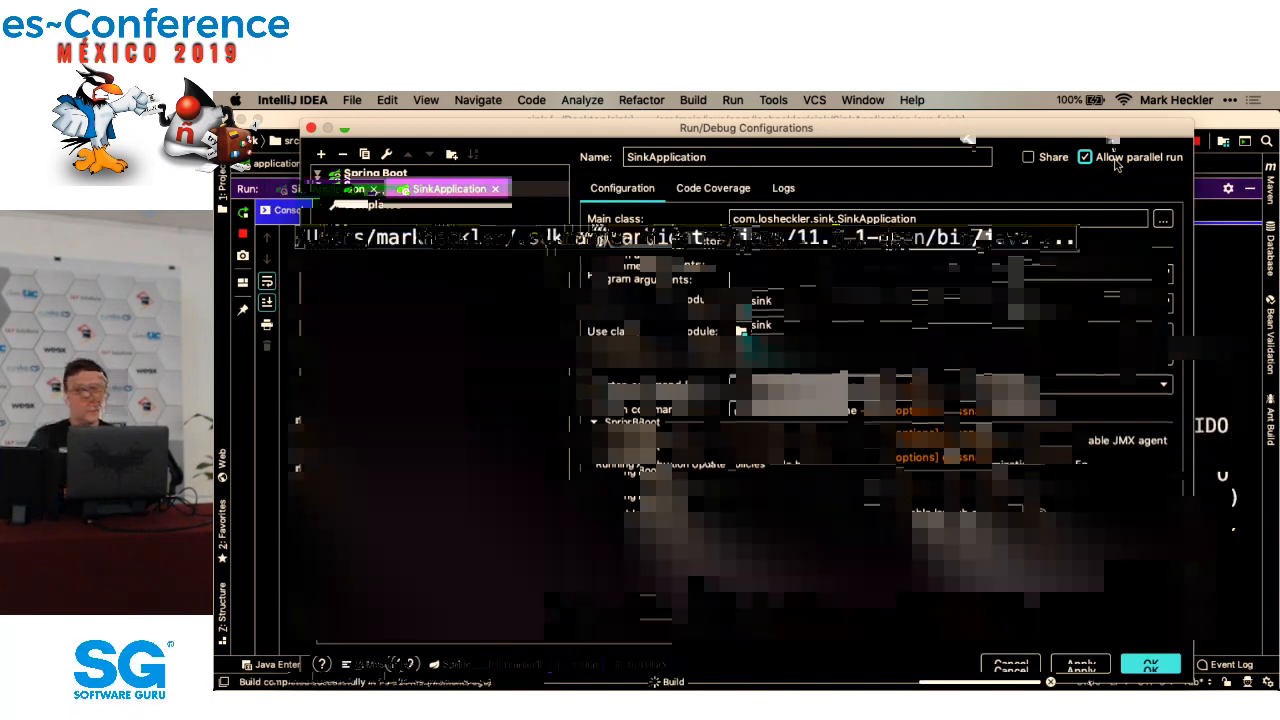
click(1150, 664)
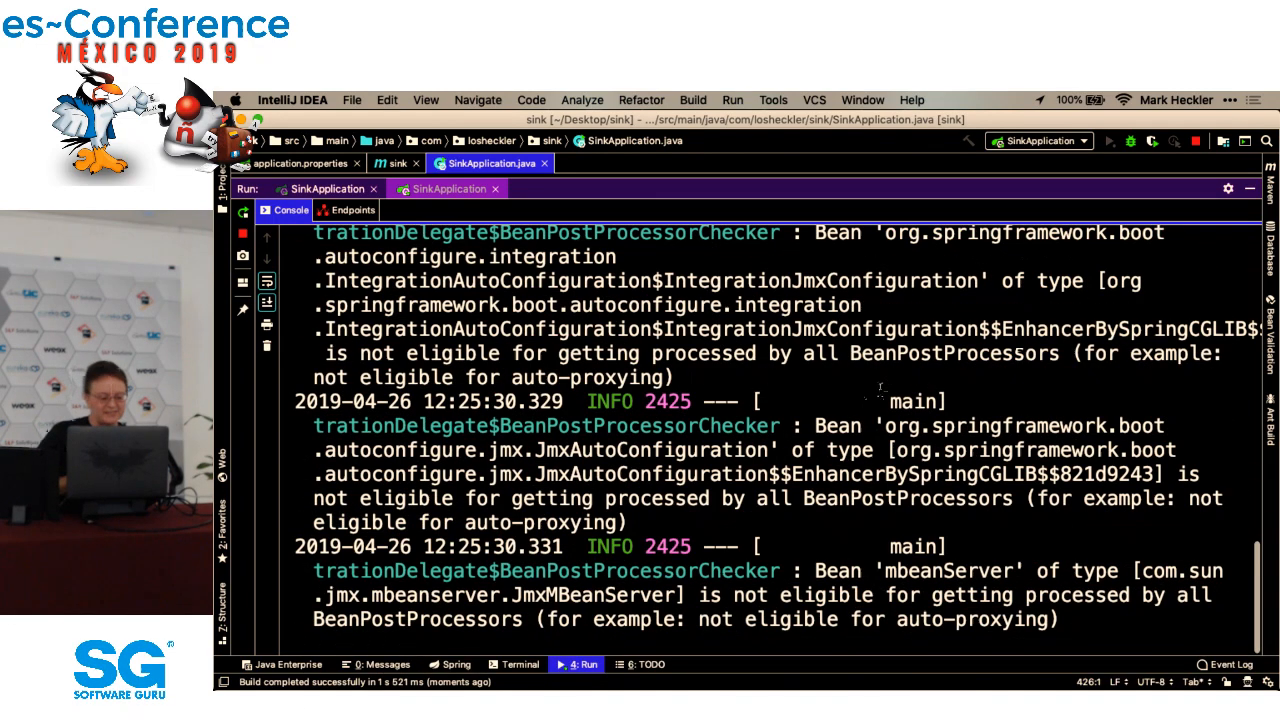
Launch a third SinkApplication instance and check each console's assigned Kafka partitions and RetailCoffee output
scroll(down, 3)
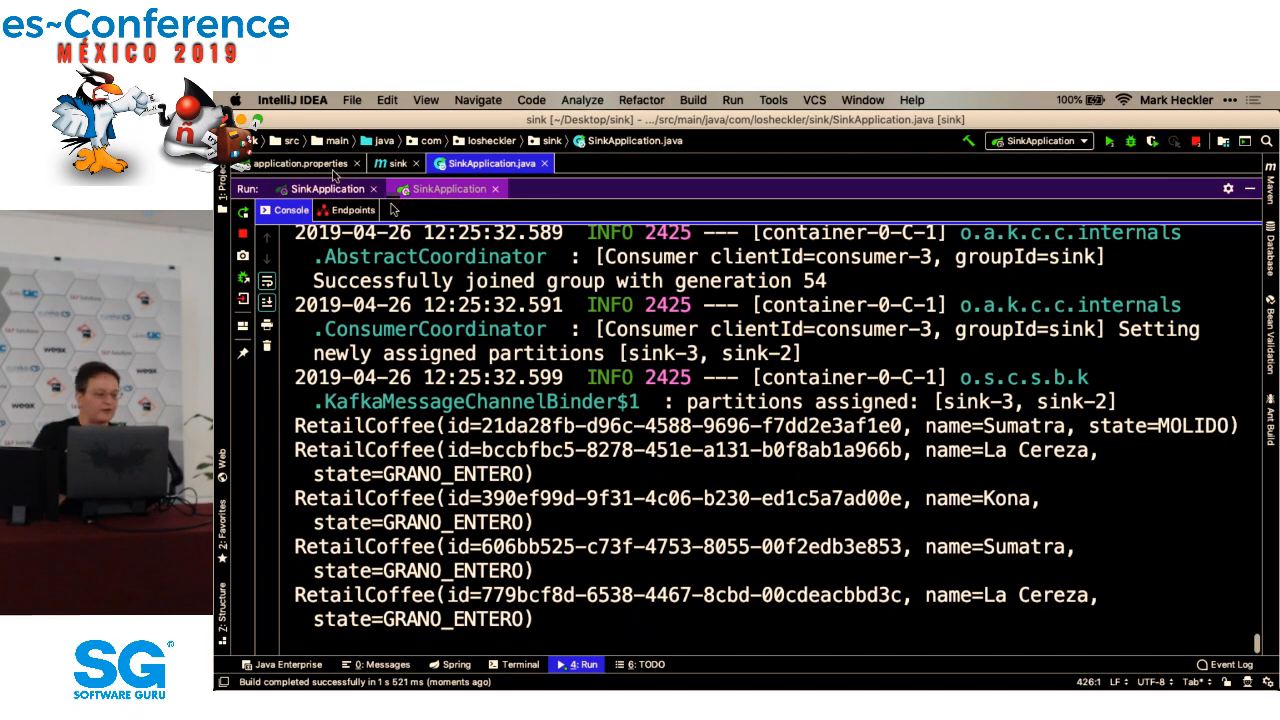
mouse_move(910, 300)
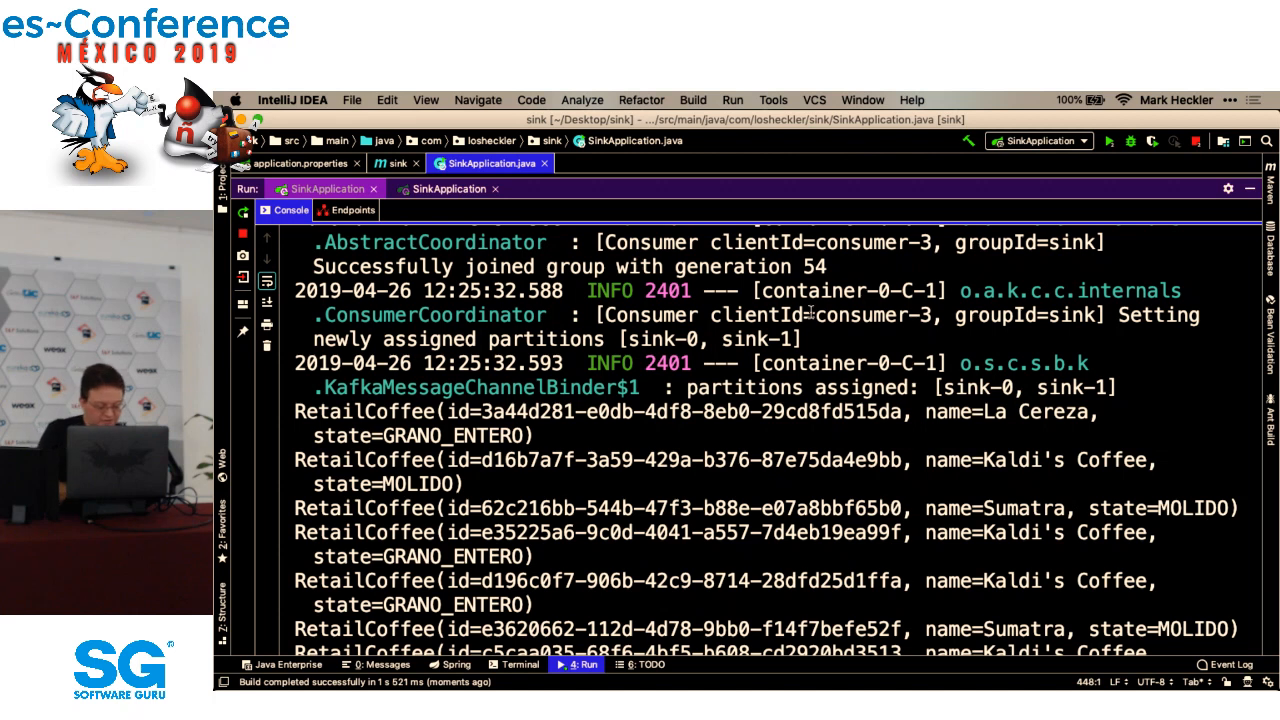
click(1130, 140)
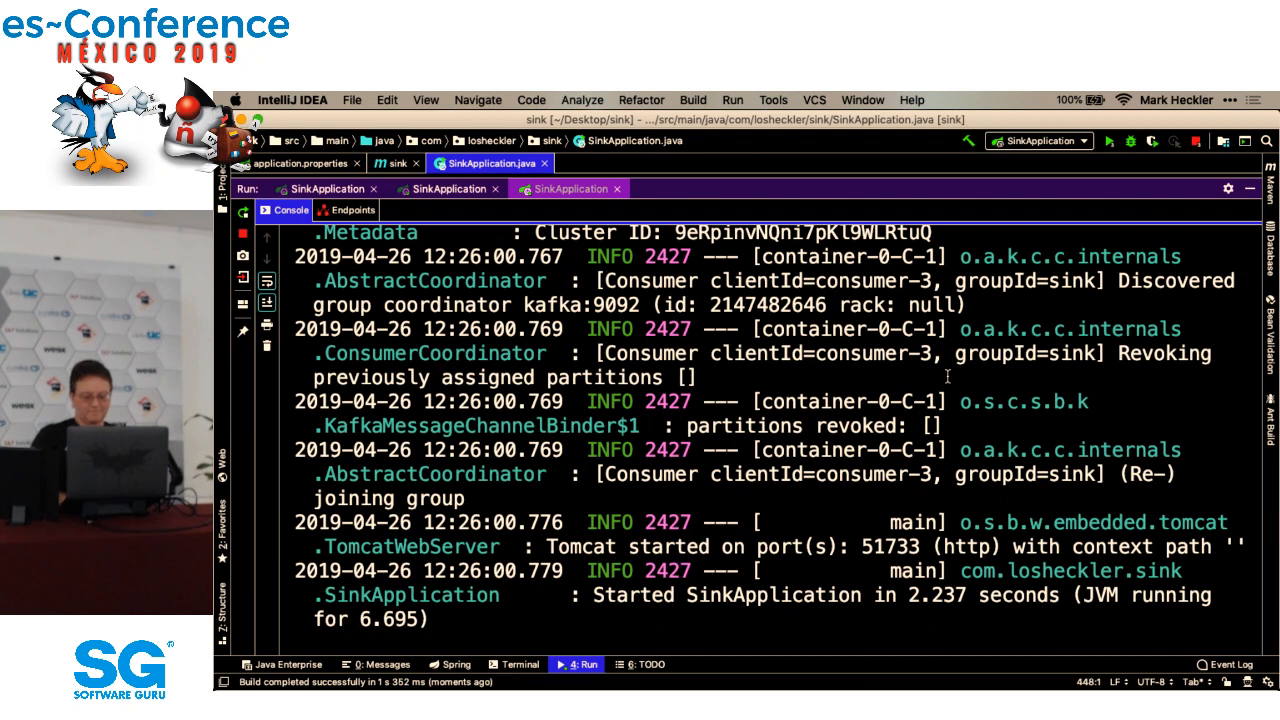
scroll(down, 3)
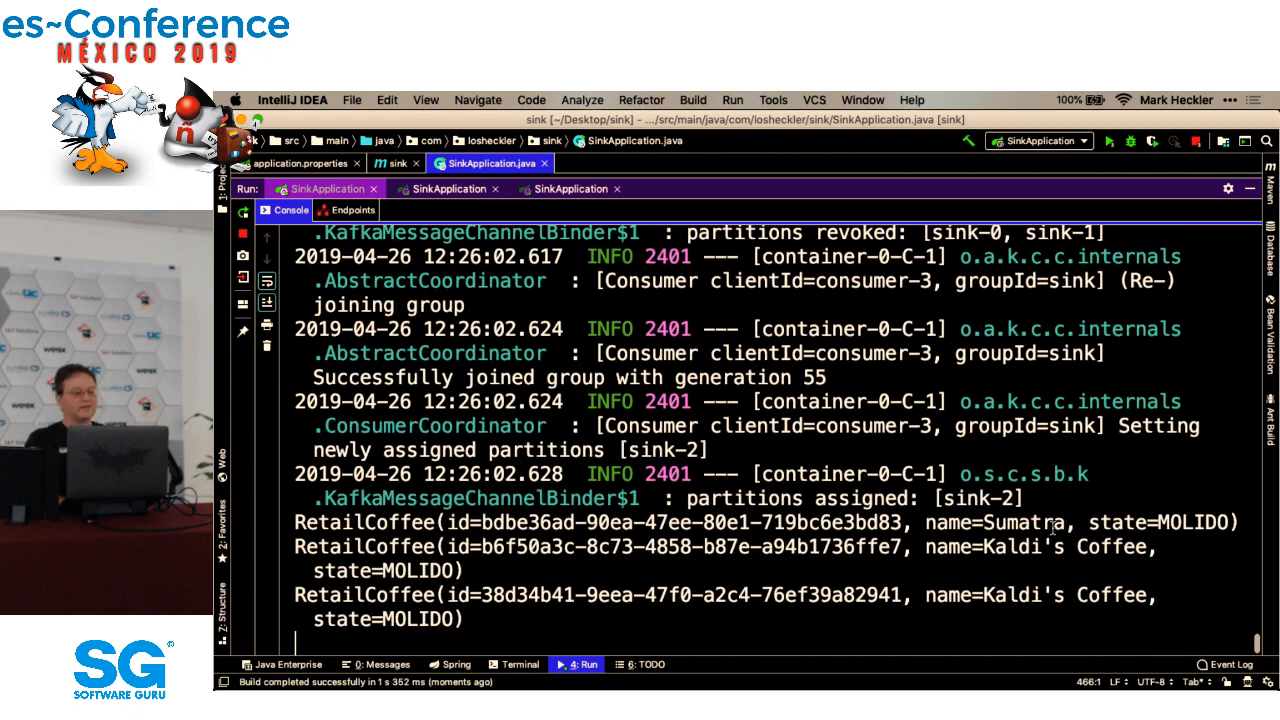
scroll(down, 3)
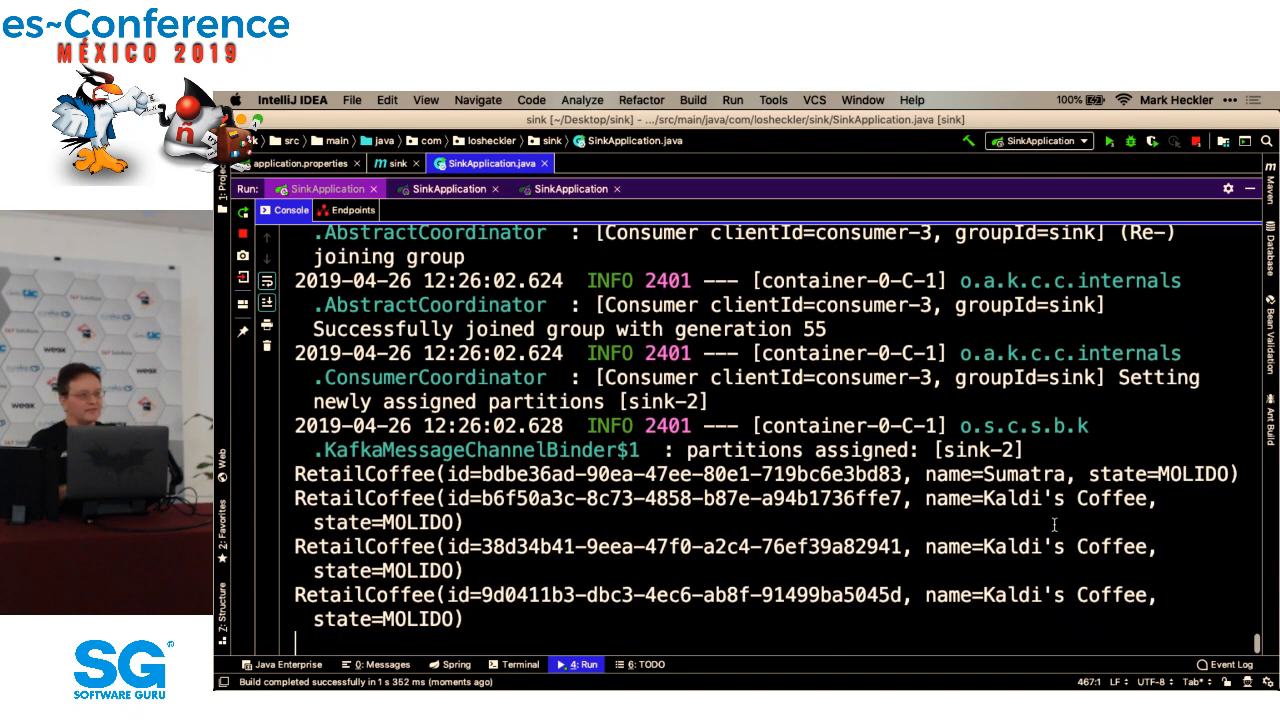
mouse_move(838, 148)
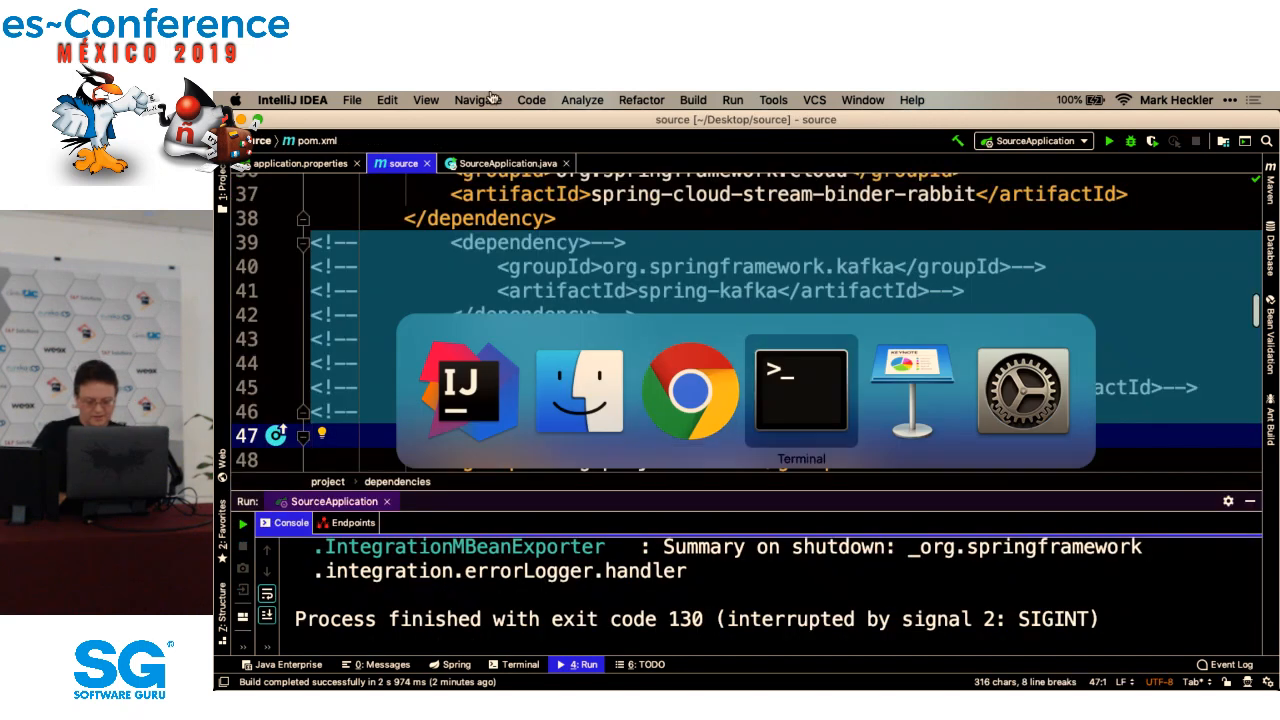
Show the Displays Arrangement settings with Mirror Displays checked in System Preferences
click(1022, 390)
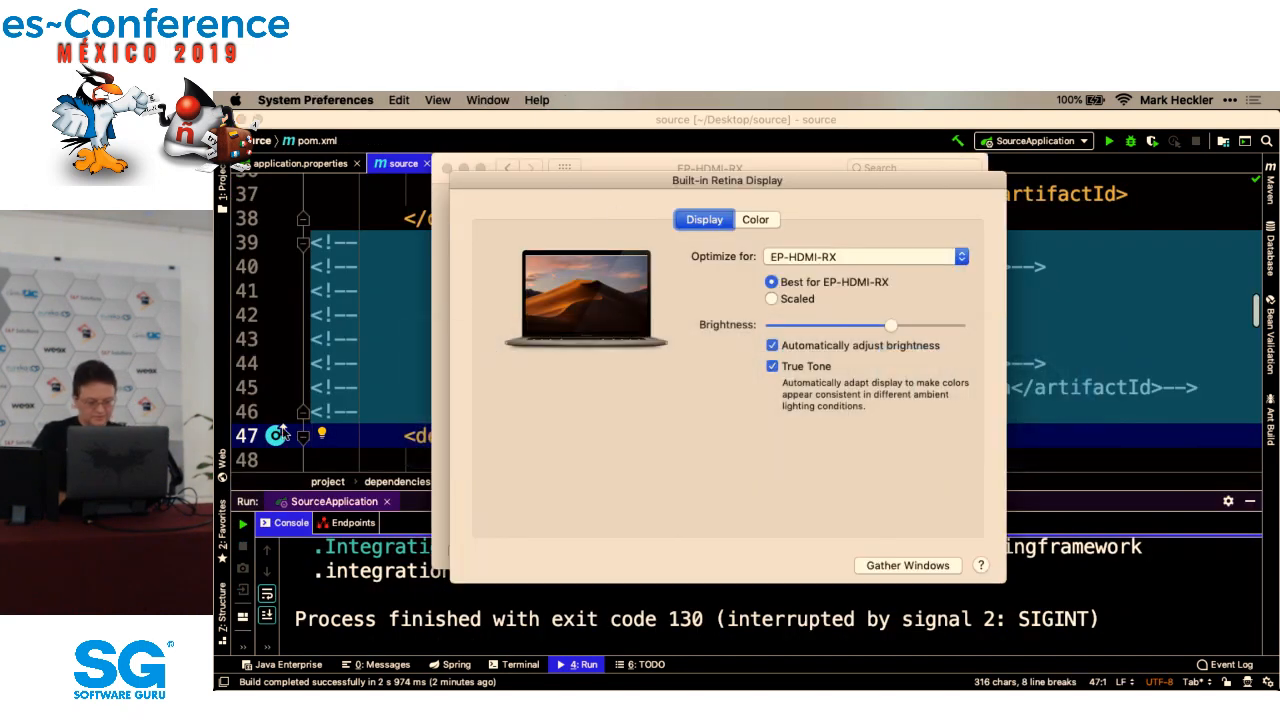
click(678, 214)
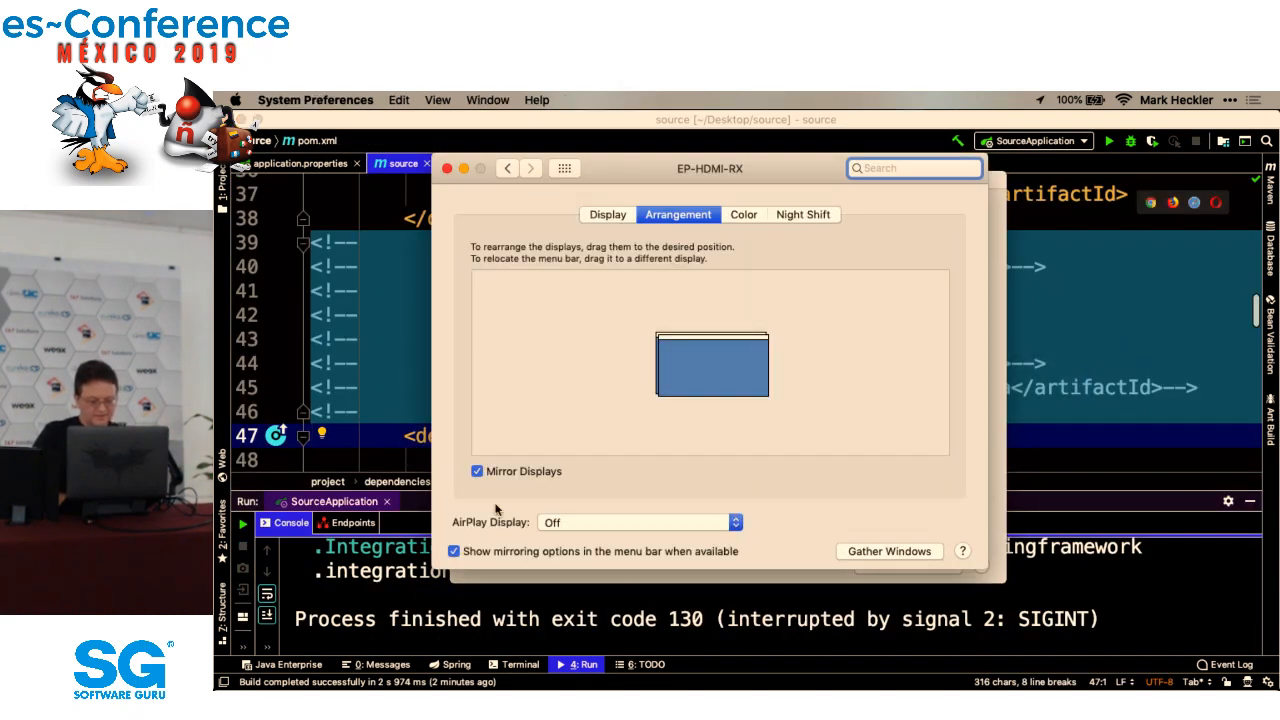